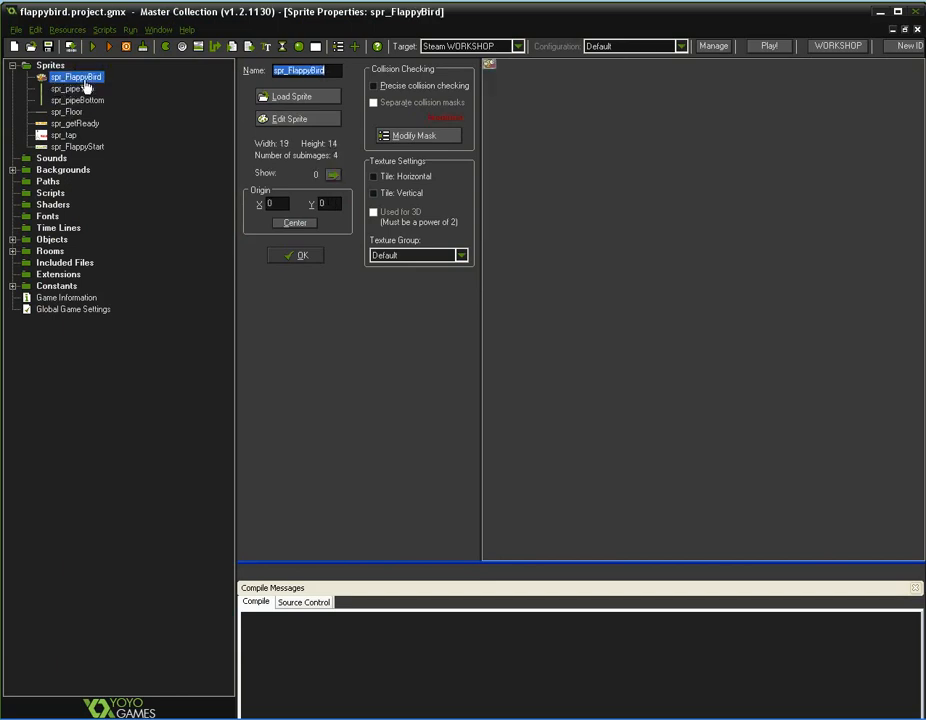
Edit spr_FlappyBird with the animation preview on and inspect the first bird frames.
left_click(292, 118)
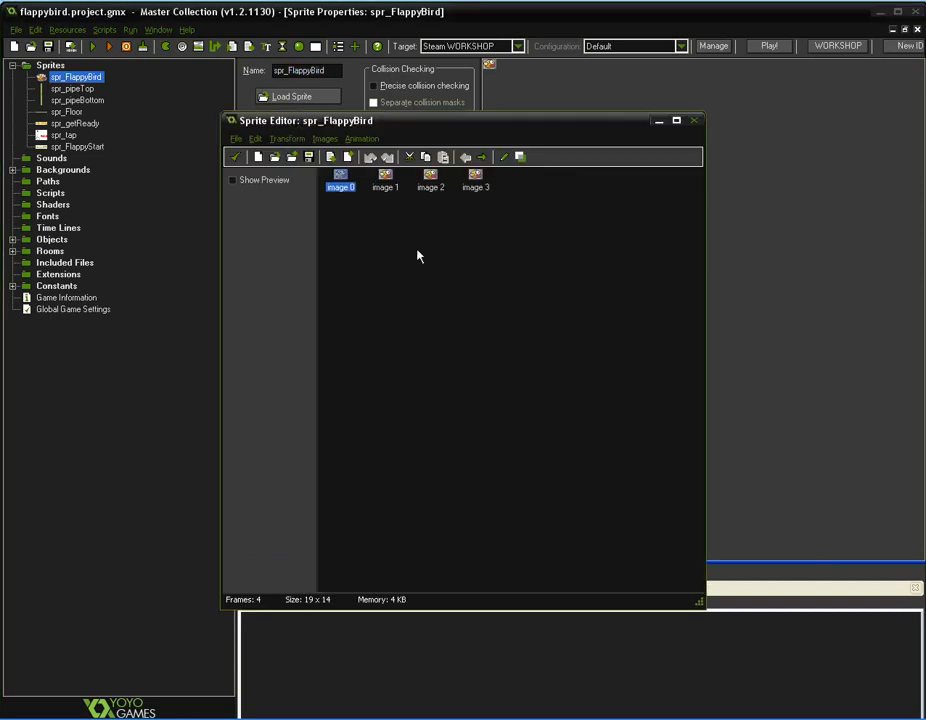
left_click(232, 180)
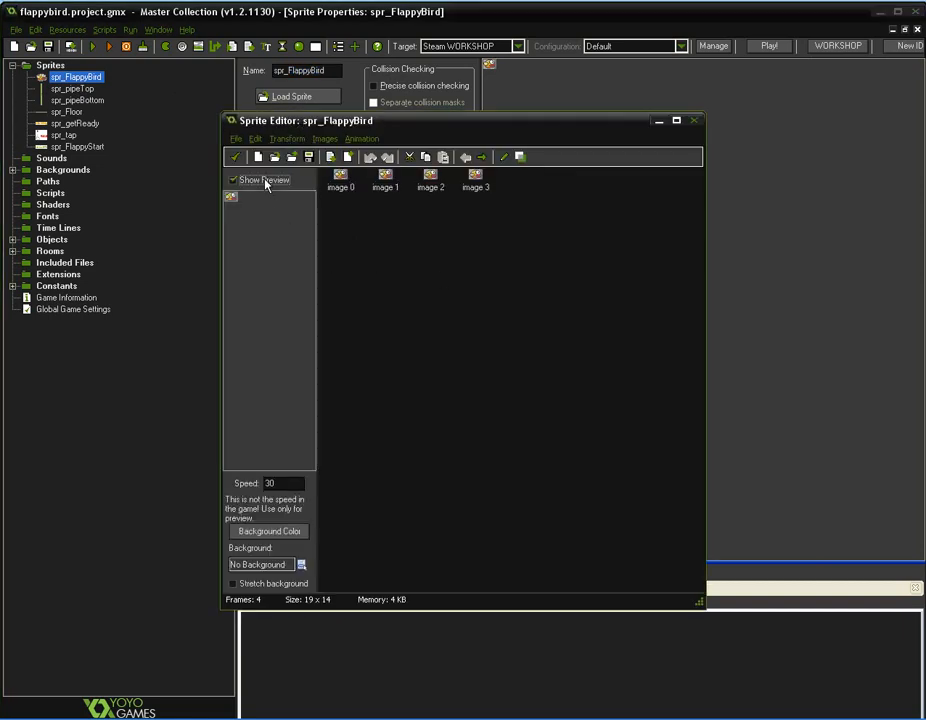
left_click(384, 180)
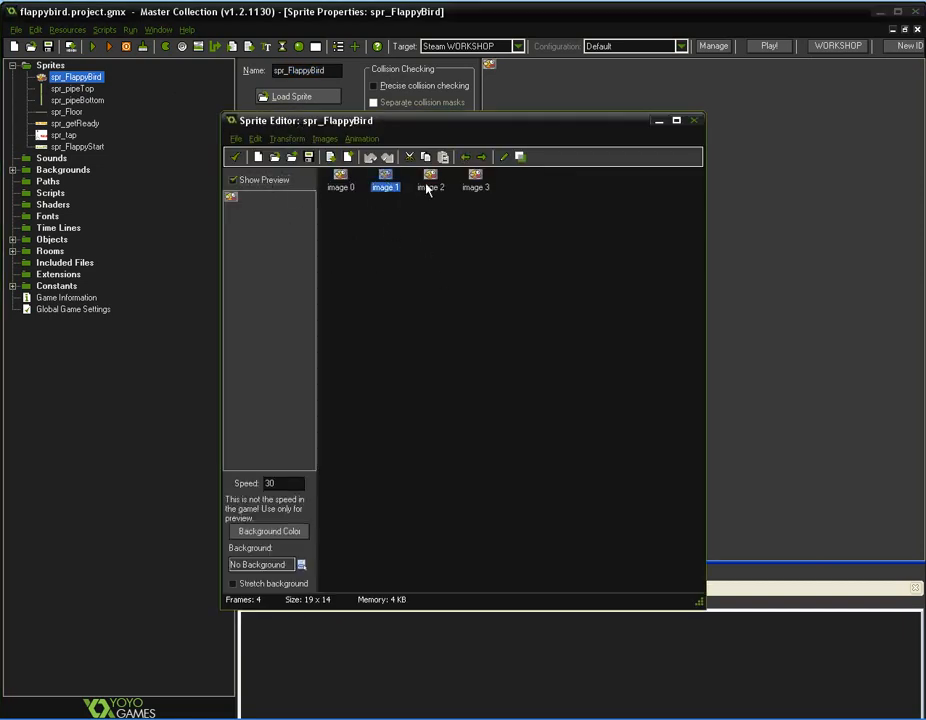
left_click(474, 180)
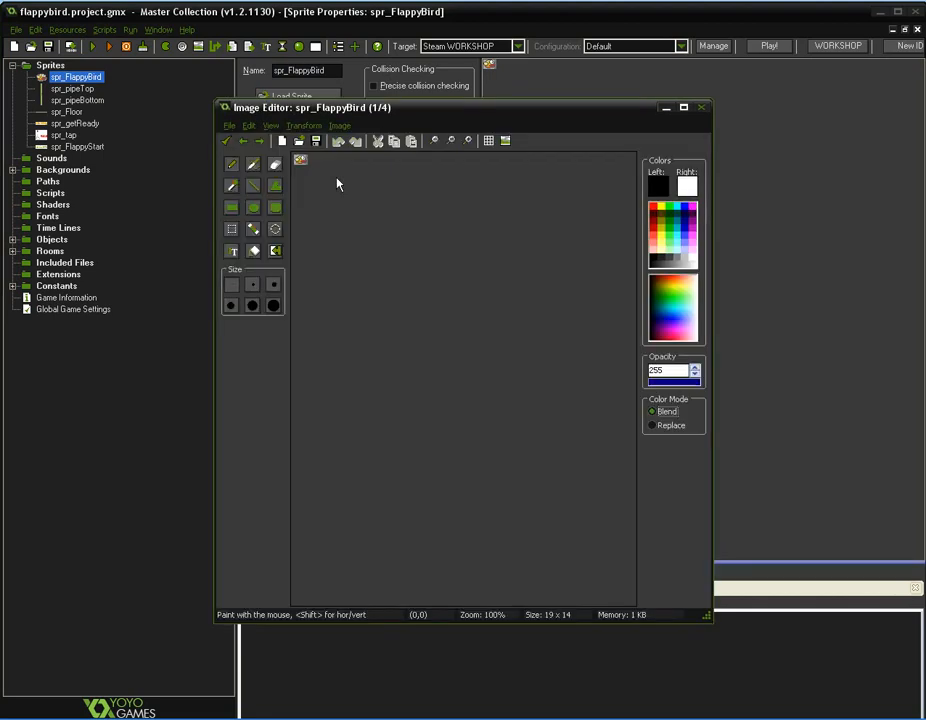
mouse_move(462, 160)
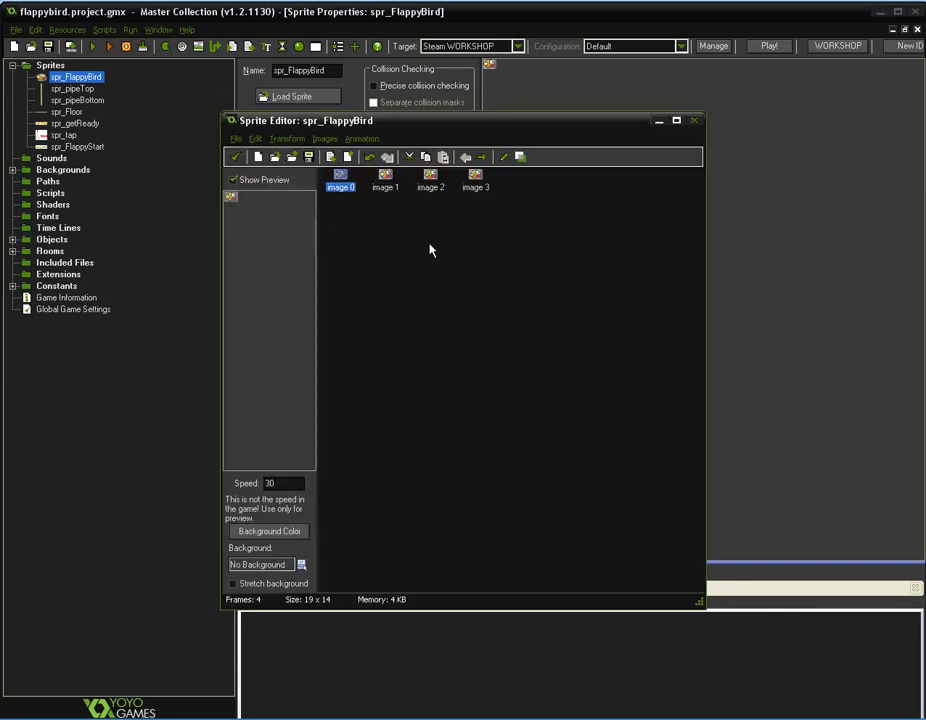
mouse_move(398, 190)
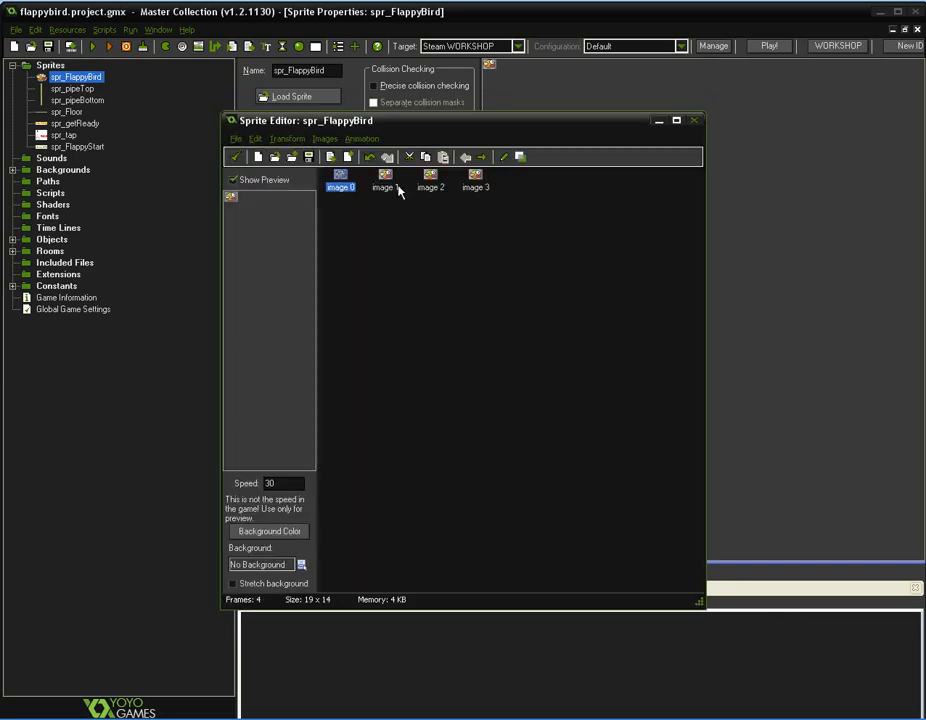
double_click(384, 180)
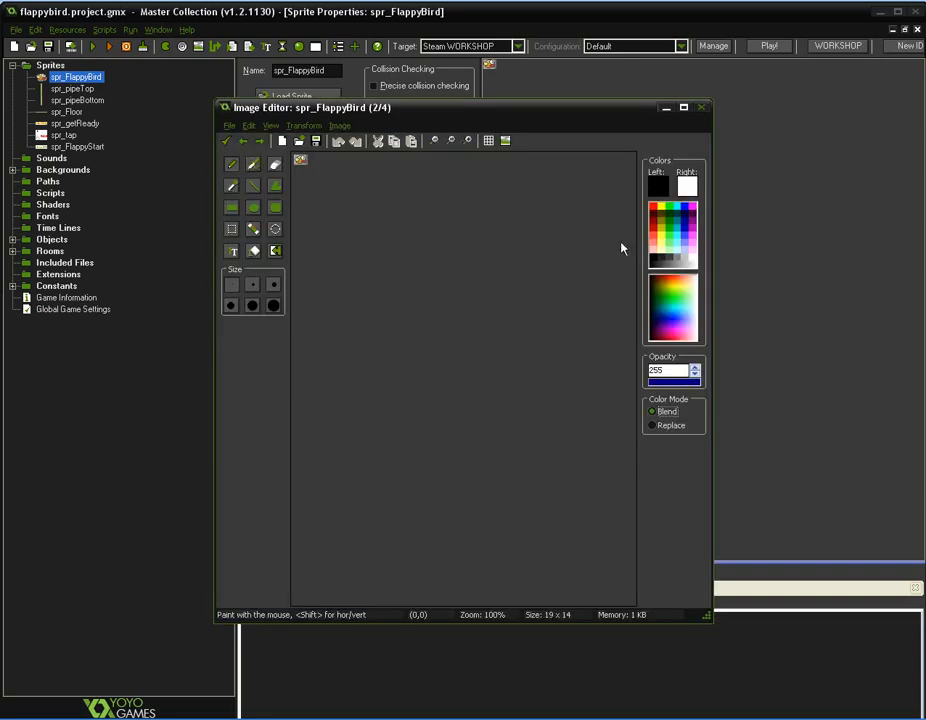
mouse_move(298, 170)
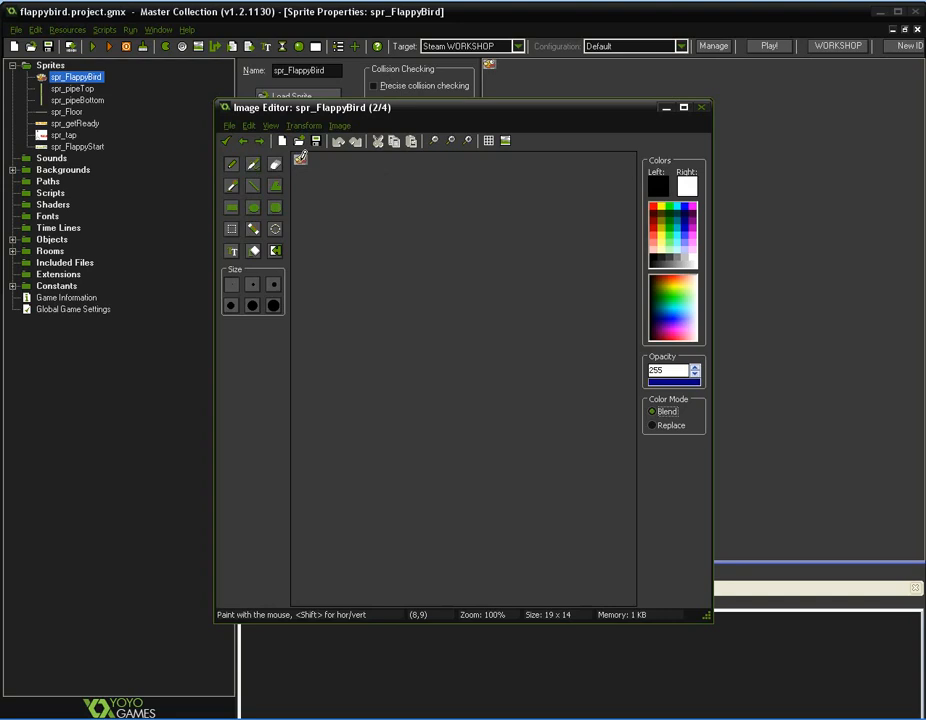
mouse_move(432, 168)
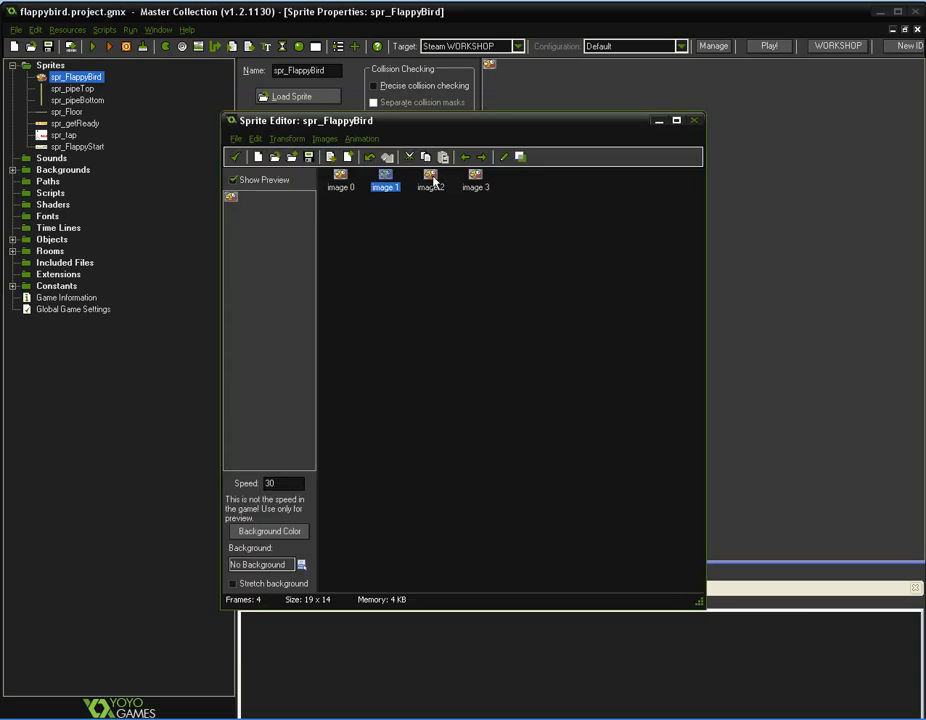
View the remaining bird frames enlarged in the image editor, ending on the third frame.
double_click(428, 176)
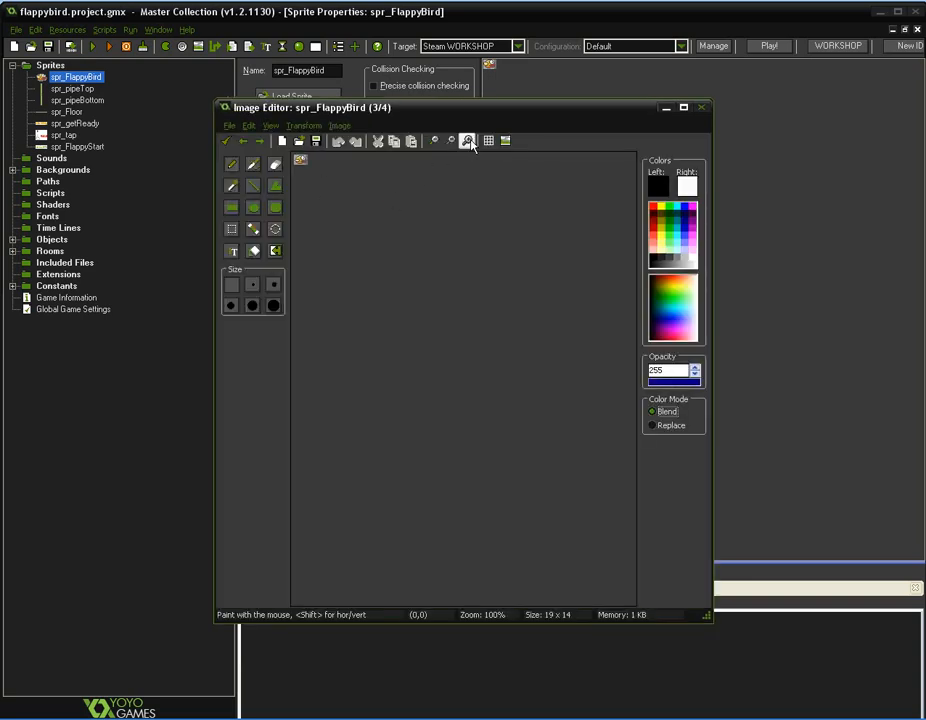
left_click(468, 140)
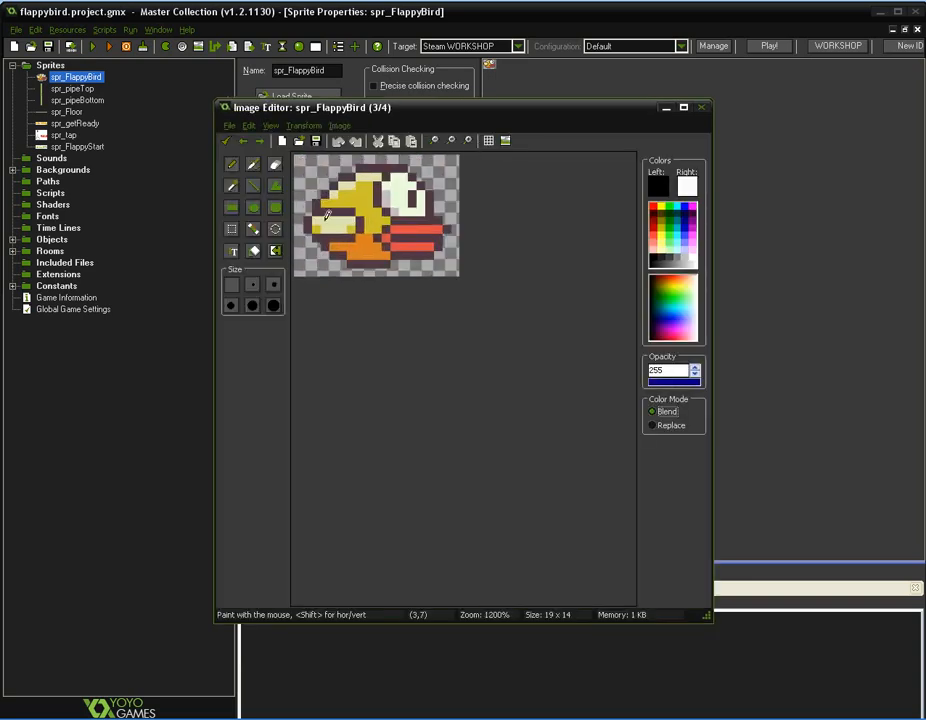
left_click(700, 108)
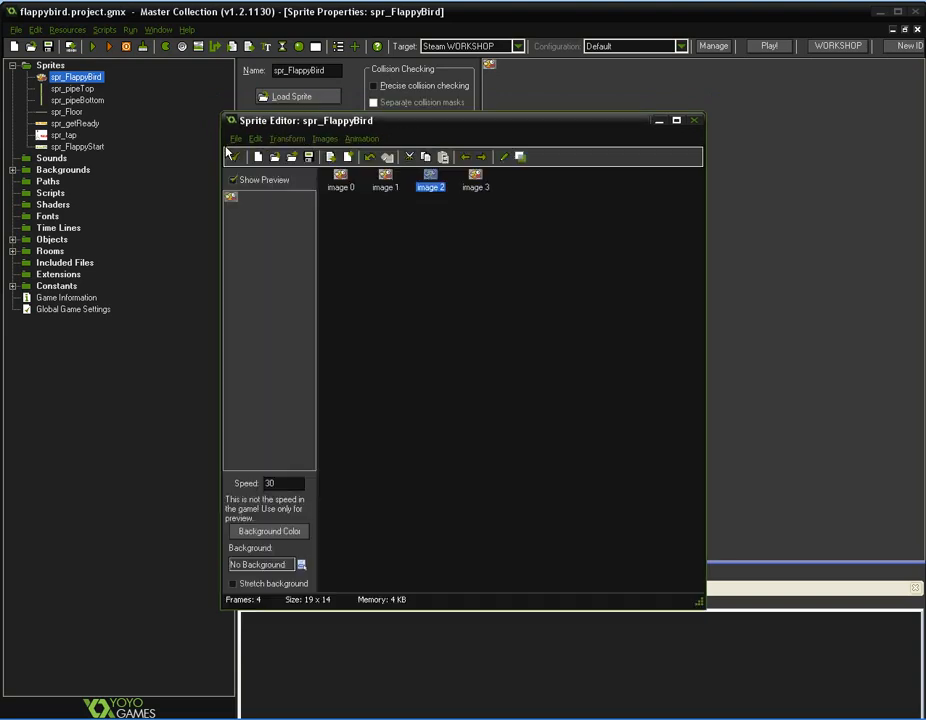
double_click(430, 180)
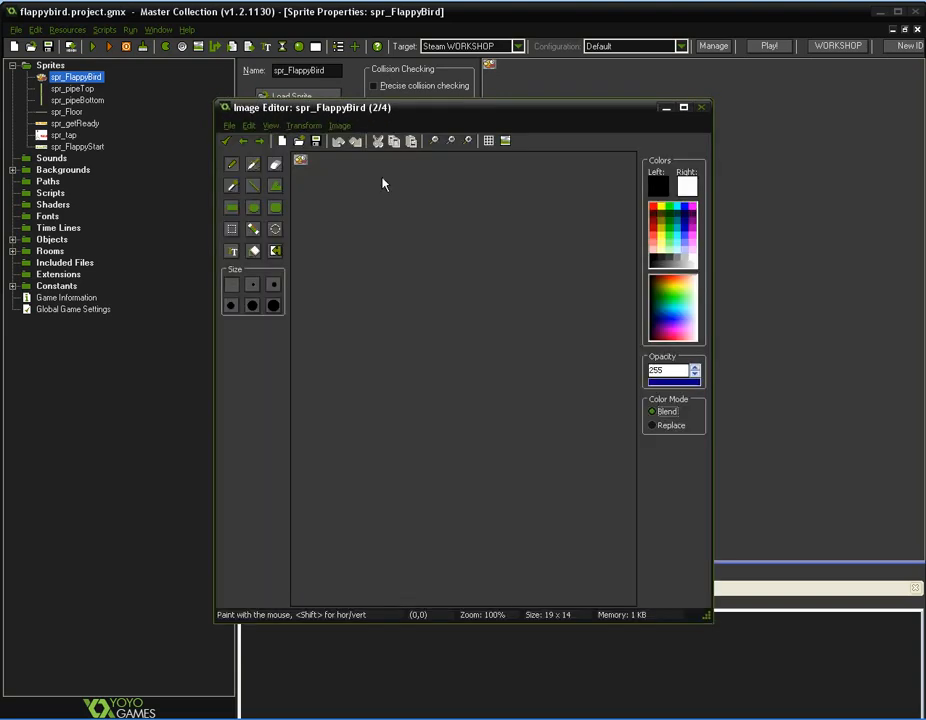
left_click(468, 140)
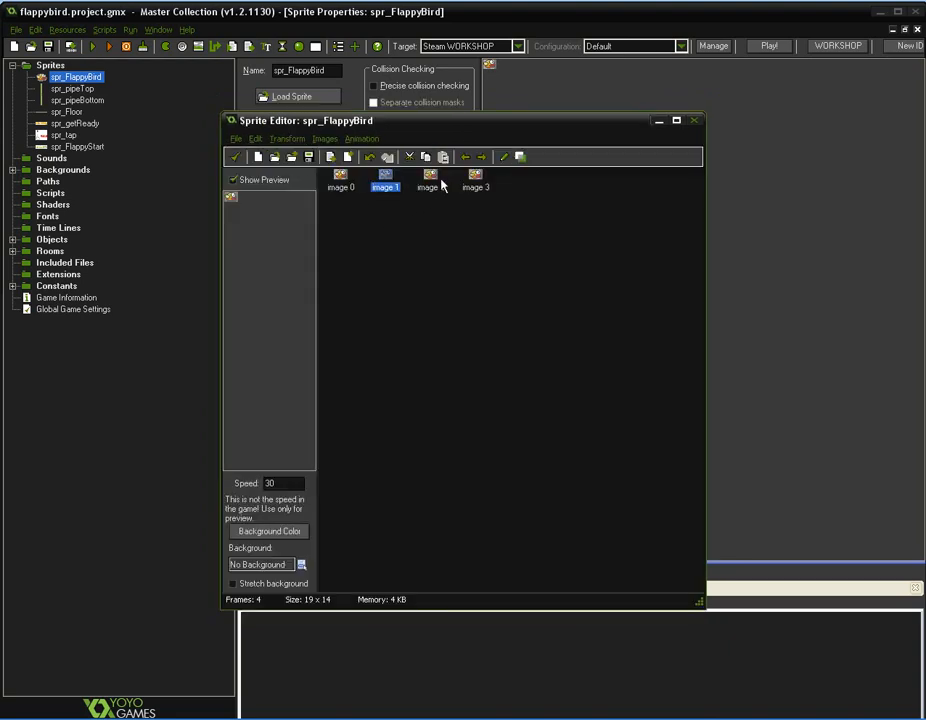
left_click(428, 180)
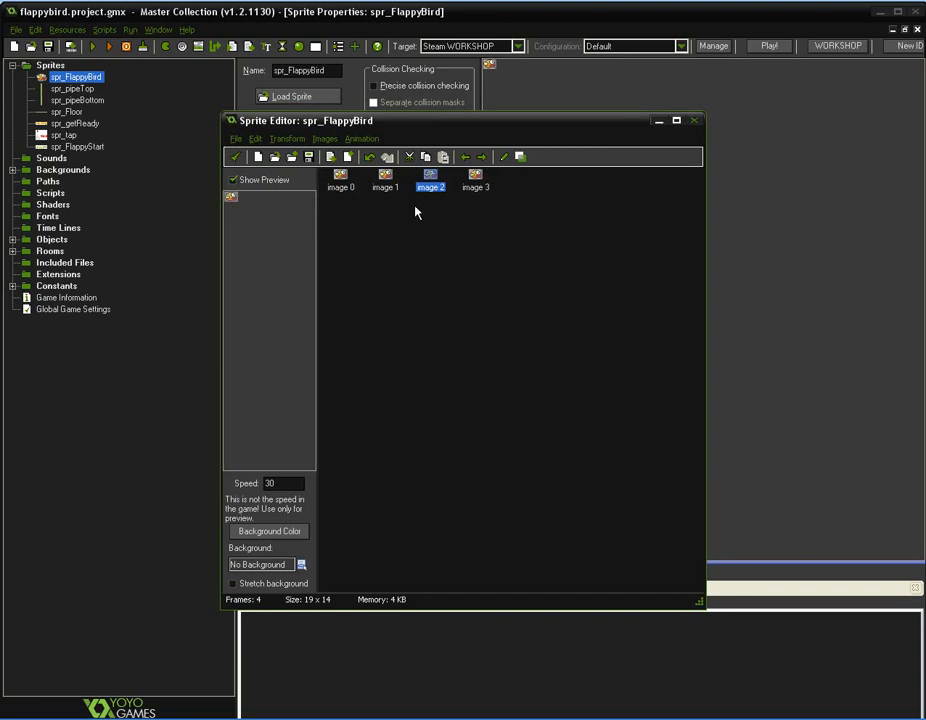
mouse_move(238, 176)
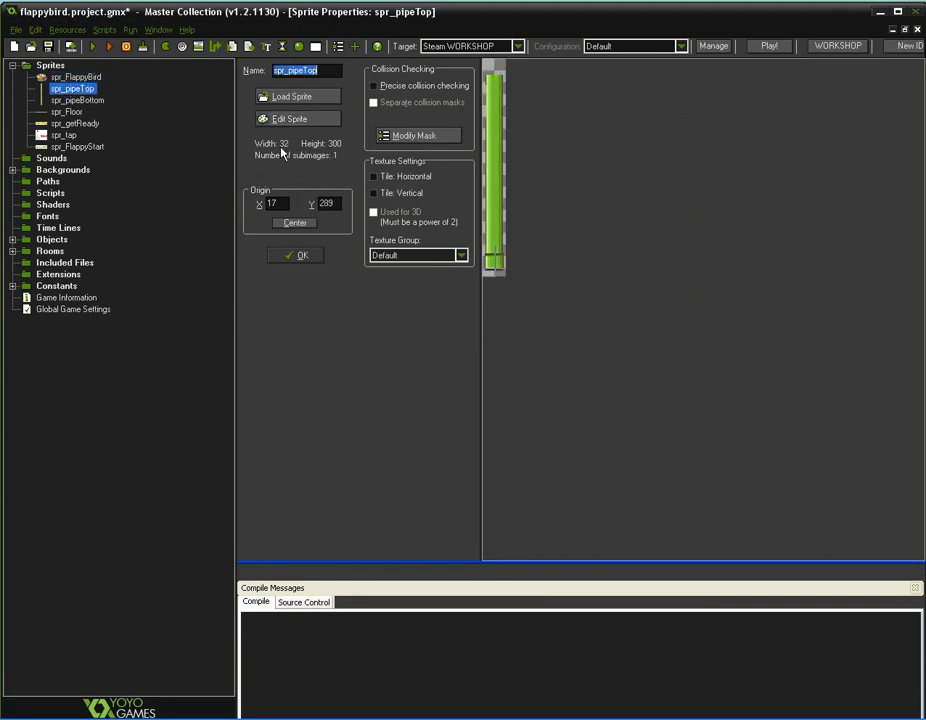
mouse_move(516, 272)
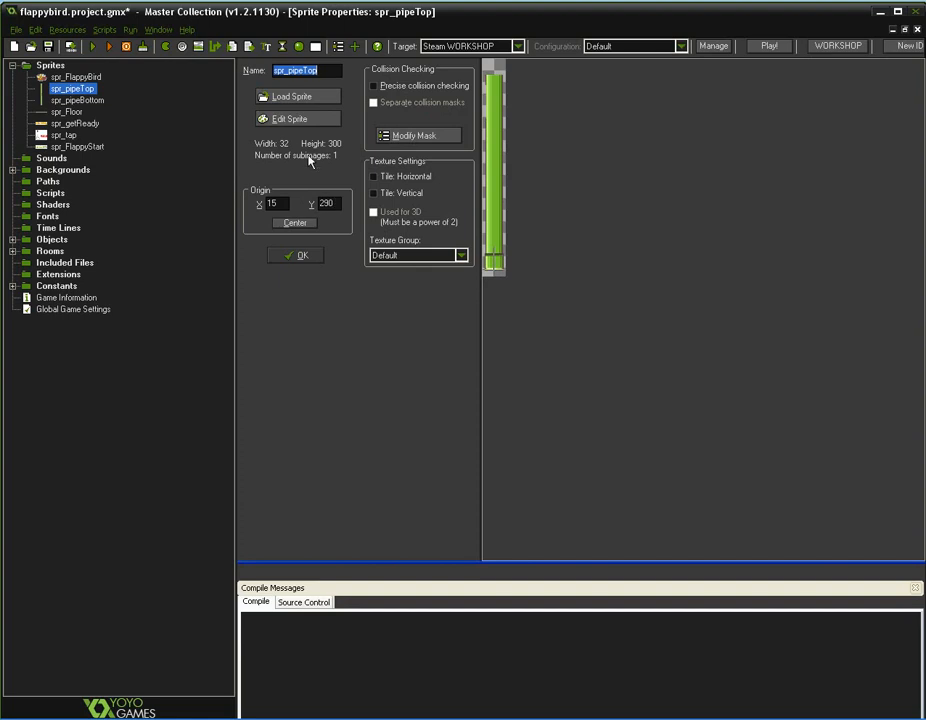
Confirm spr_pipeTop's origin of 15, 290 and close its properties.
left_click(288, 118)
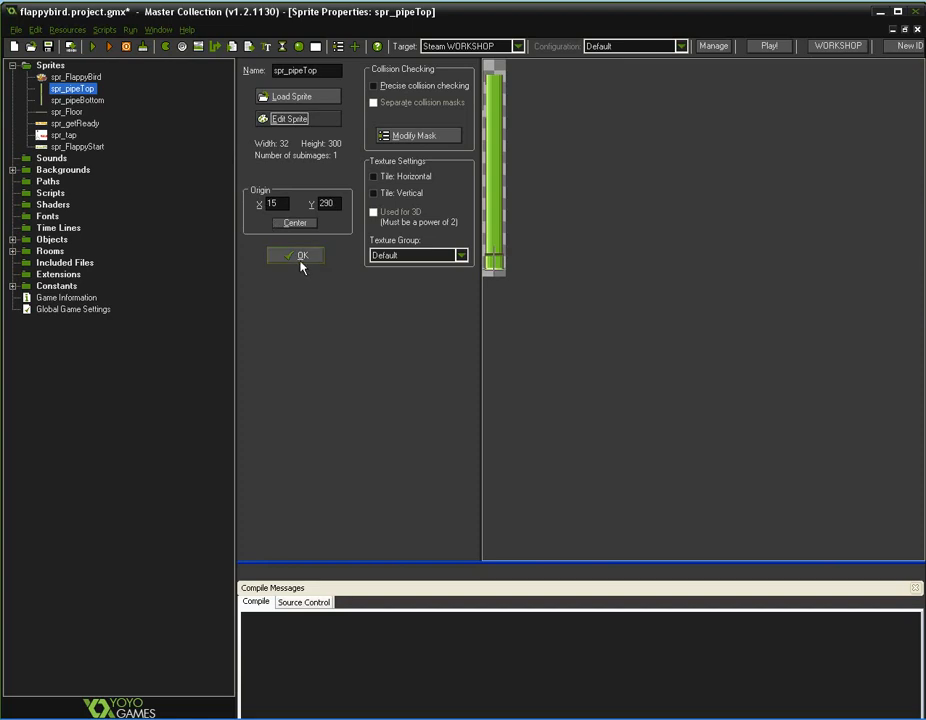
left_click(296, 256)
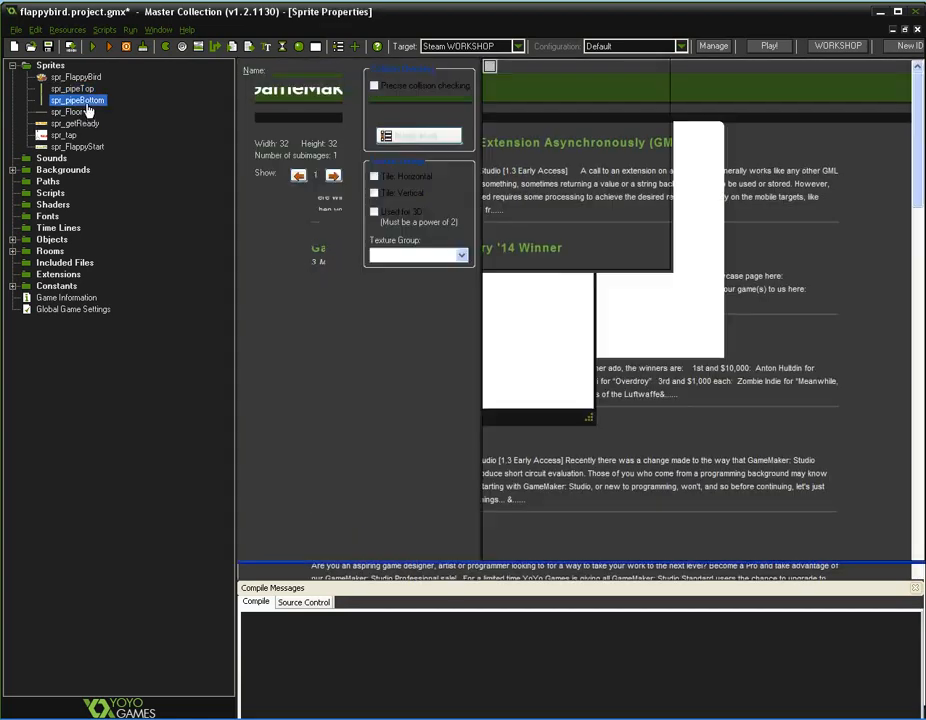
Try stretching spr_pipeBottom to height 400, leaving it at 32×300.
double_click(76, 100)
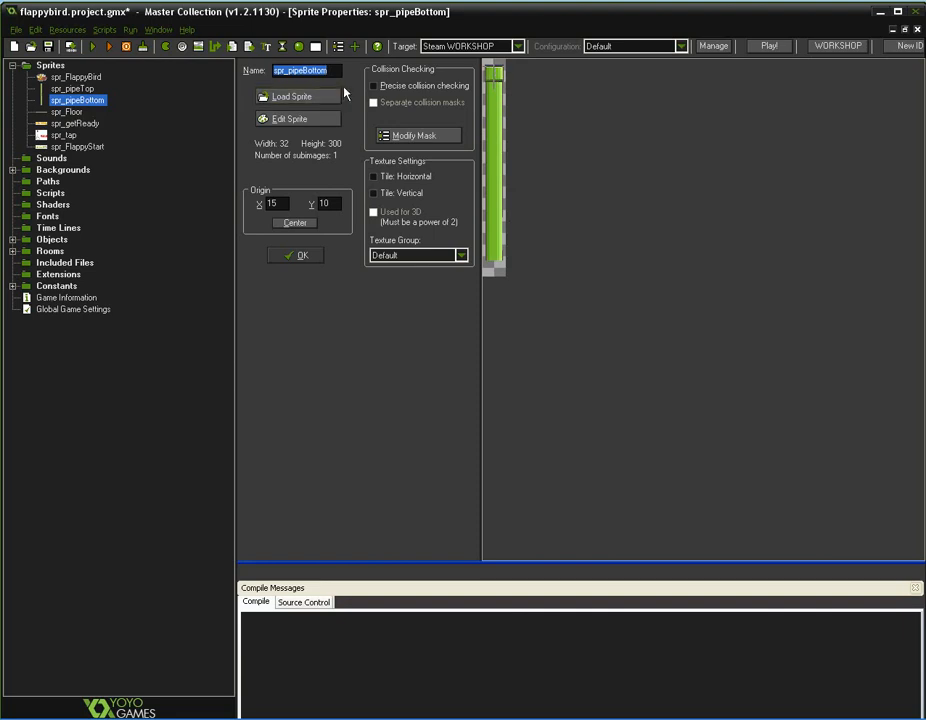
mouse_move(282, 158)
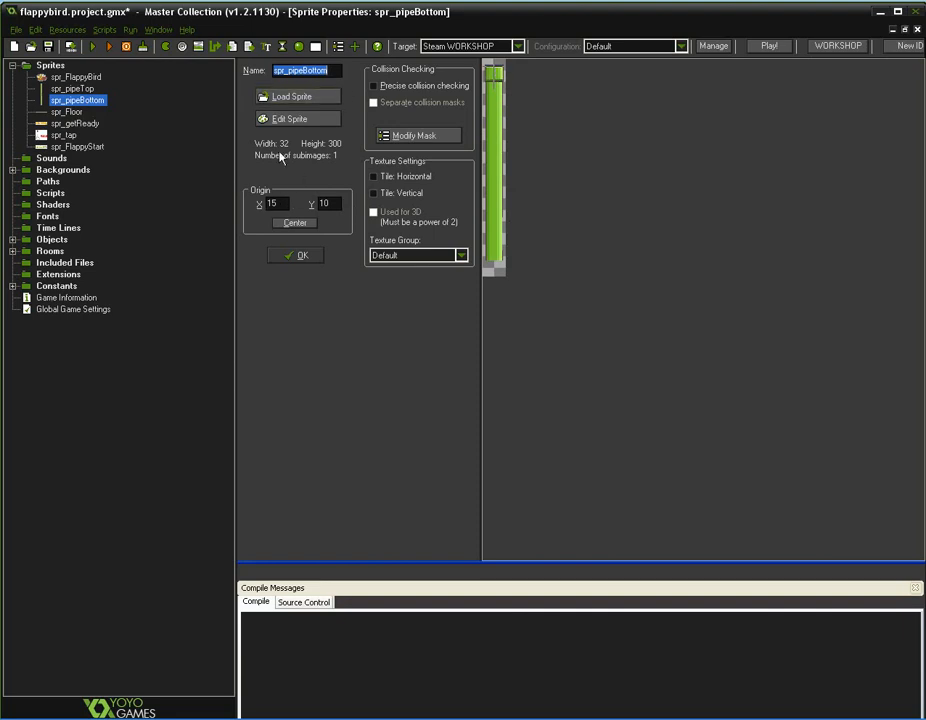
mouse_move(340, 168)
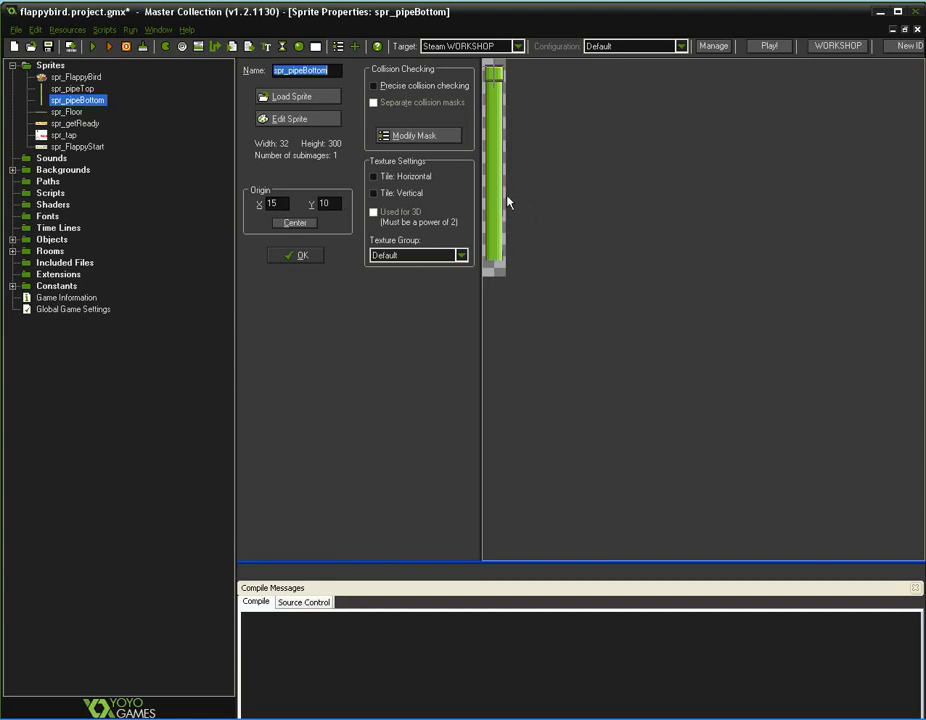
left_click(288, 118)
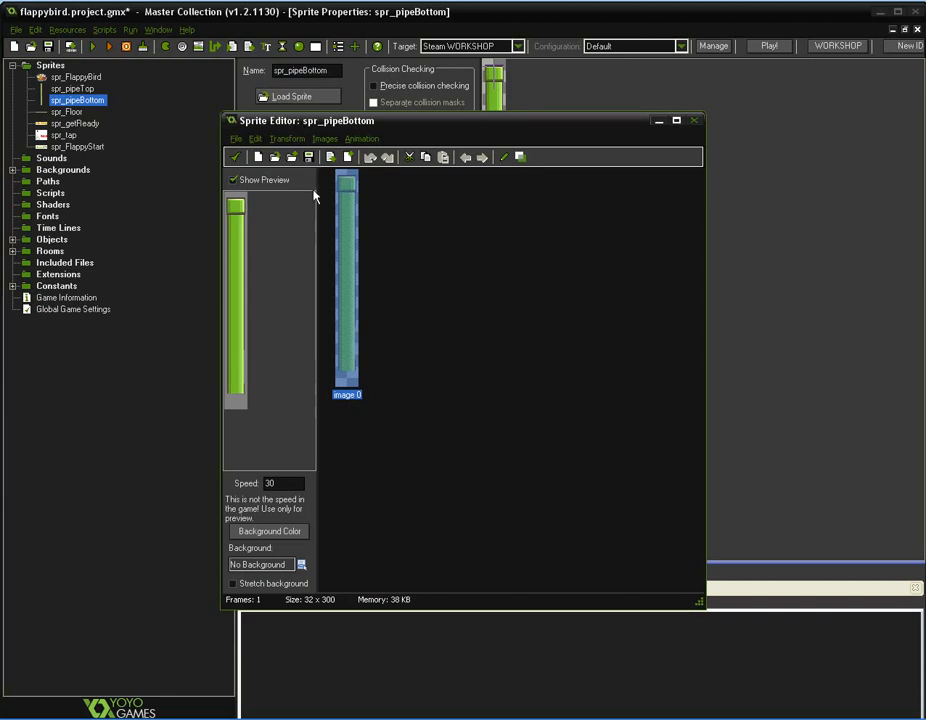
left_click(288, 138)
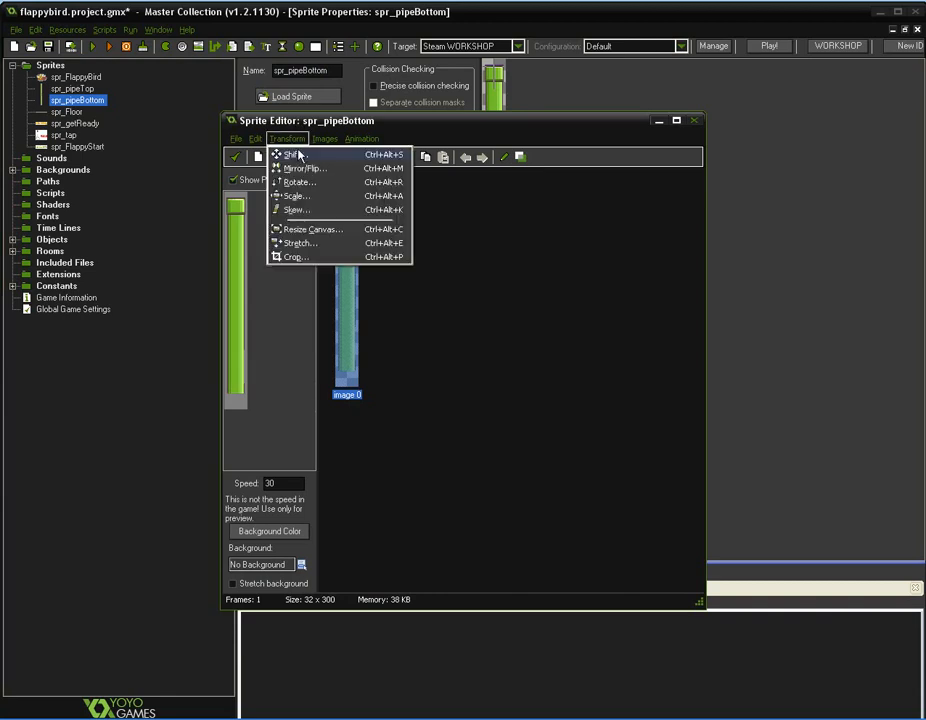
left_click(300, 244)
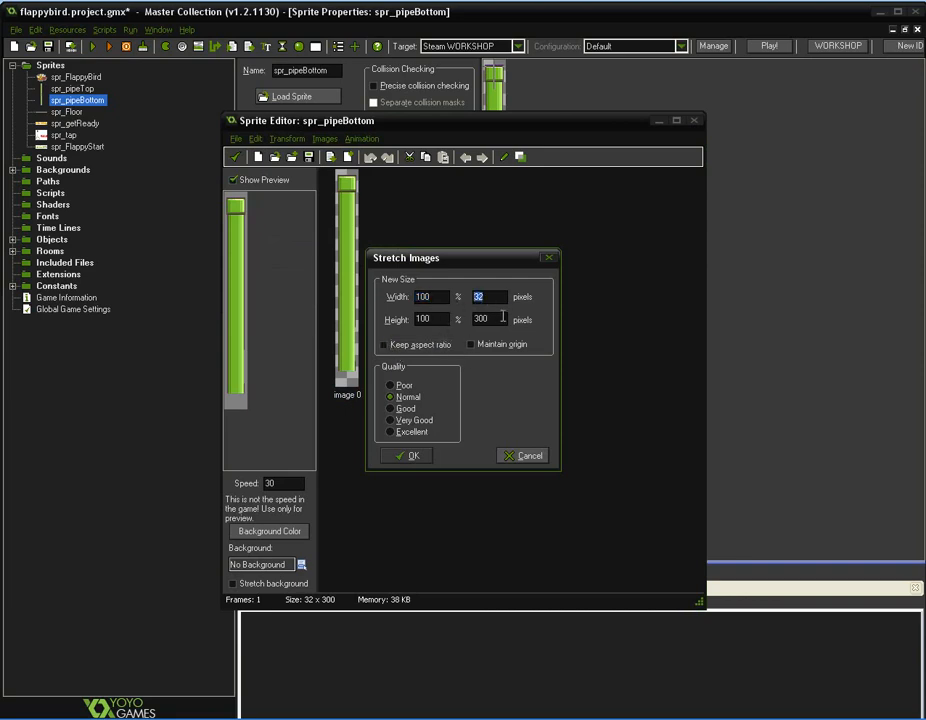
triple_click(480, 320)
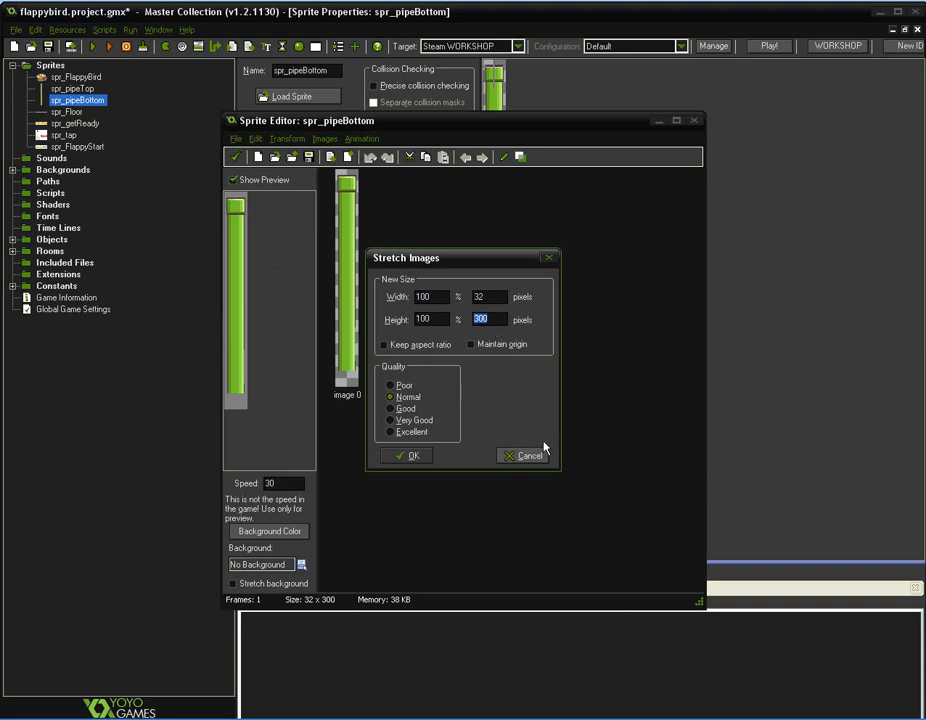
type("400")
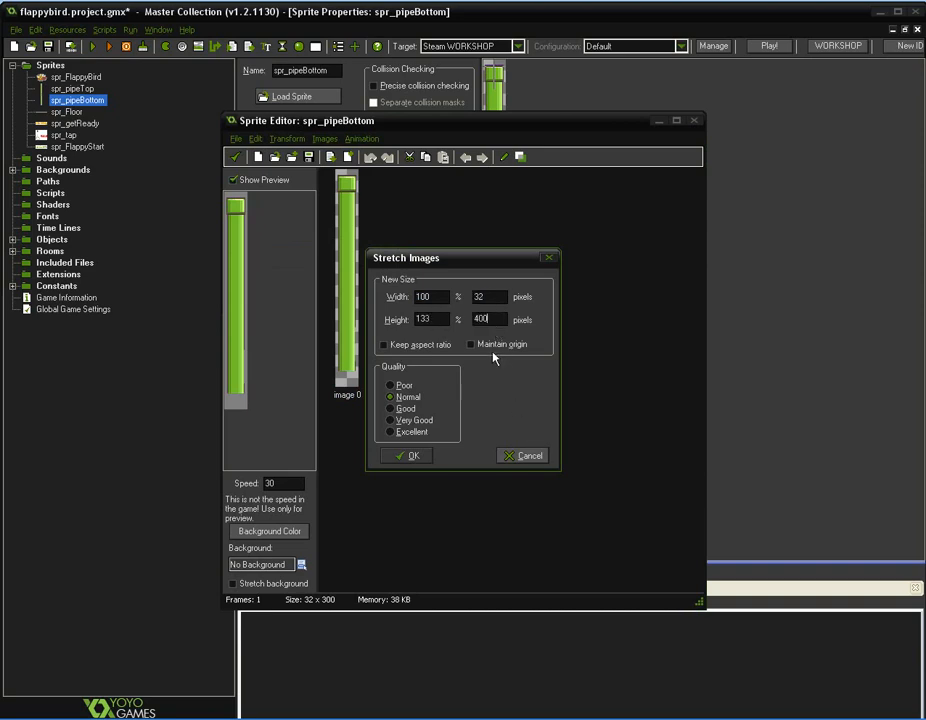
left_click(408, 456)
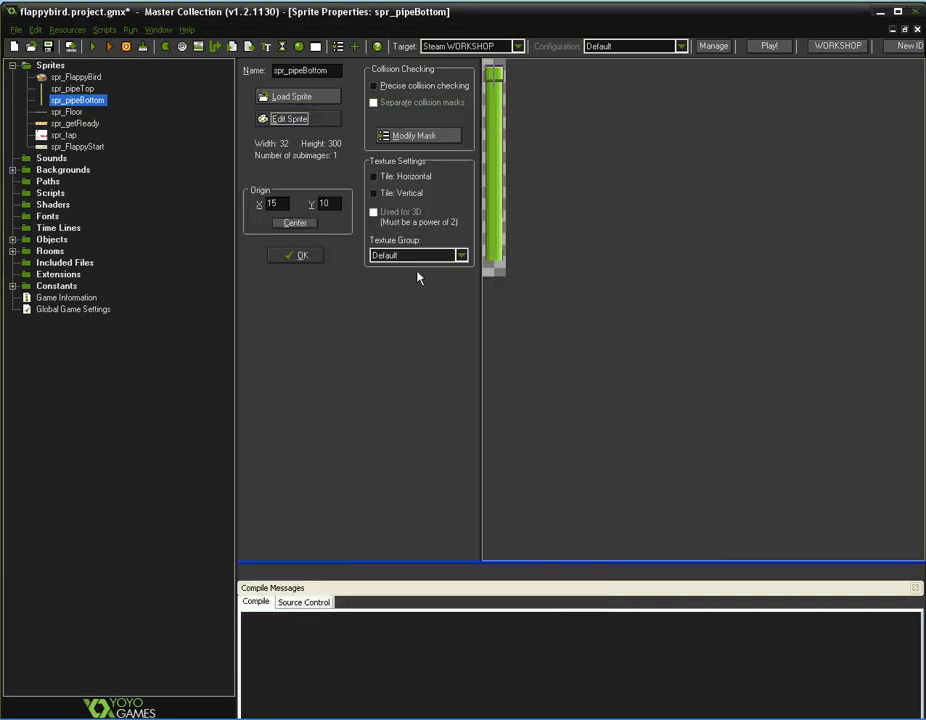
View the 150×10 spr_Floor image, then close its properties to show the news page.
left_click(68, 112)
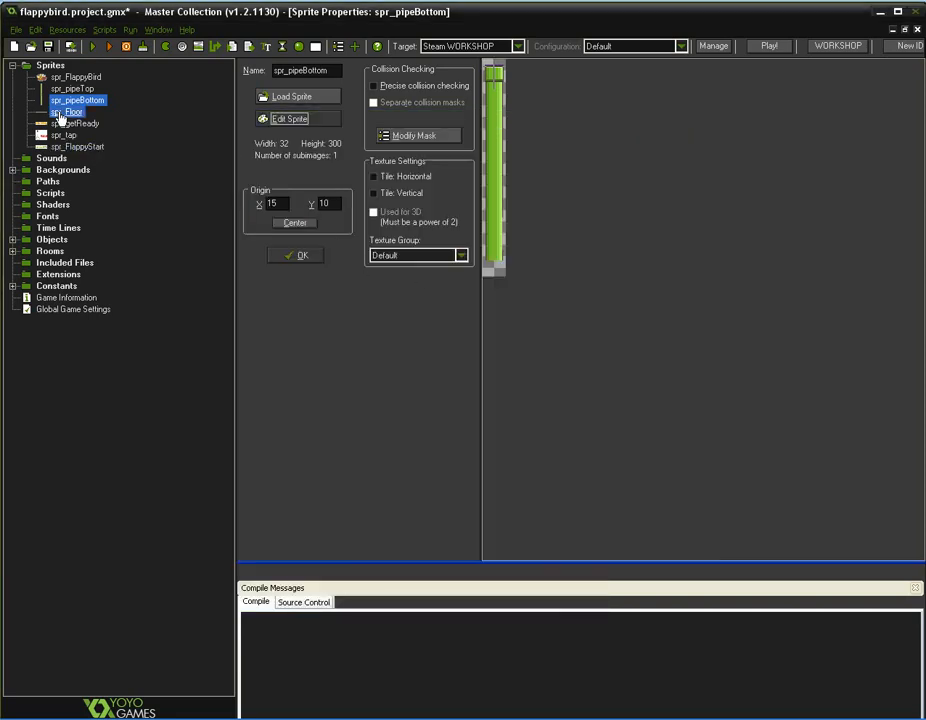
left_click(68, 112)
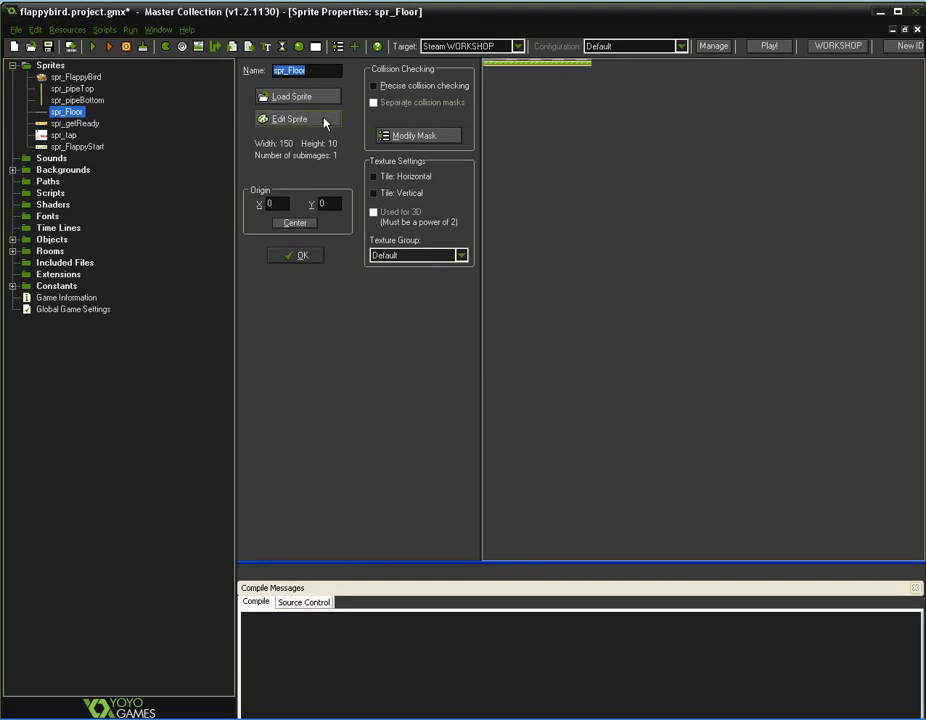
left_click(292, 120)
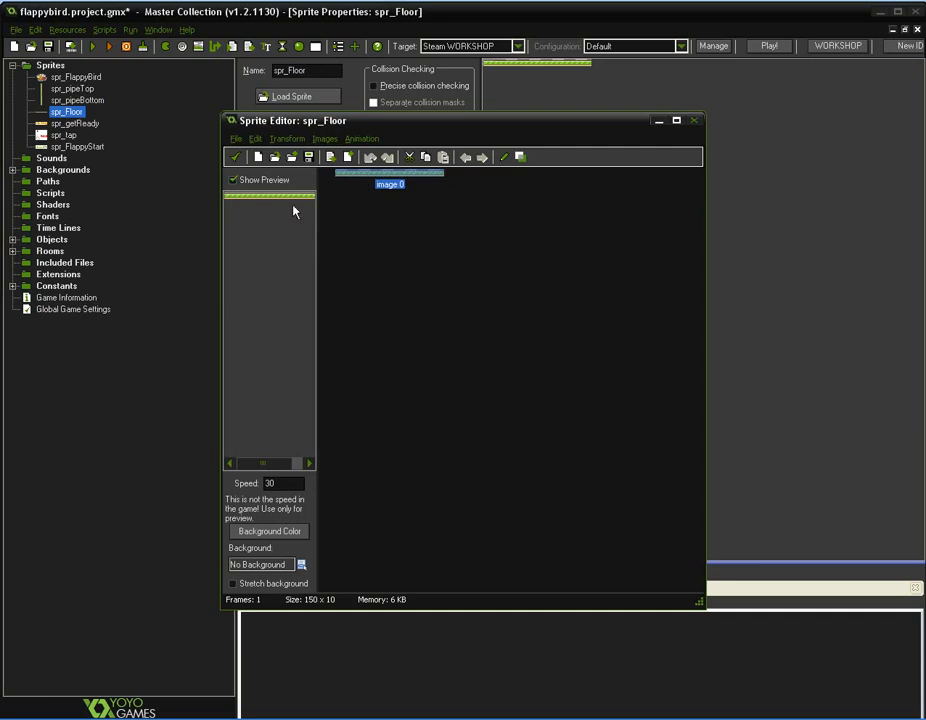
mouse_move(460, 208)
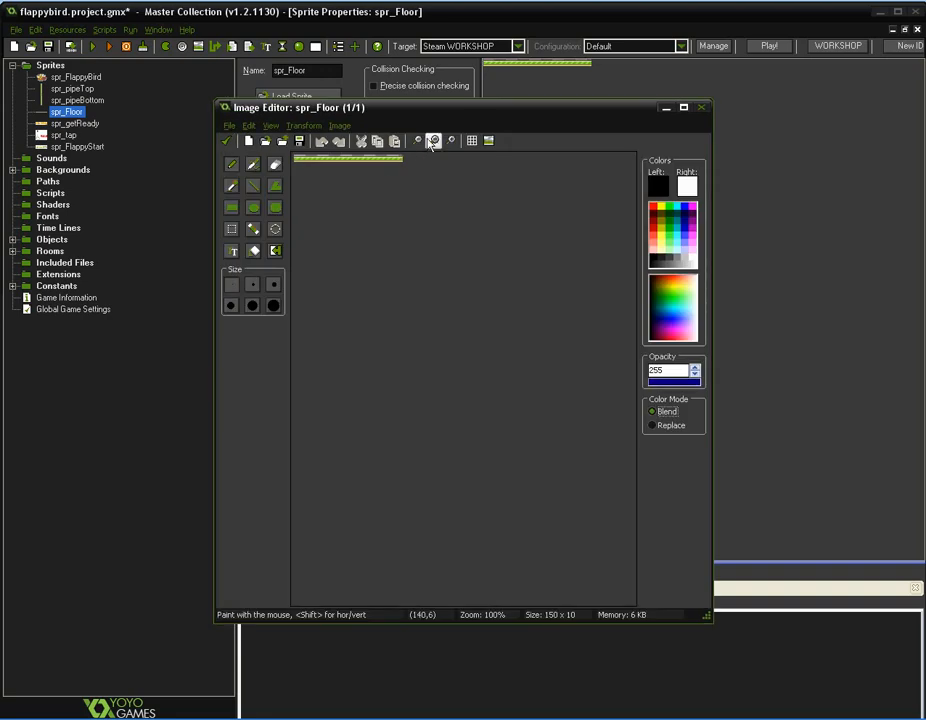
left_click(416, 140)
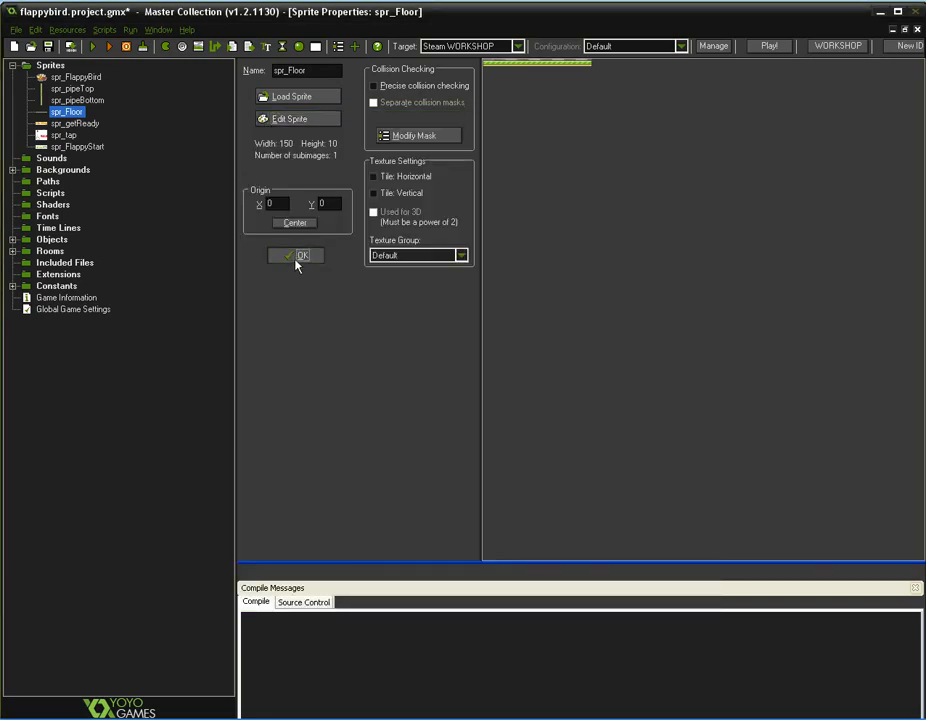
left_click(296, 256)
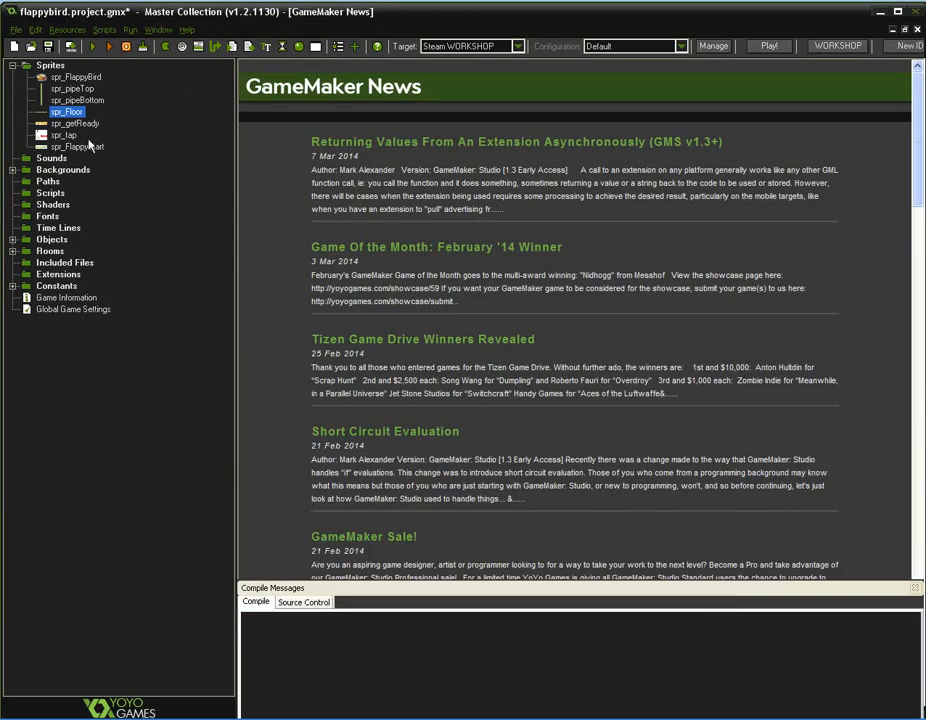
Review the spr_getReady frames, then move on toward the start sprite and background2.
double_click(76, 124)
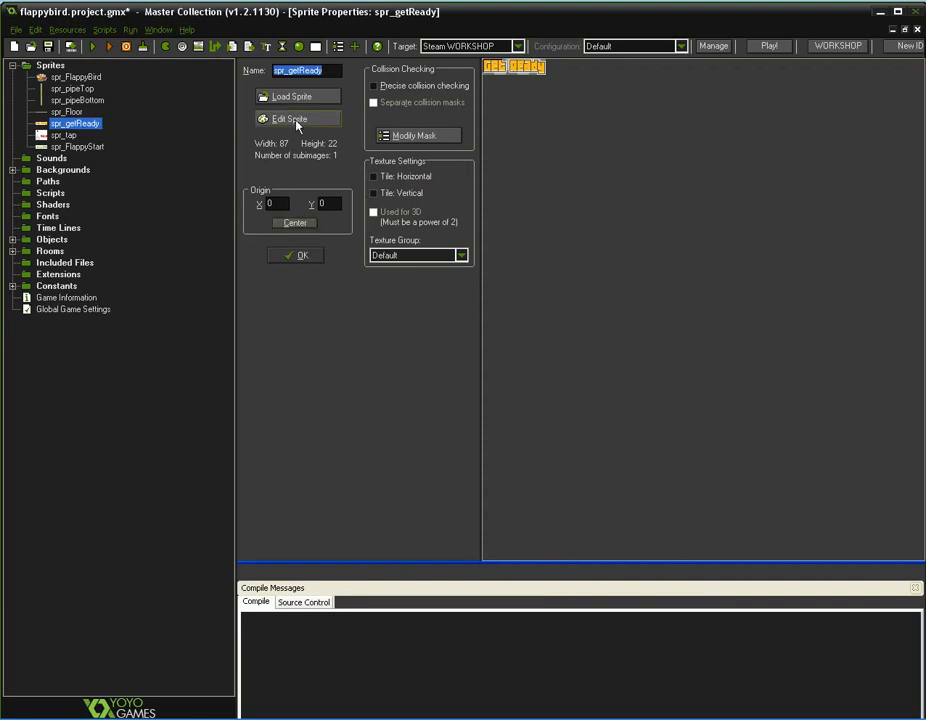
left_click(290, 120)
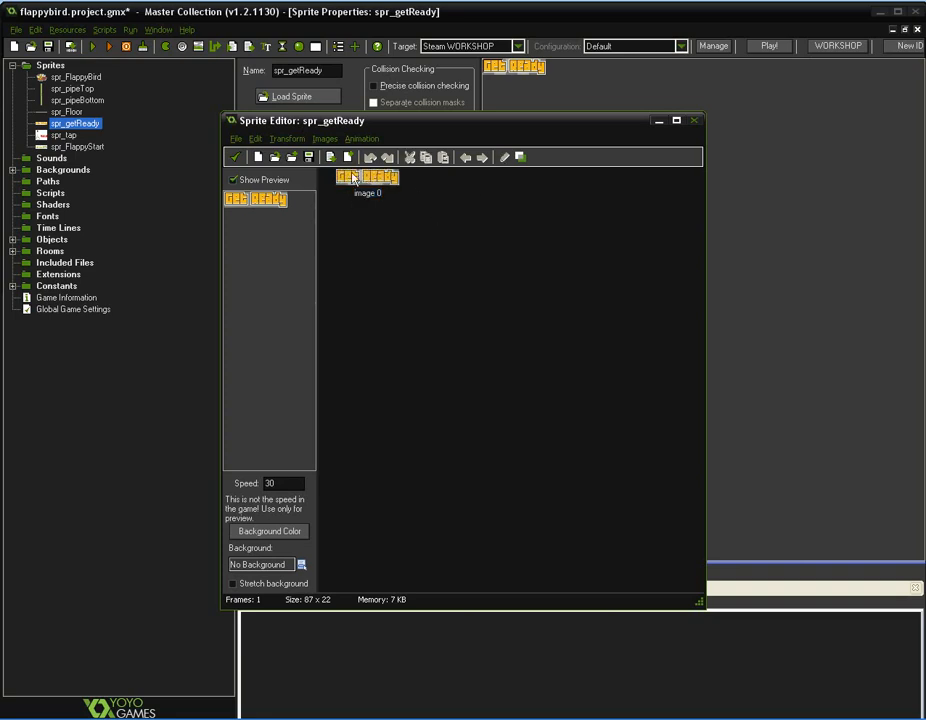
left_click(692, 120)
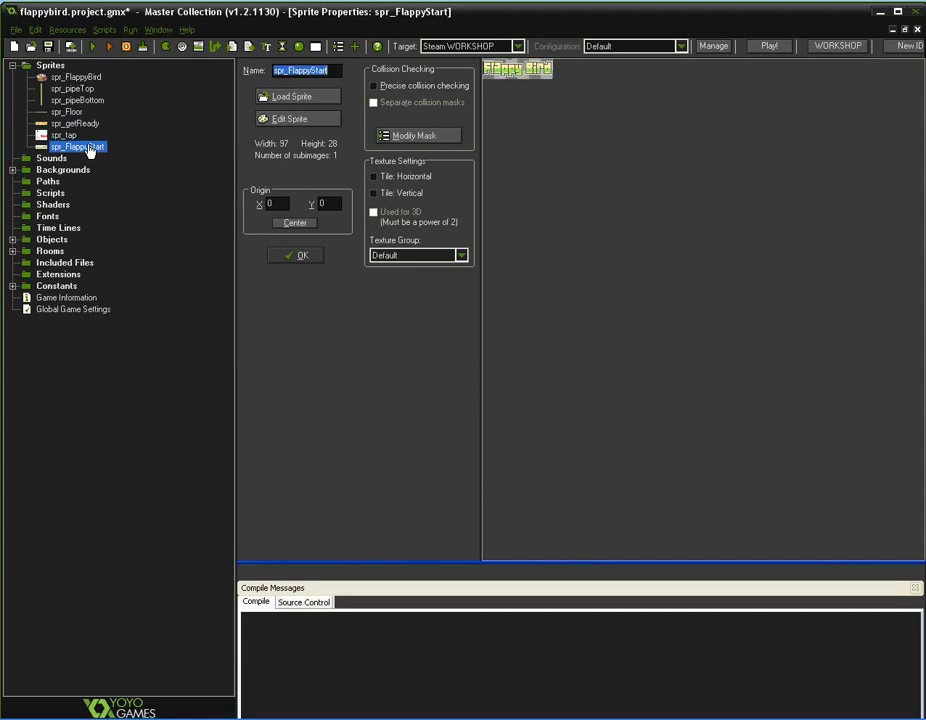
mouse_move(476, 168)
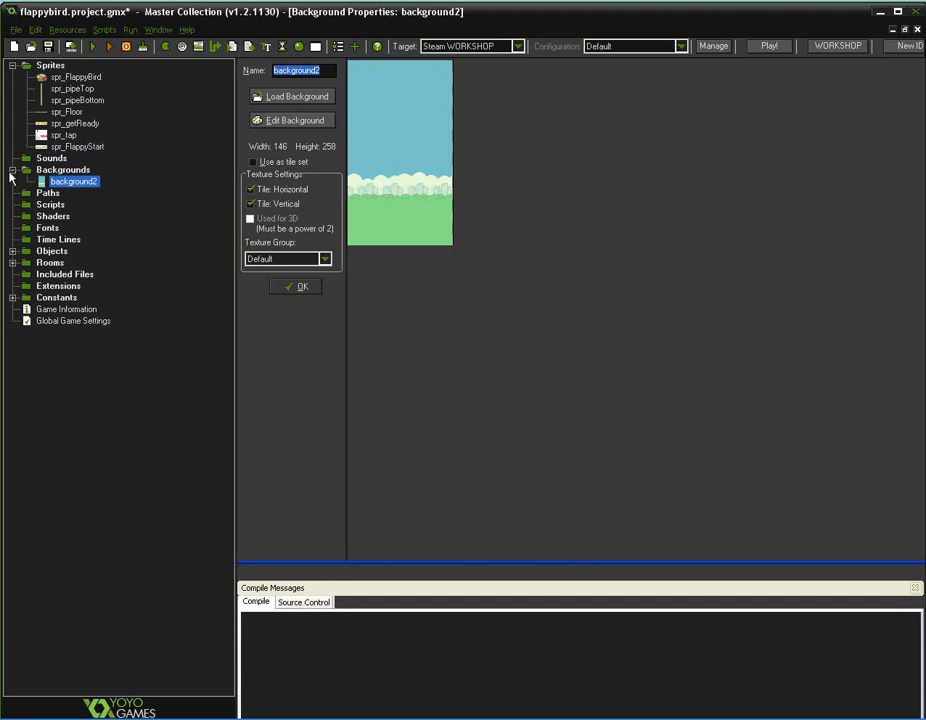
left_click(12, 168)
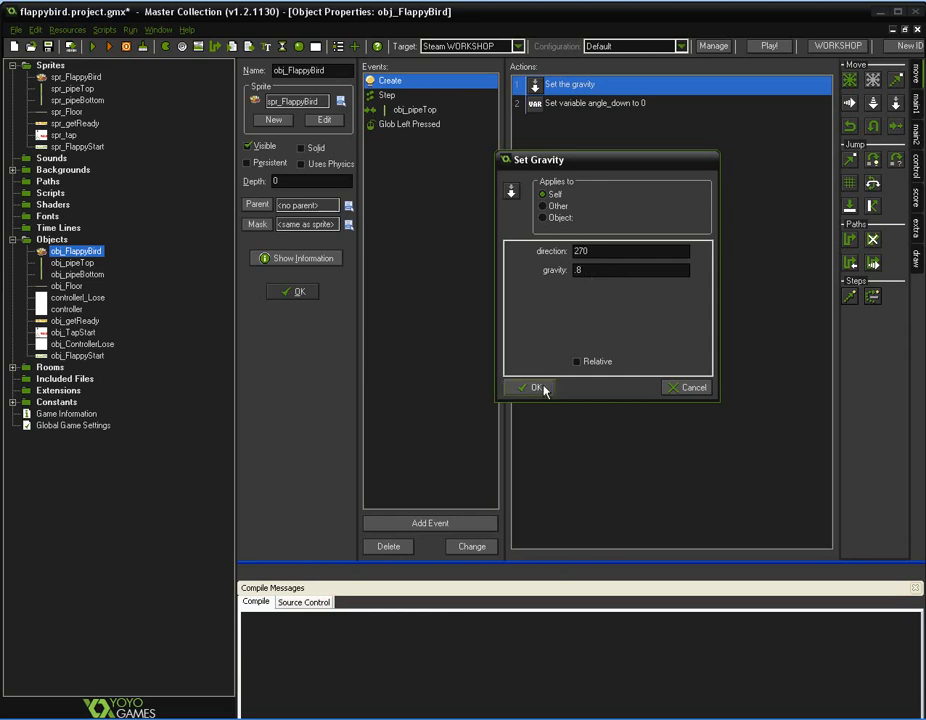
Confirm obj_FlappyBird's Create gravity action of 0 in direction 270.
left_click(534, 388)
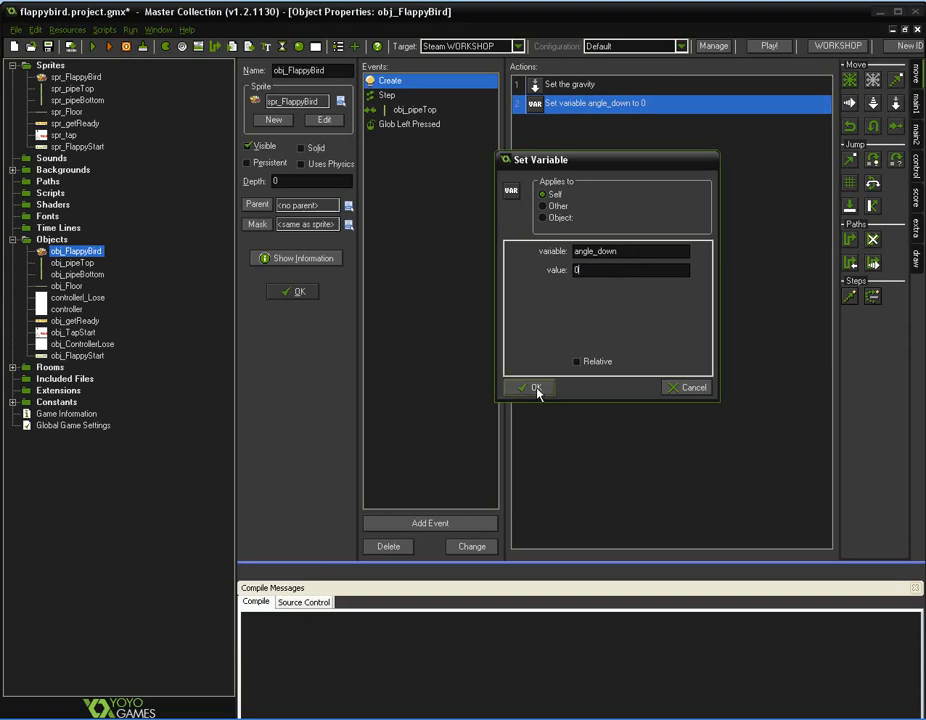
Confirm angle_down = 0, then show the bird's collision event with obj_pipeTop.
left_click(532, 388)
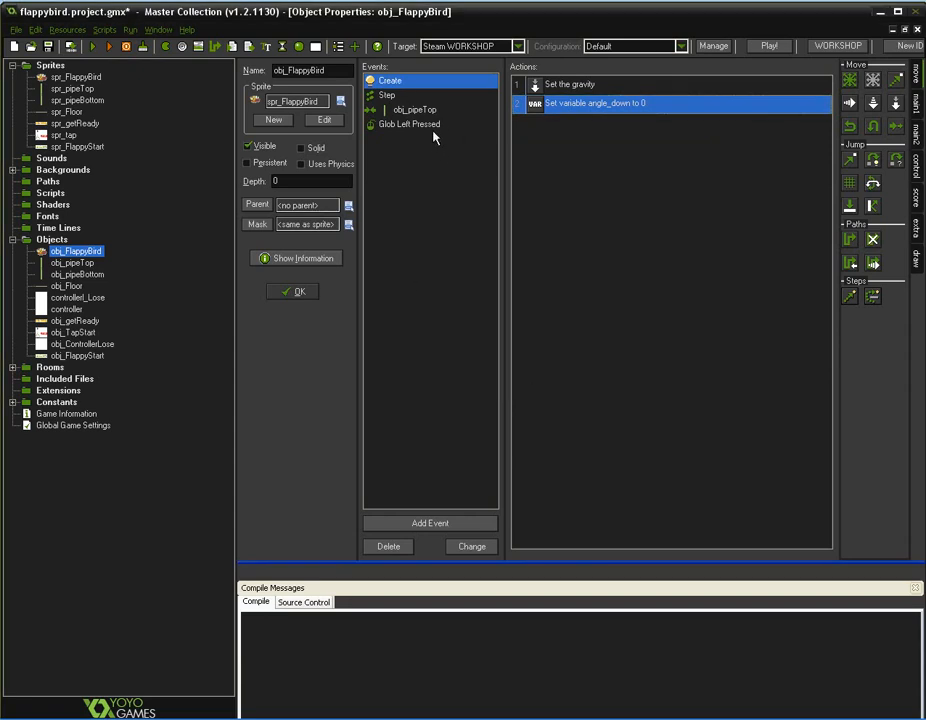
left_click(414, 108)
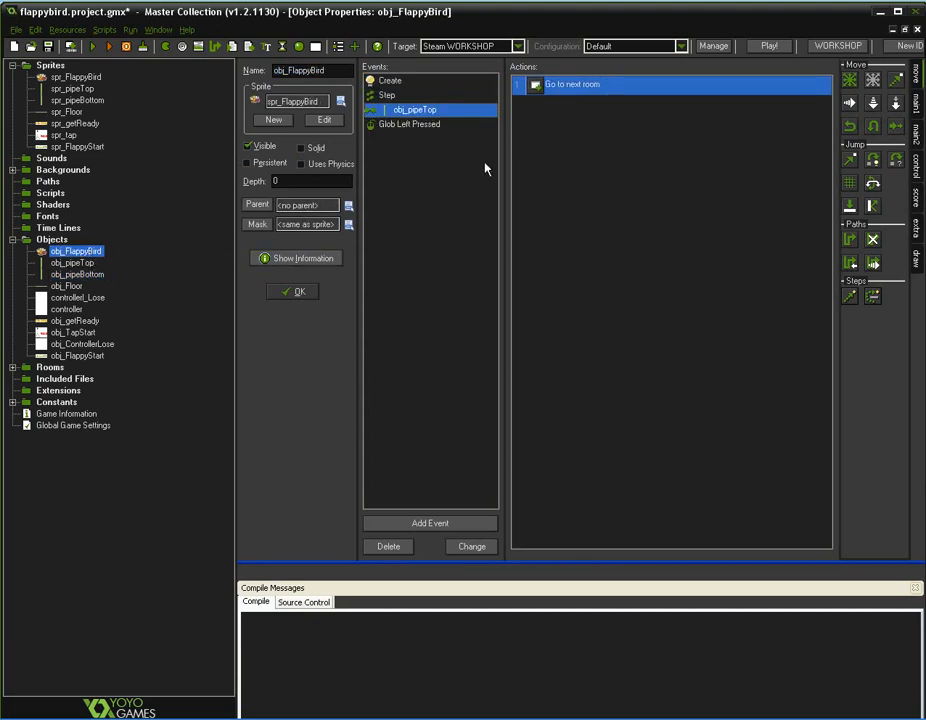
mouse_move(422, 120)
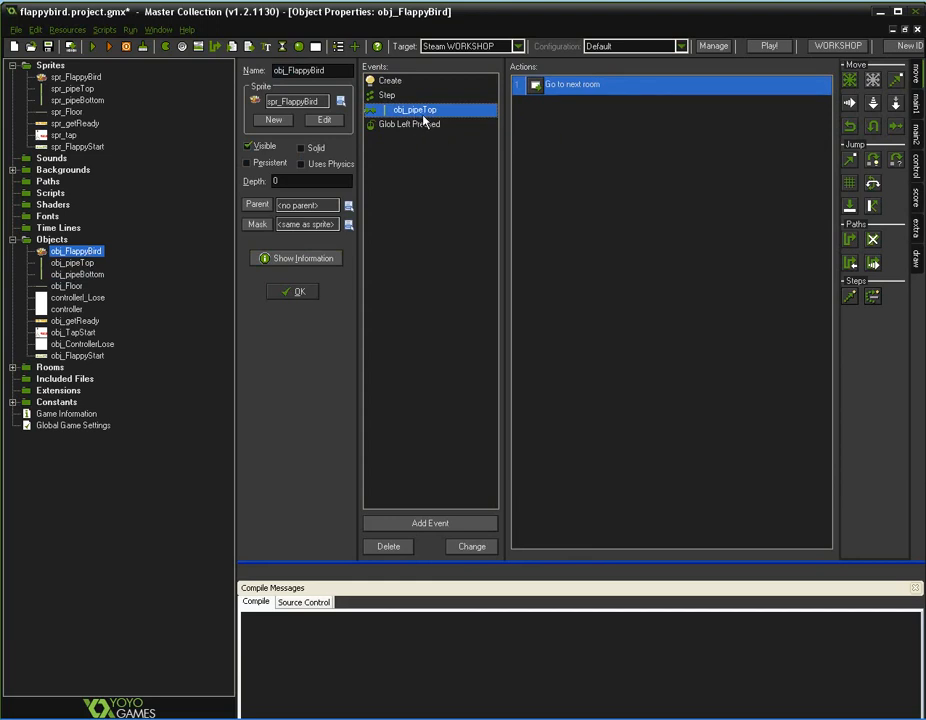
mouse_move(556, 136)
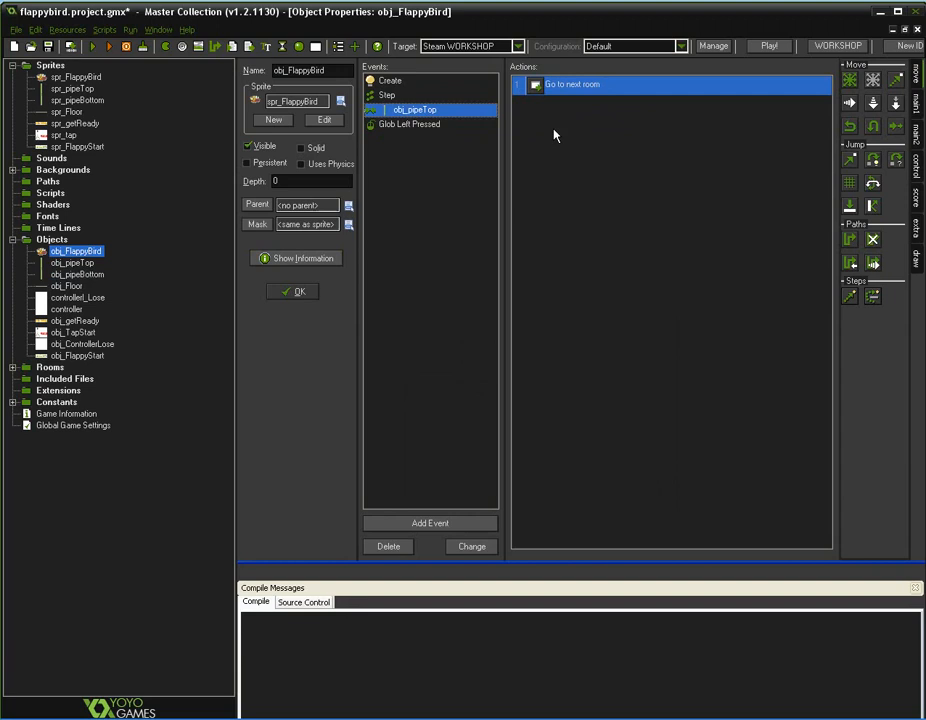
mouse_move(564, 130)
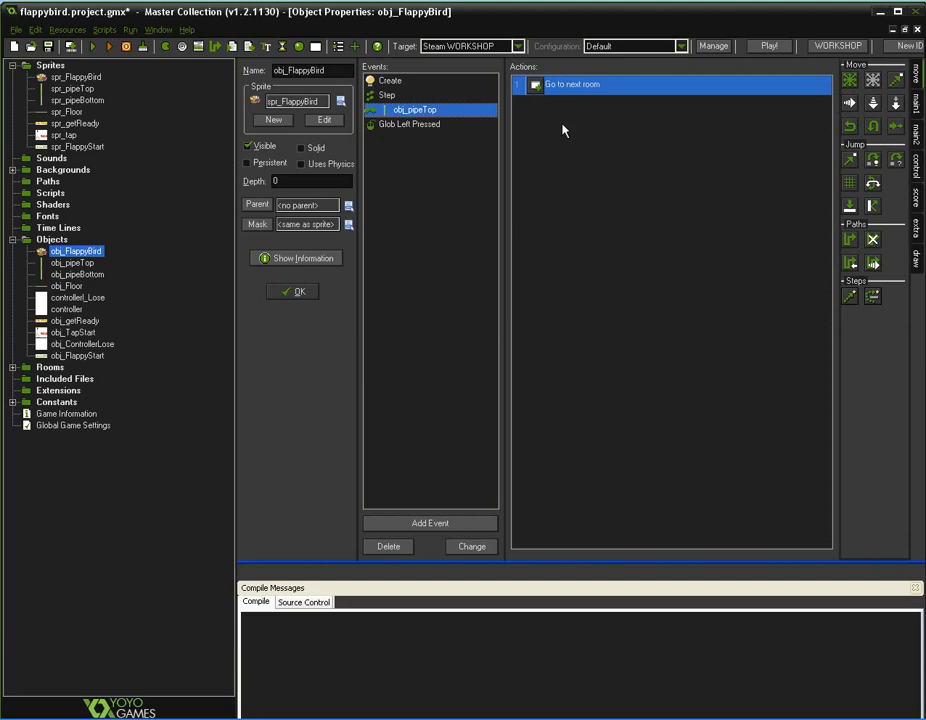
mouse_move(490, 168)
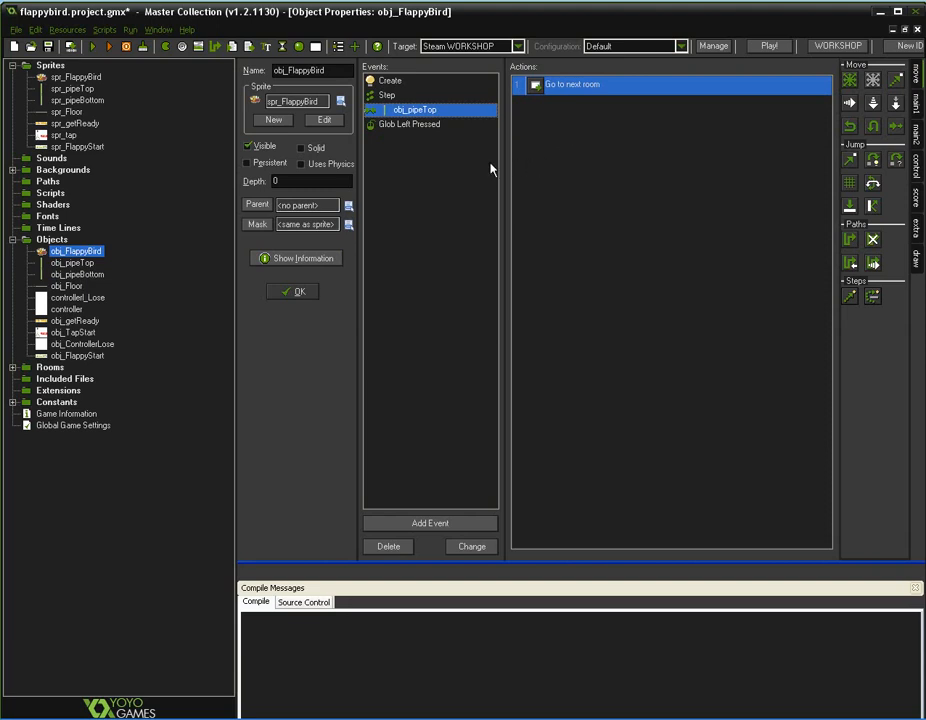
Select the bird's Glob Left Pressed event and cancel out of the Add Event chooser.
left_click(408, 124)
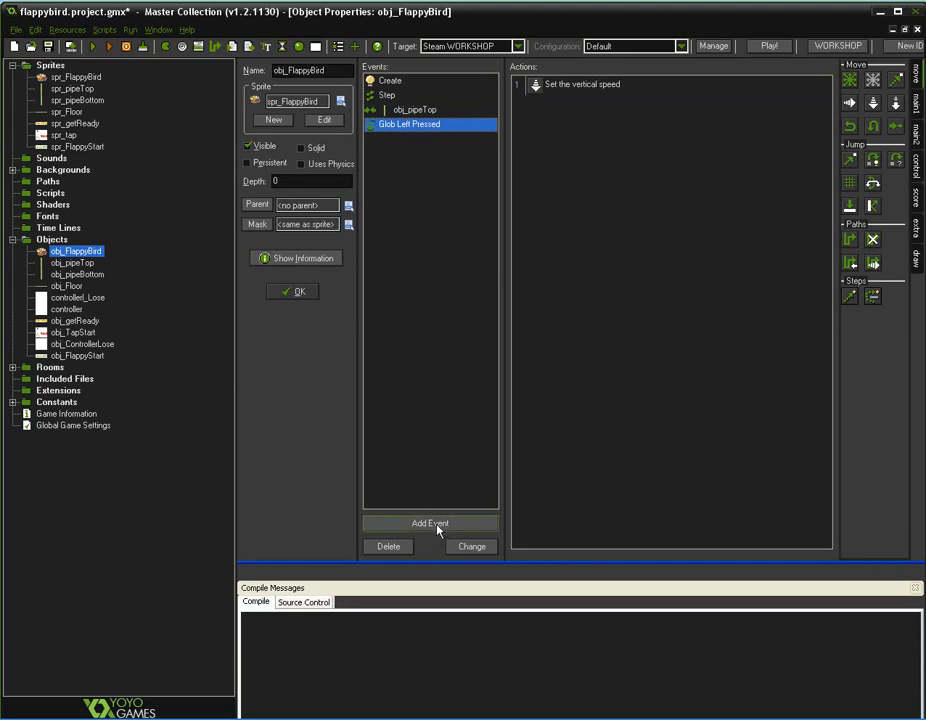
left_click(430, 524)
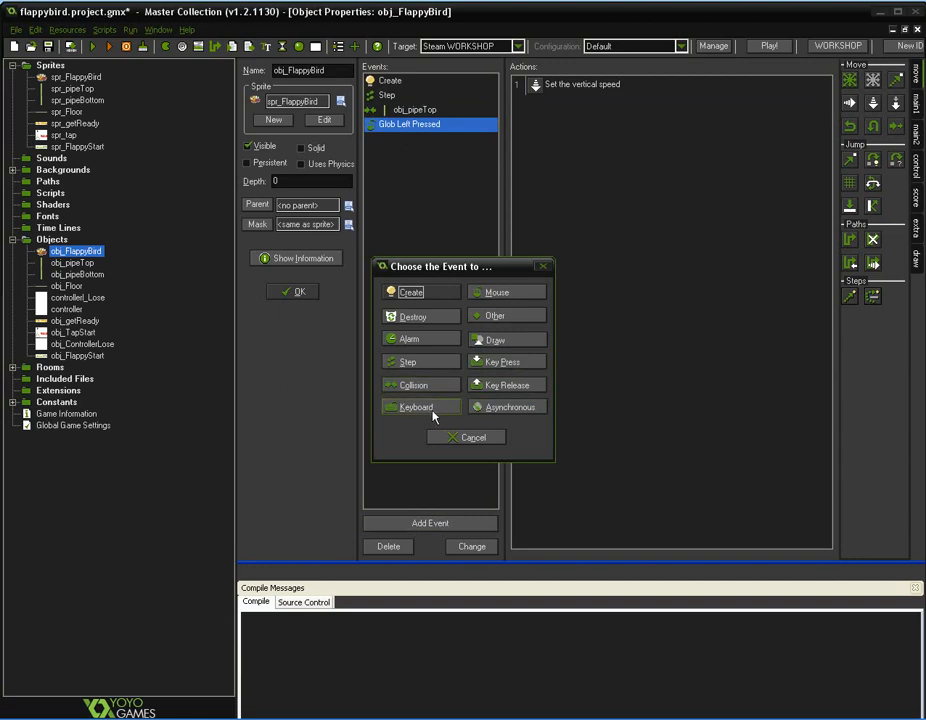
left_click(496, 292)
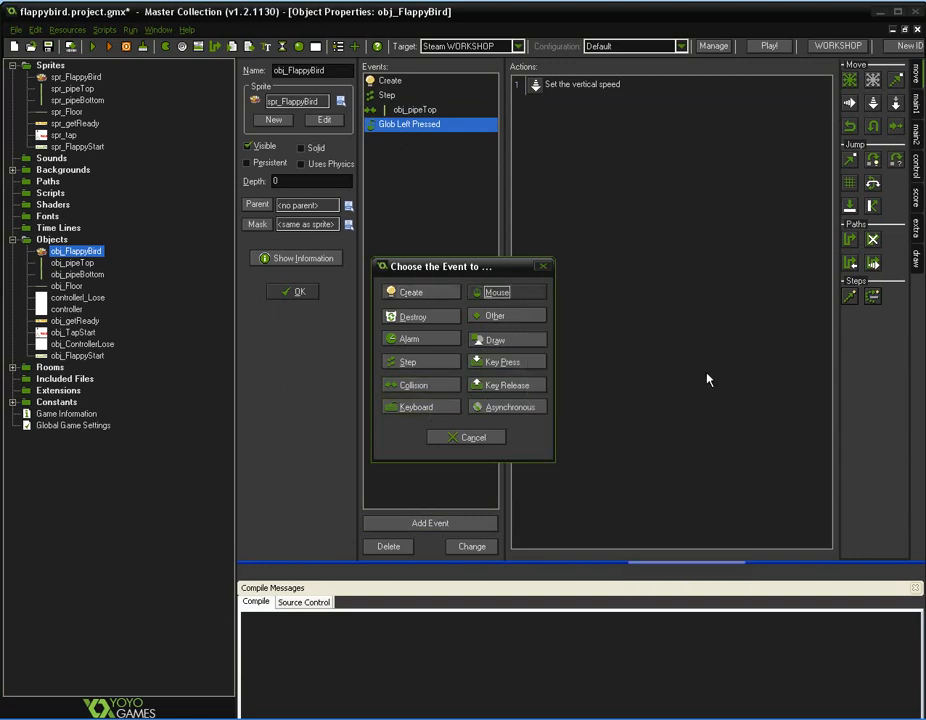
left_click(466, 436)
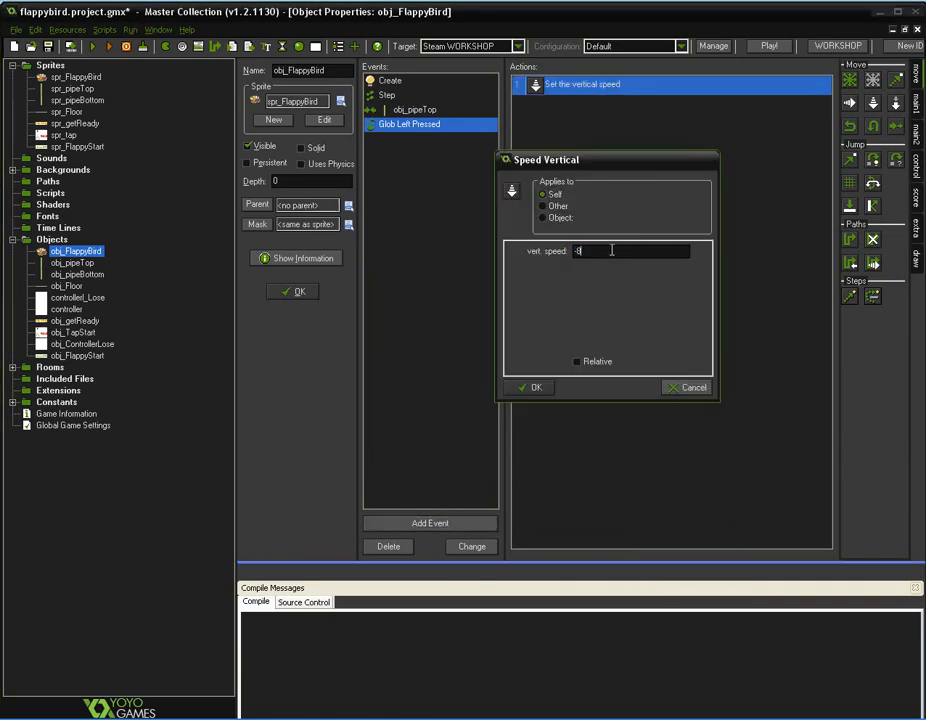
mouse_move(604, 458)
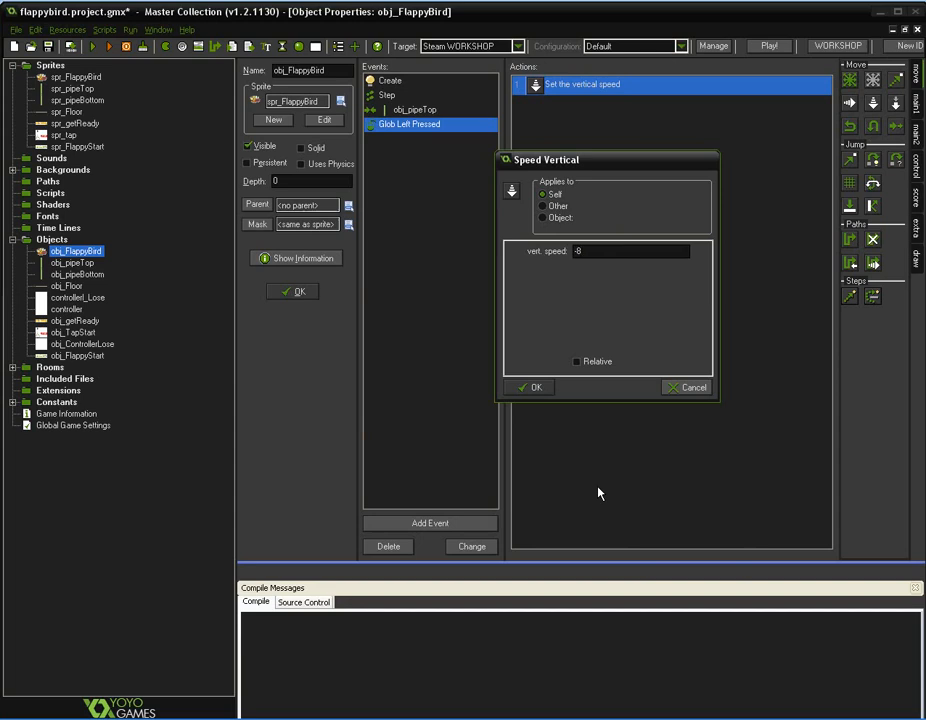
mouse_move(552, 290)
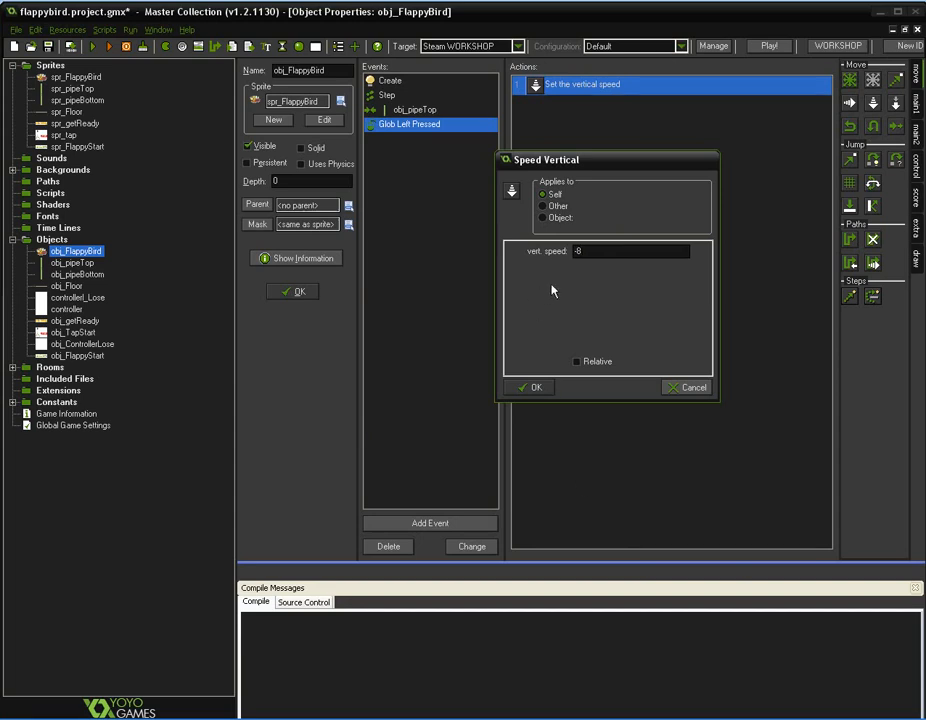
Set the left-press vertical speed action to -8 so the bird flaps upward.
left_click(630, 252)
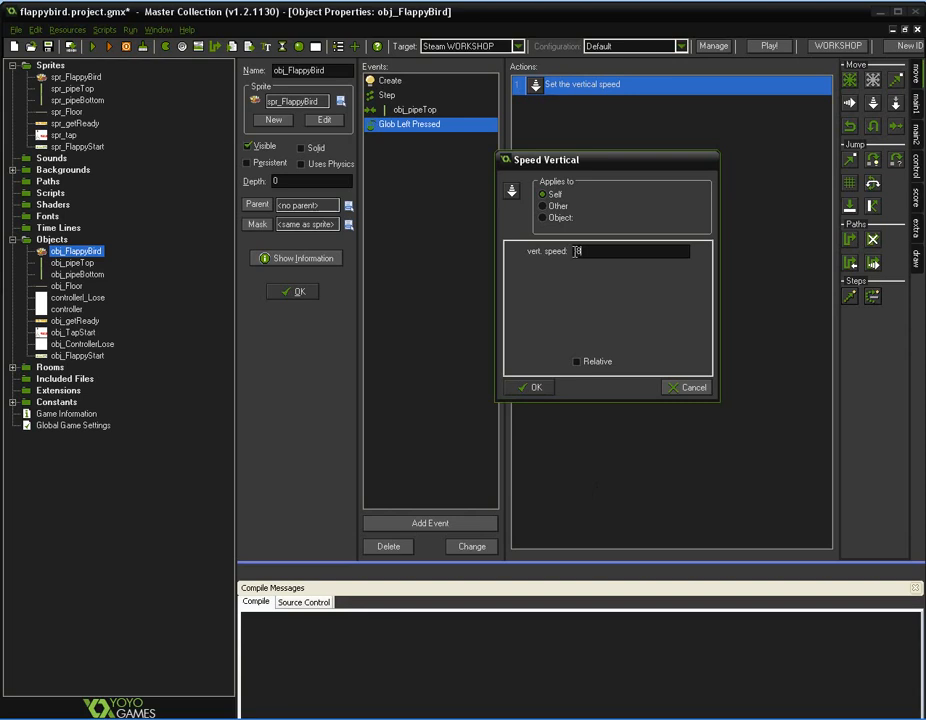
type("-8")
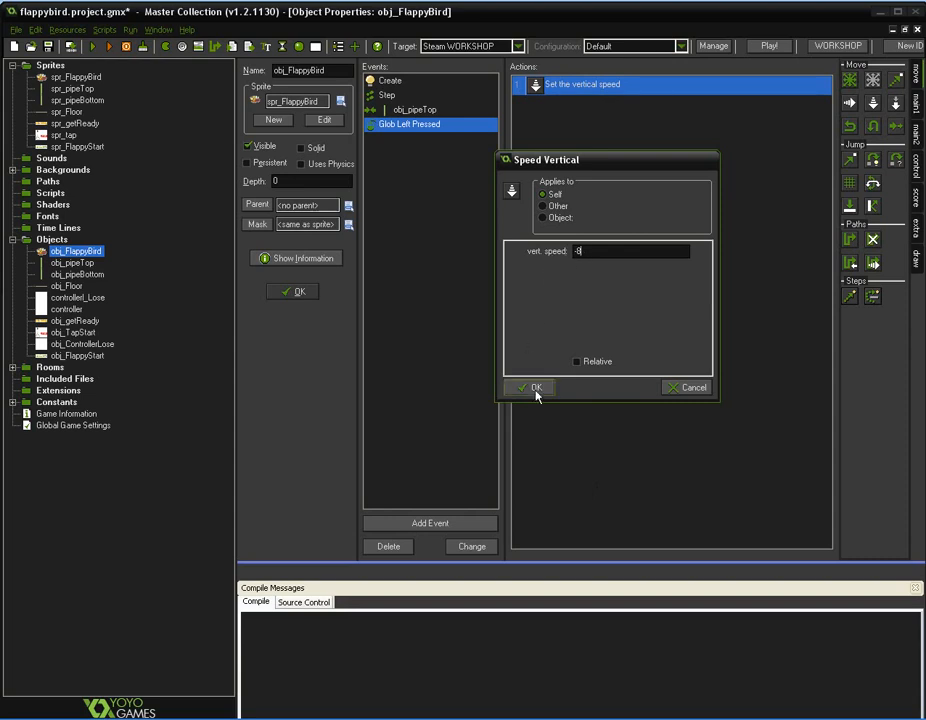
left_click(534, 388)
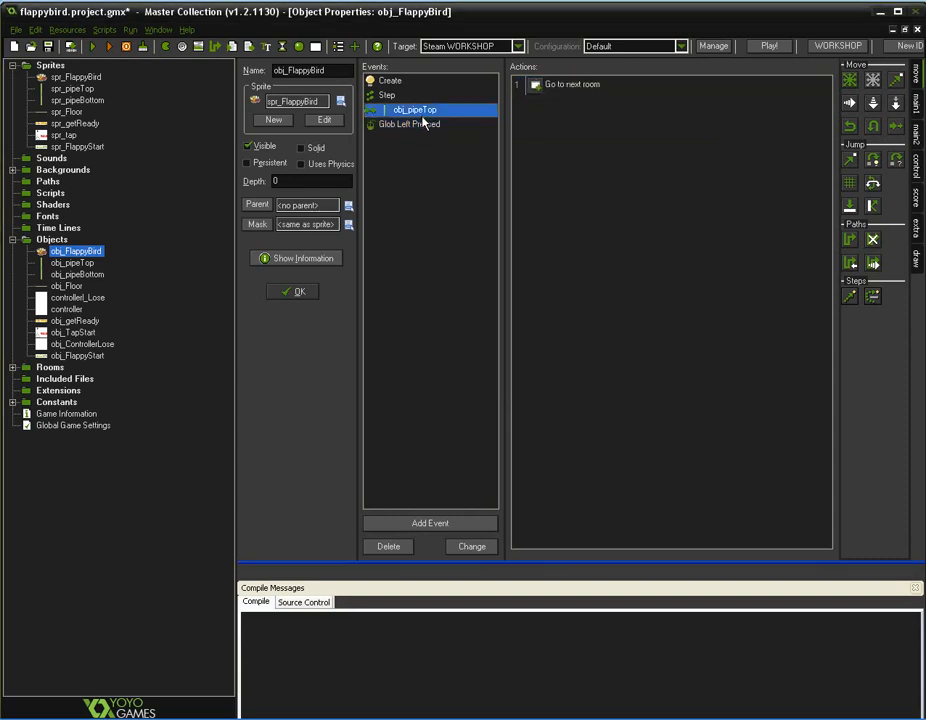
left_click(408, 124)
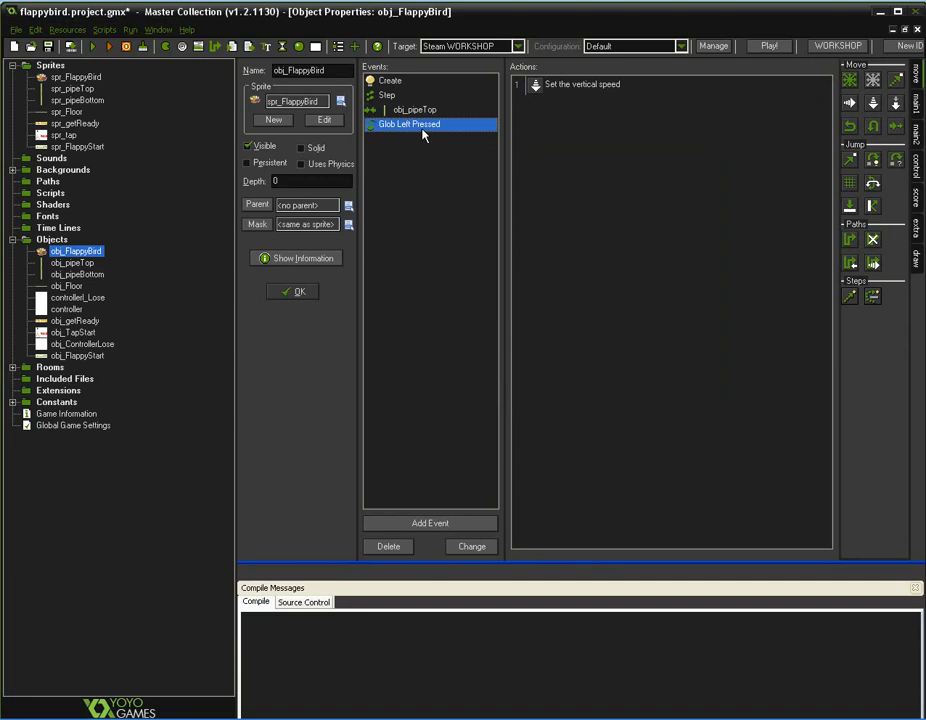
left_click(414, 108)
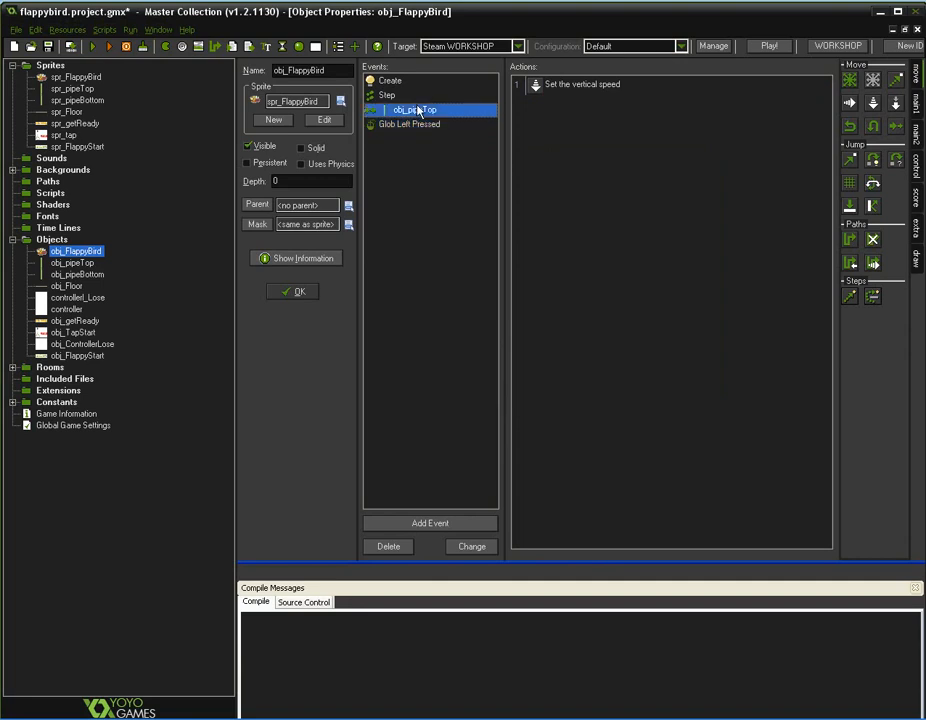
left_click(388, 94)
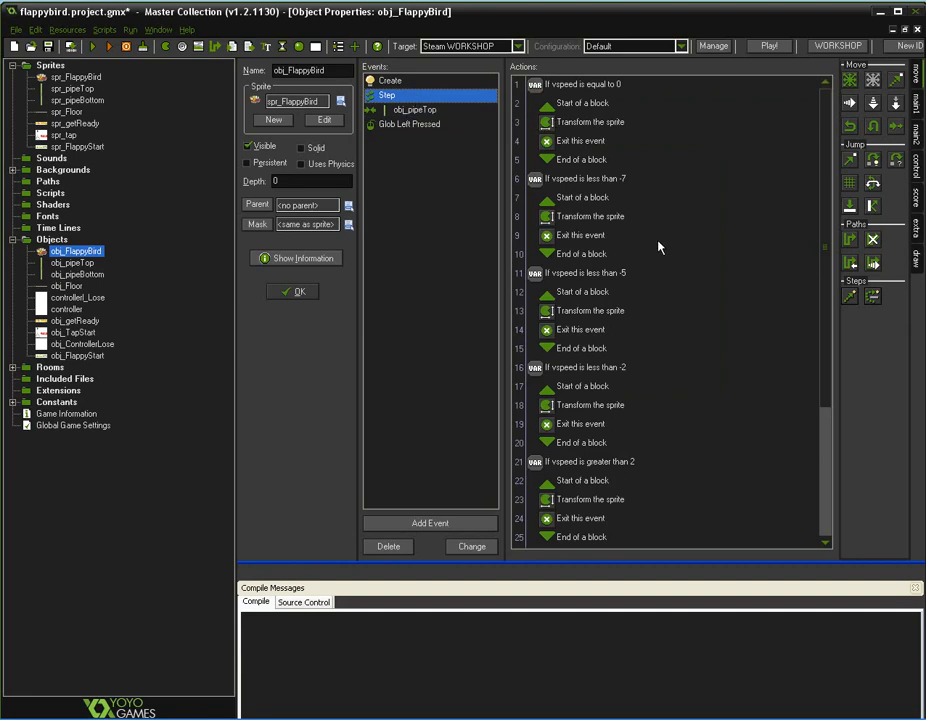
scroll("down", 3)
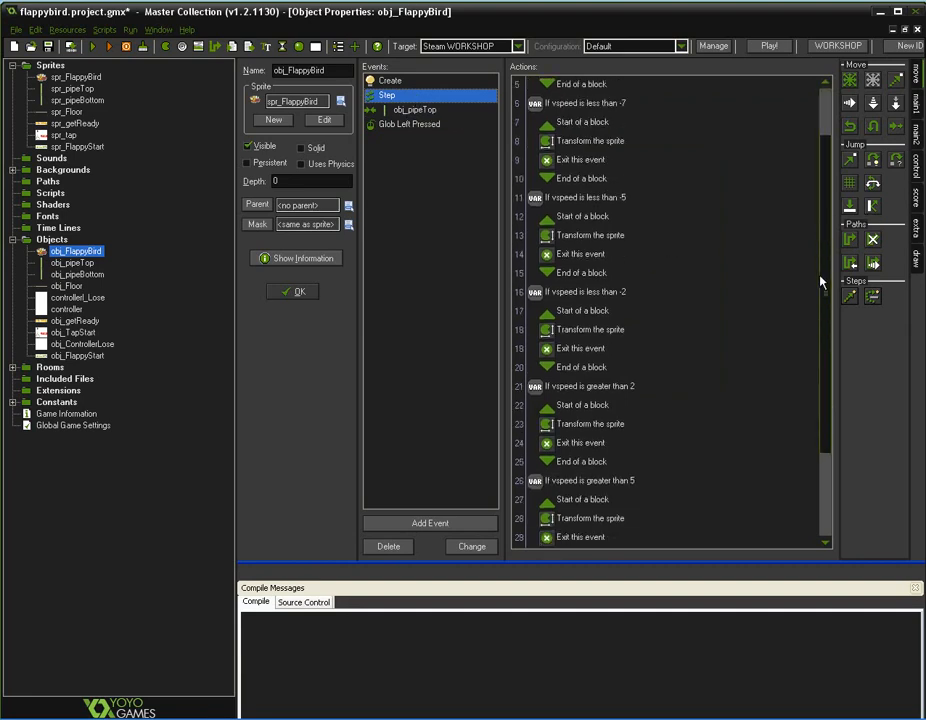
scroll("up", 3)
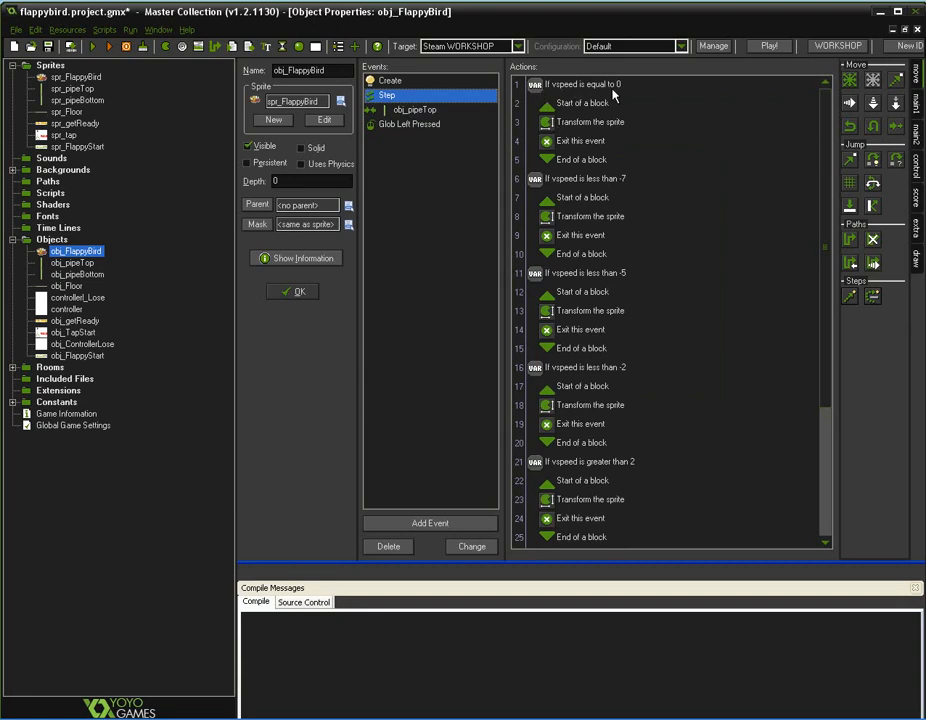
mouse_move(608, 90)
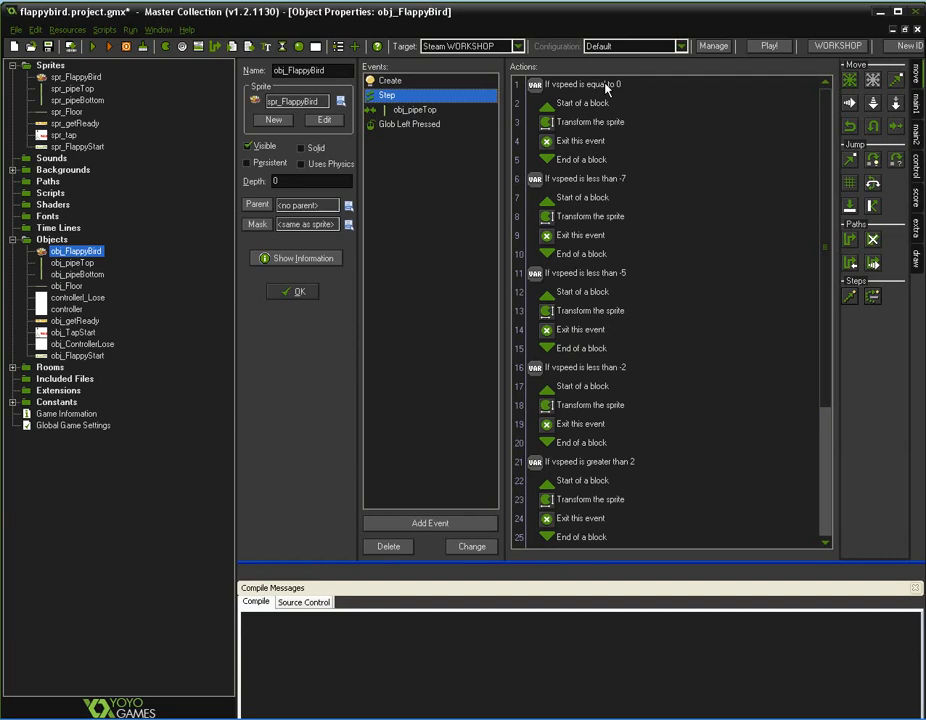
double_click(590, 122)
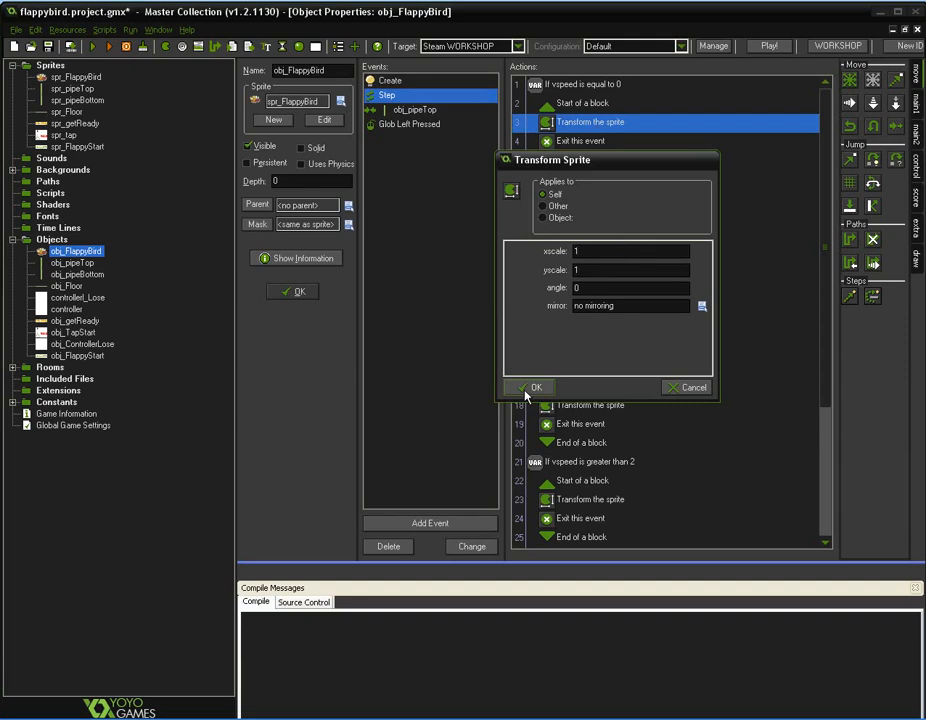
left_click(532, 388)
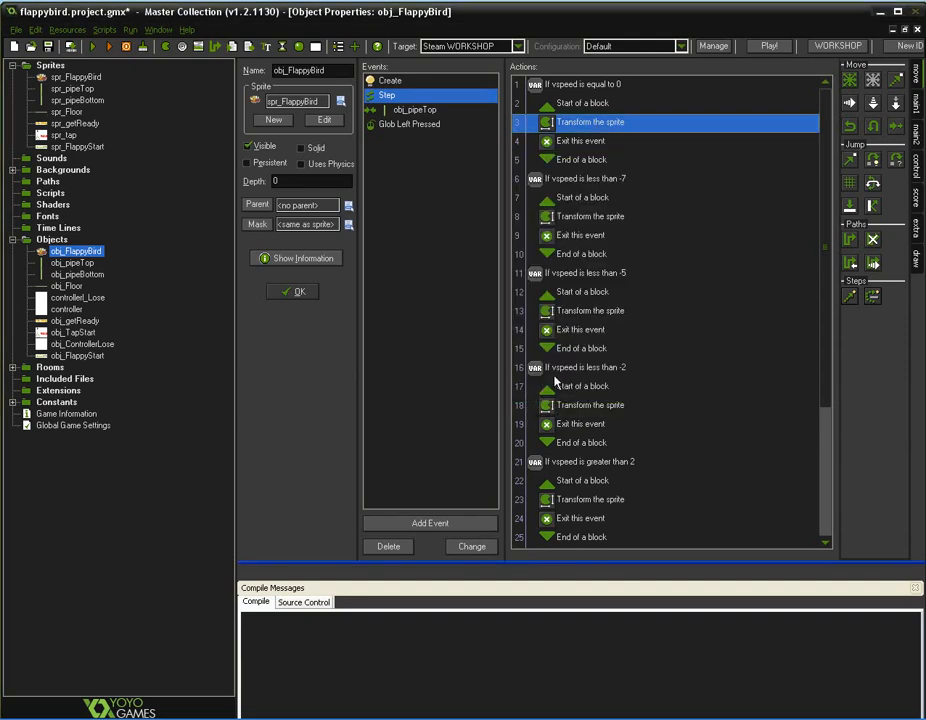
scroll("down", 3)
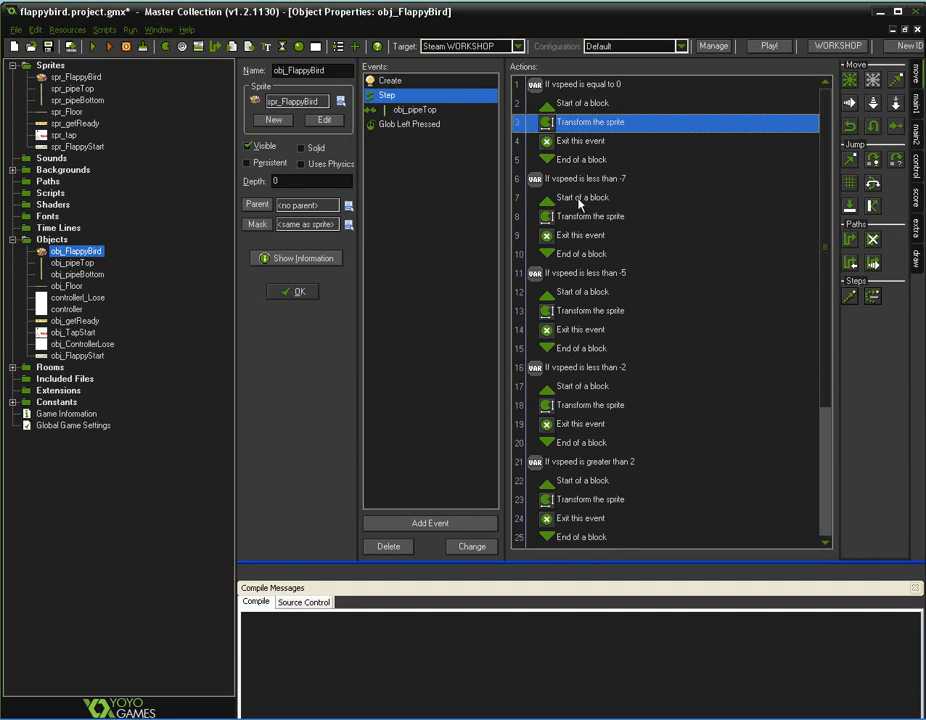
mouse_move(584, 200)
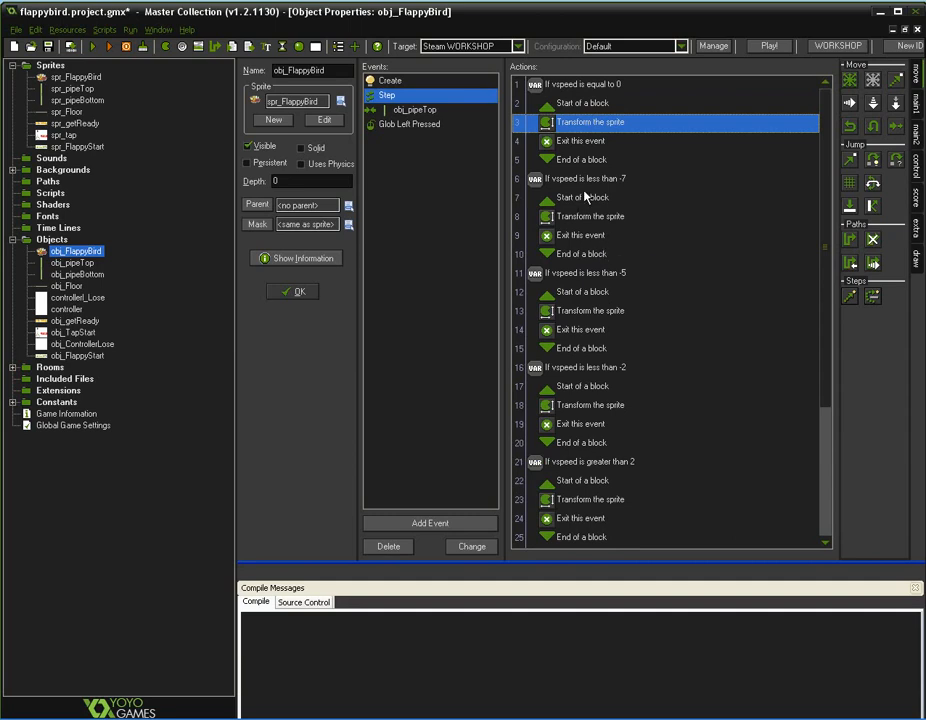
mouse_move(596, 224)
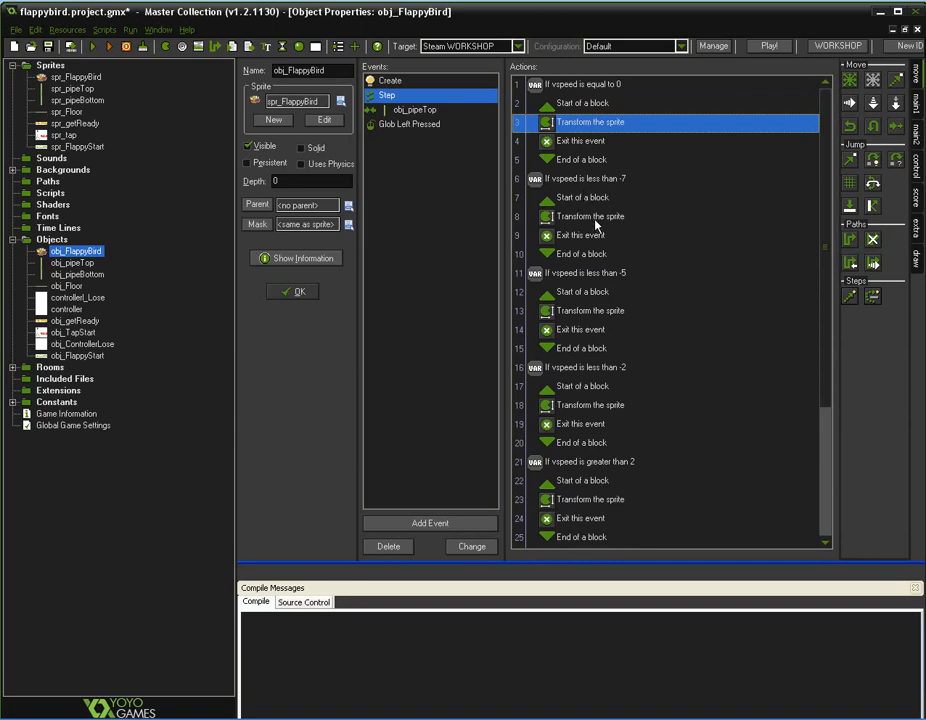
mouse_move(568, 150)
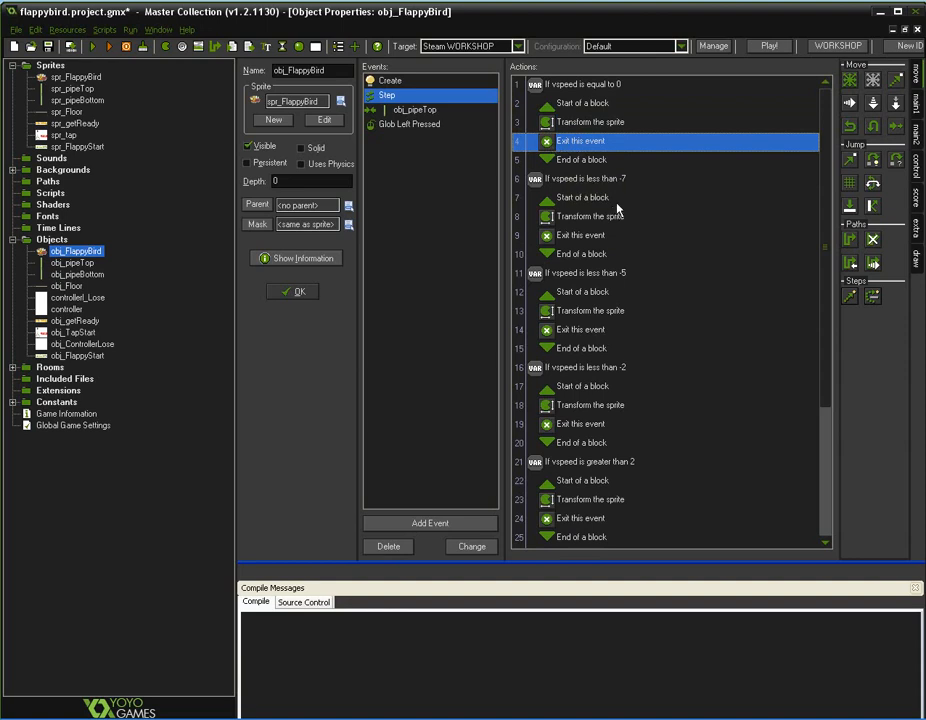
left_click(590, 216)
type("20")
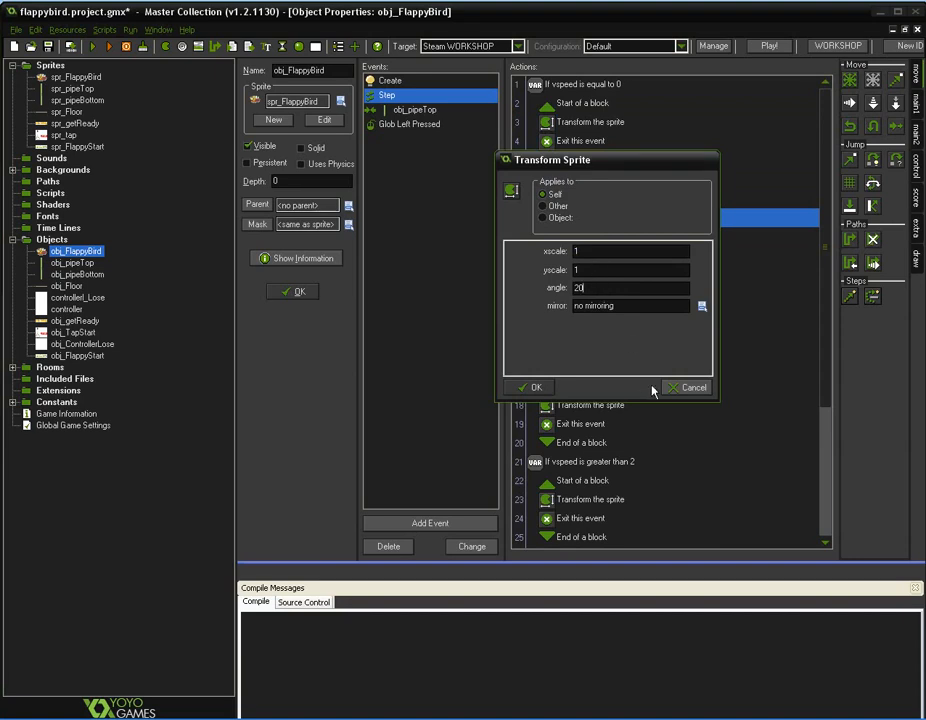
left_click(532, 388)
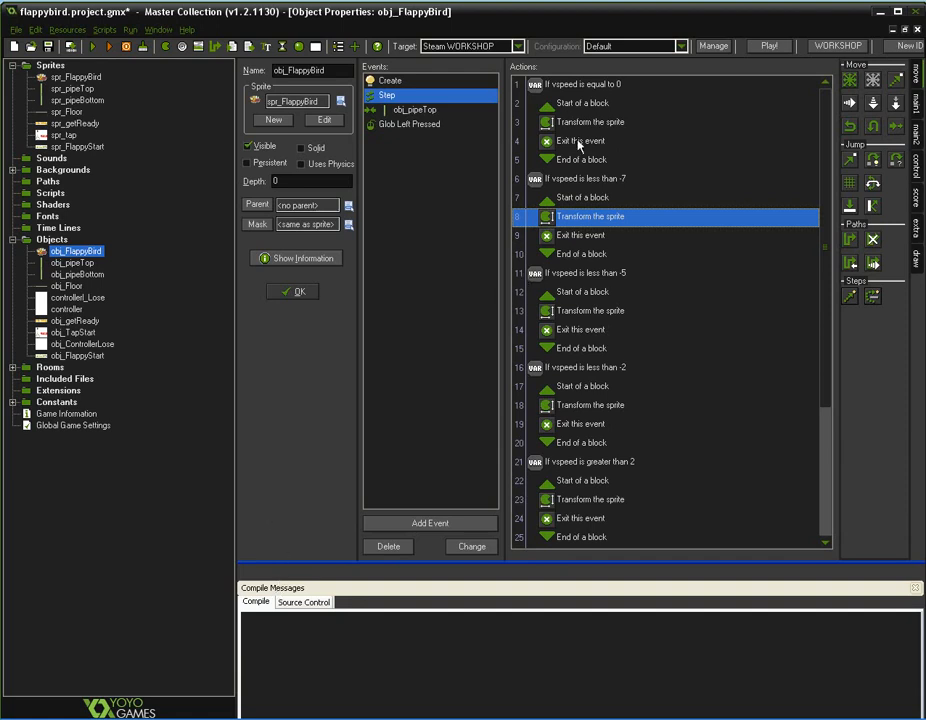
left_click(580, 140)
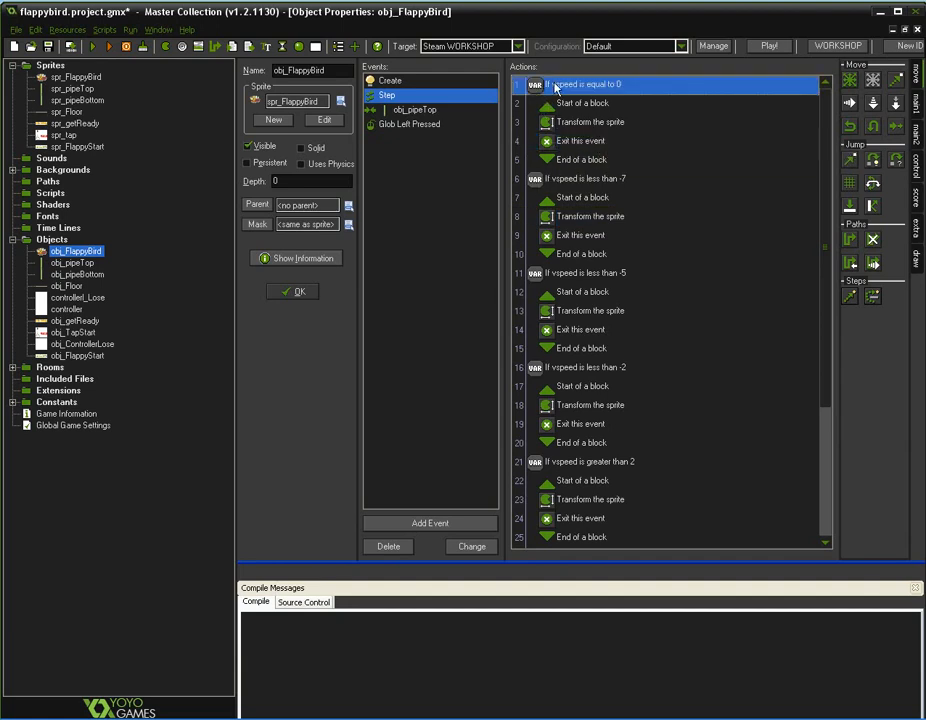
left_click(580, 140)
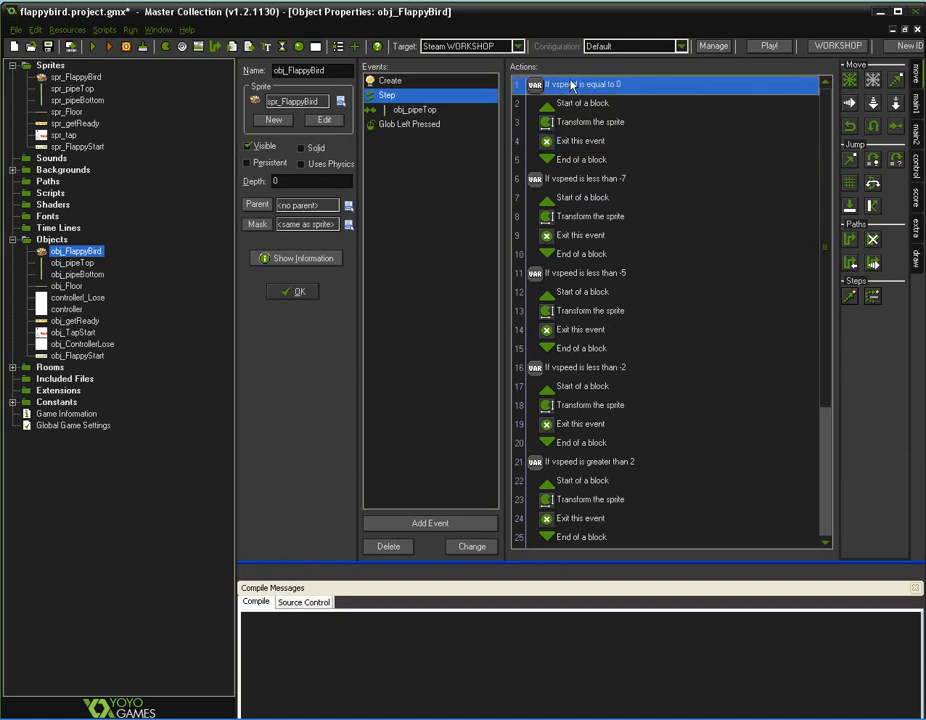
mouse_move(658, 184)
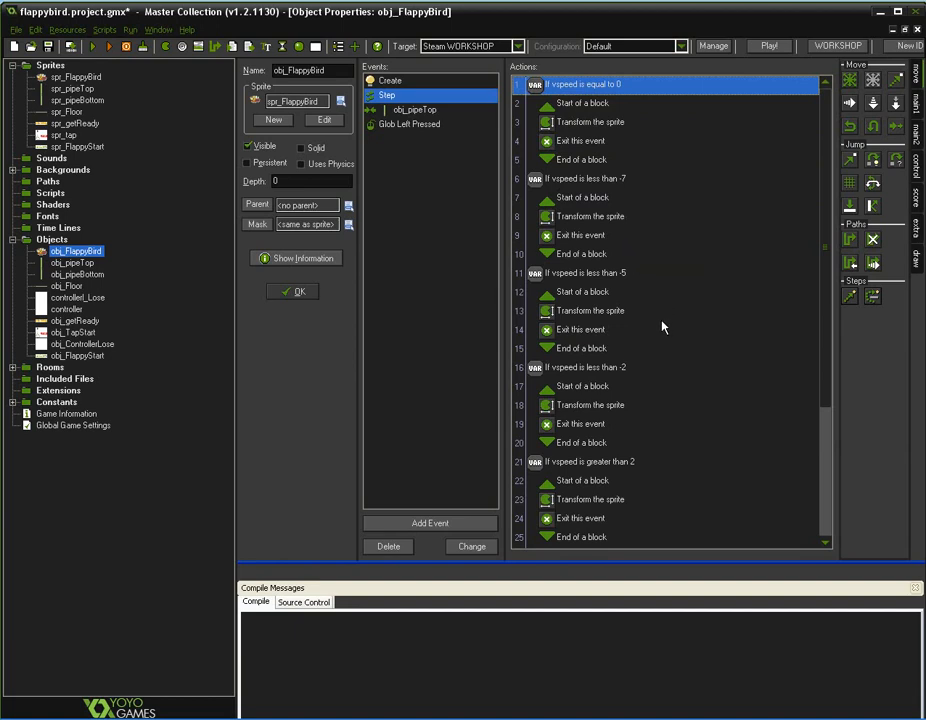
mouse_move(590, 188)
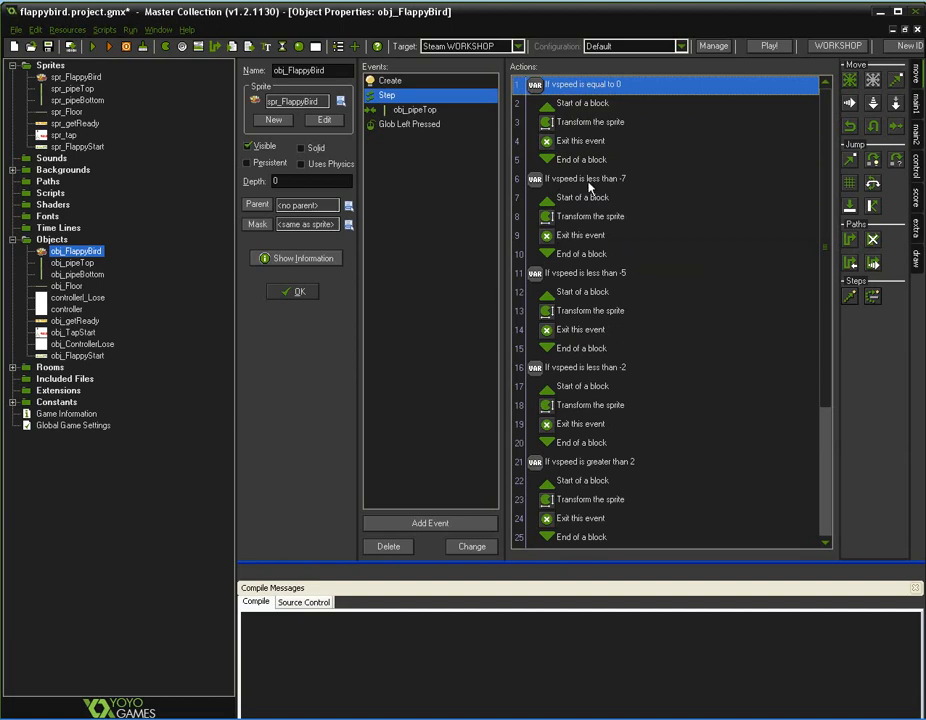
mouse_move(636, 244)
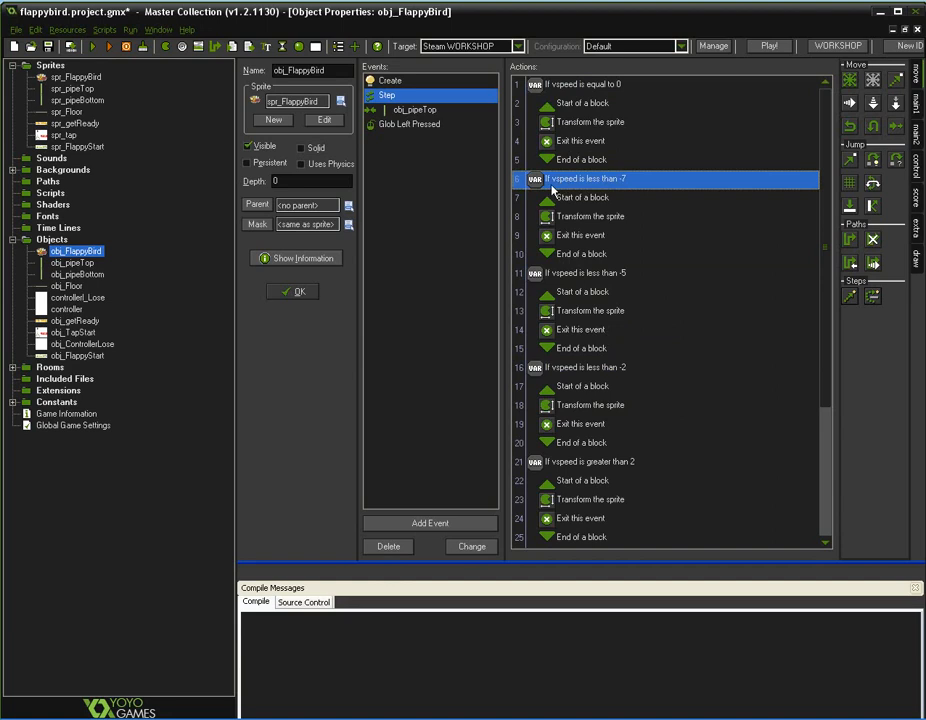
mouse_move(588, 204)
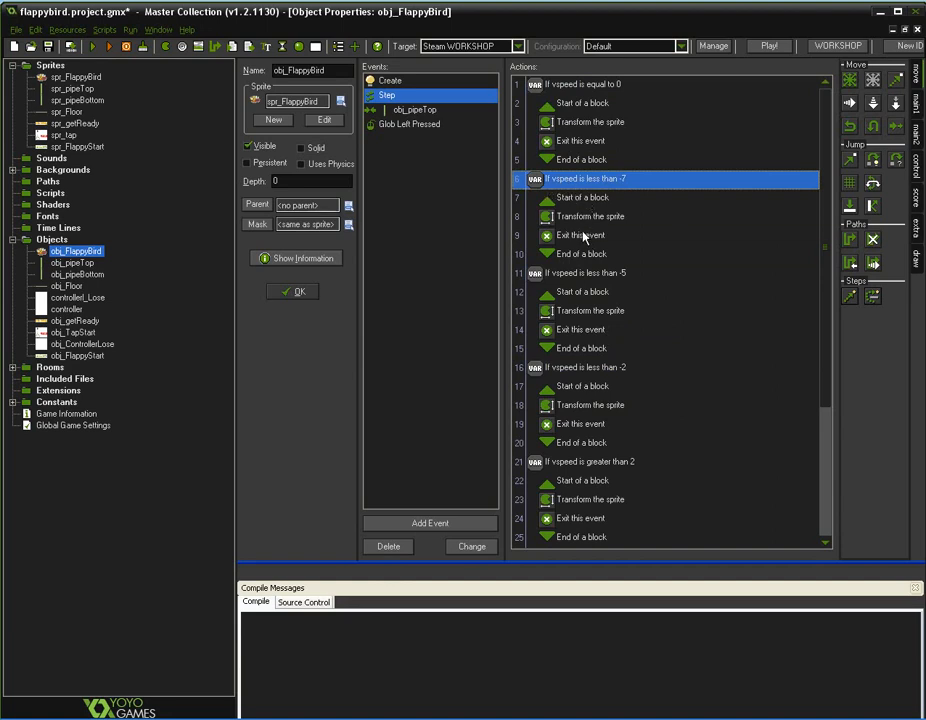
mouse_move(602, 308)
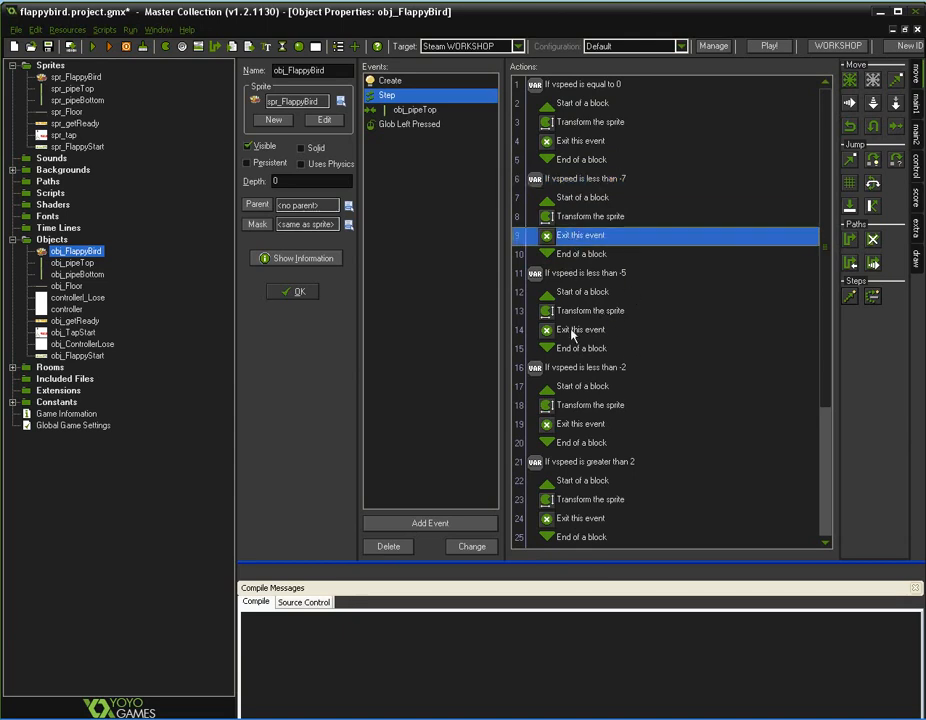
mouse_move(558, 378)
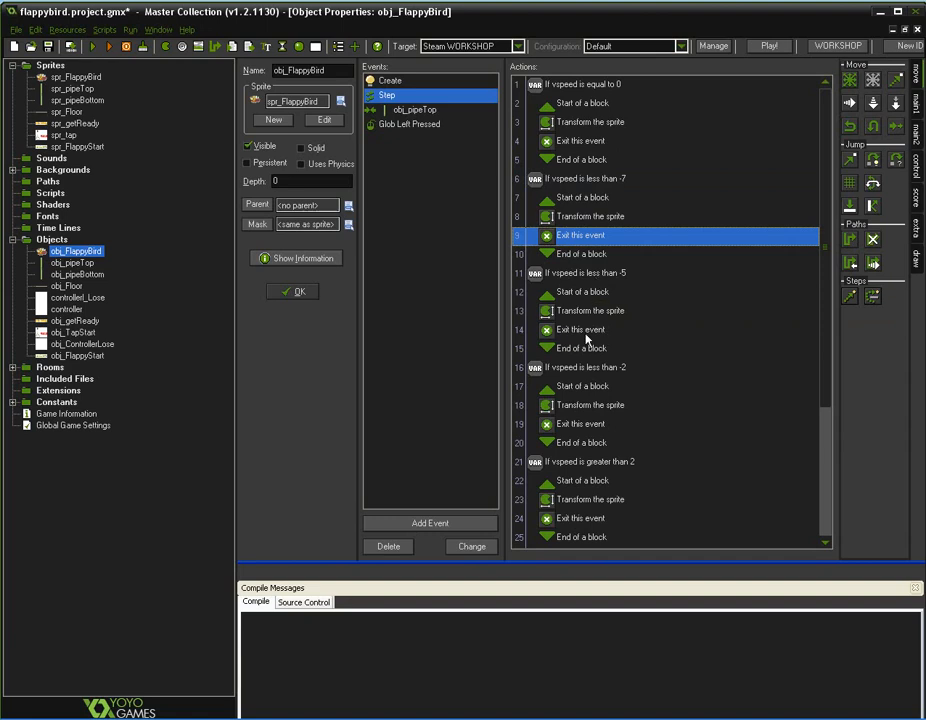
double_click(590, 272)
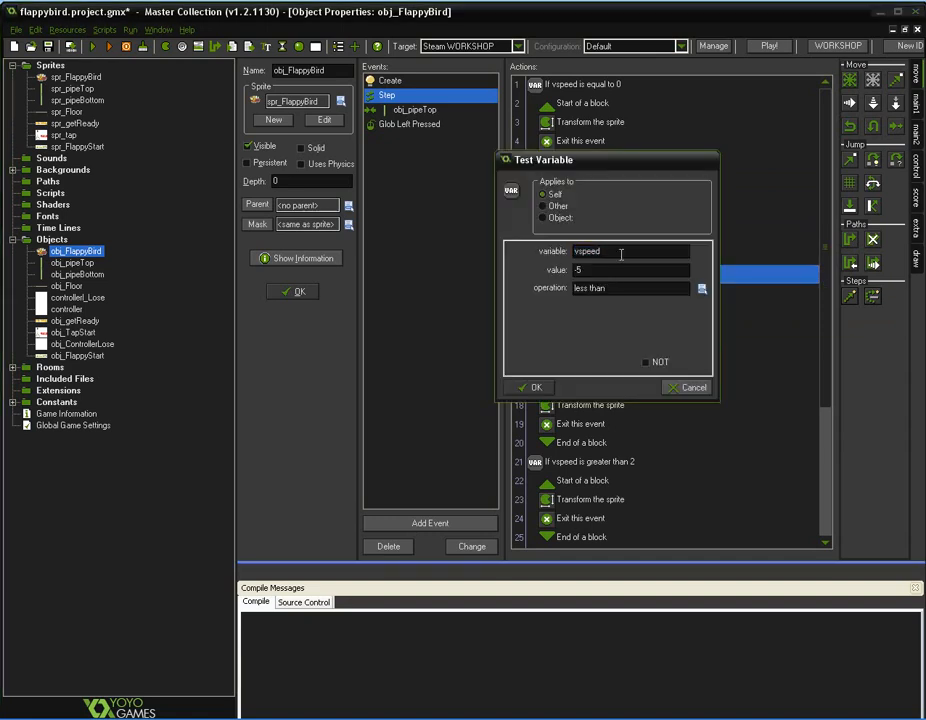
left_click(532, 388)
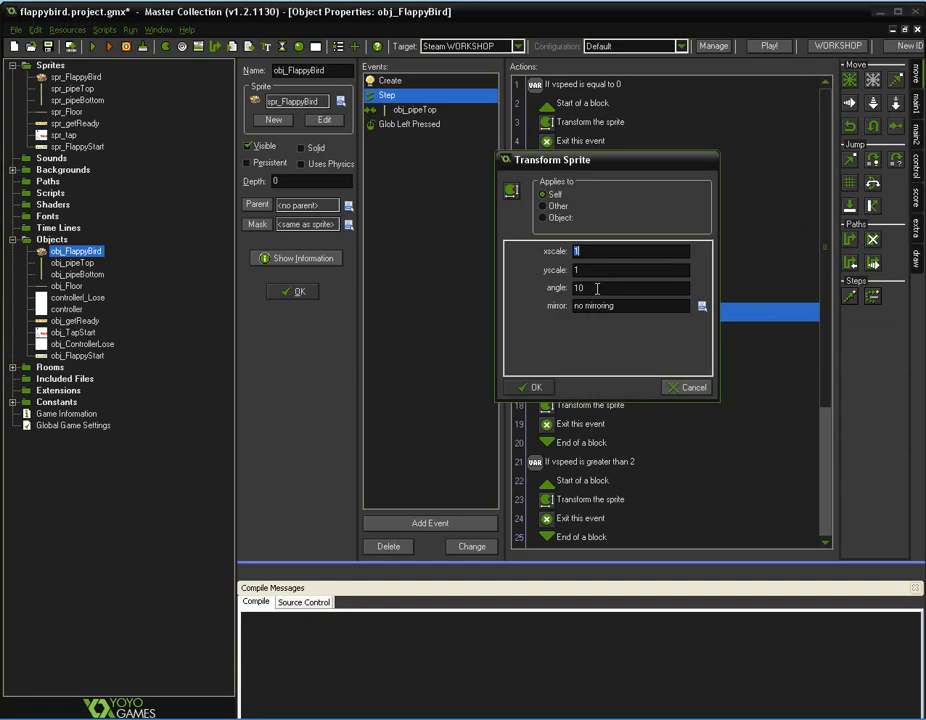
left_click(532, 388)
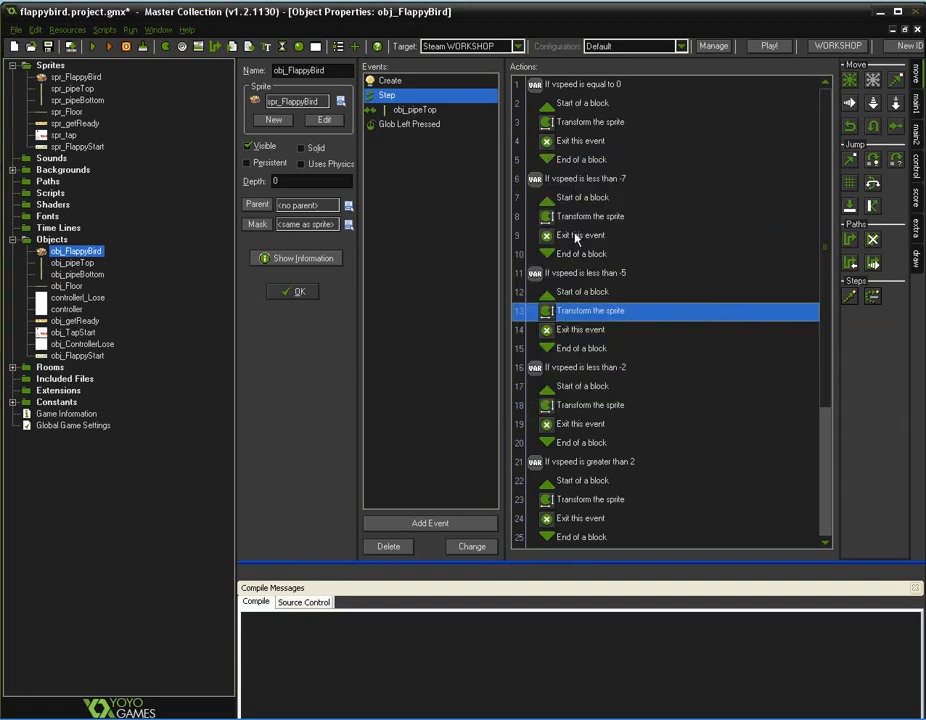
double_click(592, 312)
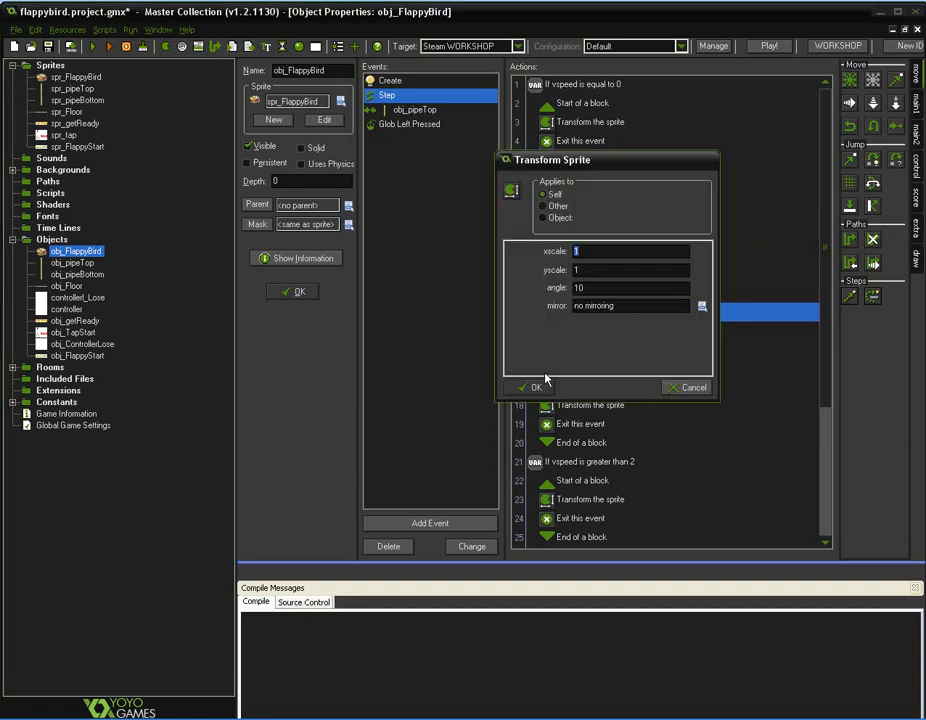
left_click(536, 388)
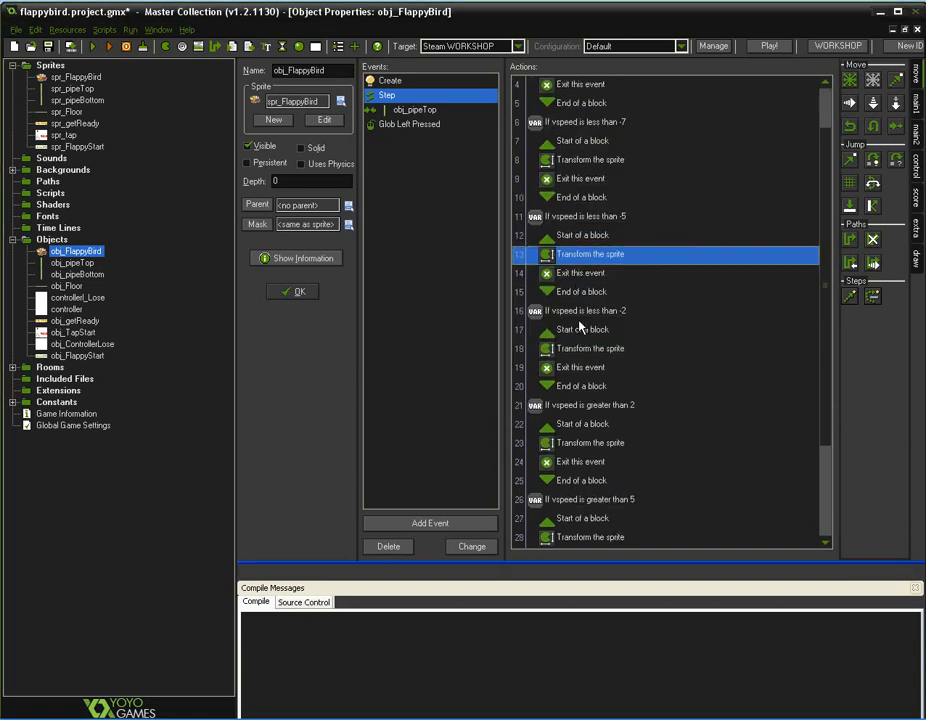
mouse_move(572, 228)
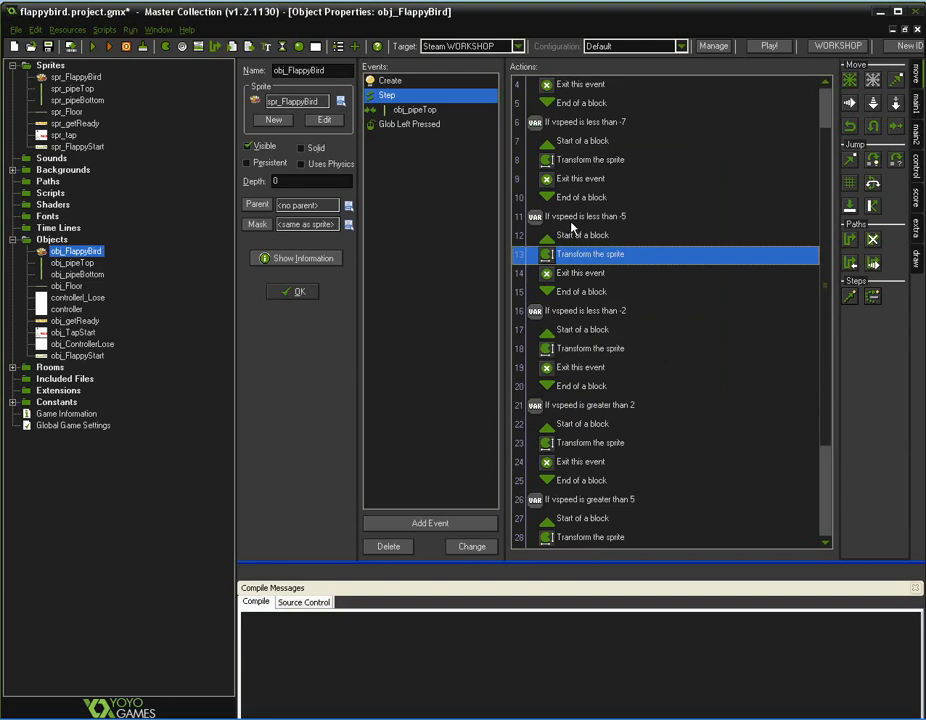
double_click(588, 216)
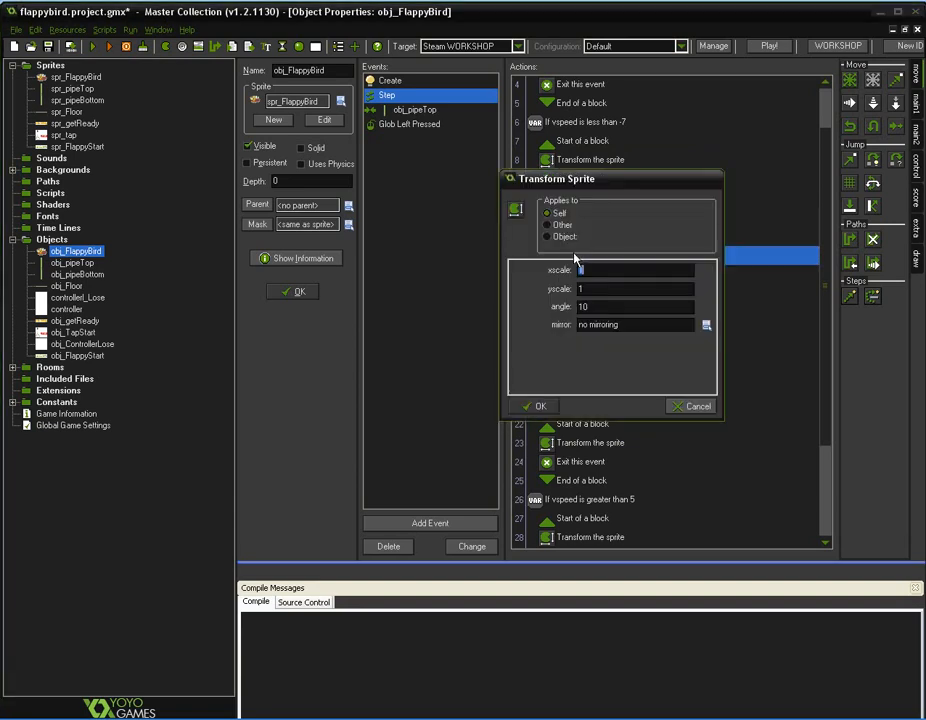
left_click(612, 268)
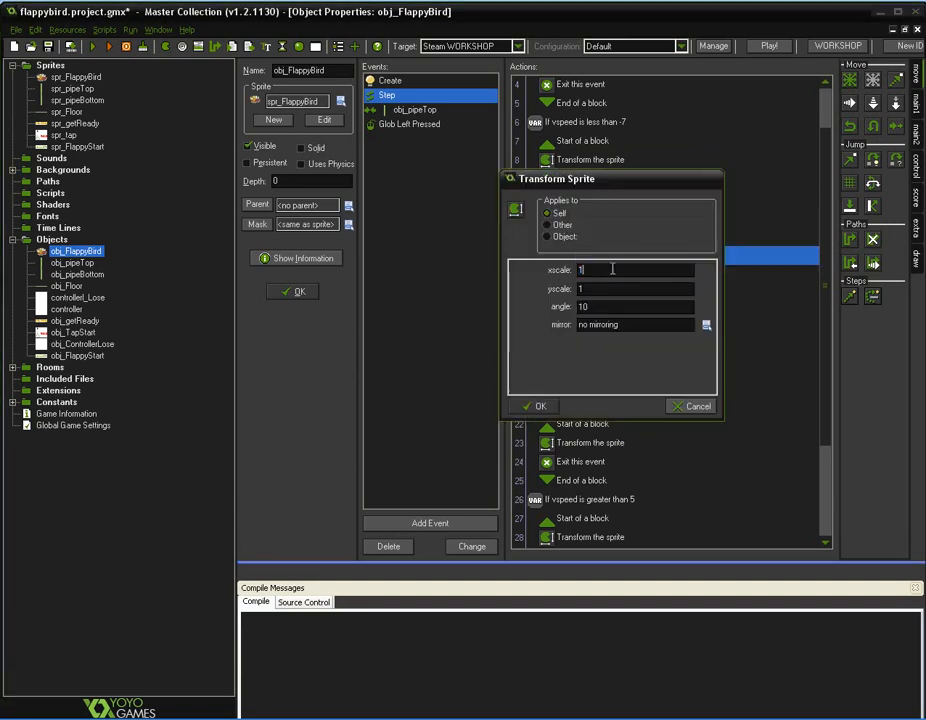
left_click(534, 406)
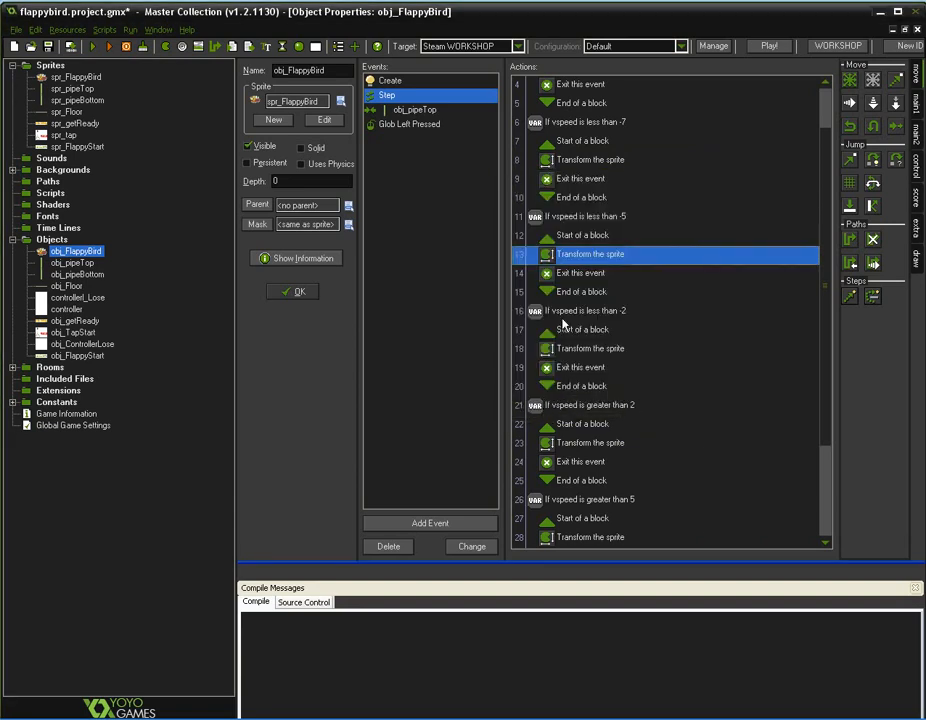
double_click(588, 310)
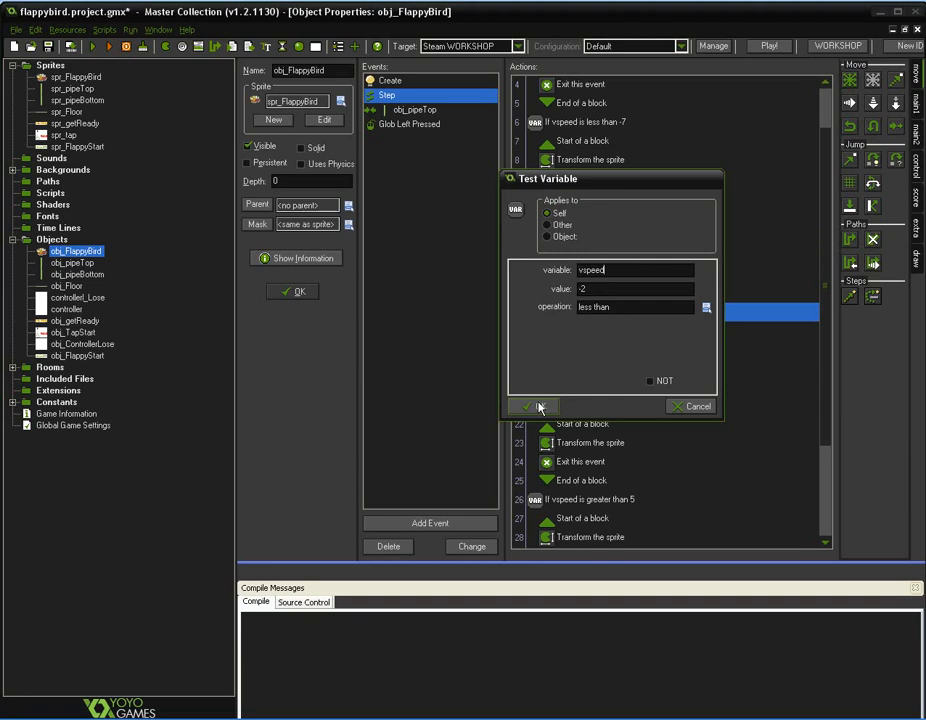
left_click(528, 406)
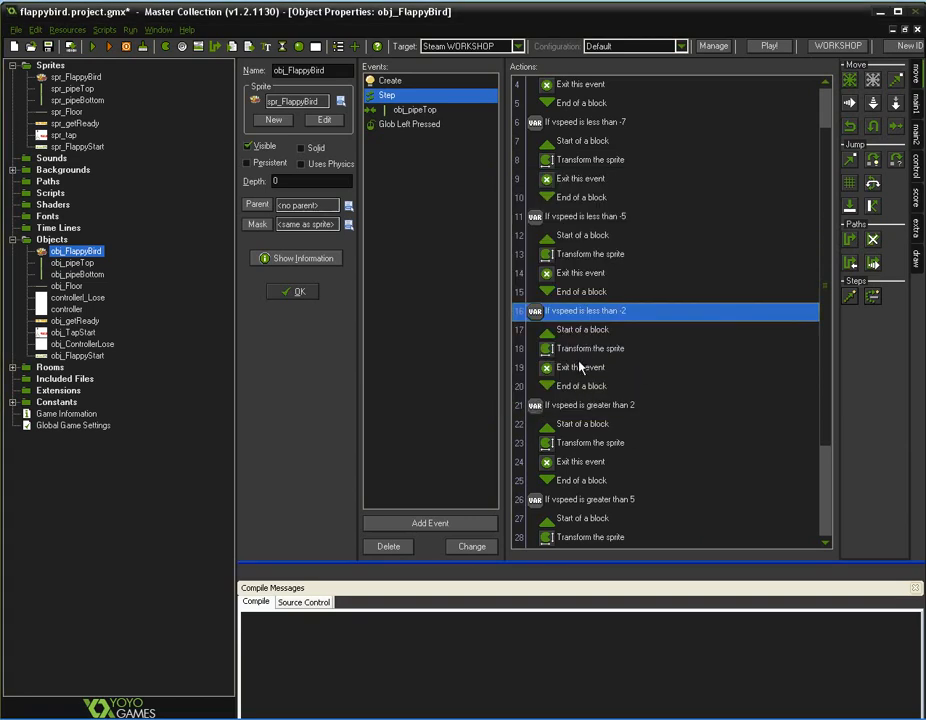
double_click(590, 348)
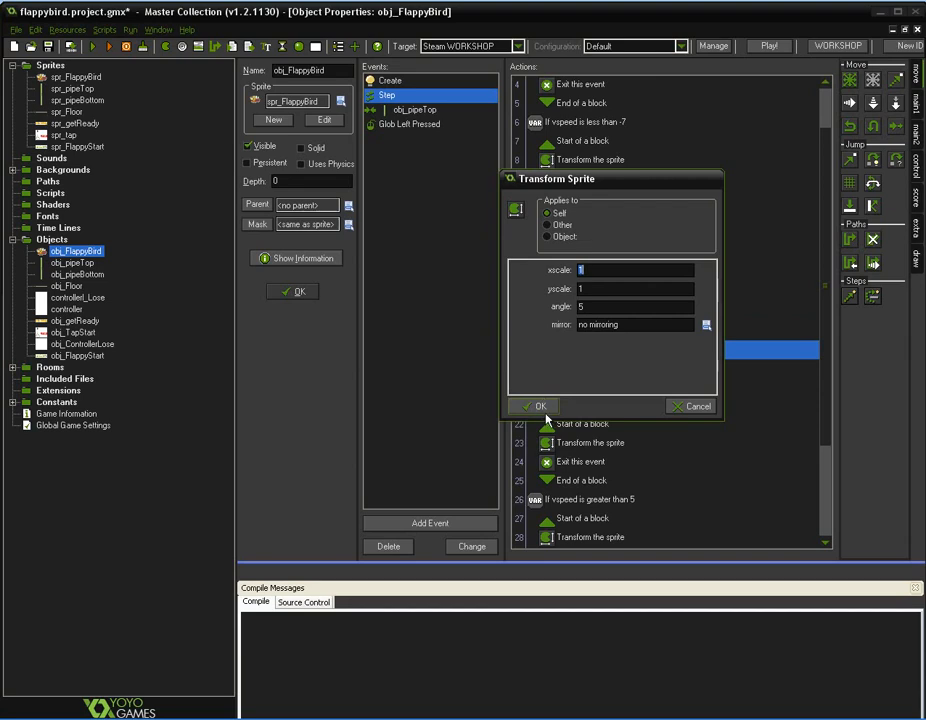
left_click(540, 406)
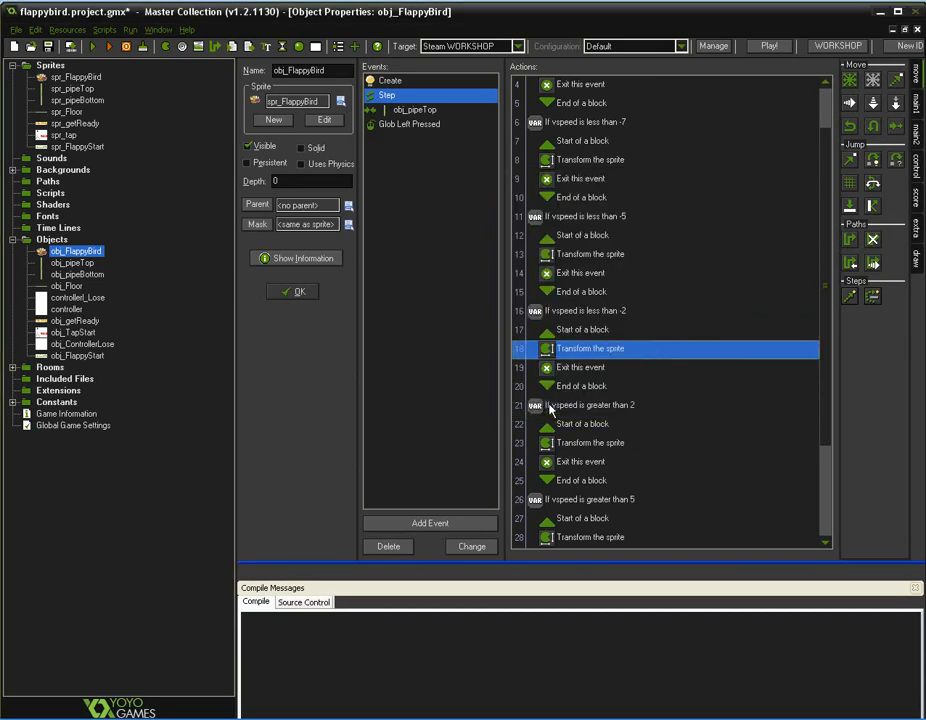
scroll("down", 3)
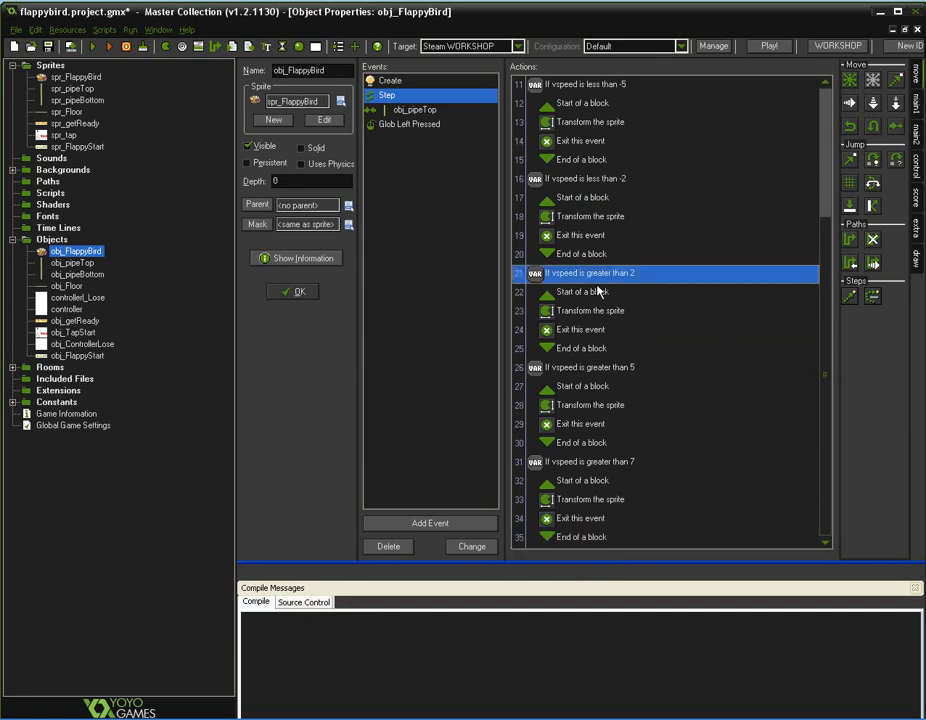
Review the vspeed-above-2 test and its sprite tilt, and confirm the vspeed-above-5 test.
double_click(590, 310)
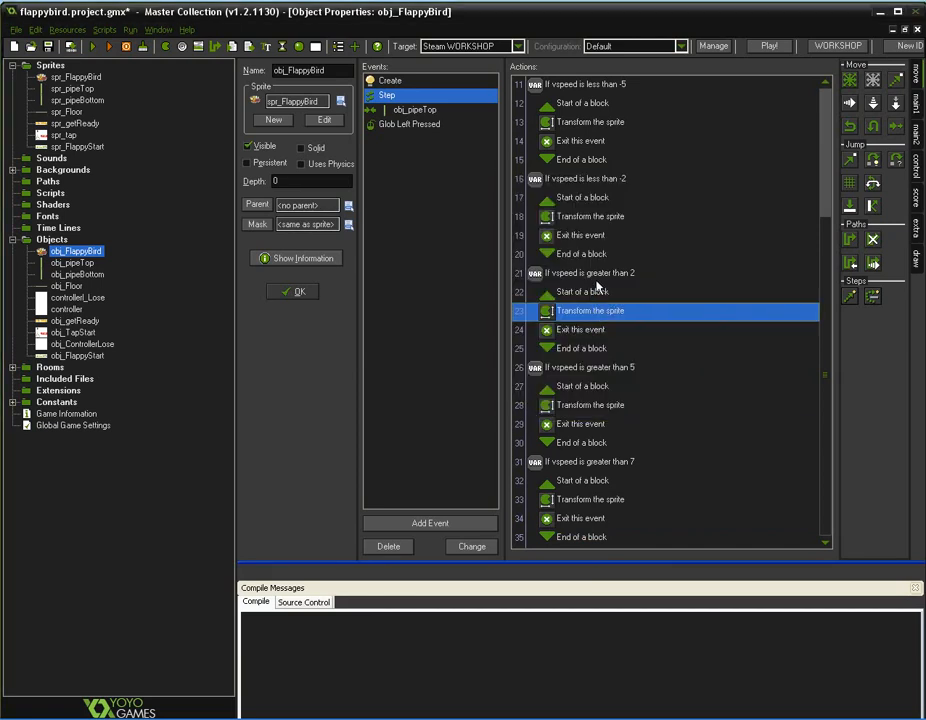
mouse_move(596, 298)
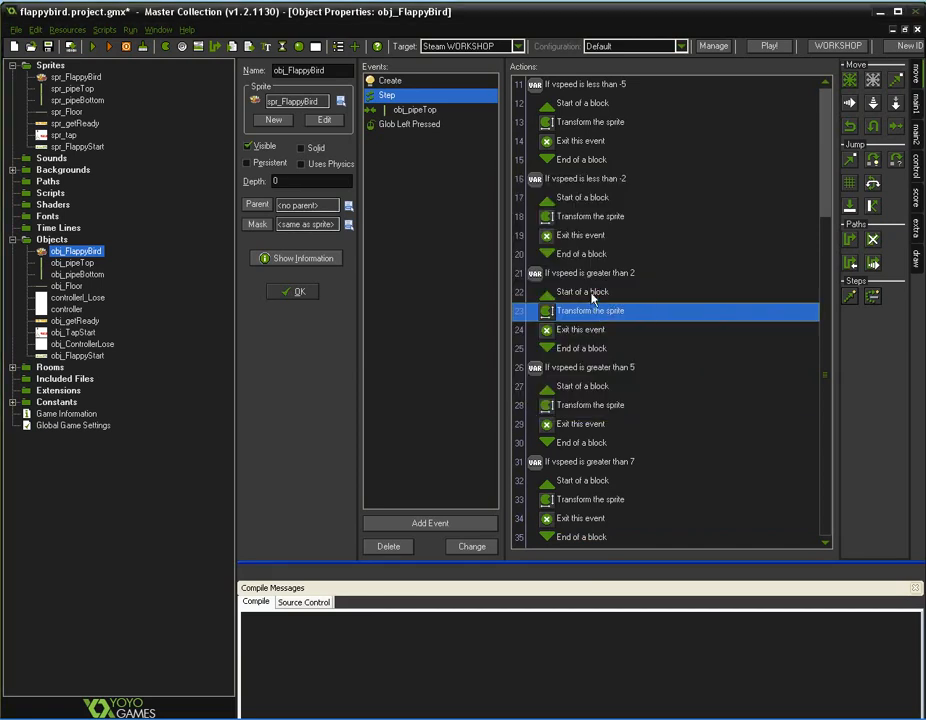
double_click(576, 272)
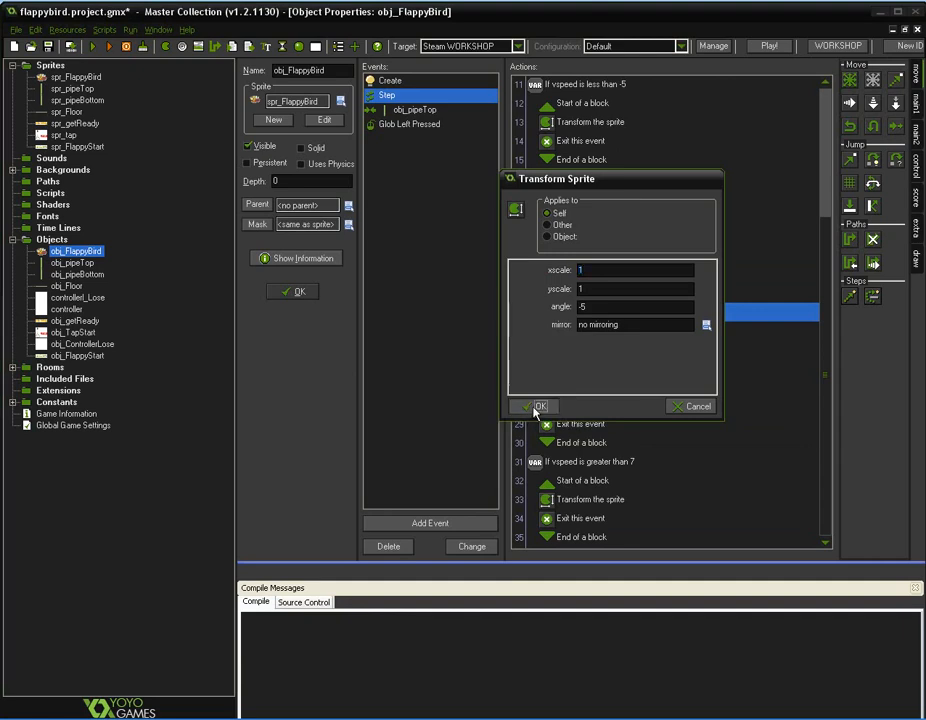
left_click(540, 406)
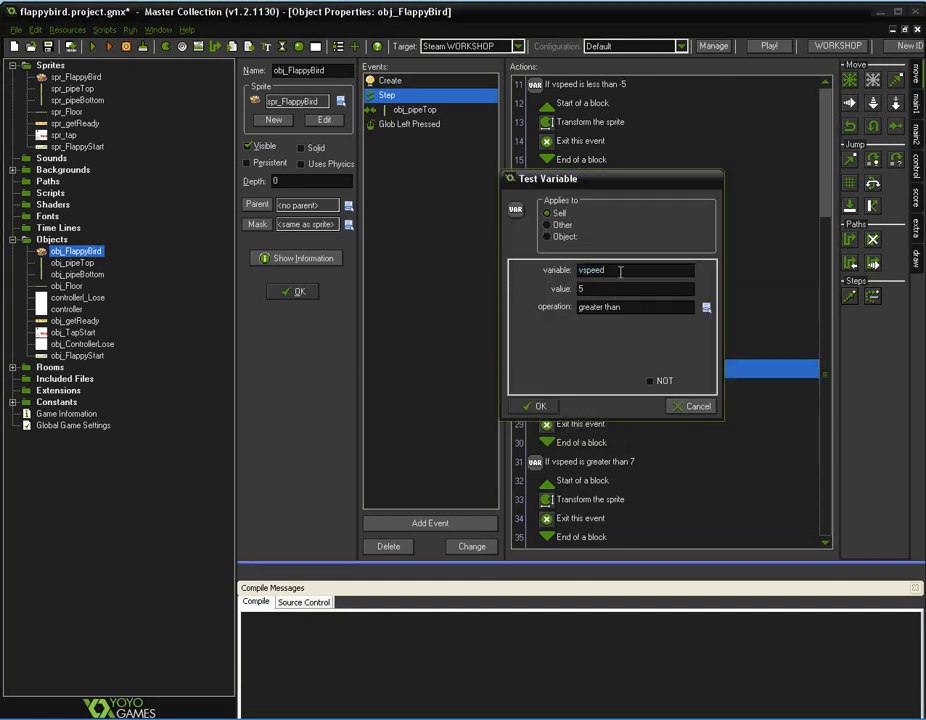
left_click(536, 404)
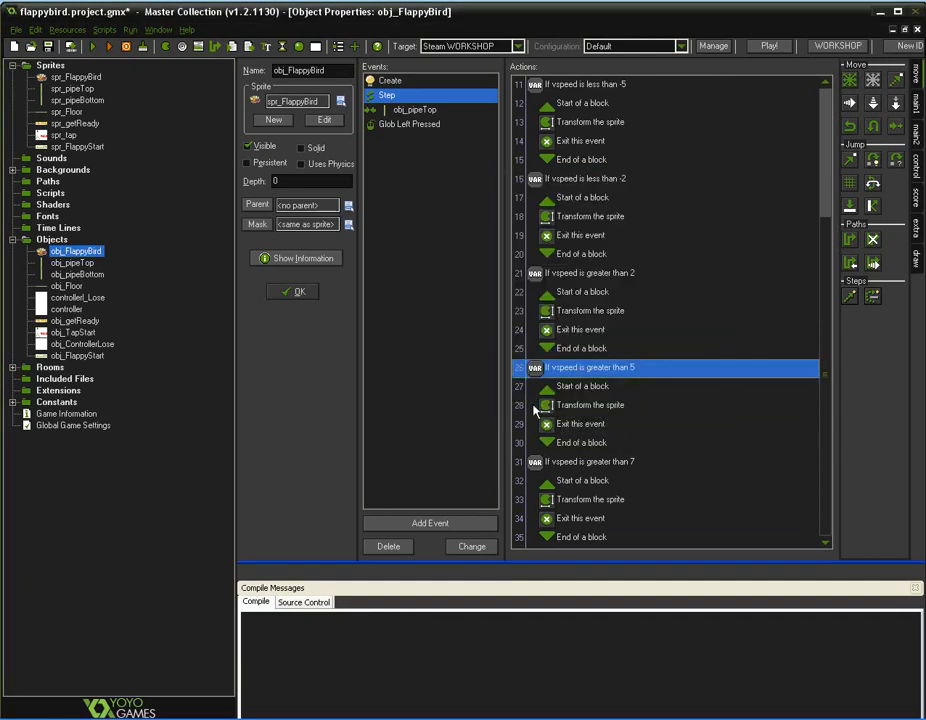
Confirm the tilt angles -10 and -25 for vspeed above 5 and 7.
double_click(588, 404)
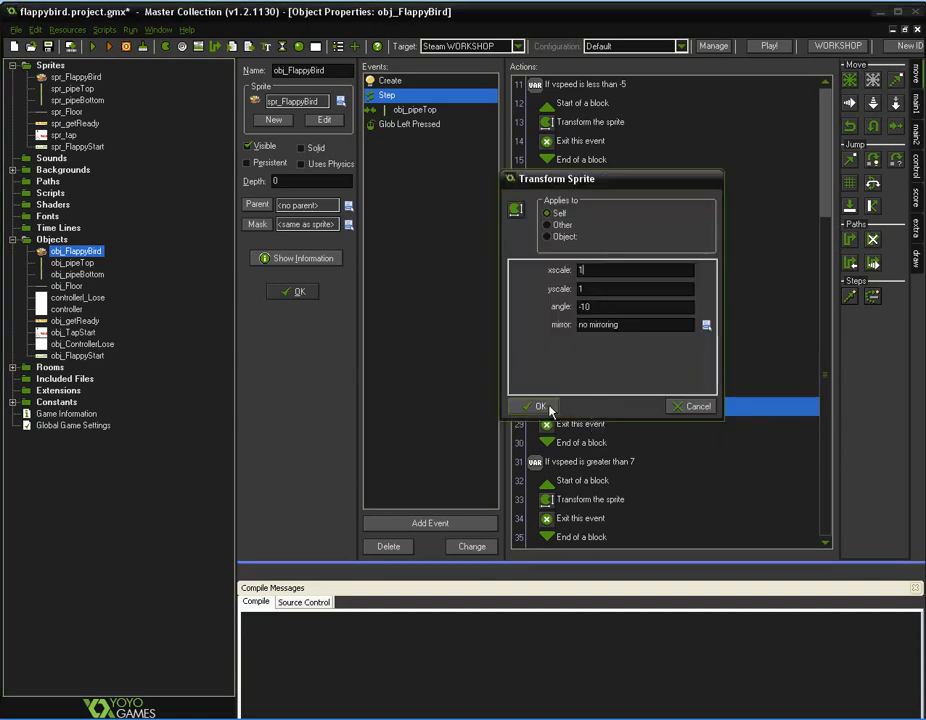
left_click(540, 406)
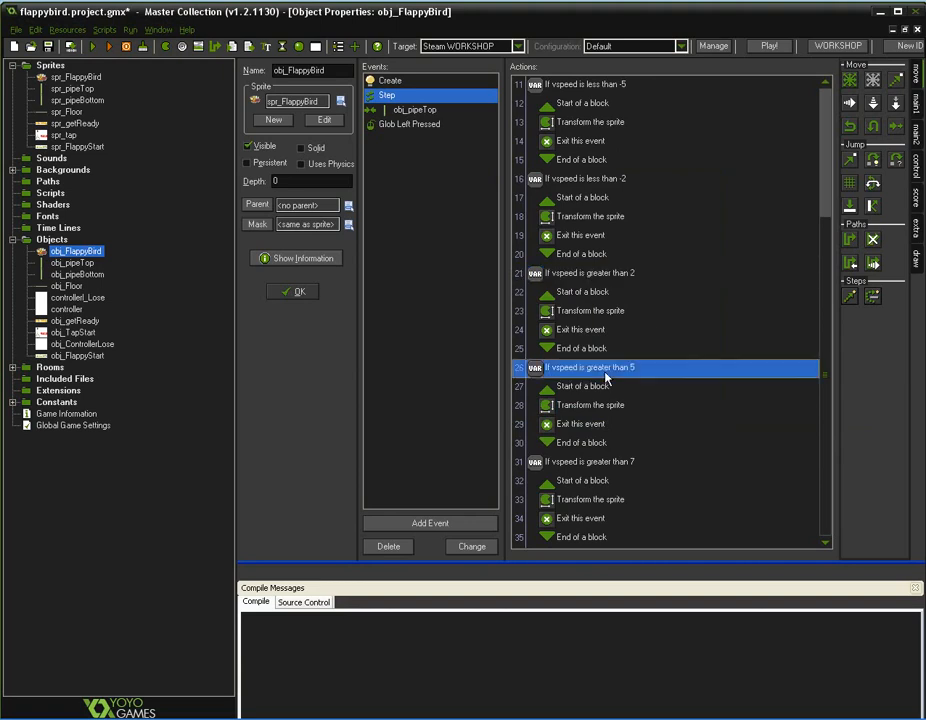
mouse_move(624, 472)
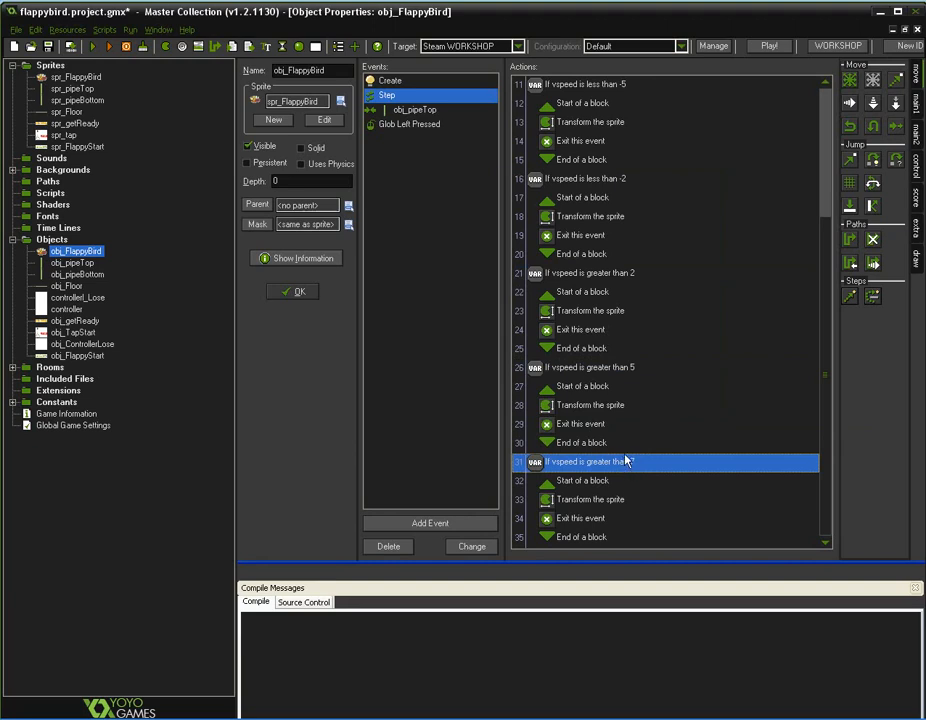
mouse_move(628, 456)
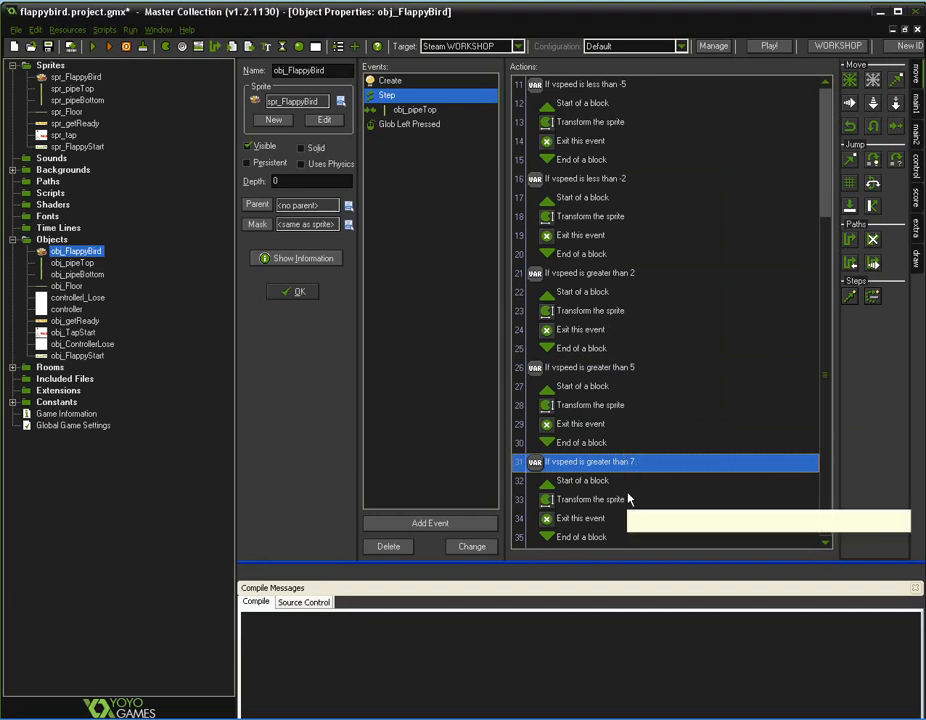
double_click(590, 500)
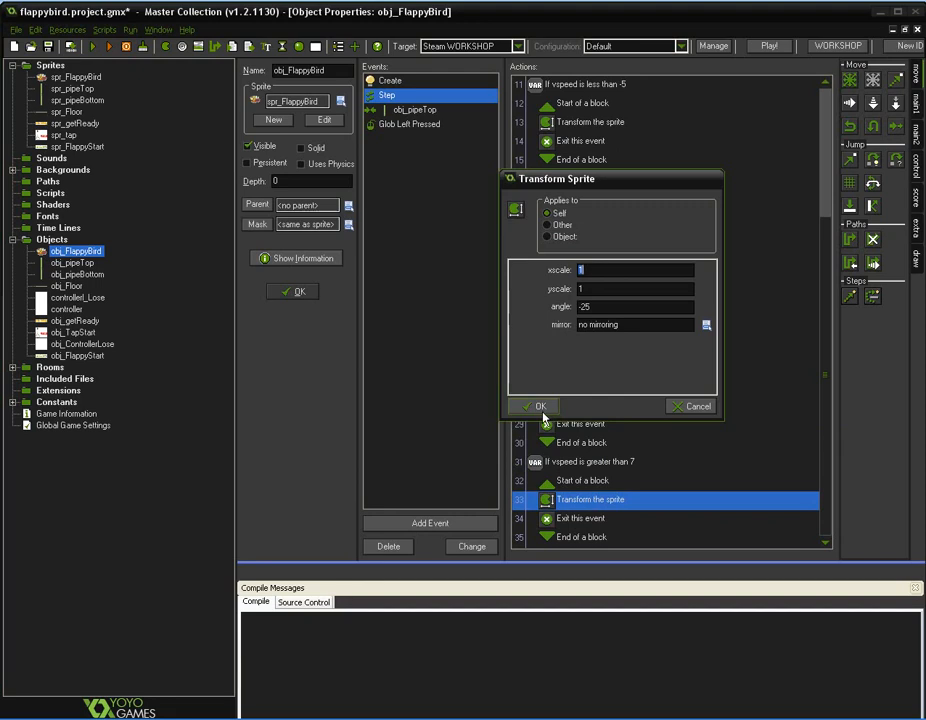
left_click(536, 406)
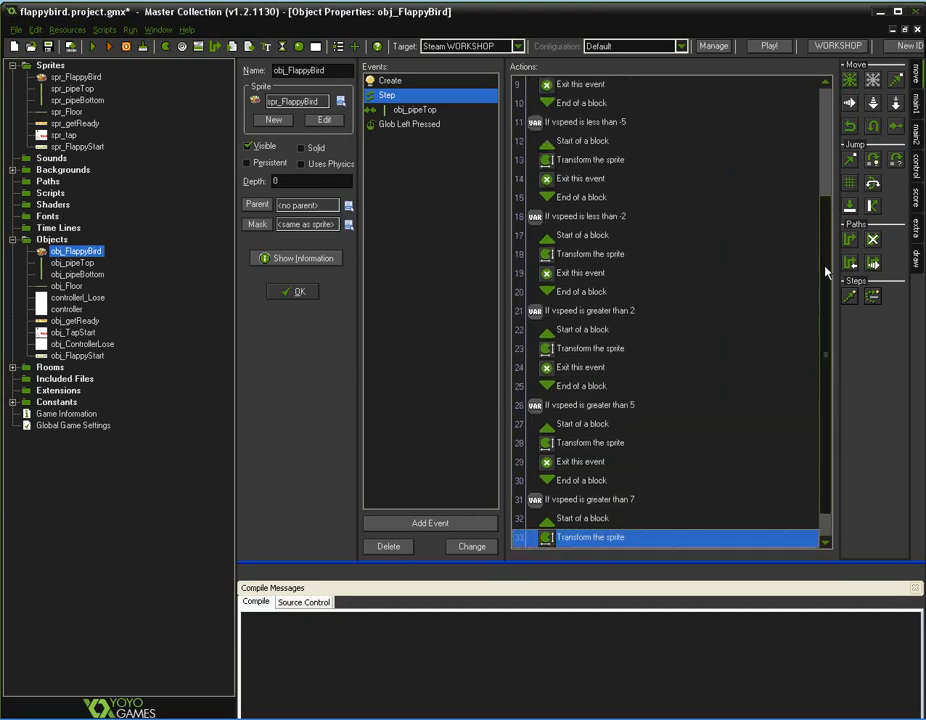
scroll("up", 3)
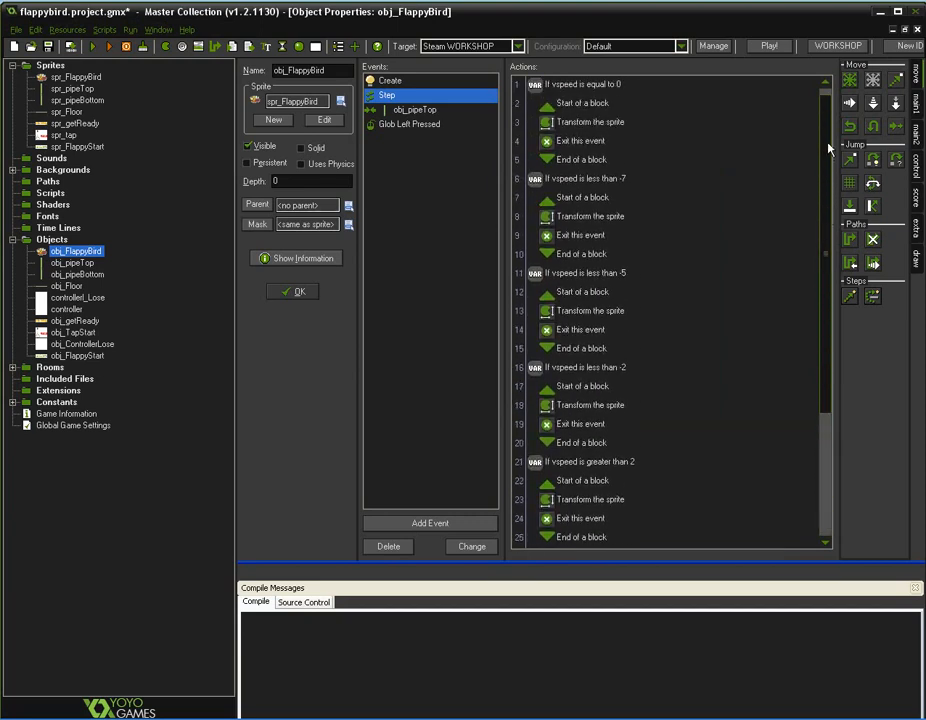
scroll("down", 3)
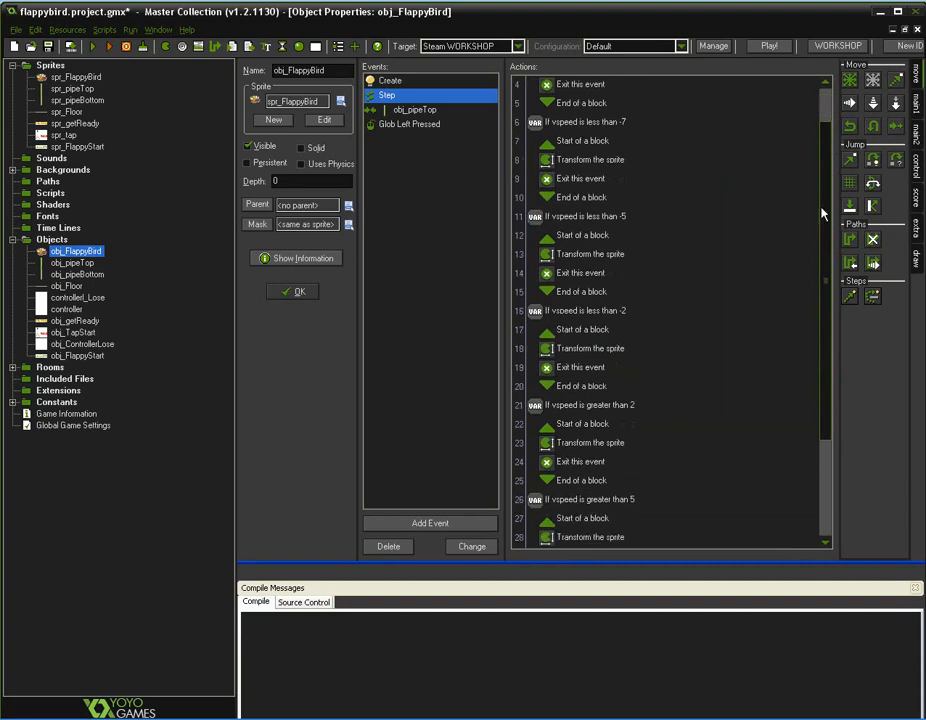
scroll("up", 3)
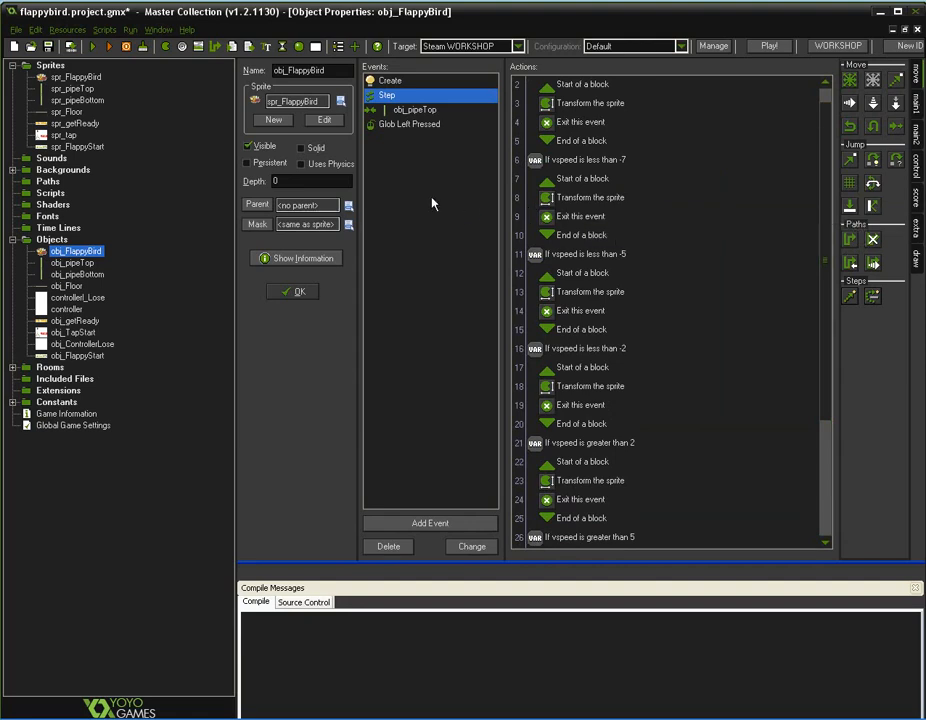
mouse_move(202, 240)
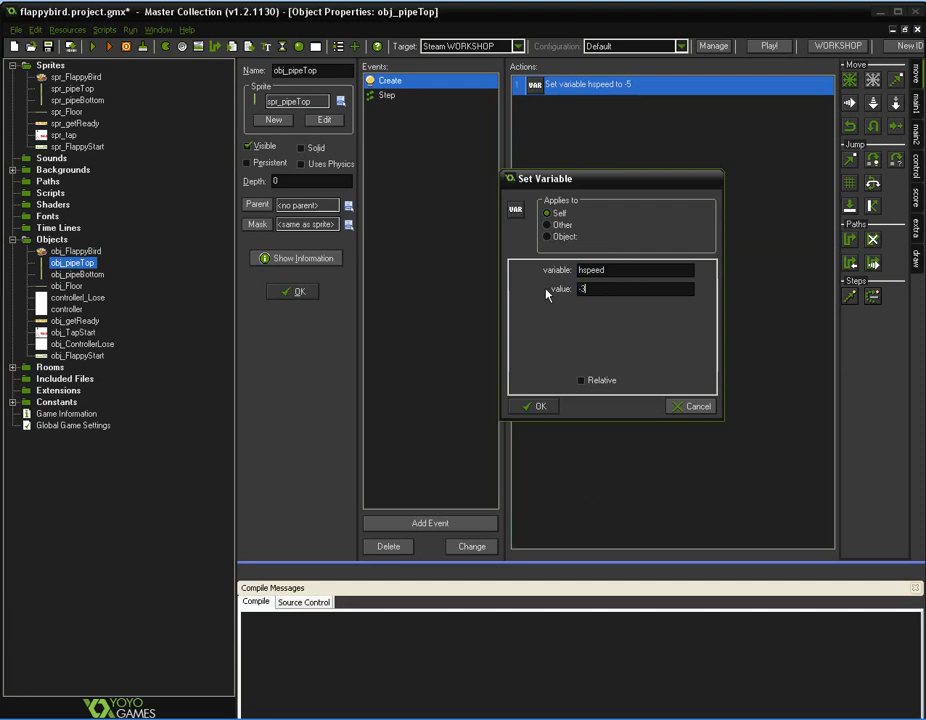
Confirm the top pipe's Create action setting hspeed to -3.
left_click(536, 404)
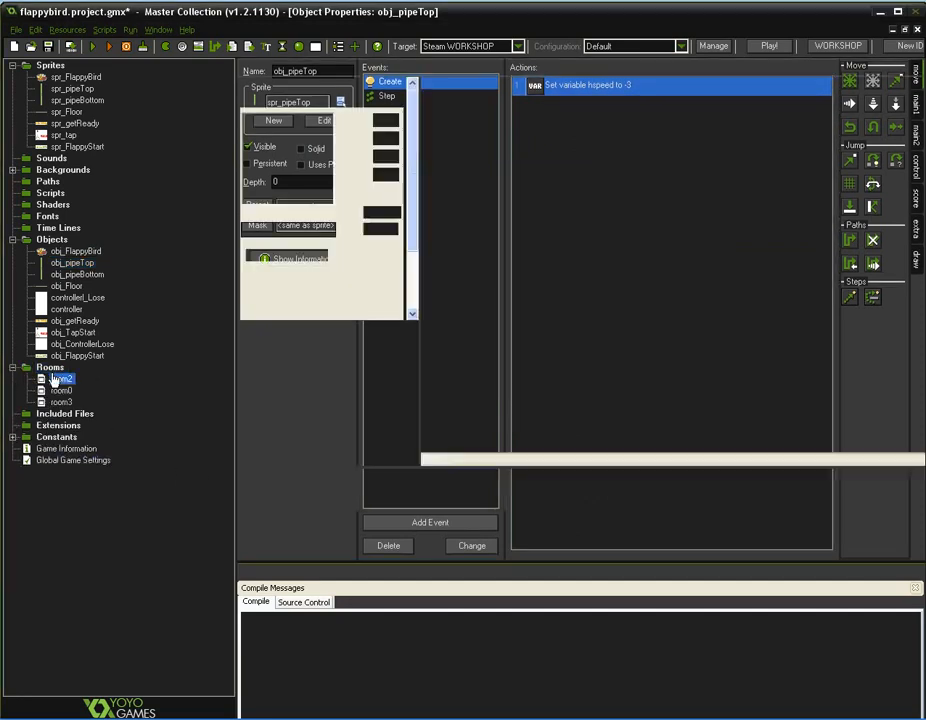
View room0's bird on the sky-and-grass level, then select obj_pipeTop.
double_click(62, 378)
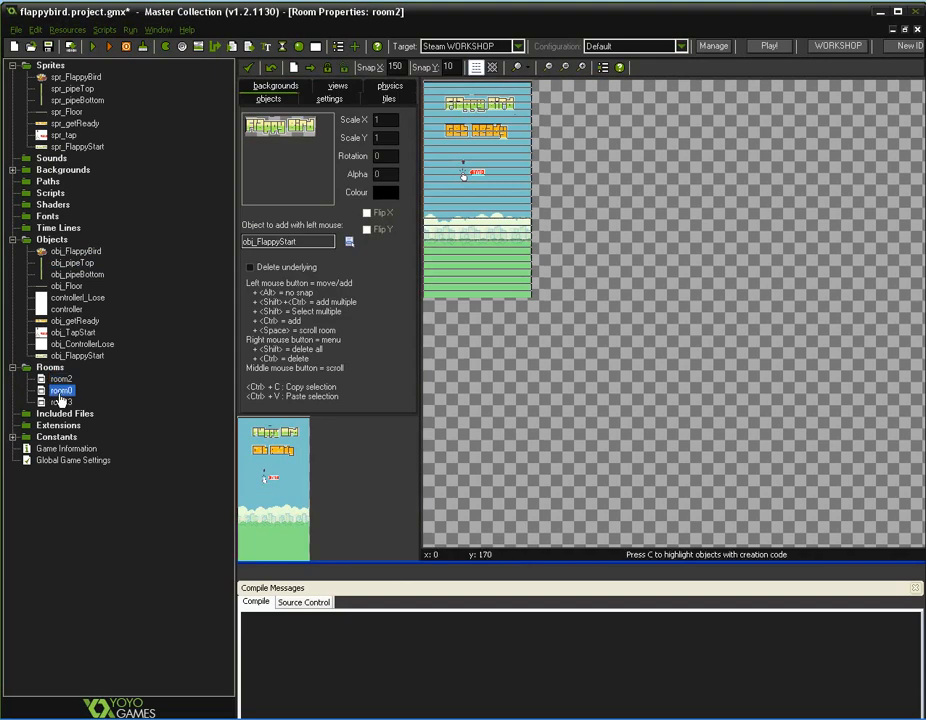
left_click(60, 390)
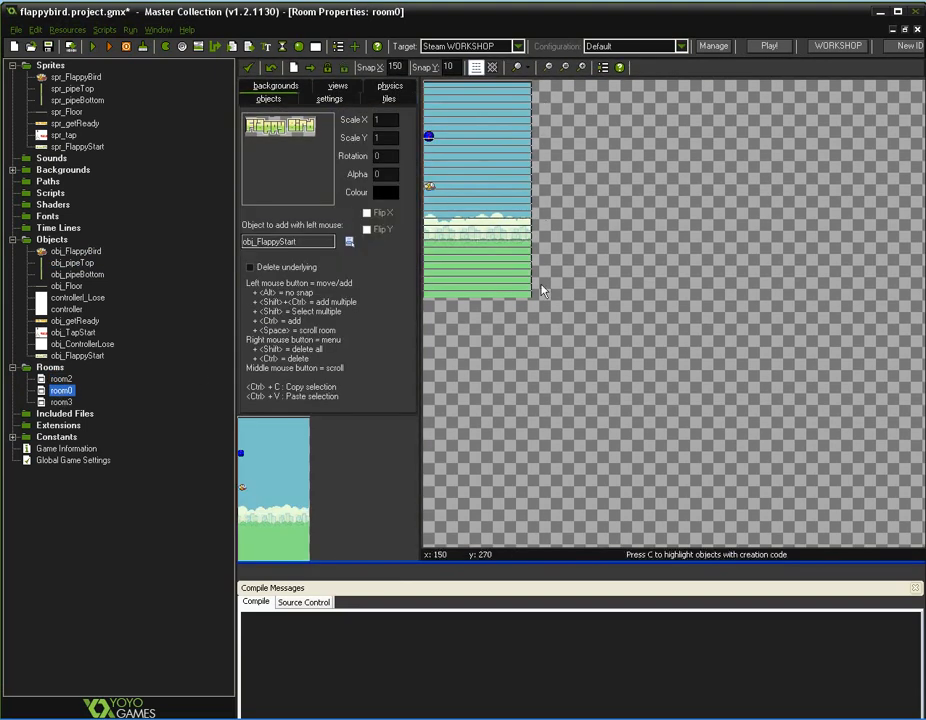
mouse_move(532, 164)
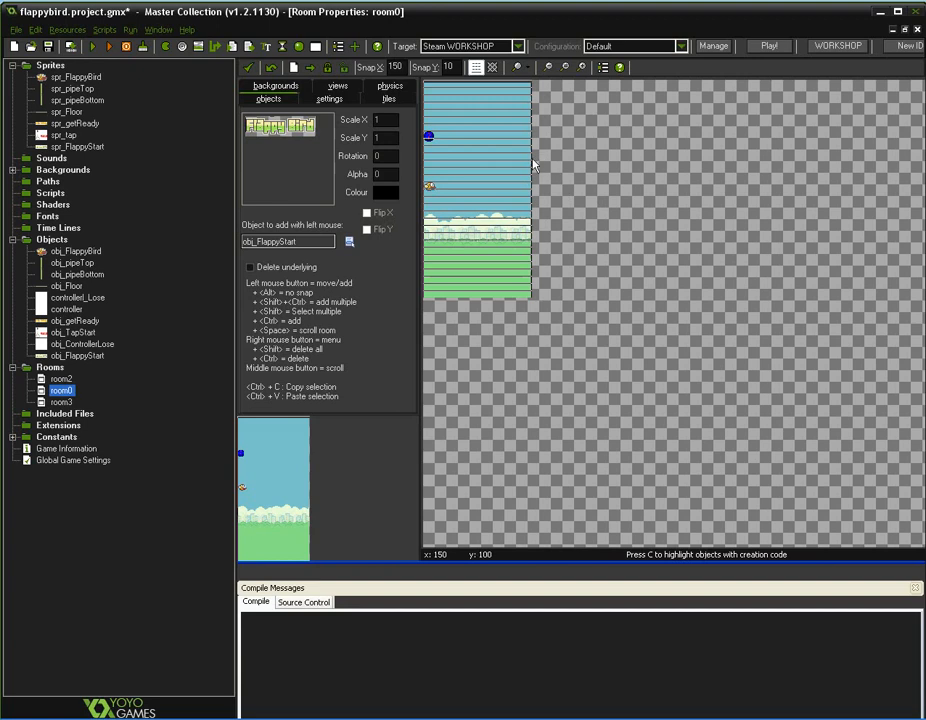
mouse_move(444, 164)
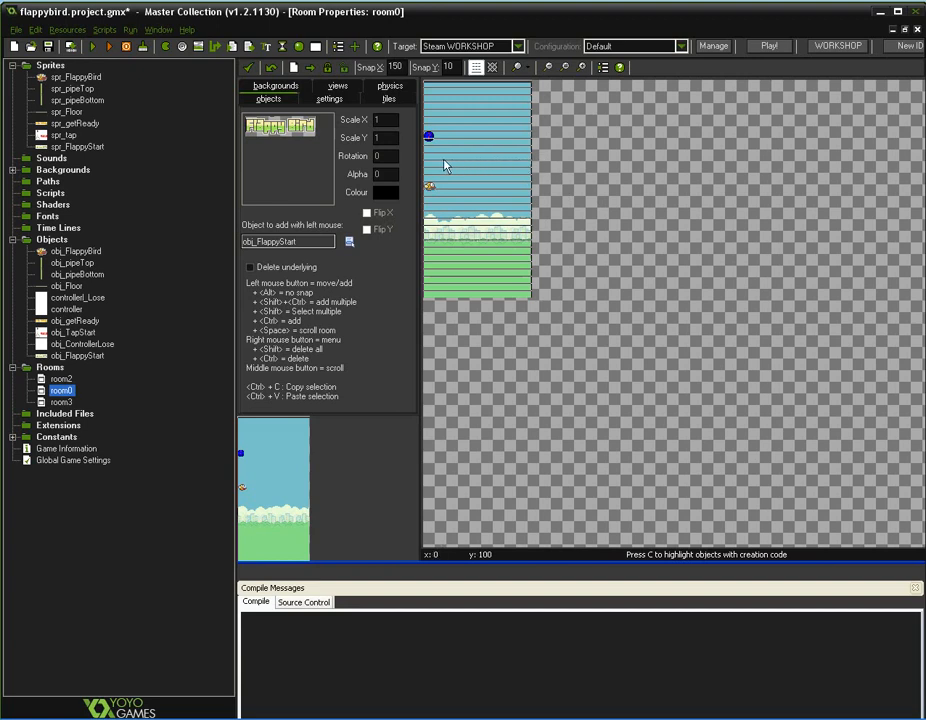
mouse_move(564, 90)
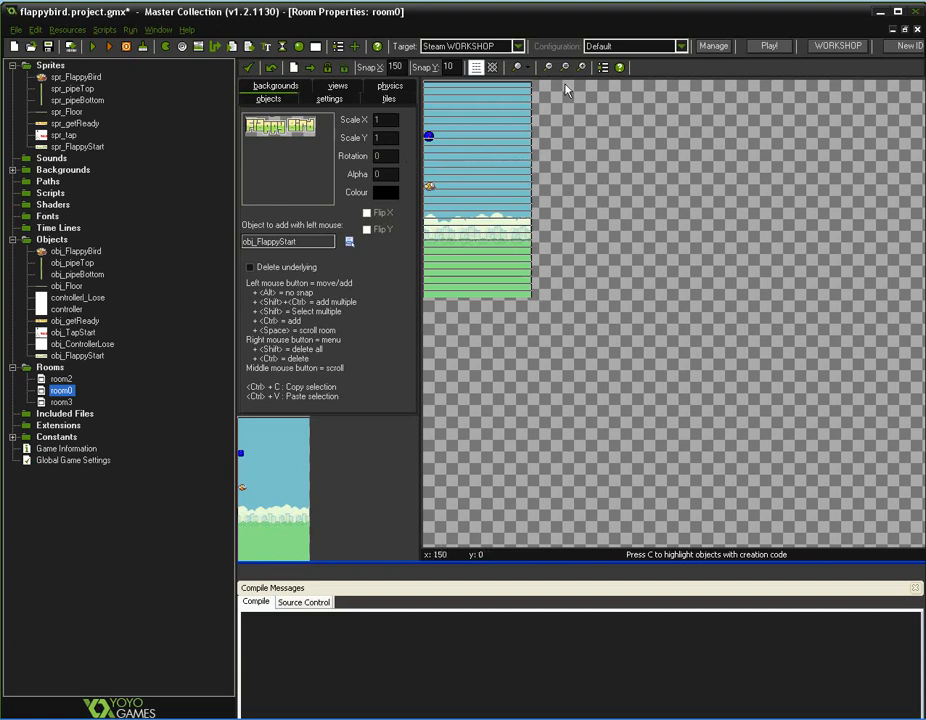
mouse_move(632, 140)
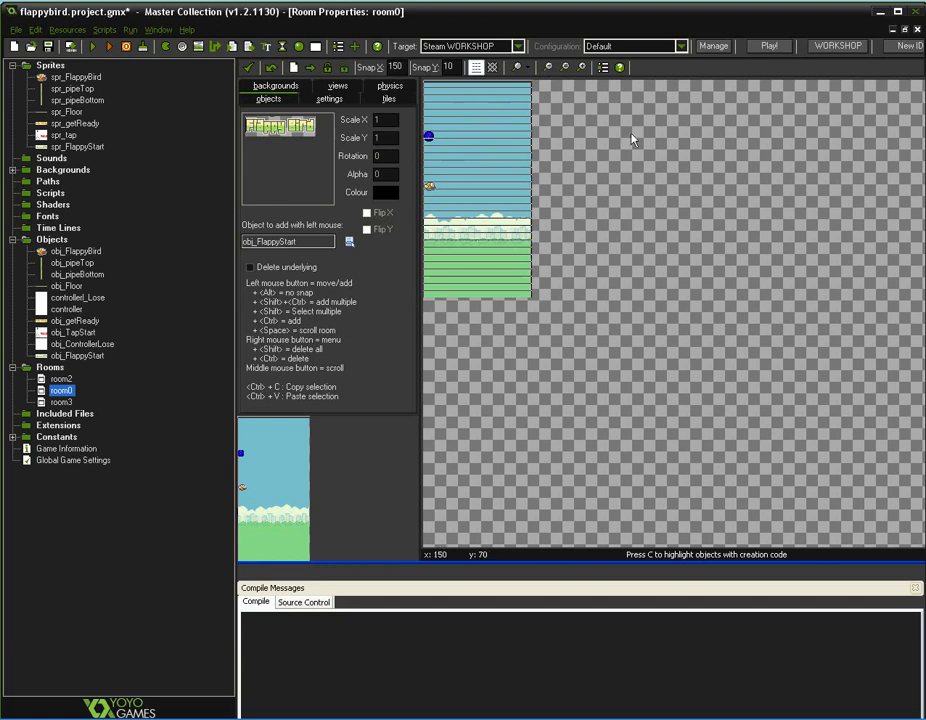
left_click(72, 262)
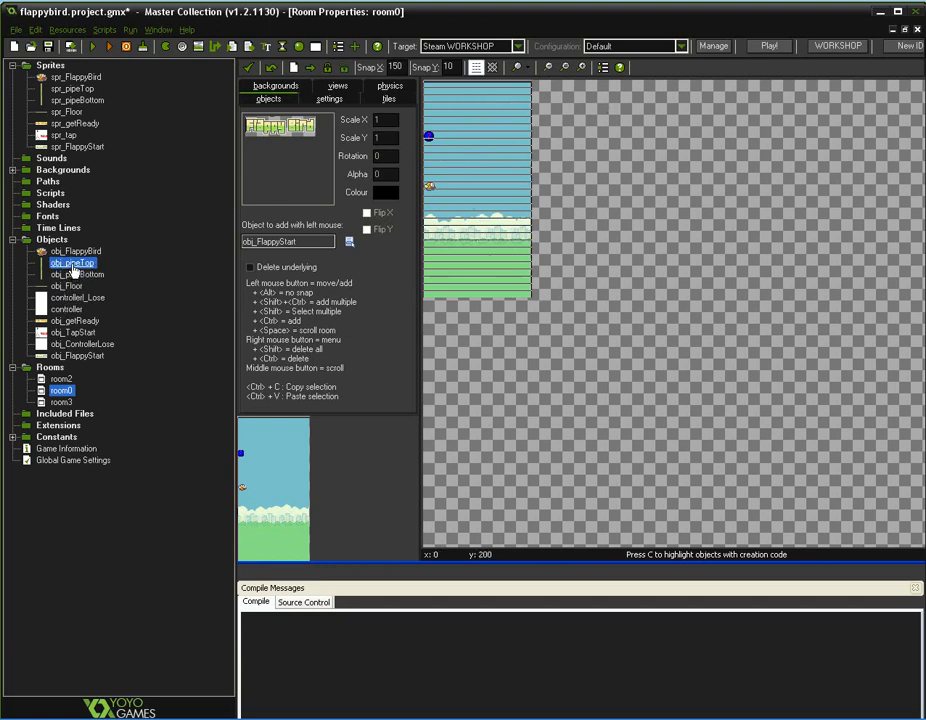
Review obj_pipeTop's Create and Step events and confirm the x less than -10 test unchanged.
double_click(72, 262)
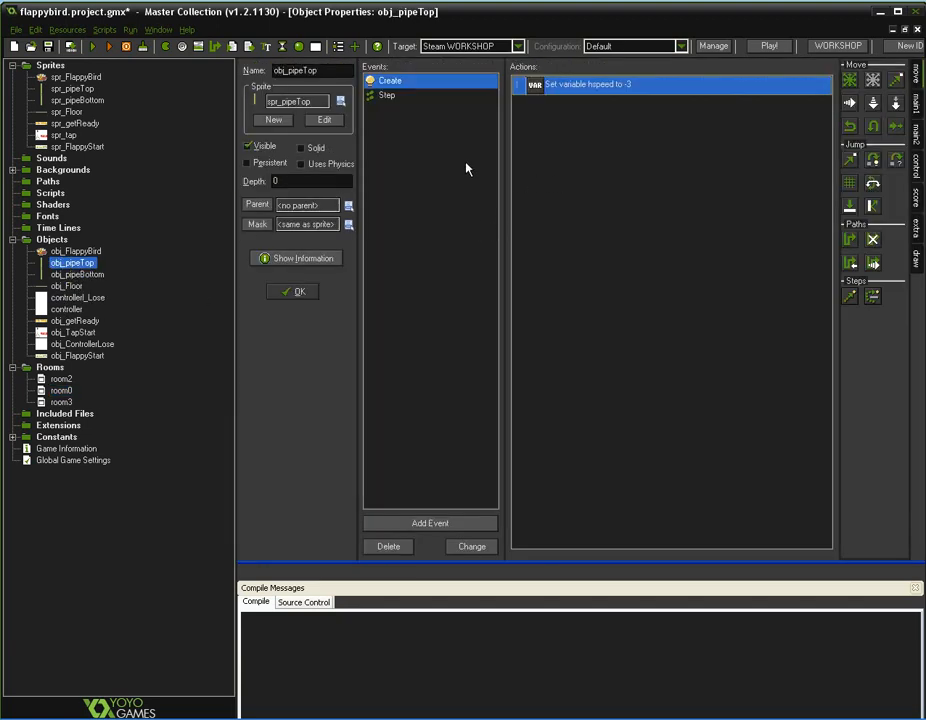
left_click(388, 96)
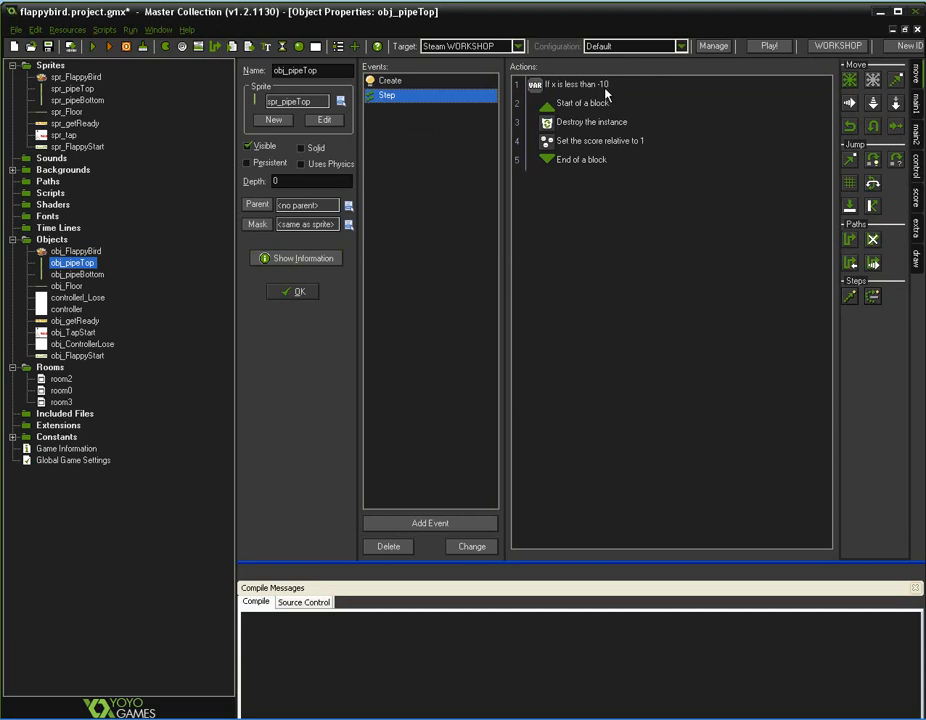
left_click(390, 80)
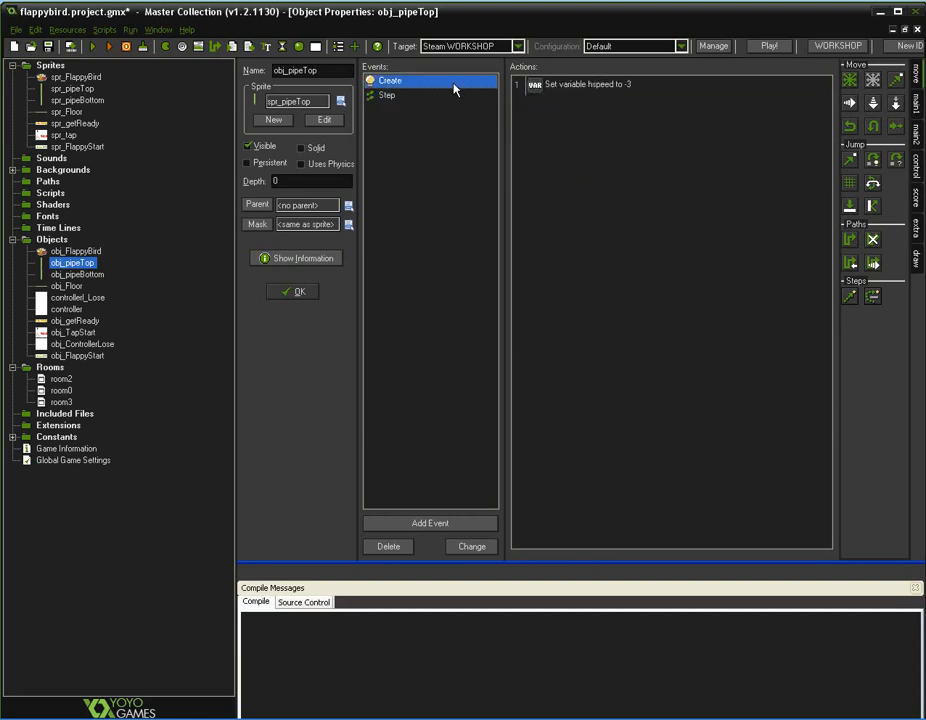
left_click(388, 96)
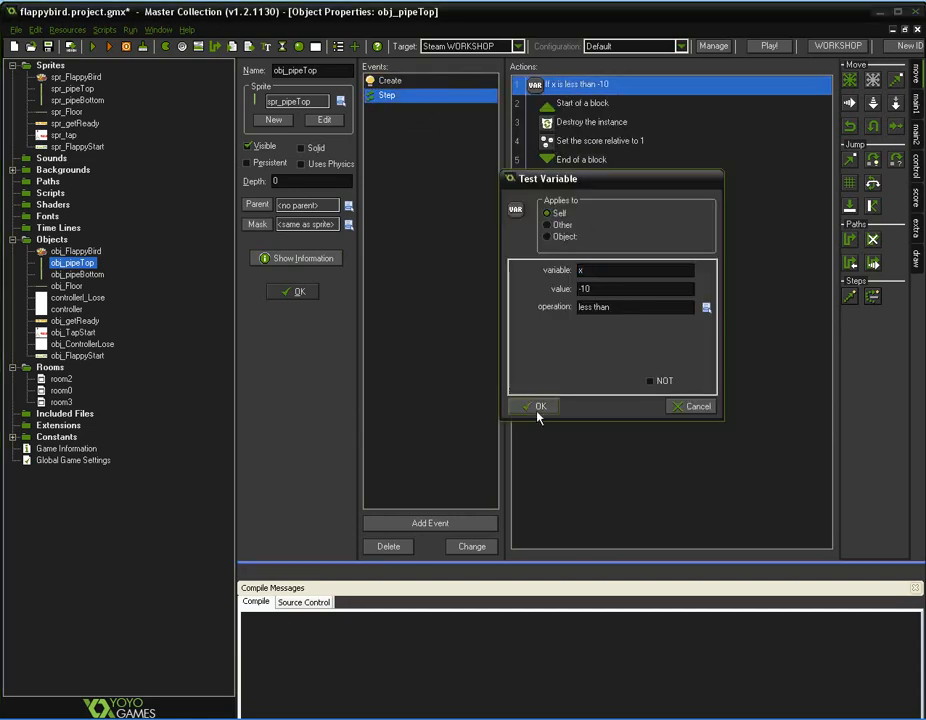
left_click(540, 404)
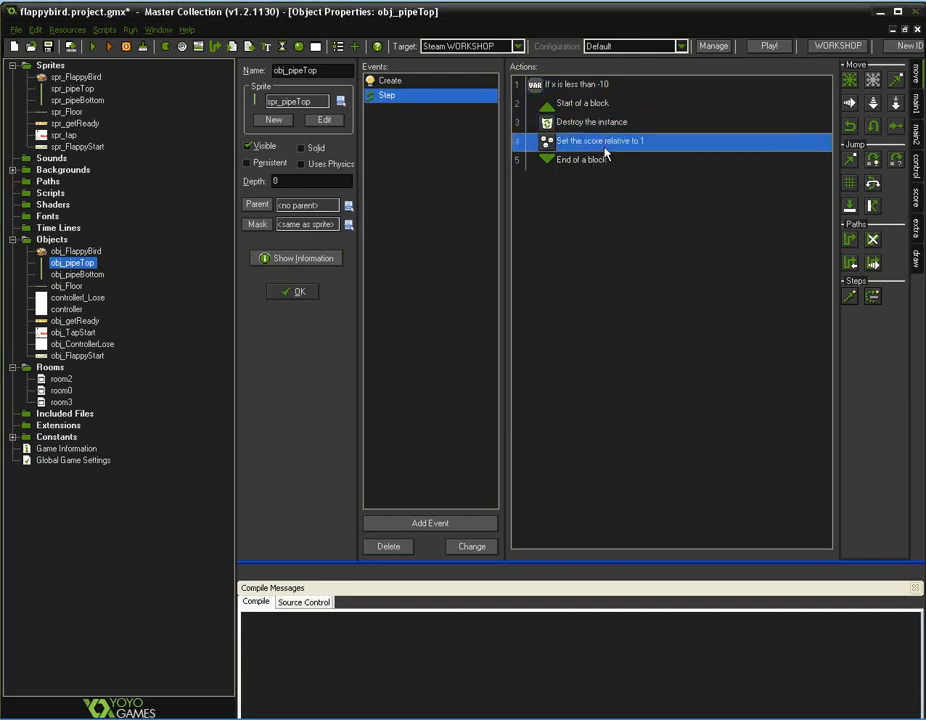
mouse_move(470, 288)
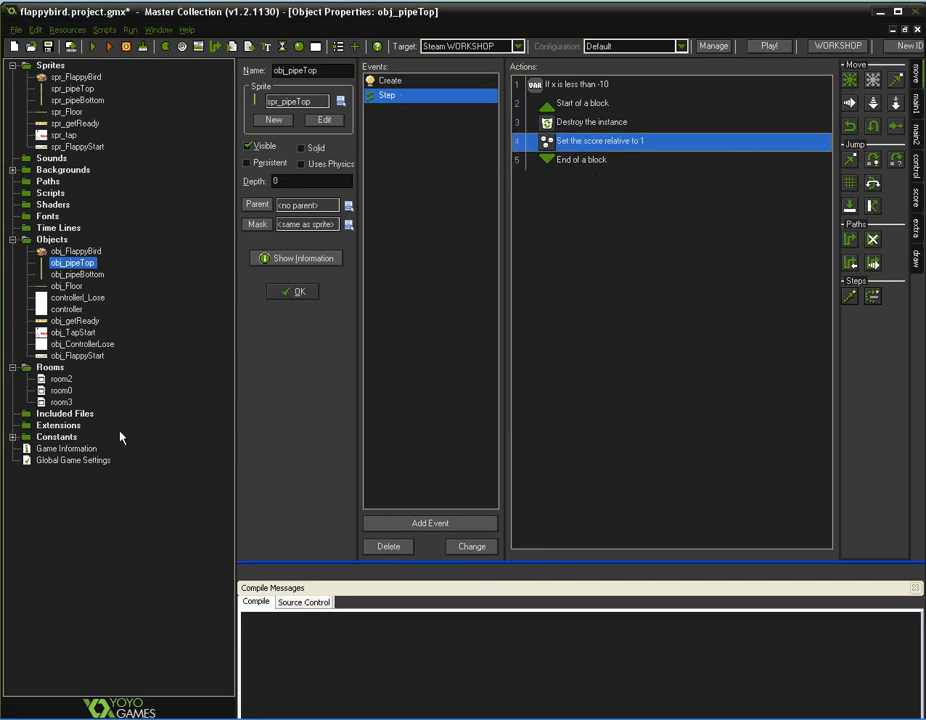
Bring room0's properties back up with the bird on the sky background.
double_click(62, 390)
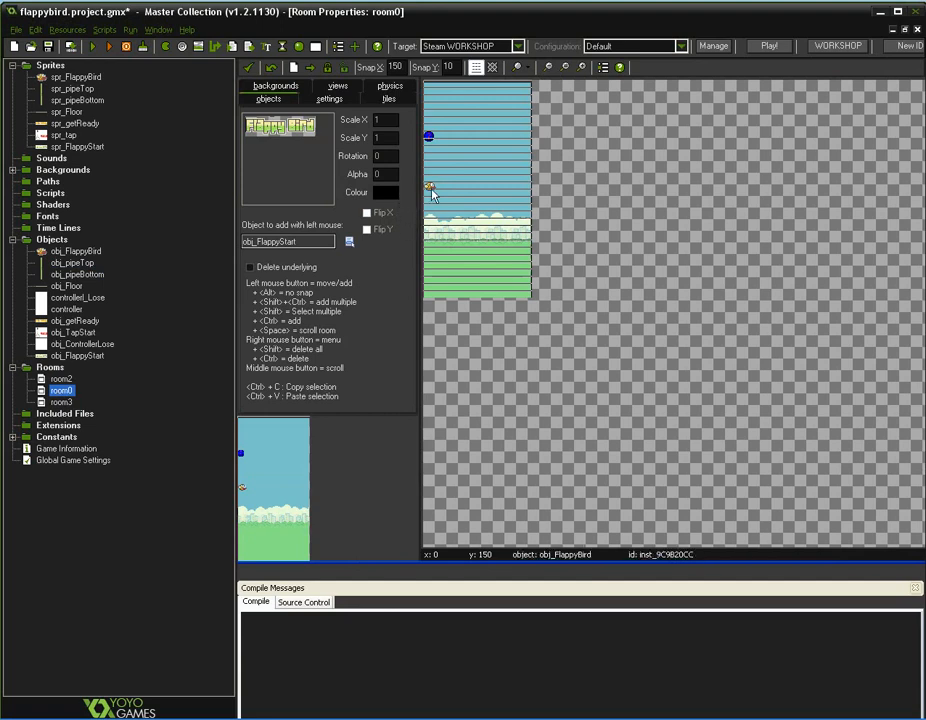
mouse_move(148, 280)
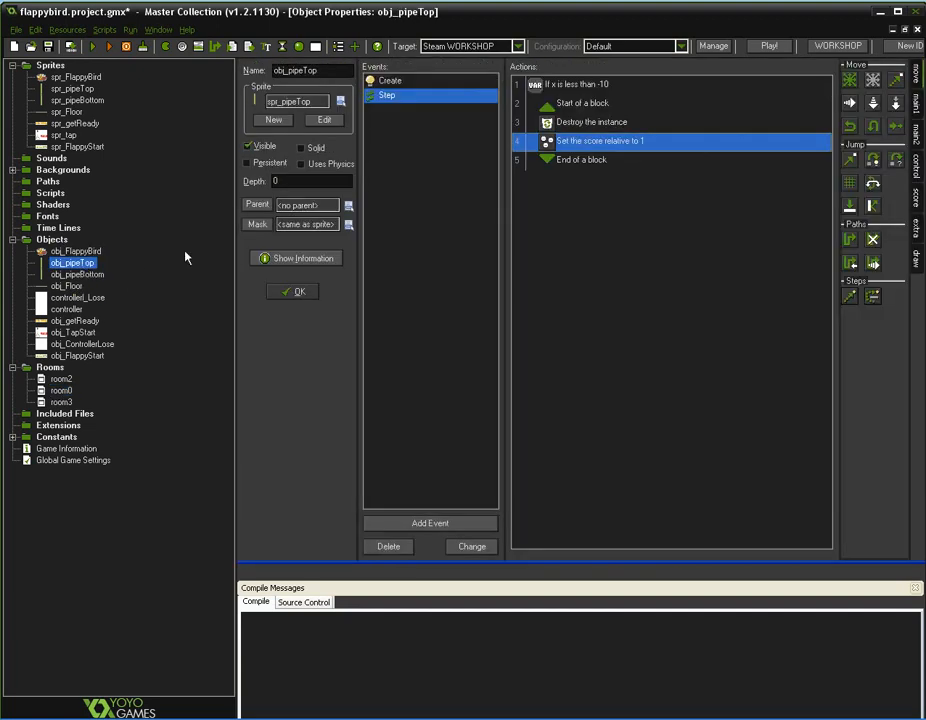
mouse_move(572, 96)
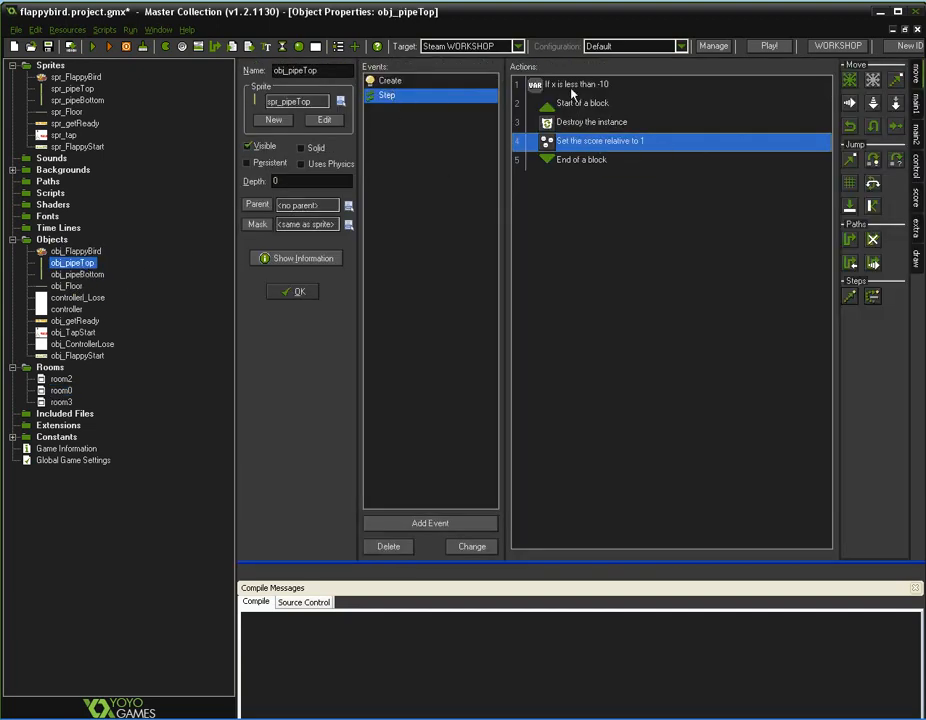
mouse_move(506, 192)
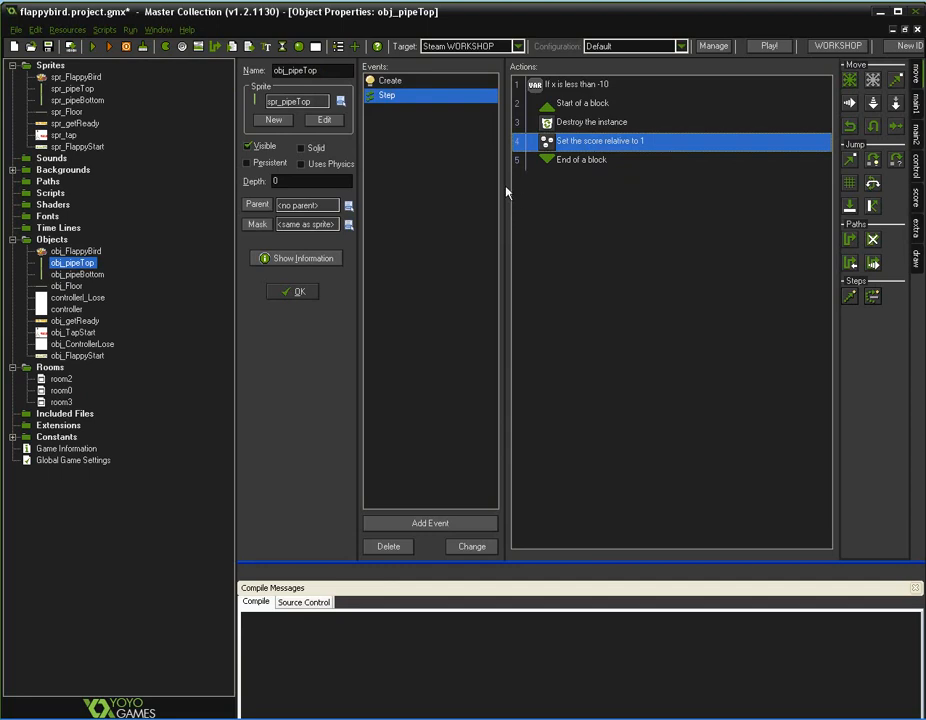
mouse_move(536, 168)
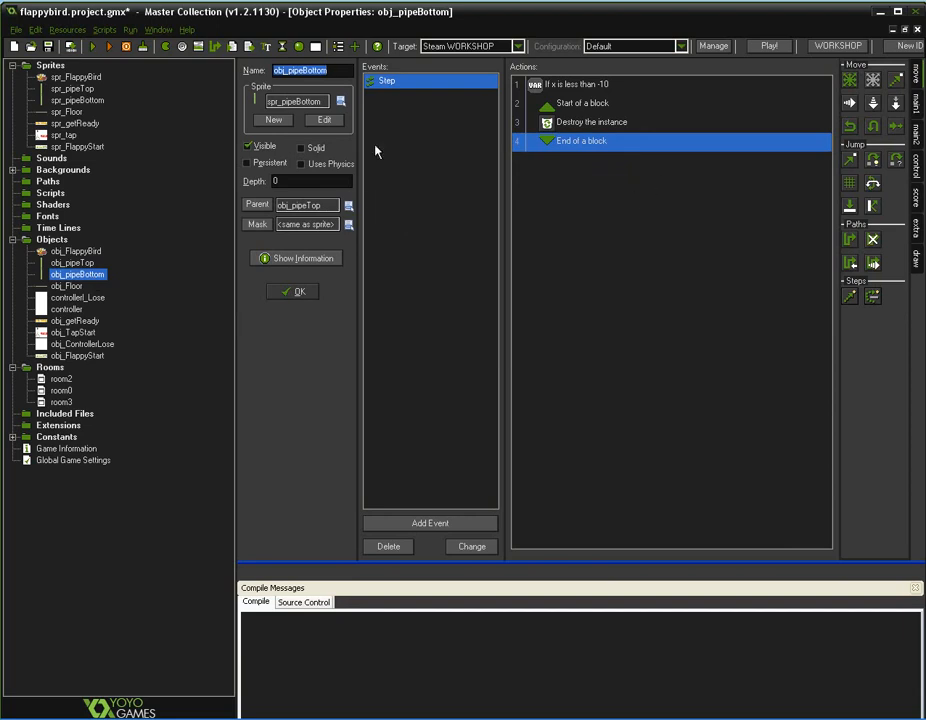
mouse_move(466, 142)
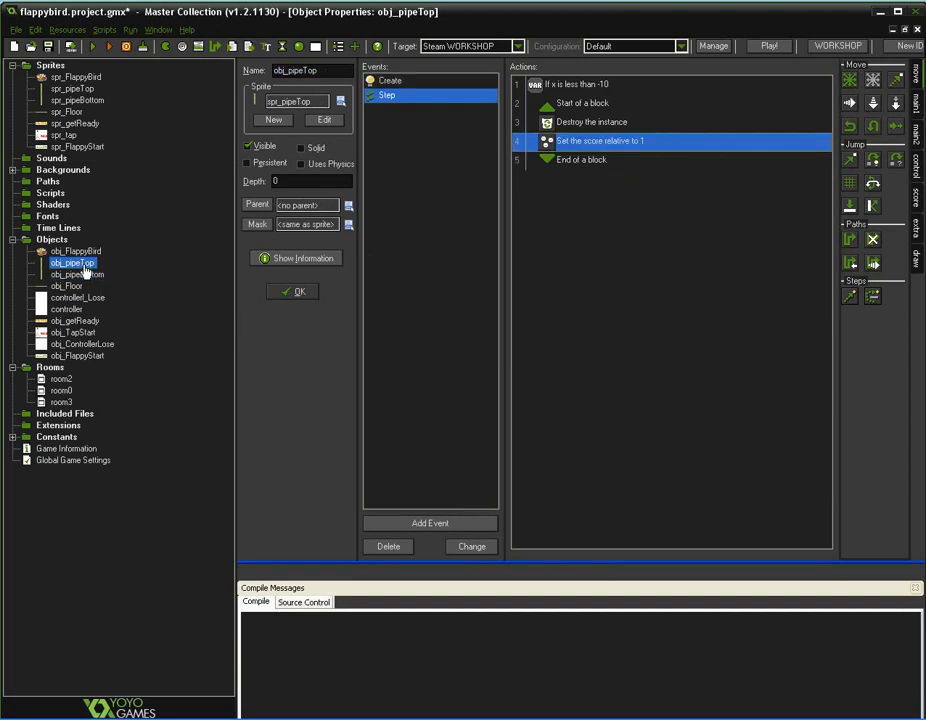
mouse_move(580, 160)
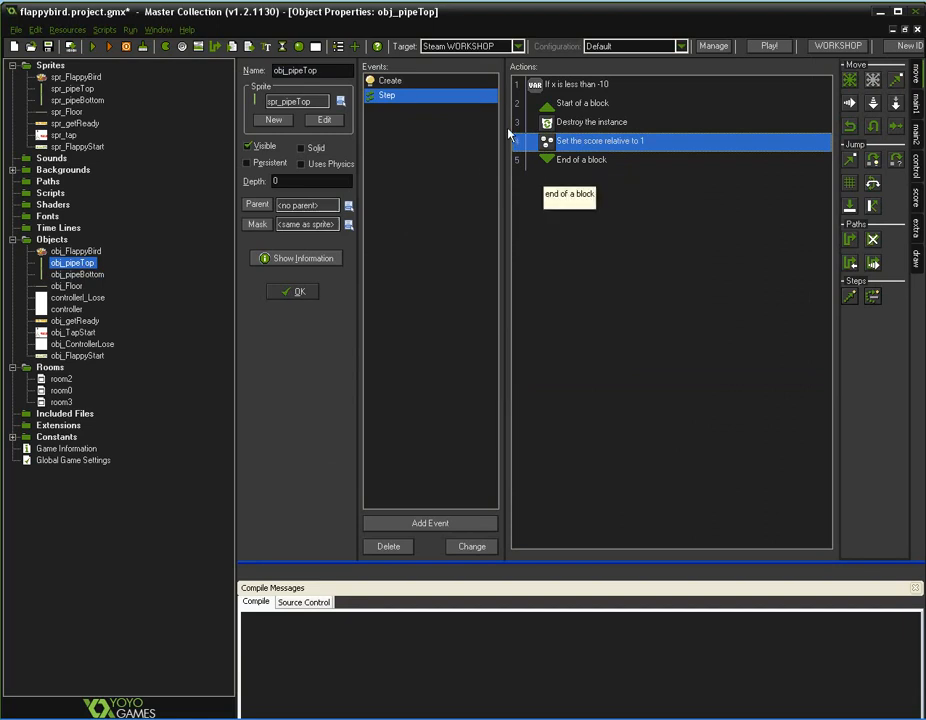
mouse_move(416, 152)
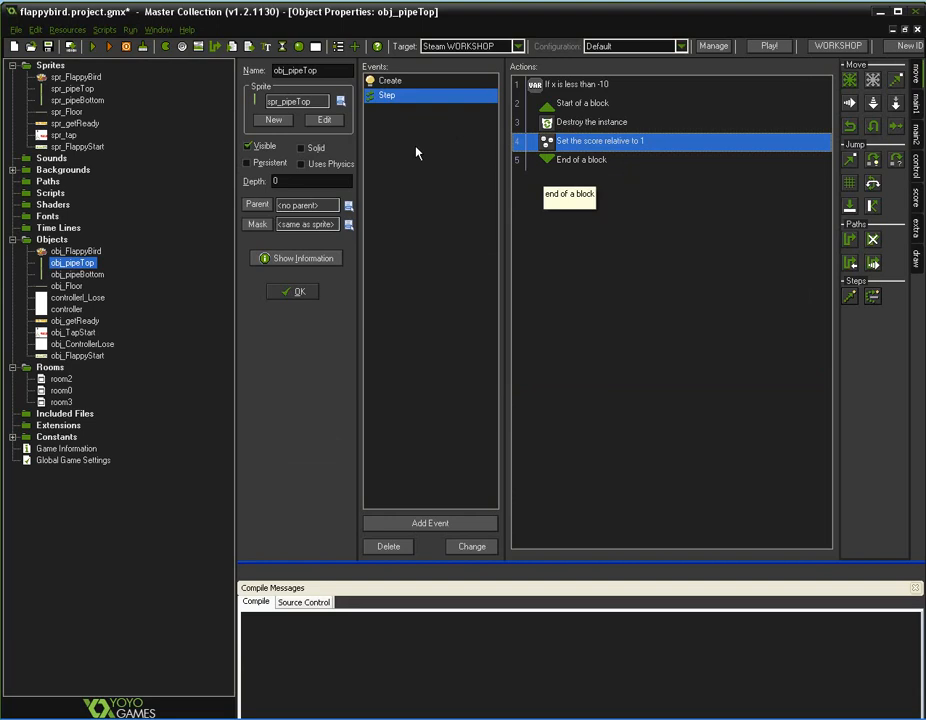
mouse_move(414, 152)
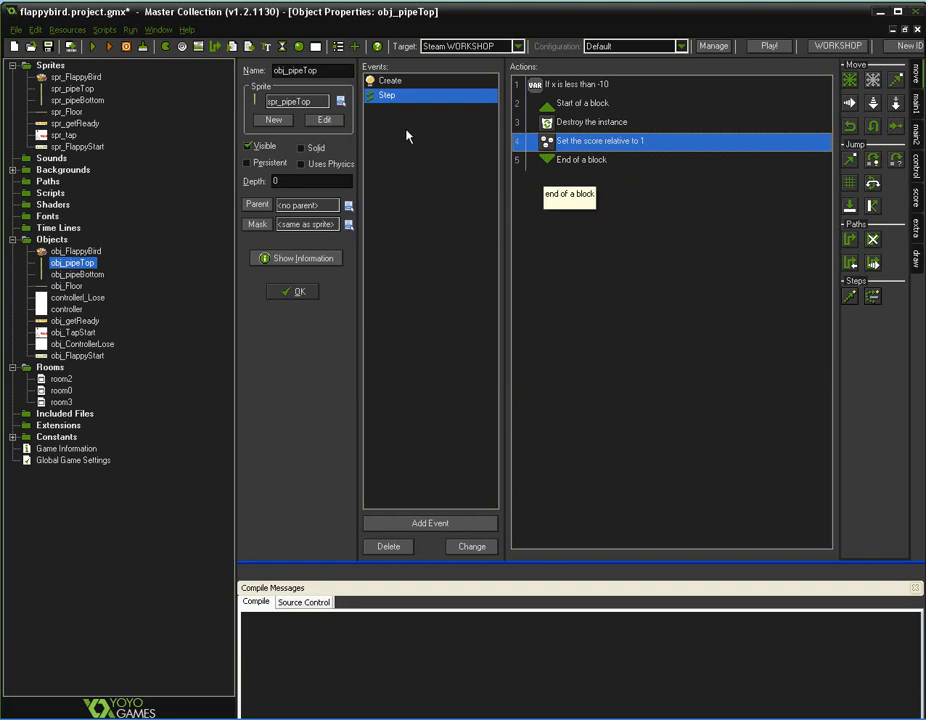
mouse_move(226, 248)
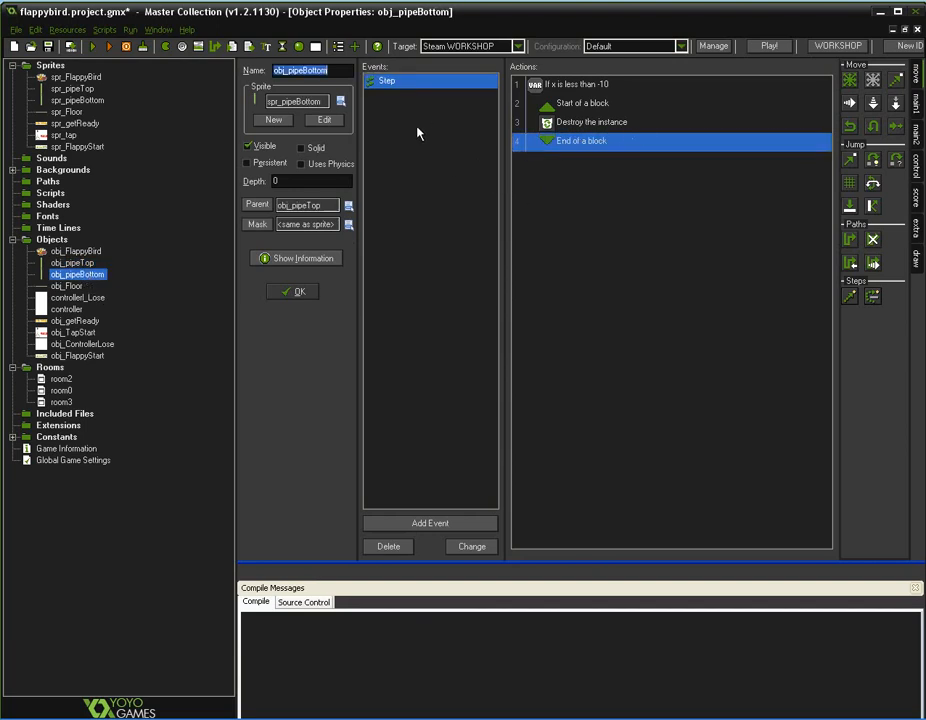
Select the Set Variable pipes action in the controller's Create event.
left_click(592, 122)
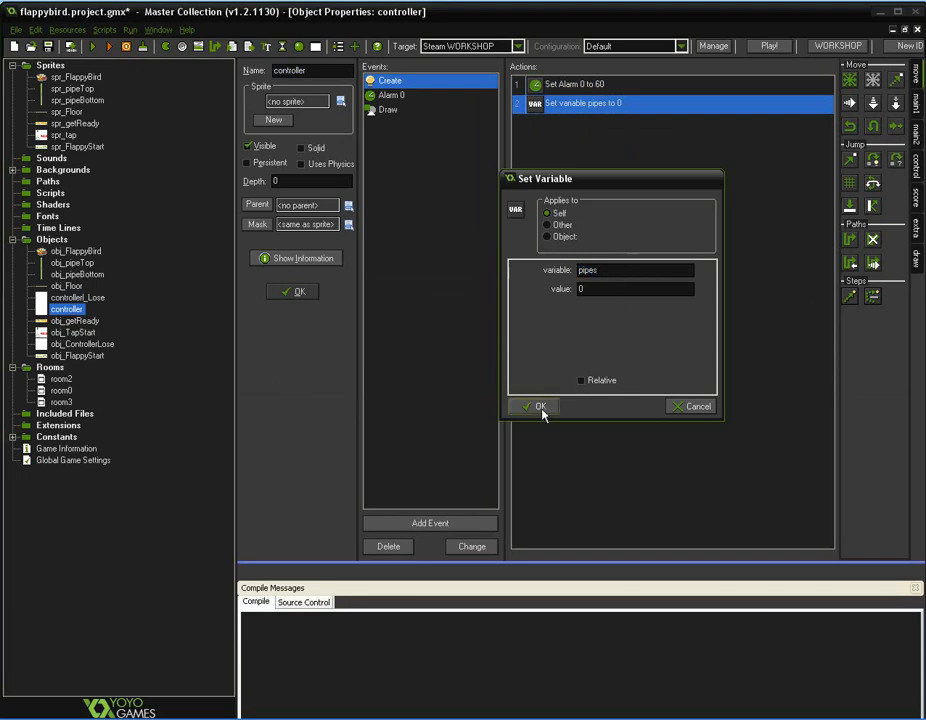
Confirm the Set Variable pipes to 0 action unchanged.
left_click(536, 406)
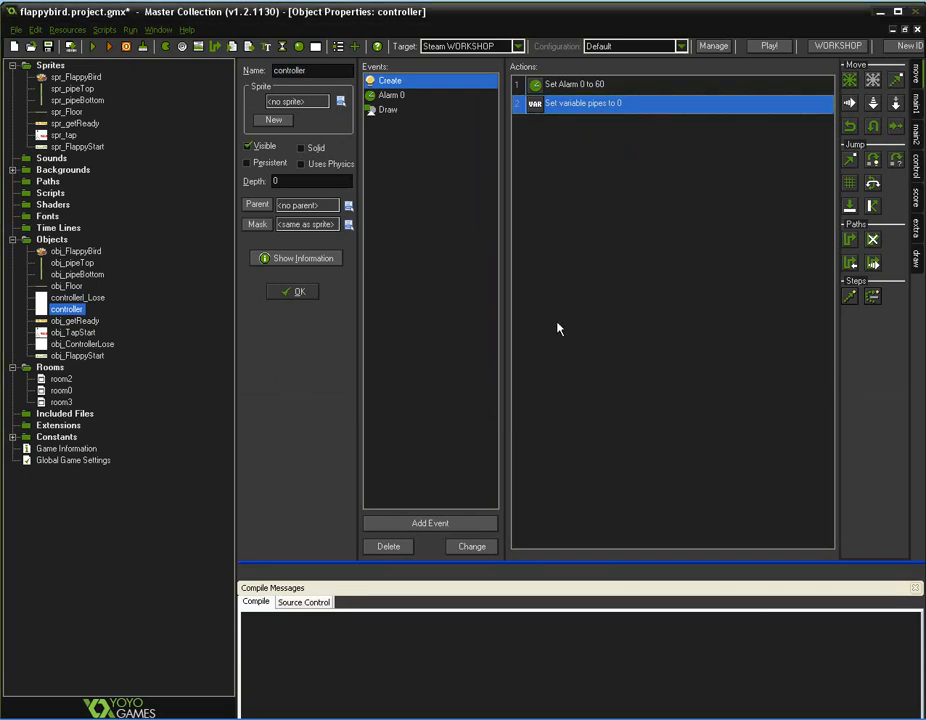
mouse_move(396, 112)
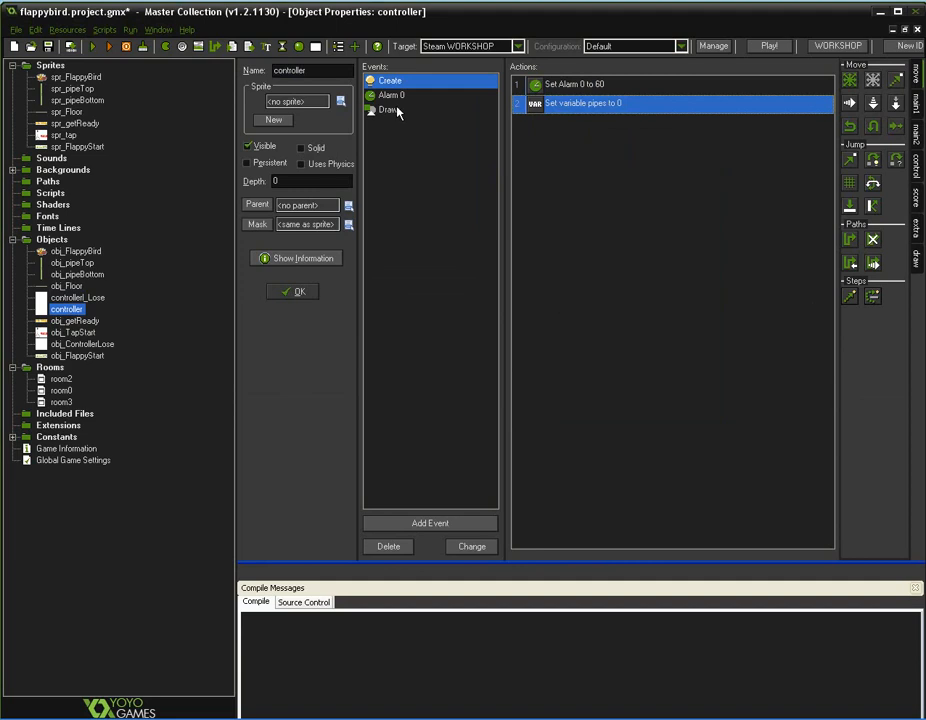
mouse_move(440, 158)
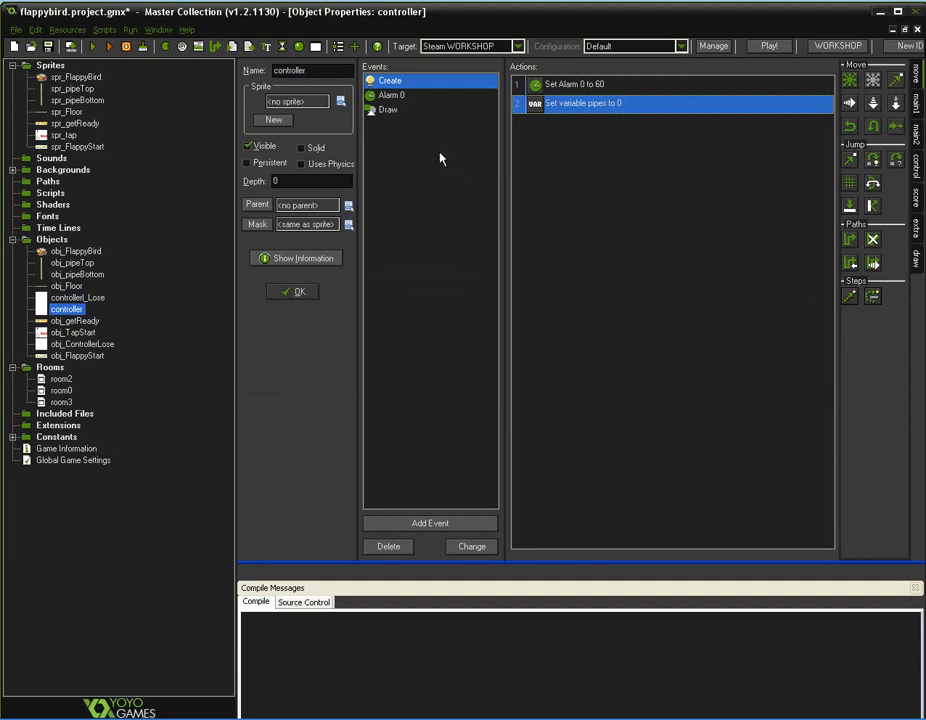
Confirm Alarm 0's position = random(250) action unchanged and reopen room0.
left_click(392, 94)
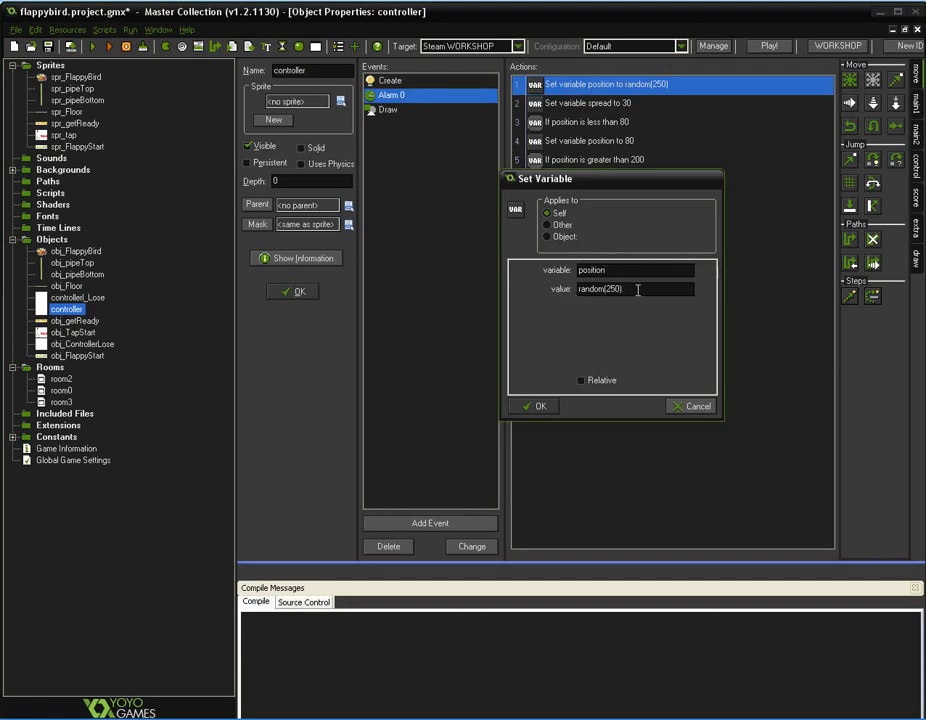
mouse_move(644, 288)
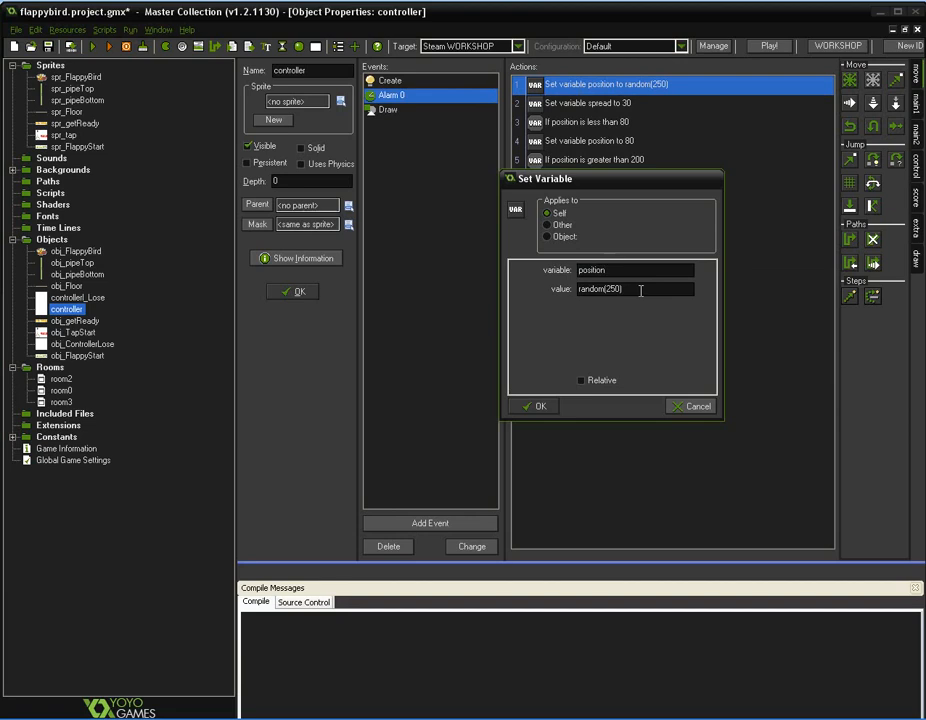
left_click(536, 406)
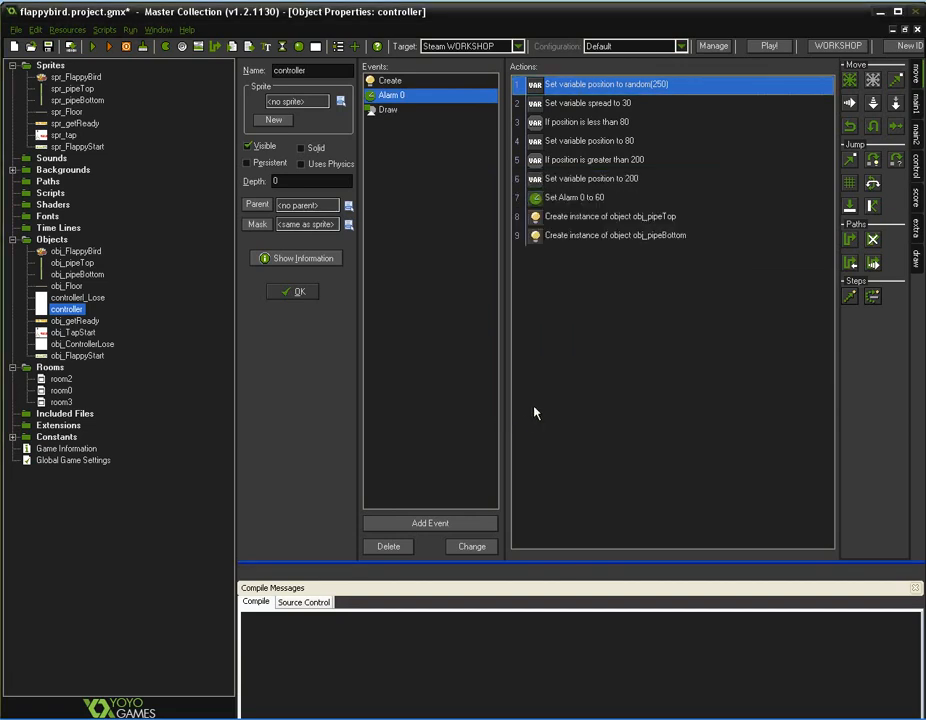
double_click(60, 390)
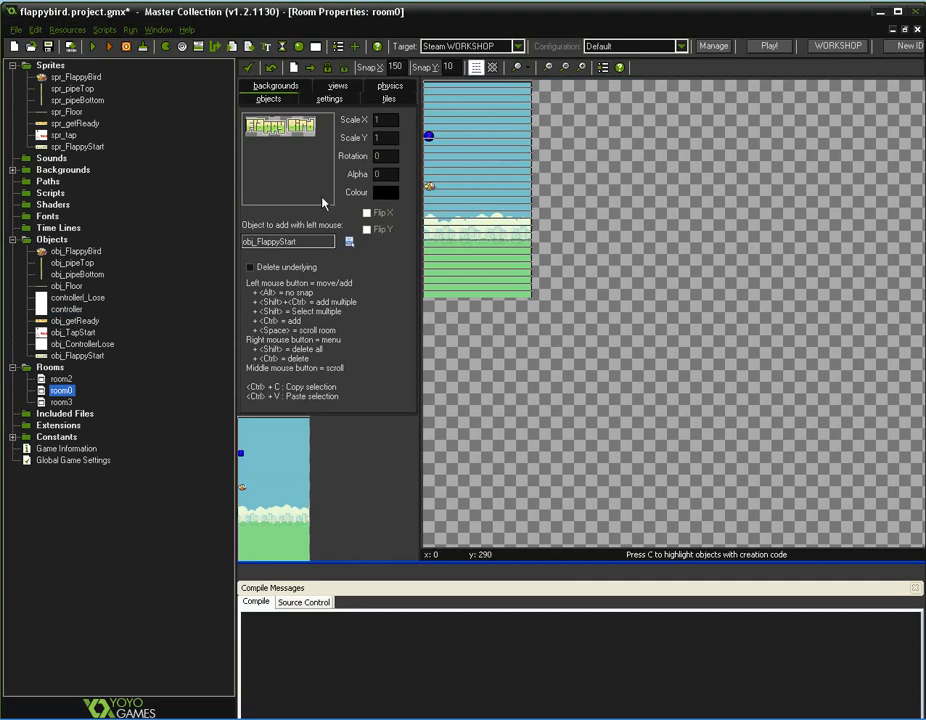
Inspect View 0: a 140×250 room area shown in a 300×600 port on screen.
left_click(336, 84)
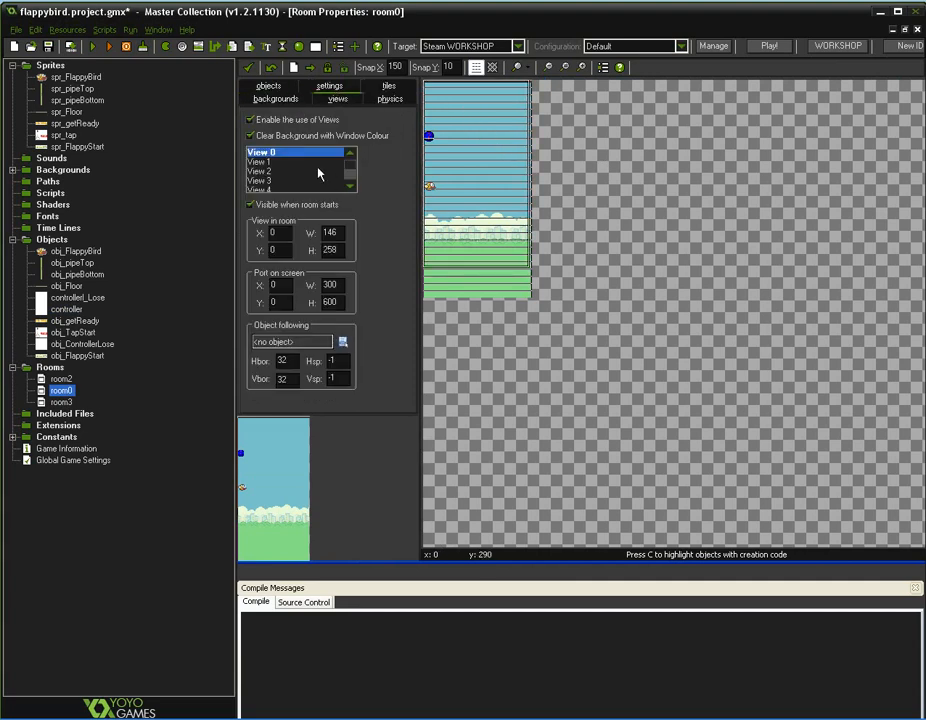
mouse_move(348, 168)
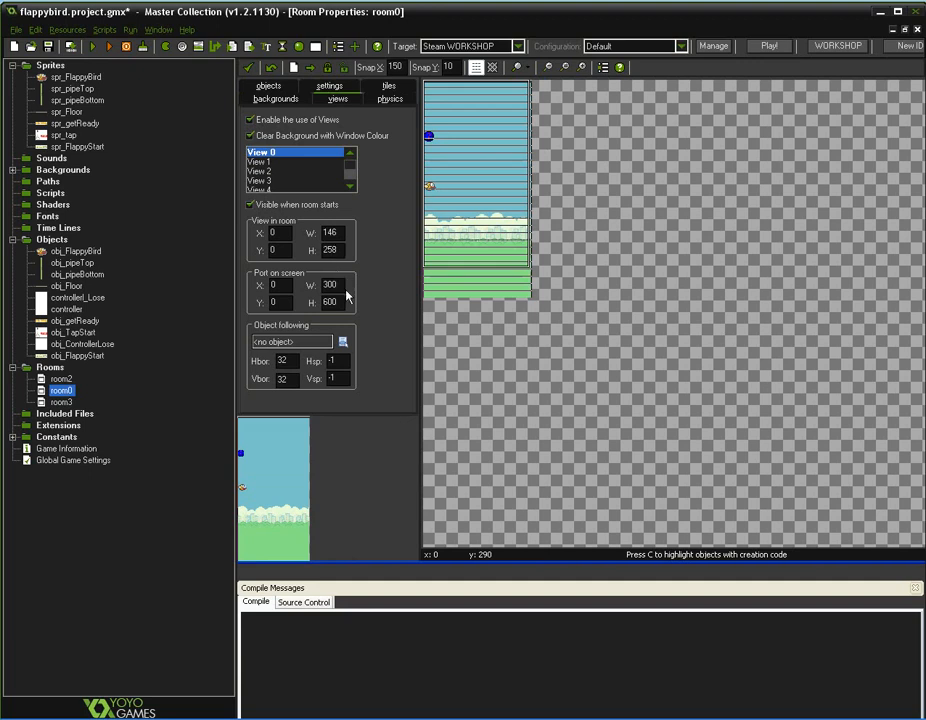
left_click(332, 302)
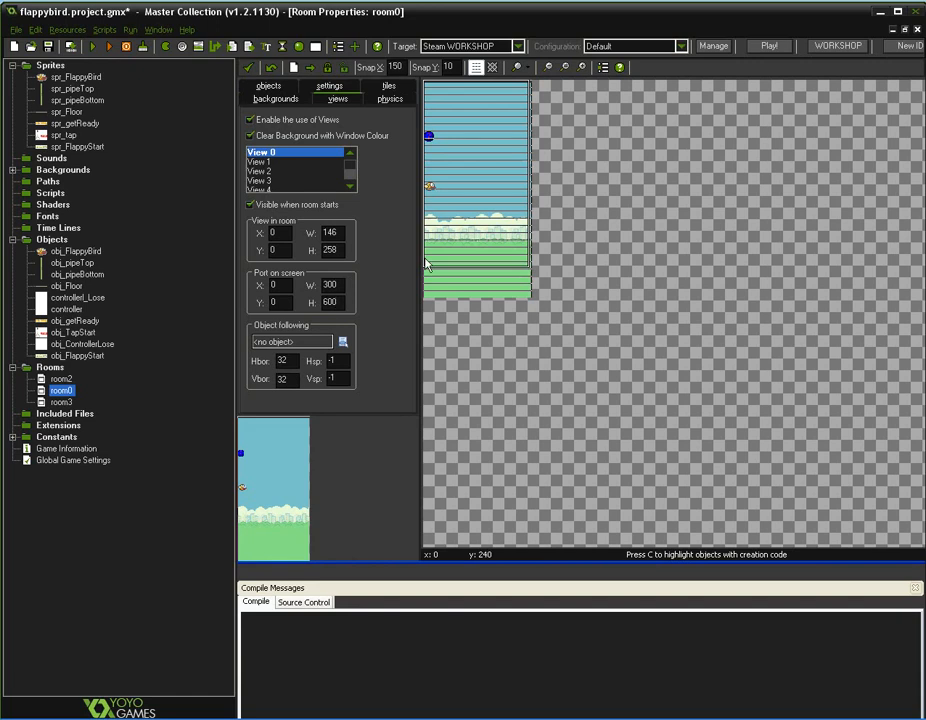
mouse_move(356, 276)
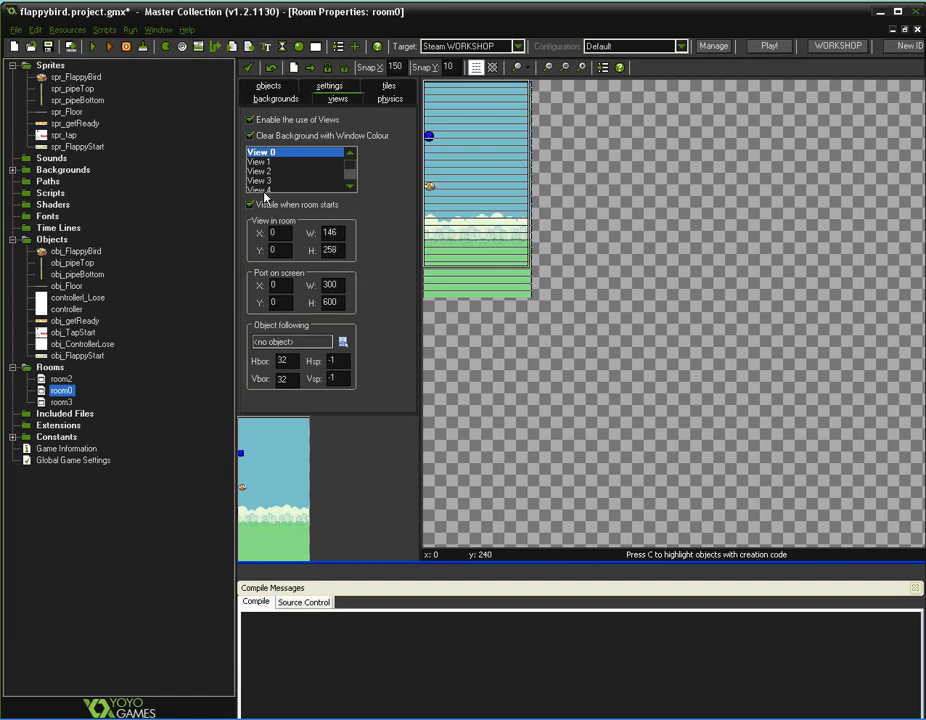
left_click(82, 344)
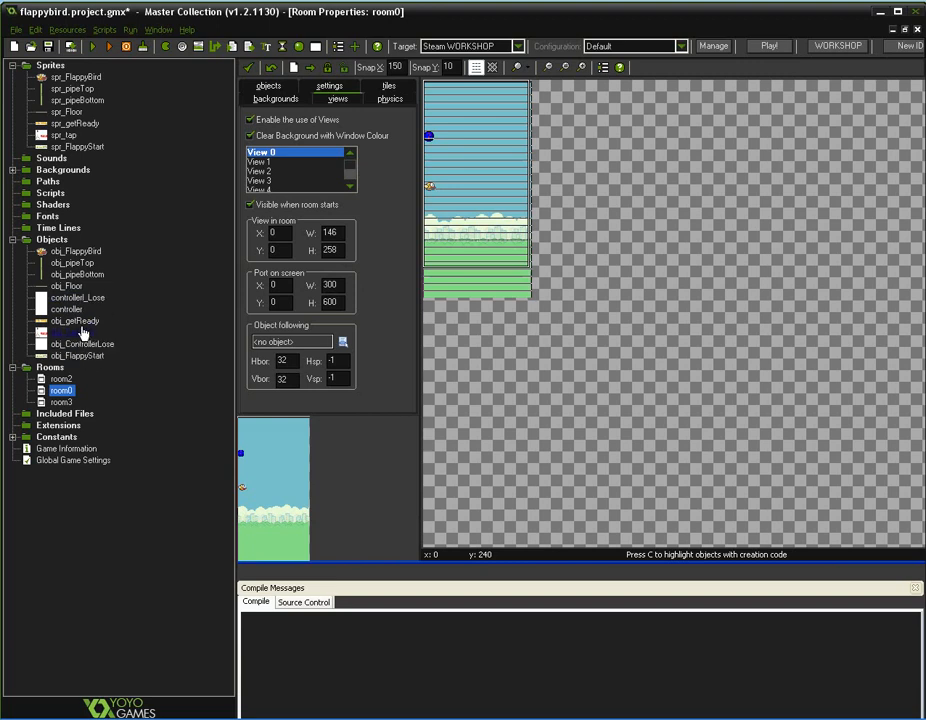
Reopen the controller and confirm Alarm 0's spread = 30 action unchanged.
double_click(66, 308)
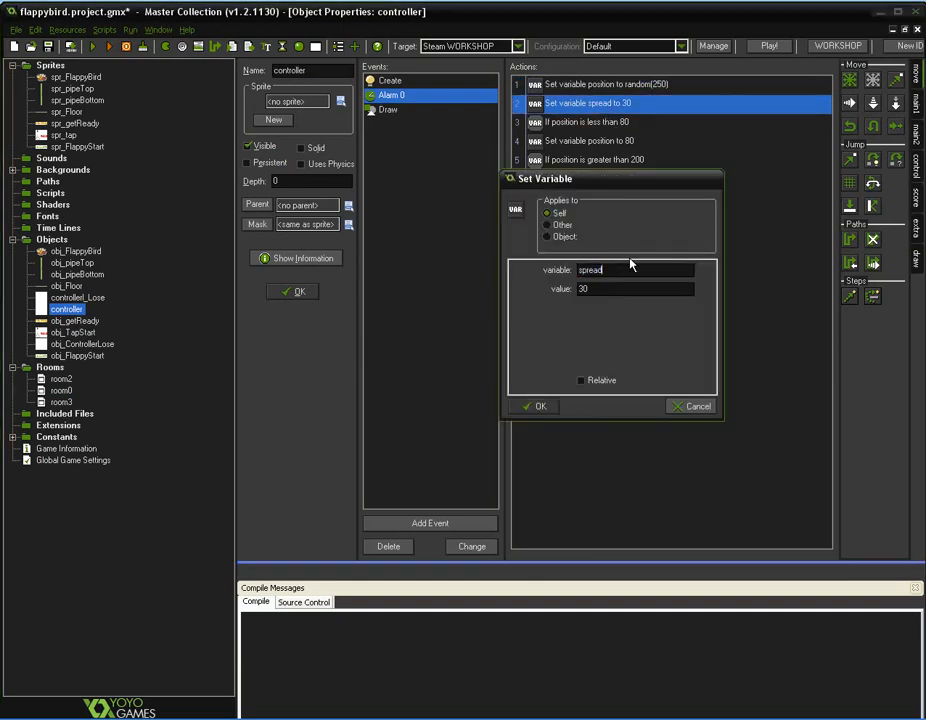
mouse_move(596, 304)
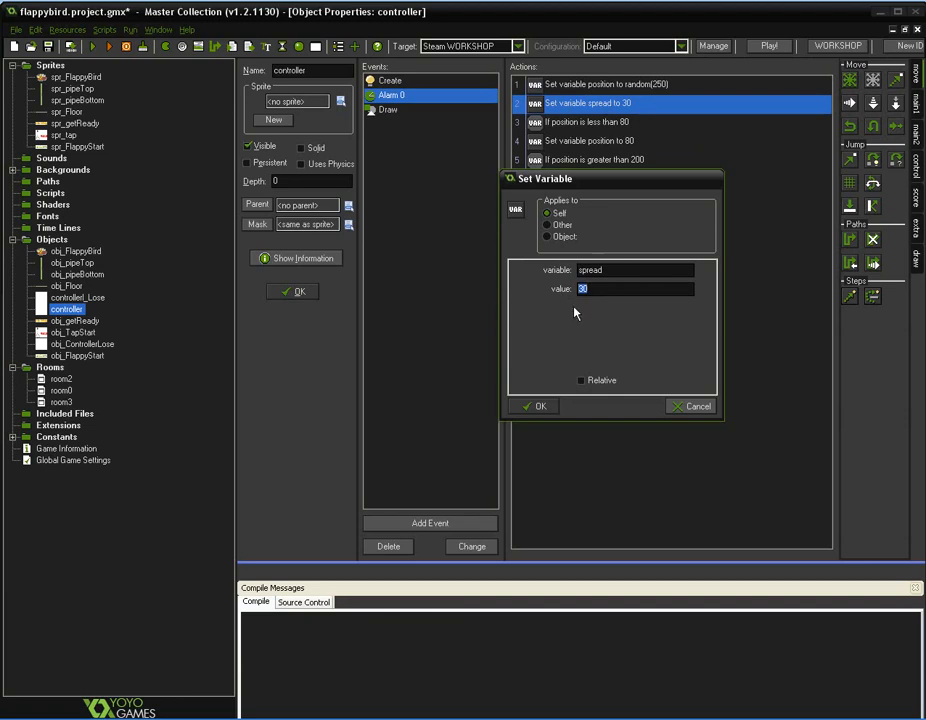
mouse_move(540, 406)
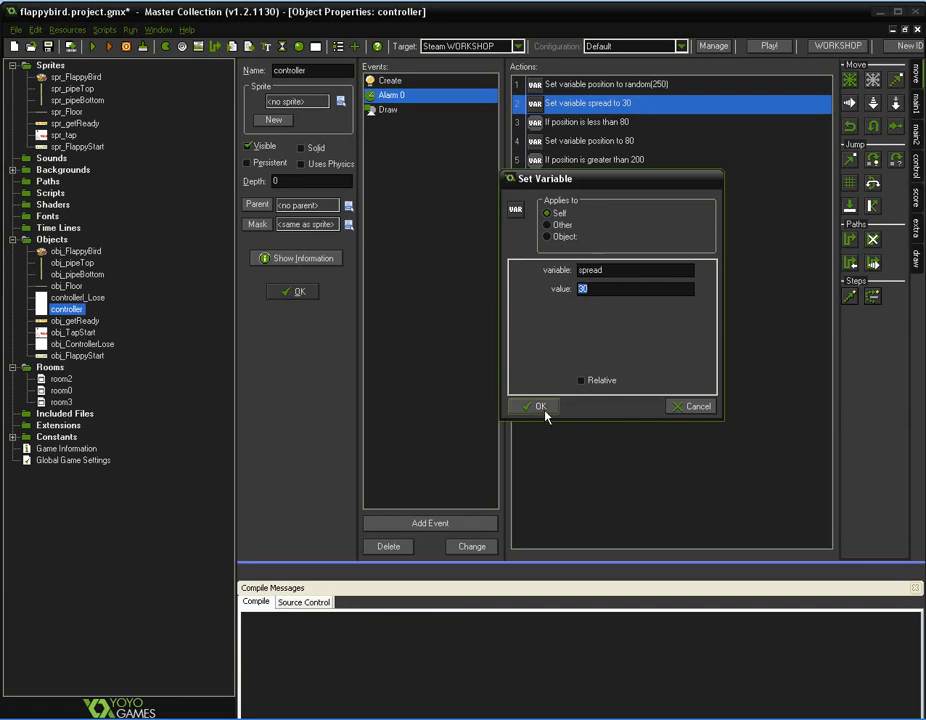
left_click(536, 406)
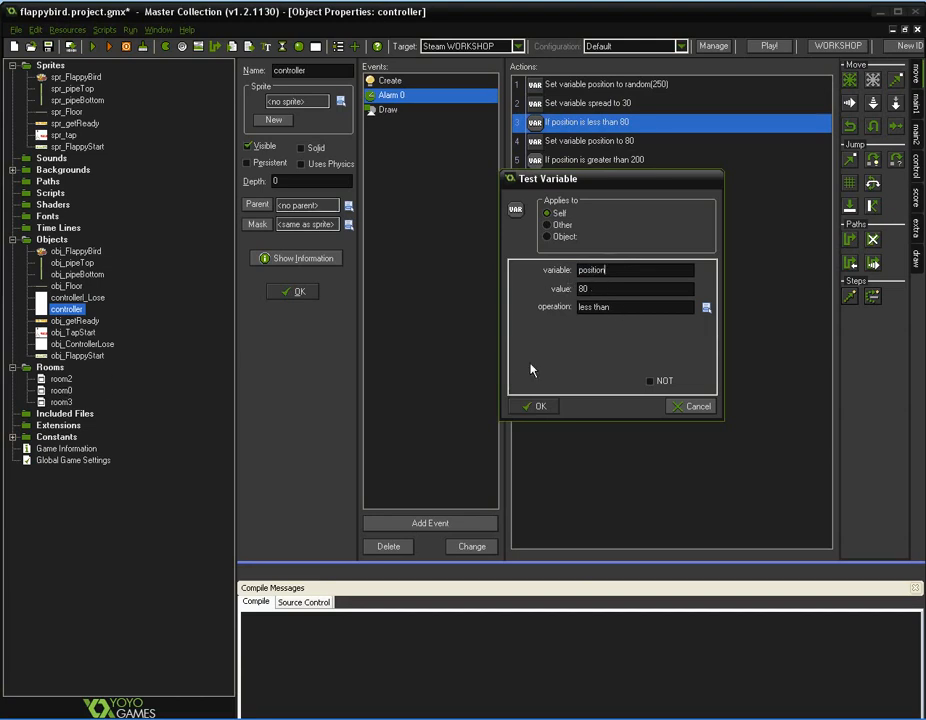
double_click(60, 390)
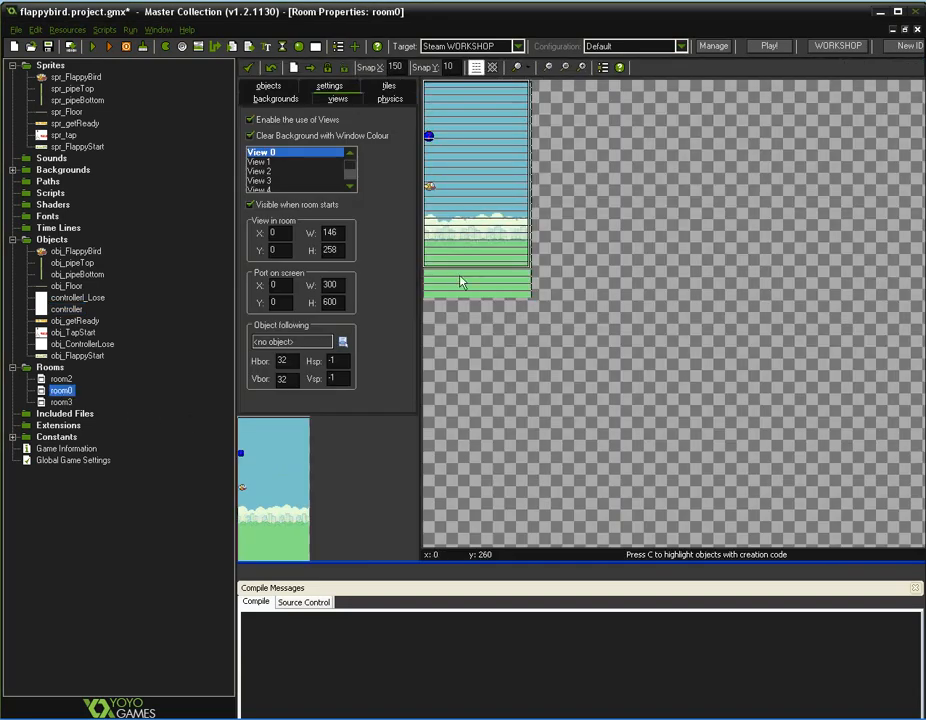
mouse_move(470, 104)
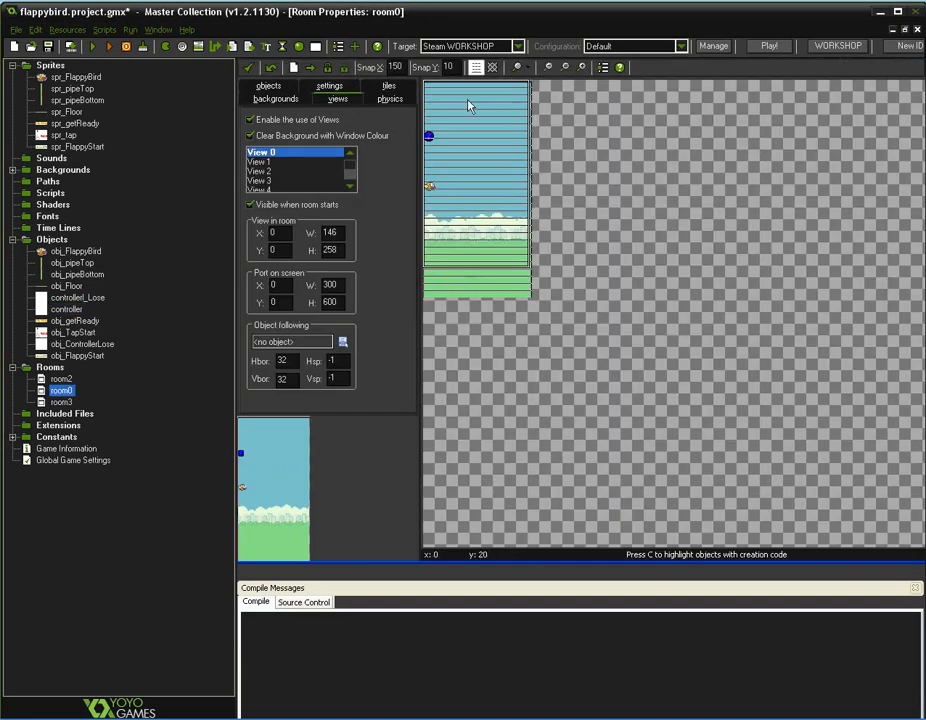
mouse_move(472, 144)
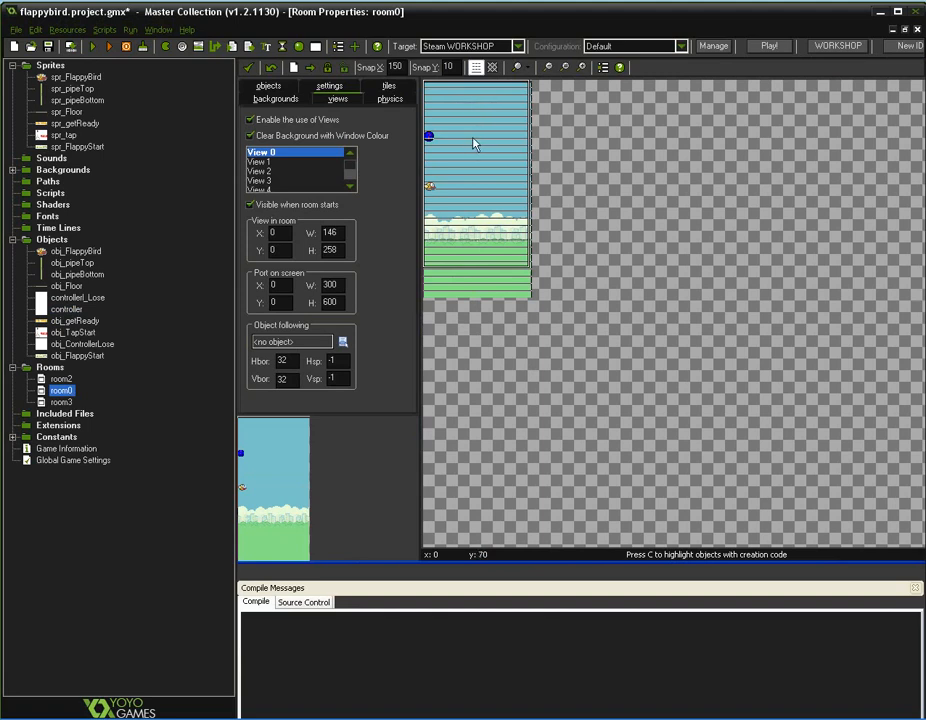
mouse_move(484, 548)
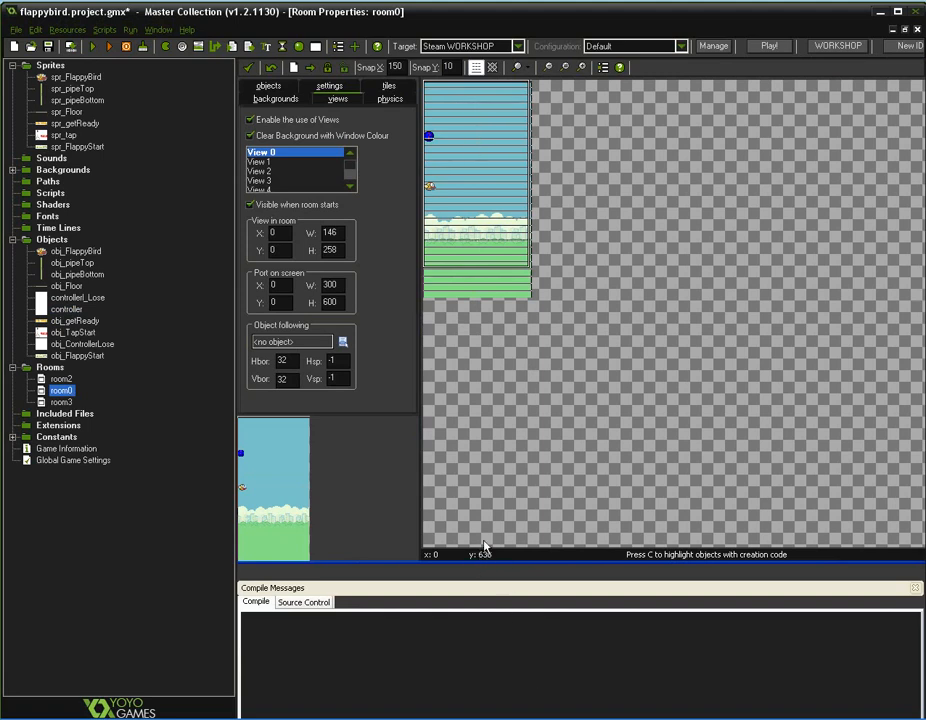
mouse_move(458, 104)
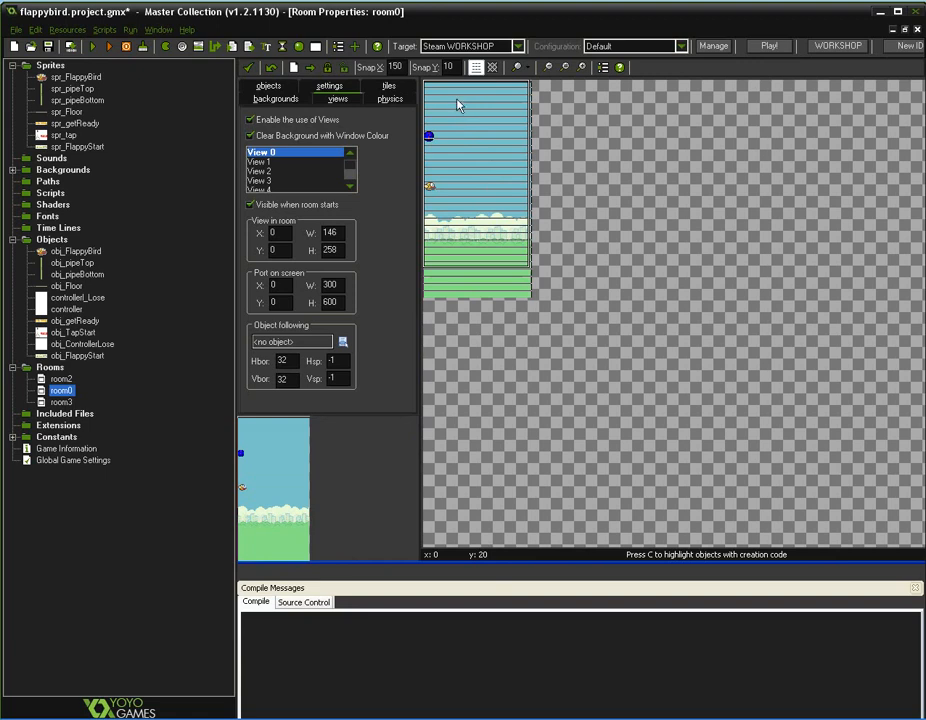
mouse_move(456, 148)
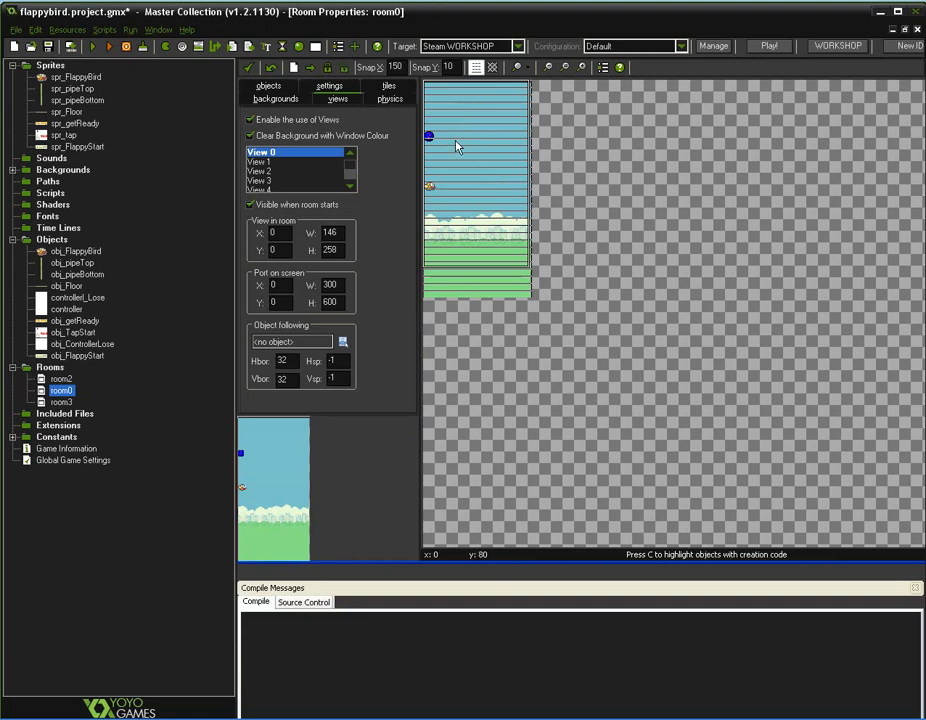
mouse_move(472, 130)
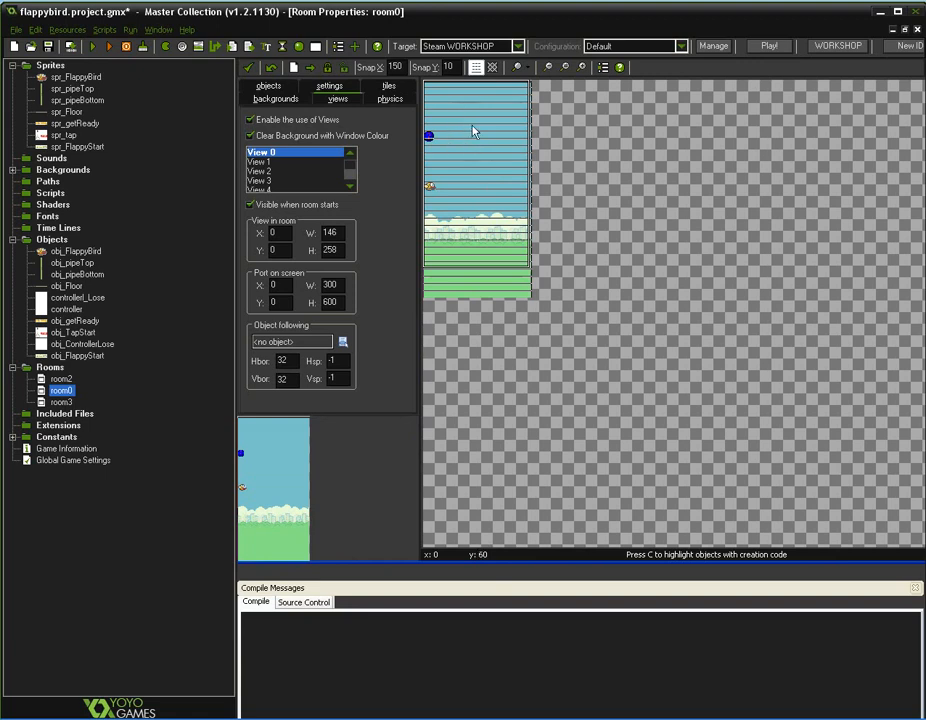
mouse_move(474, 100)
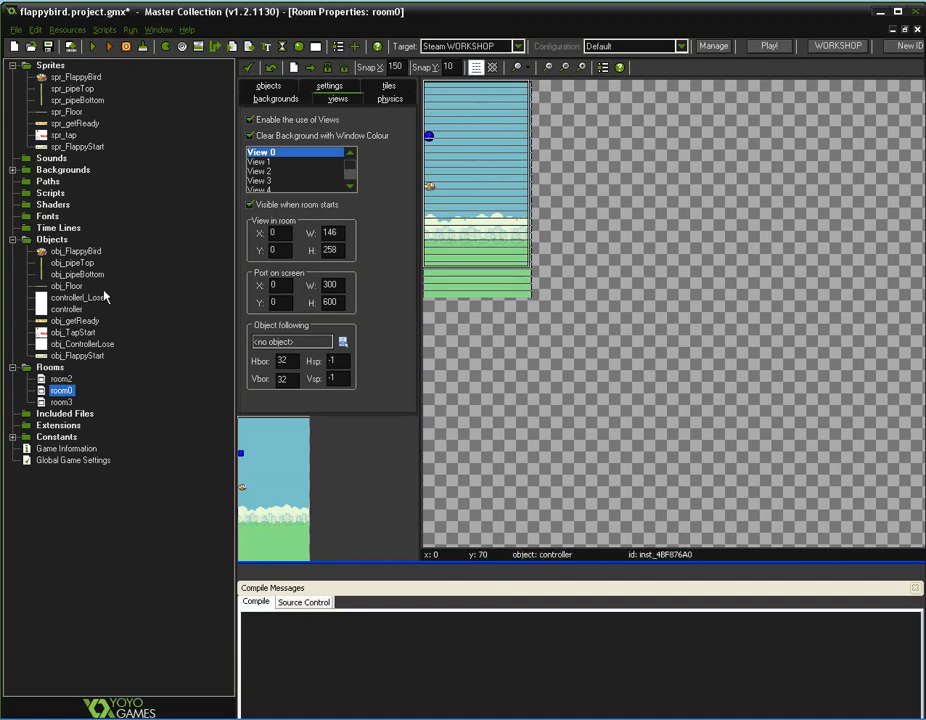
Inspect the controller's Alarm 0 test for position greater than 200 and close it unchanged.
double_click(66, 308)
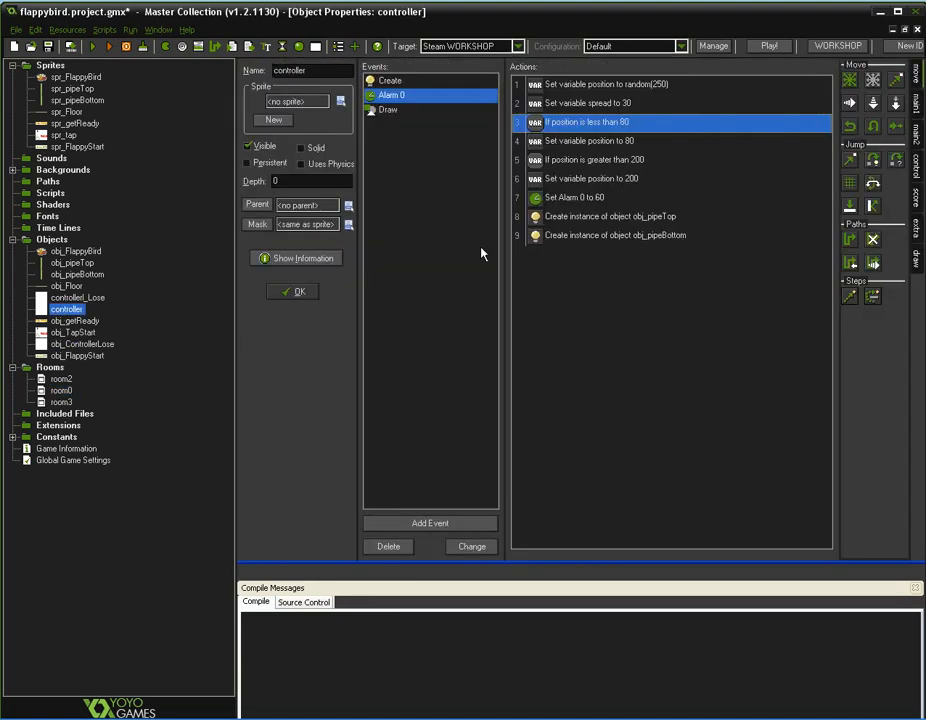
mouse_move(560, 152)
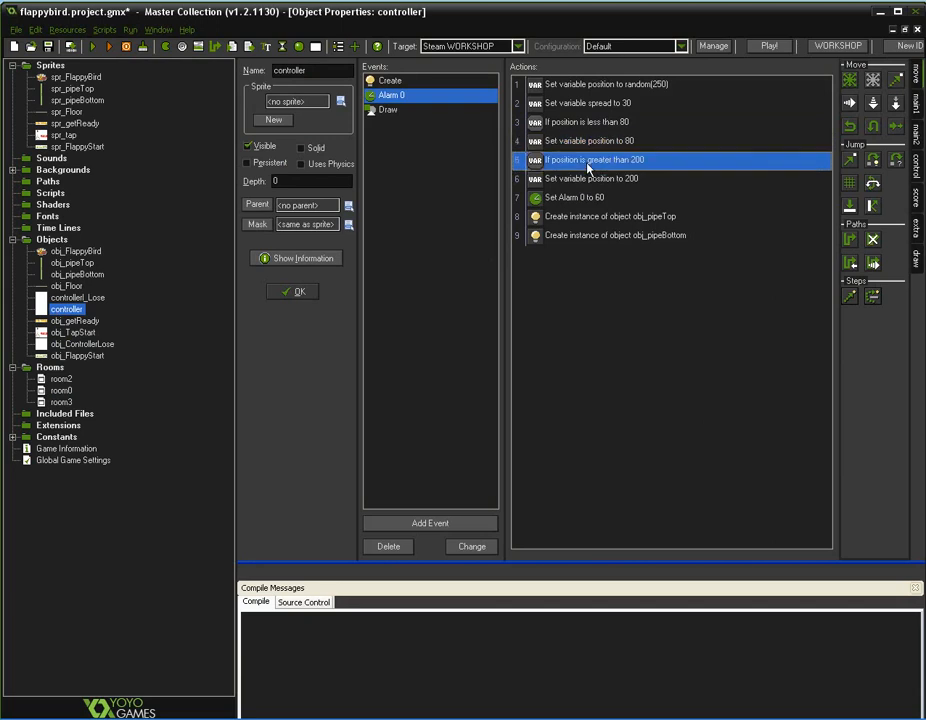
double_click(596, 160)
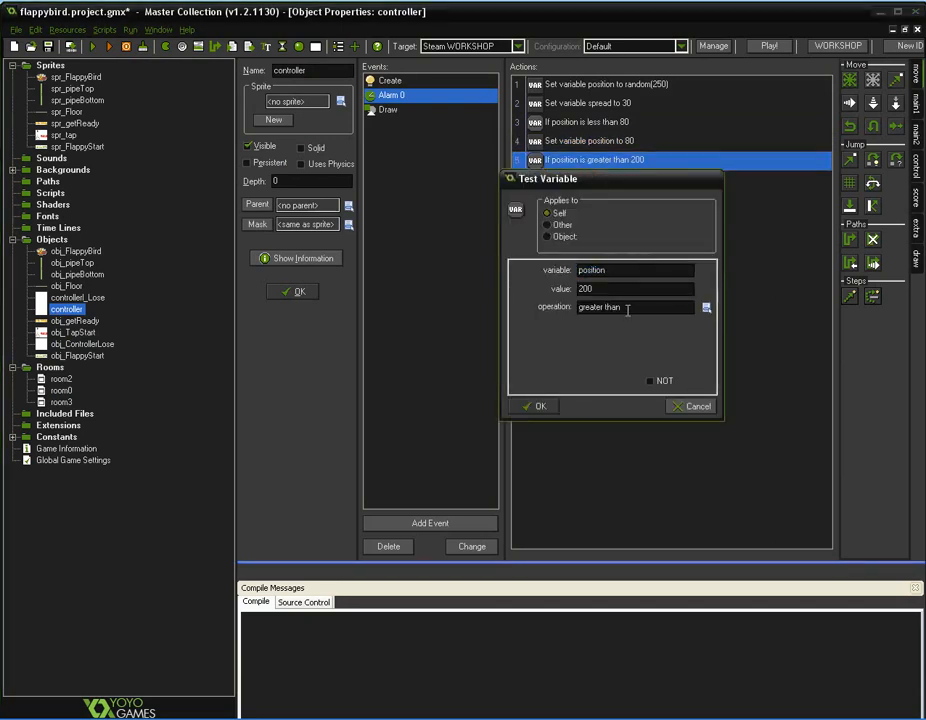
left_click(540, 404)
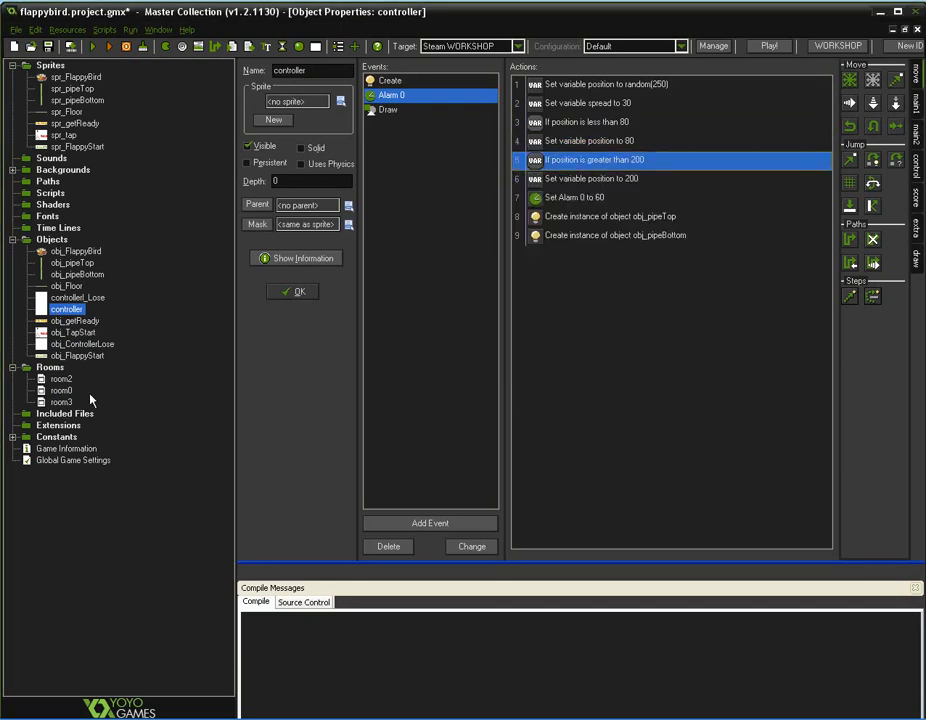
Return to room0's properties, then select the controller object.
double_click(62, 390)
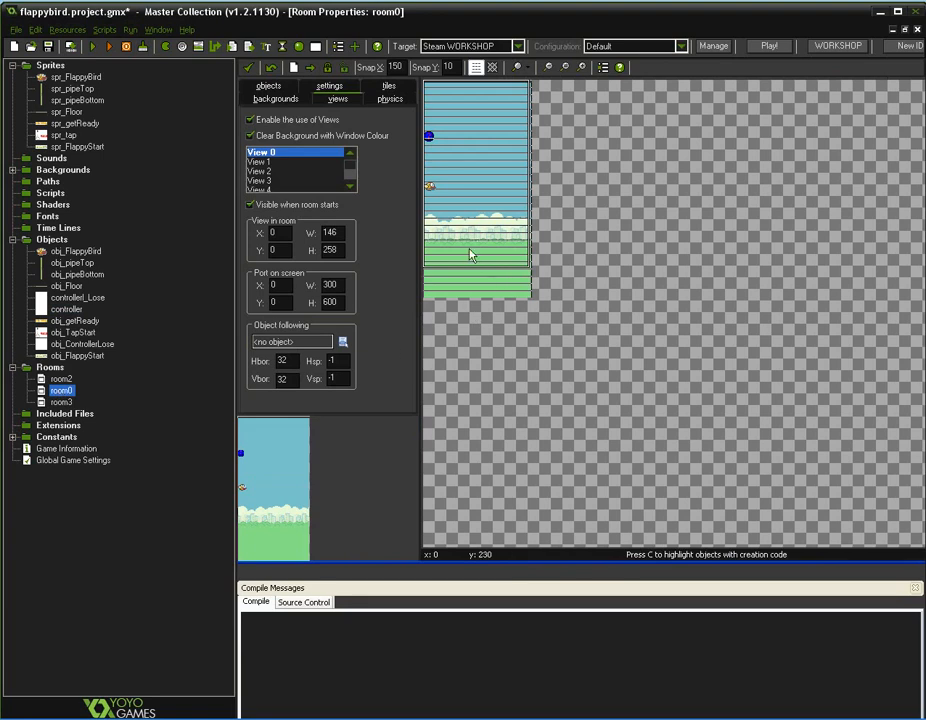
mouse_move(472, 240)
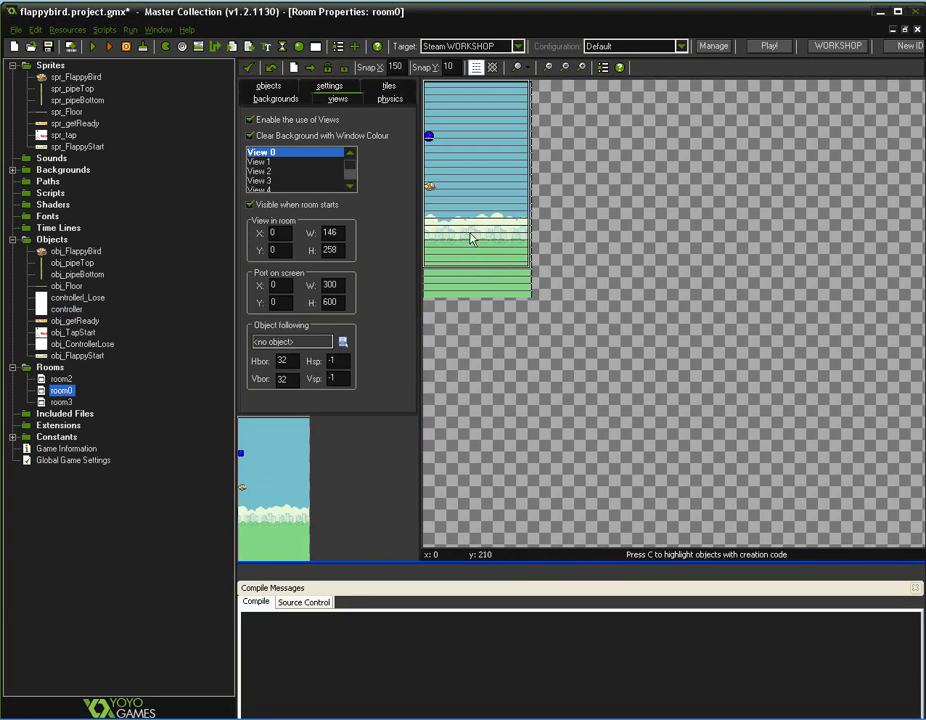
mouse_move(472, 234)
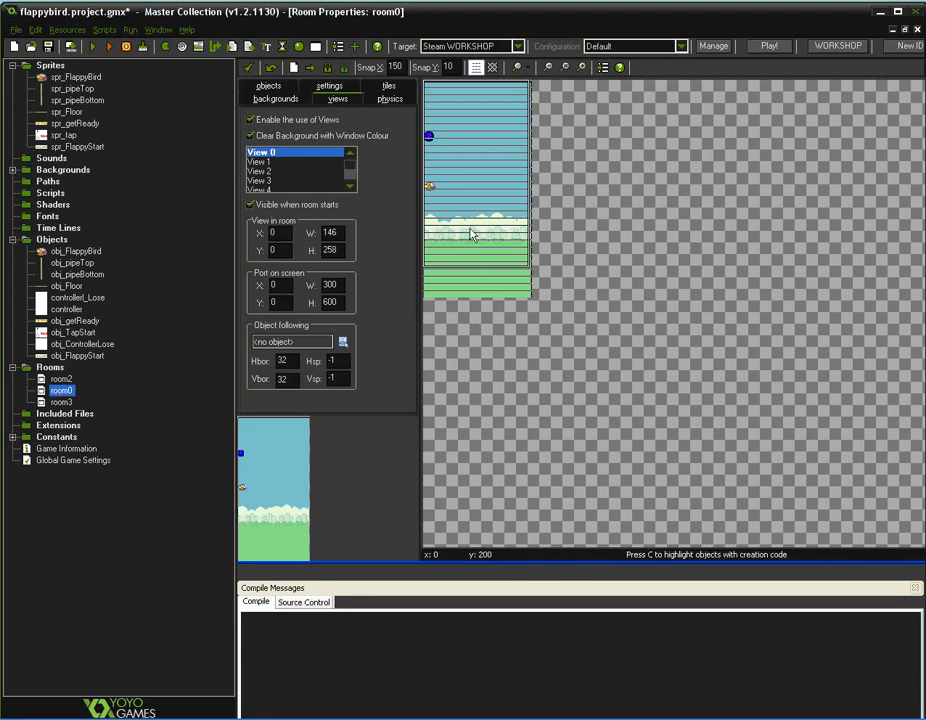
mouse_move(472, 284)
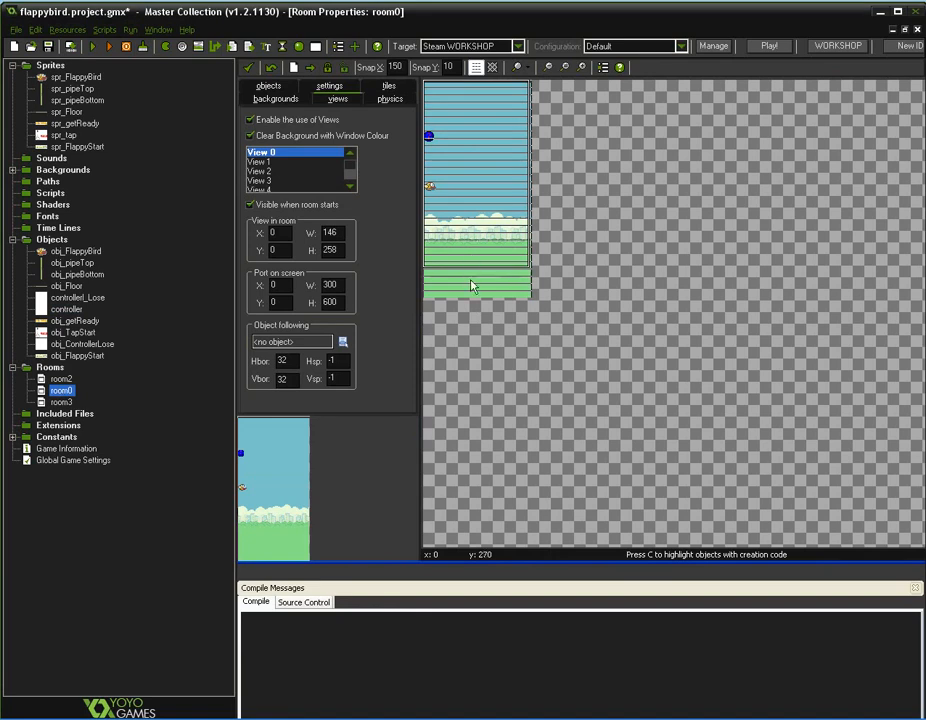
mouse_move(472, 230)
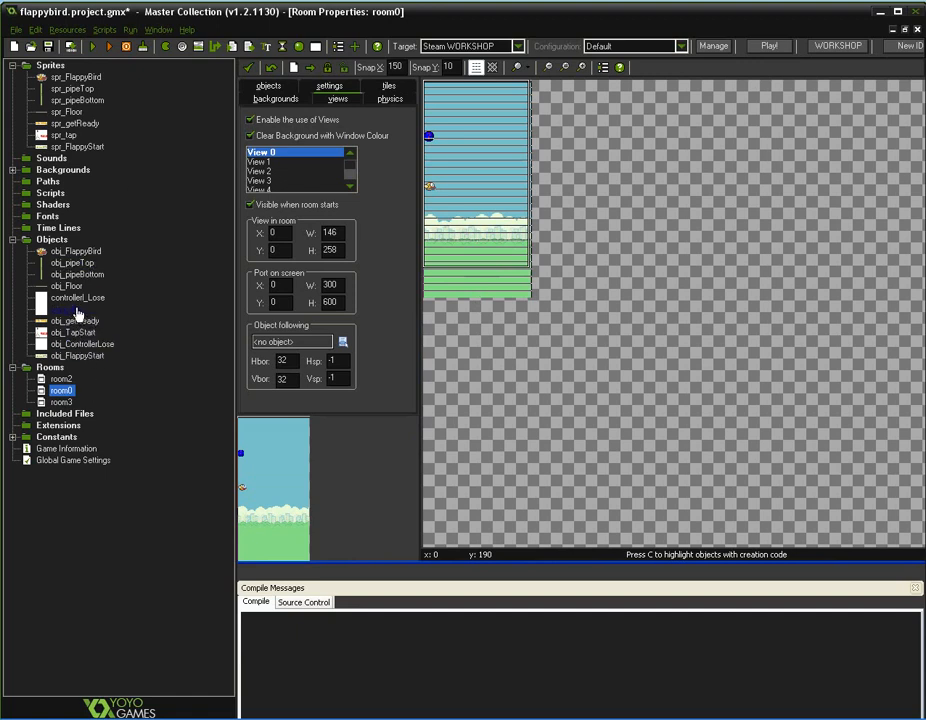
left_click(66, 308)
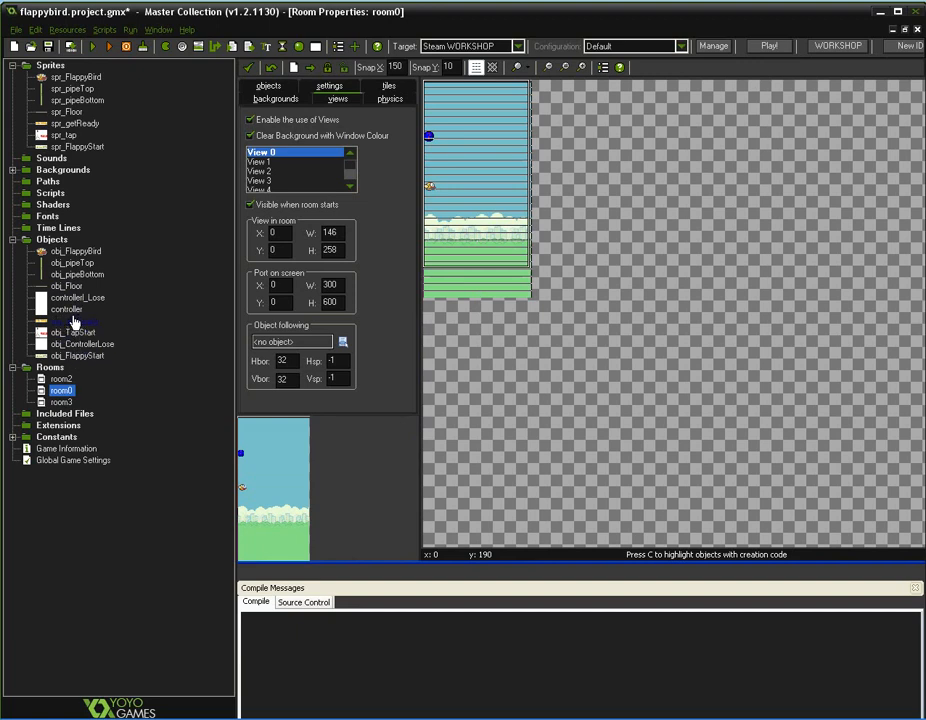
Inspect the controller's Set Variable position 200 and Create Instance obj_pipeTop at room_width, position-spread.
double_click(66, 308)
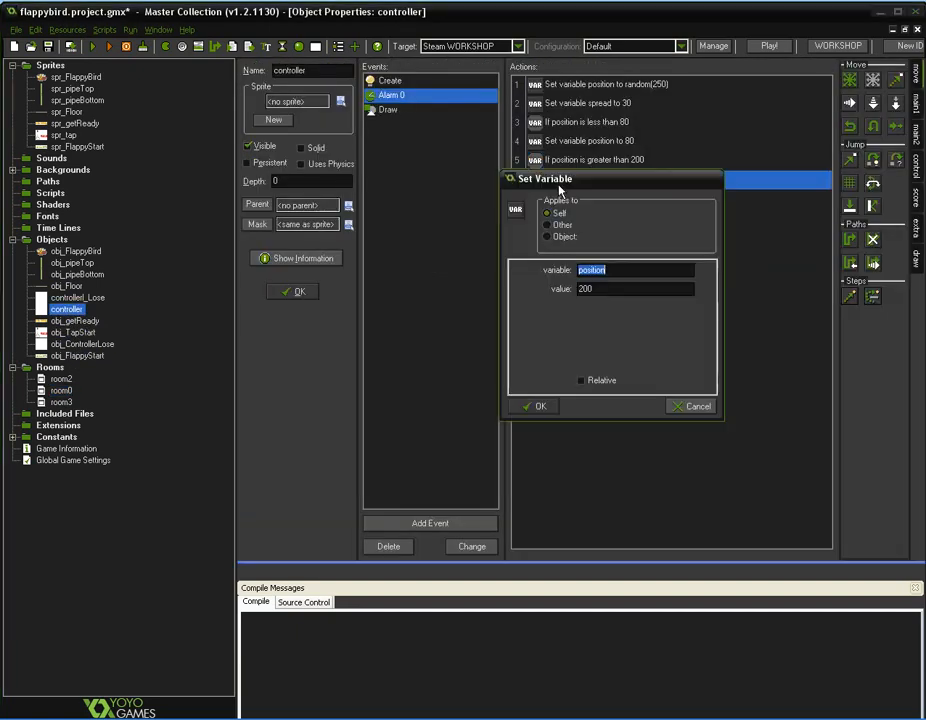
left_click(536, 406)
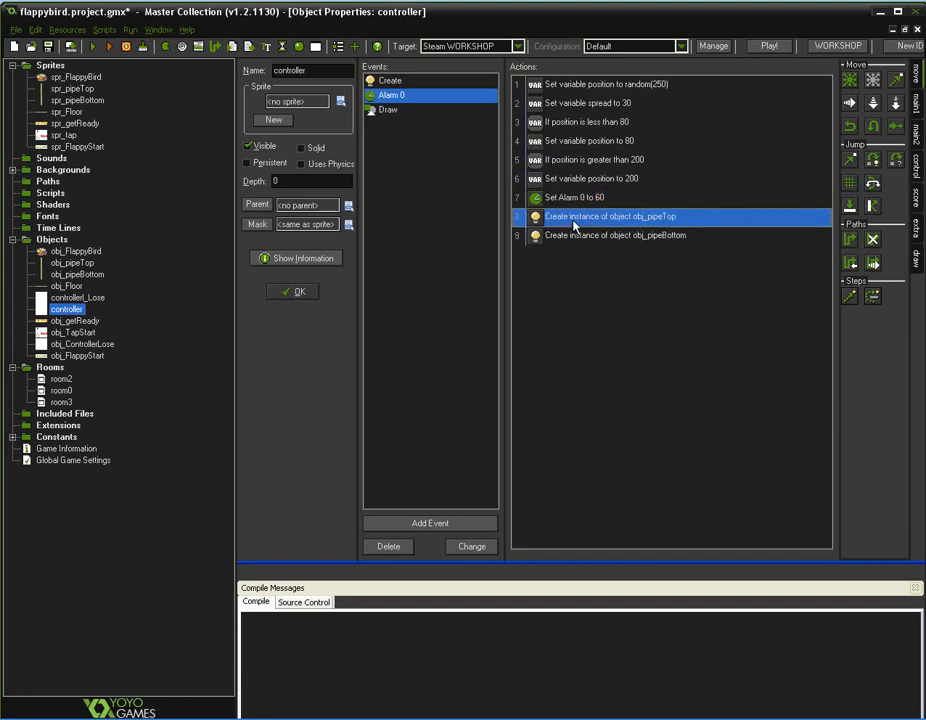
double_click(610, 216)
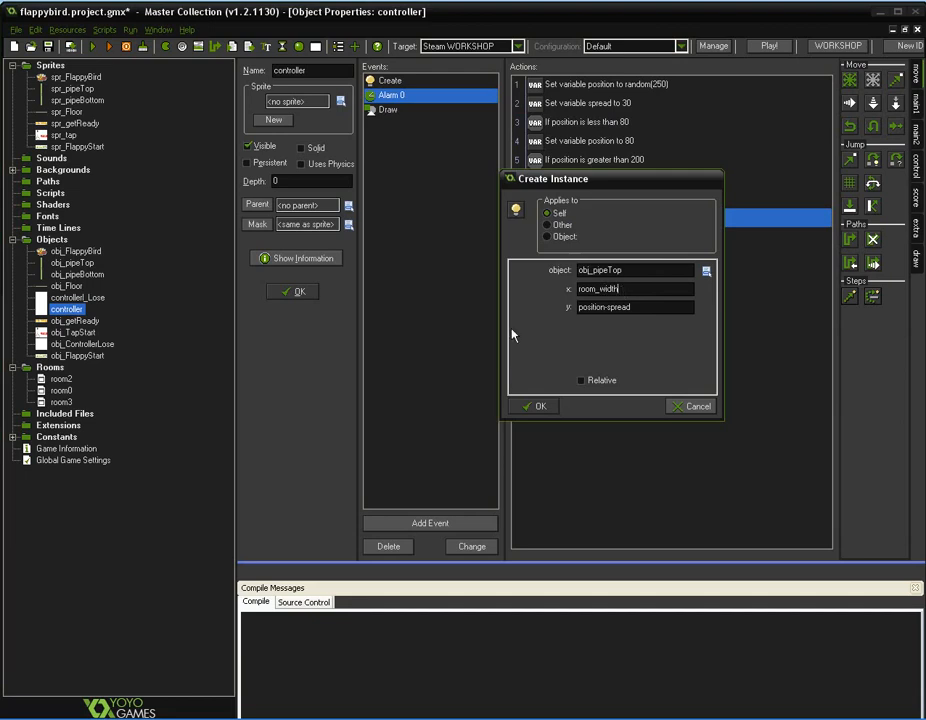
left_click(536, 406)
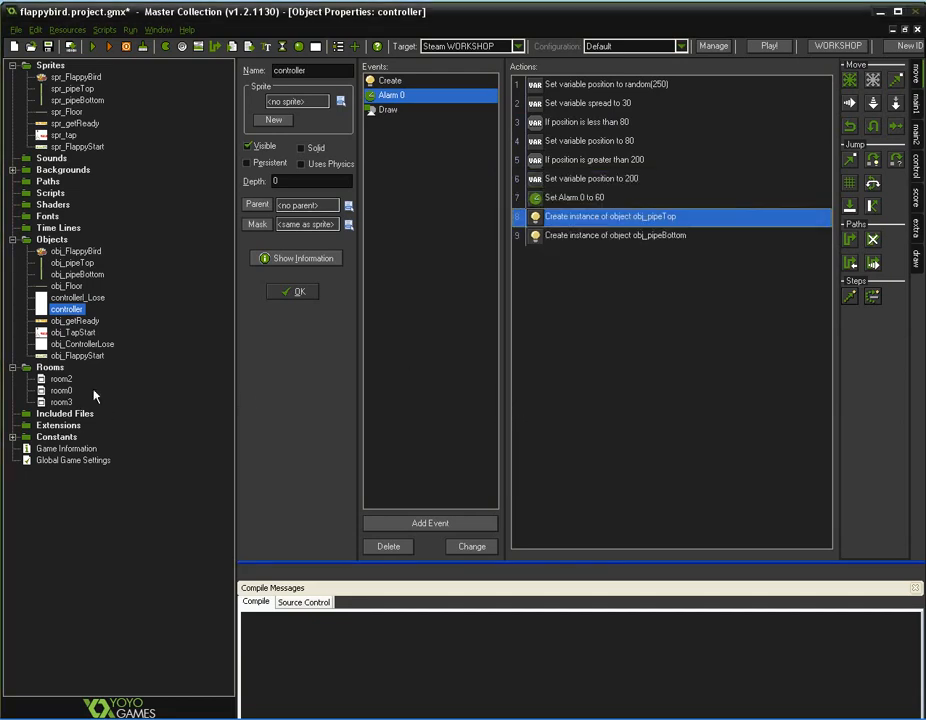
Check room0's settings, then reopen the controller and close the obj_pipeTop creation action unchanged.
double_click(62, 390)
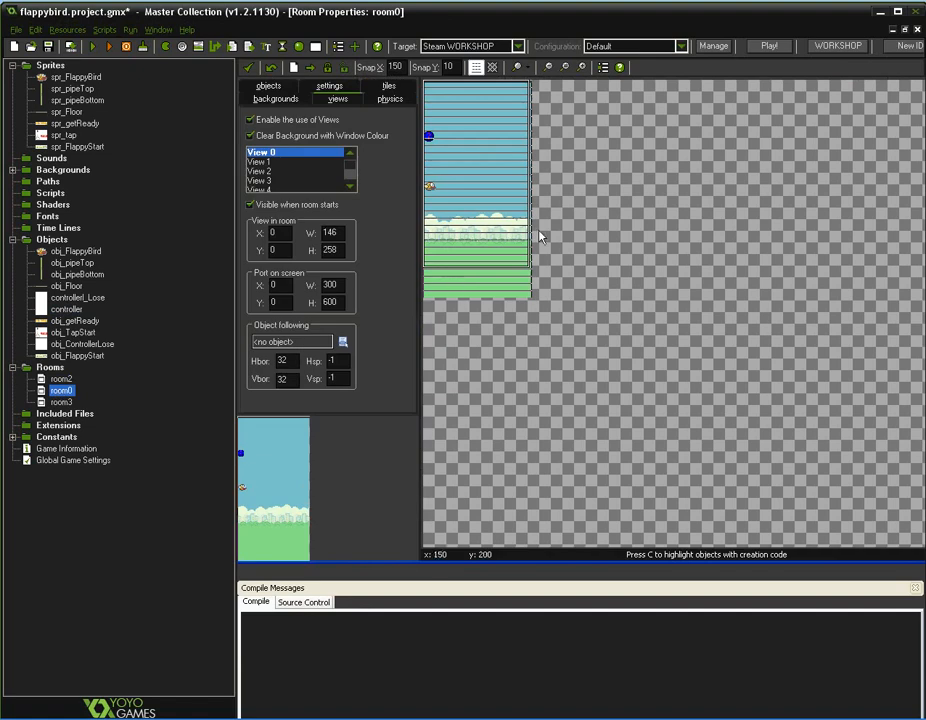
left_click(338, 232)
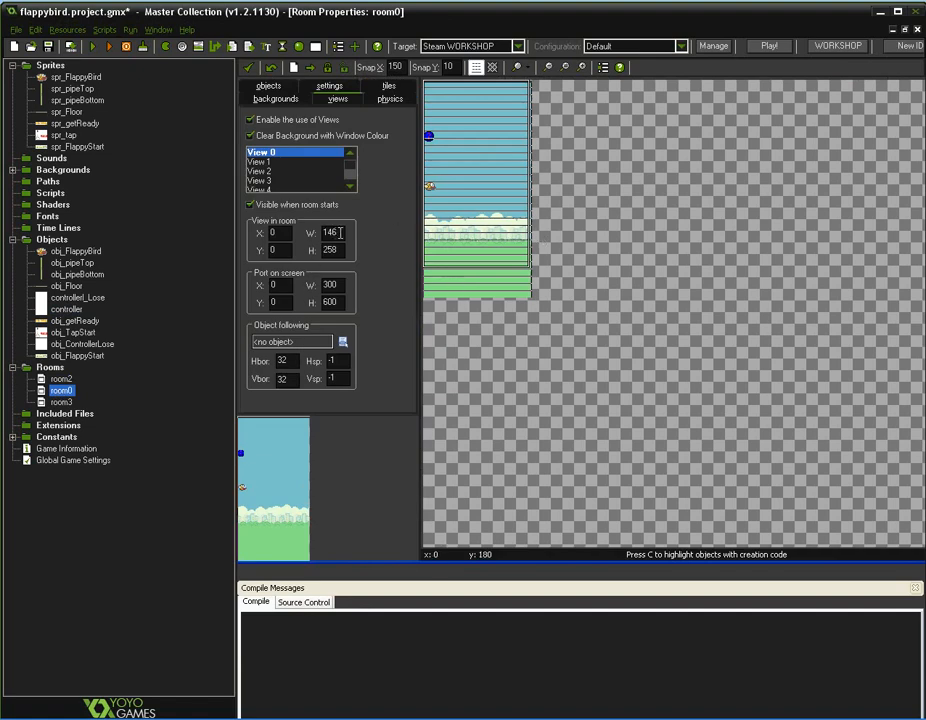
left_click(330, 232)
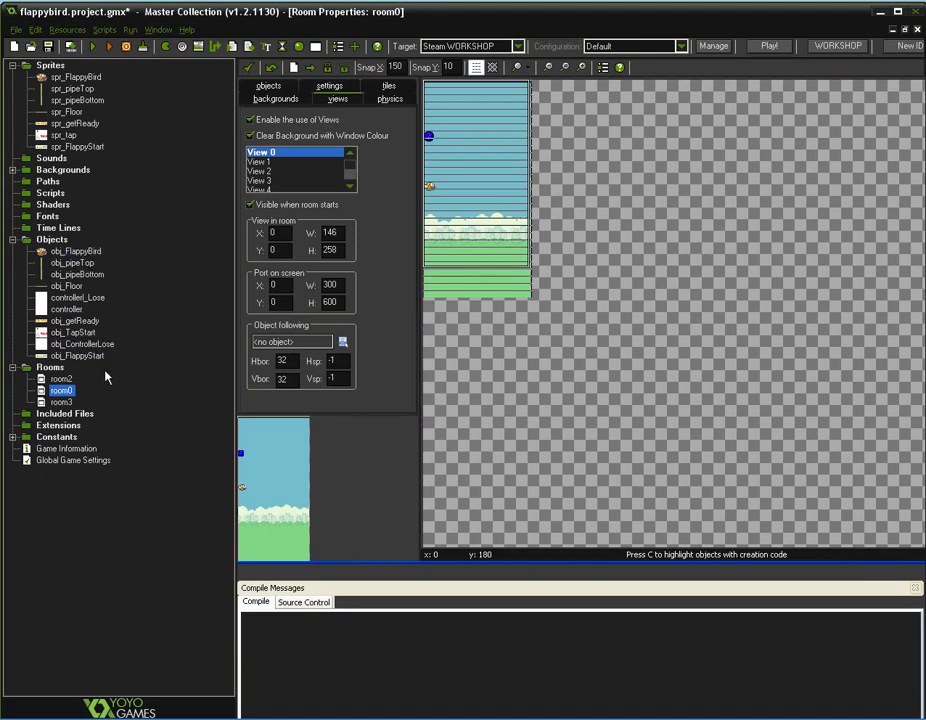
double_click(68, 308)
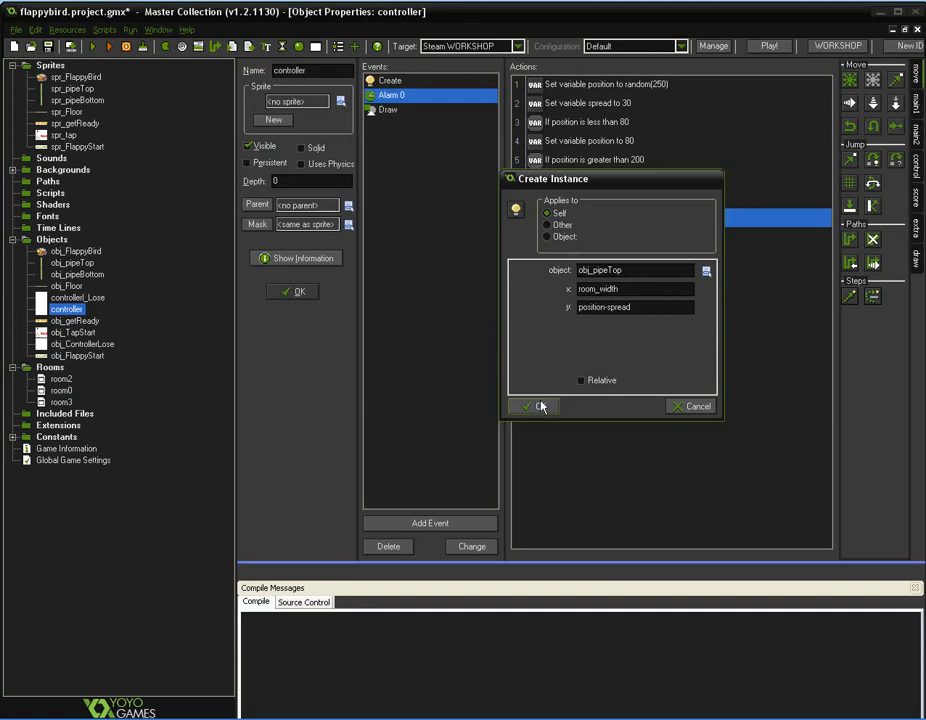
left_click(534, 406)
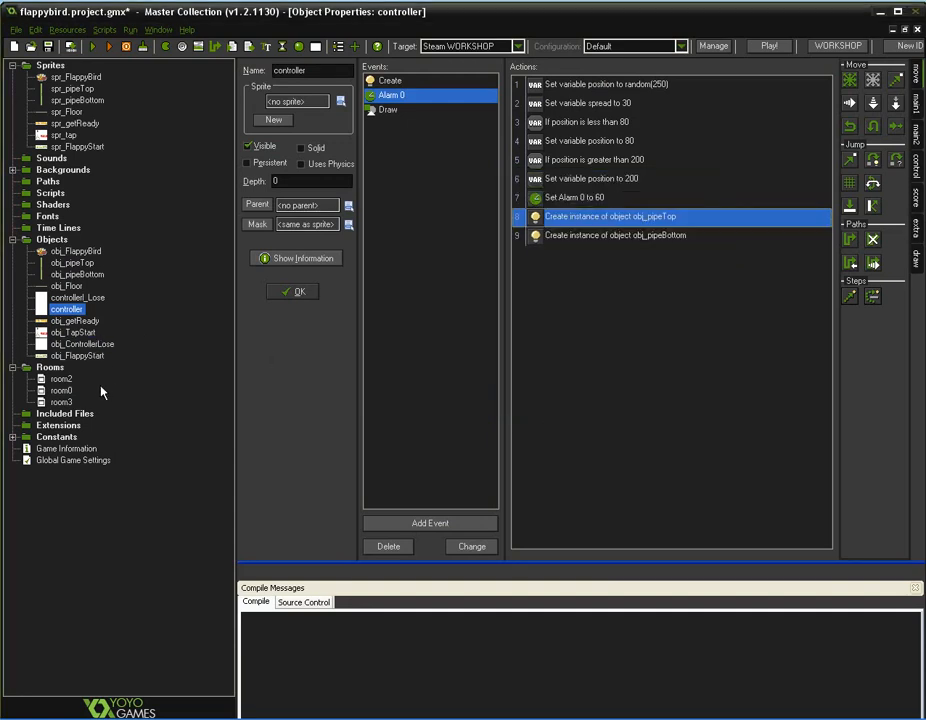
View spr_pipeBottom's sprite properties: 32×300 image with origin 15, 10.
double_click(72, 88)
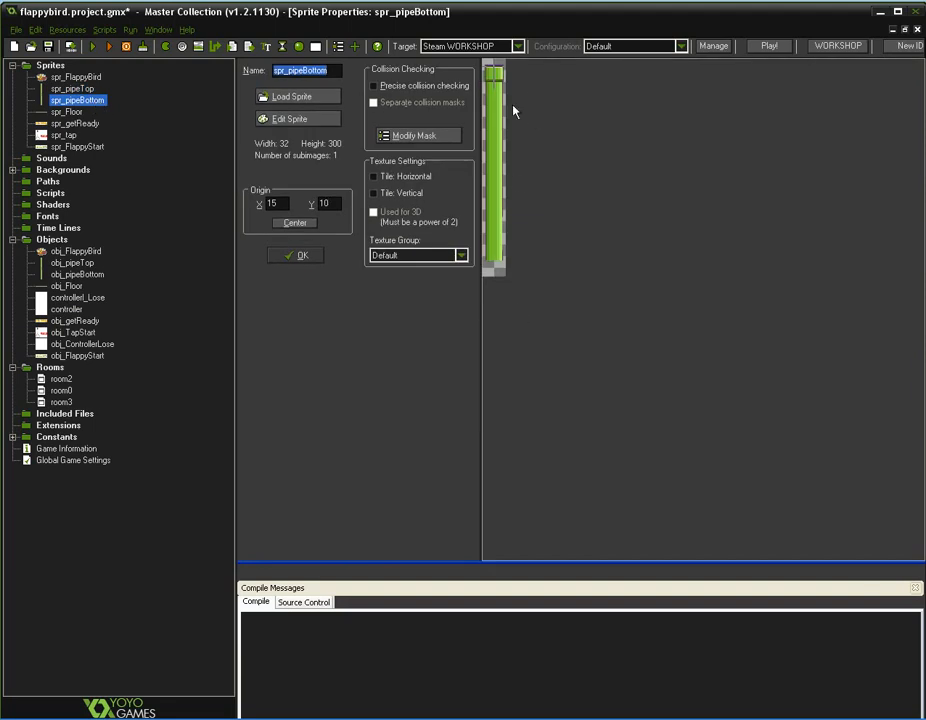
mouse_move(490, 136)
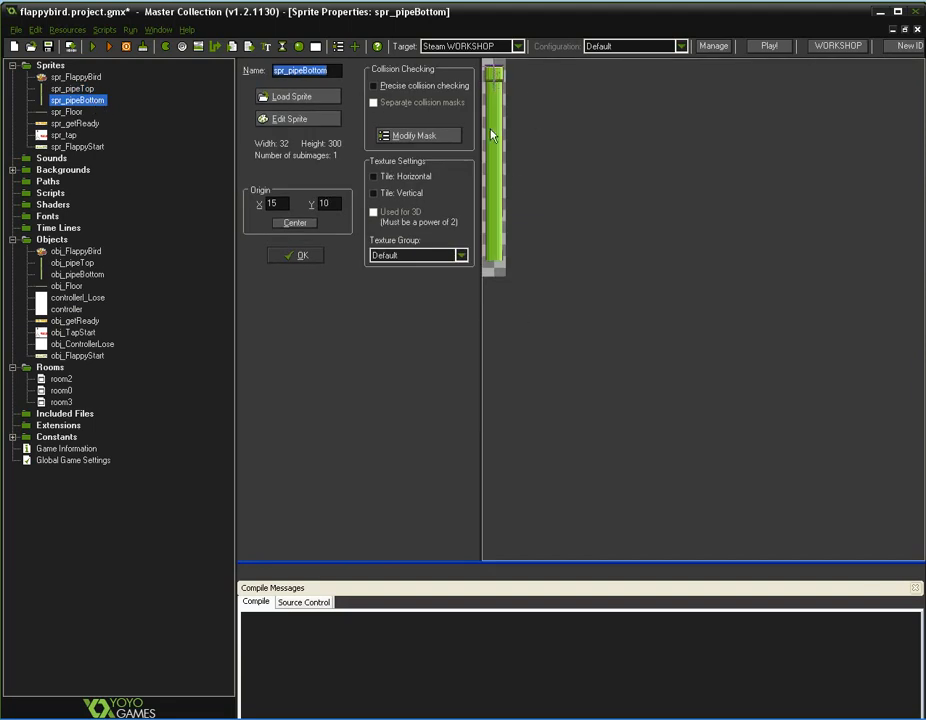
mouse_move(496, 140)
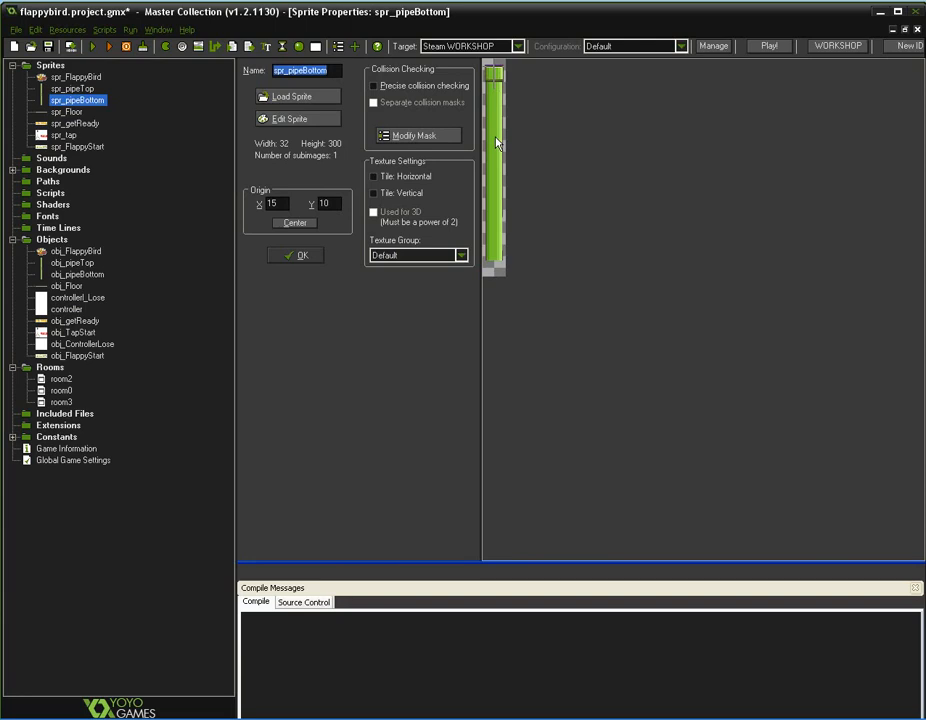
mouse_move(528, 84)
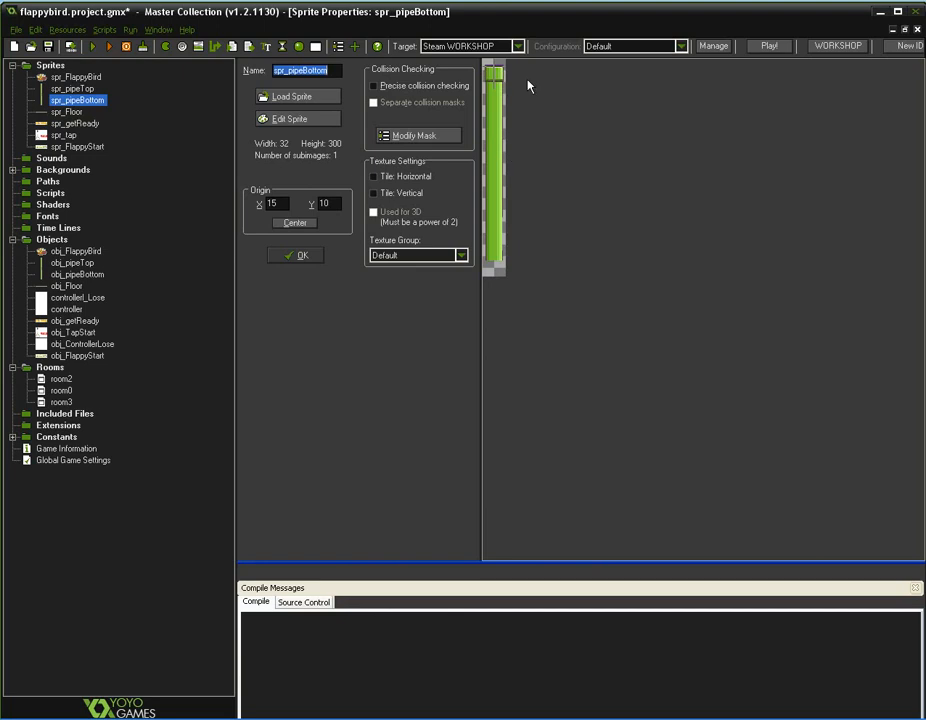
mouse_move(512, 88)
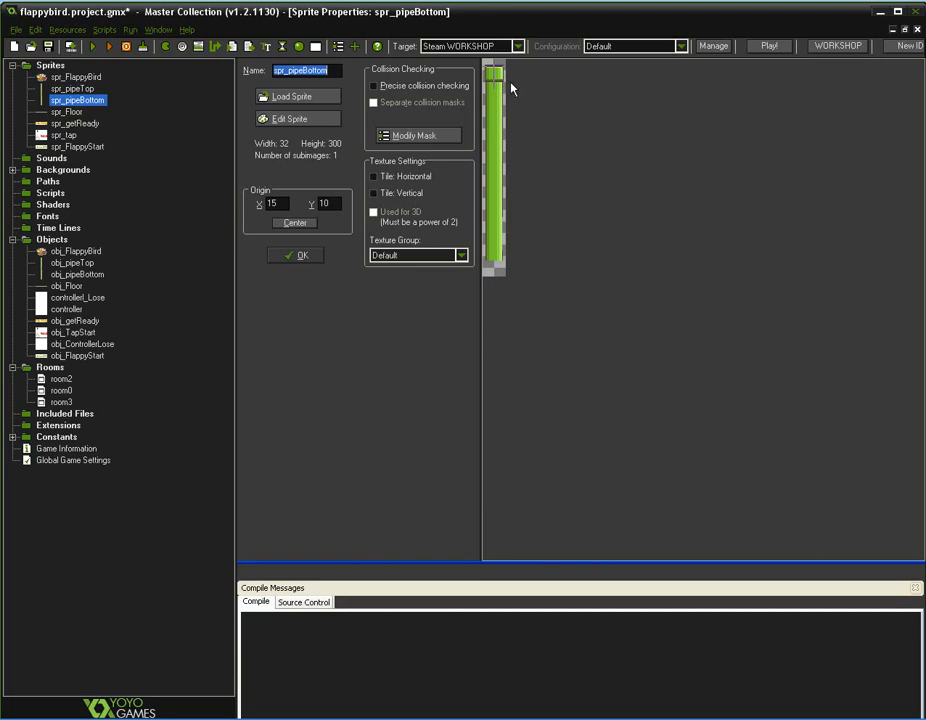
mouse_move(468, 128)
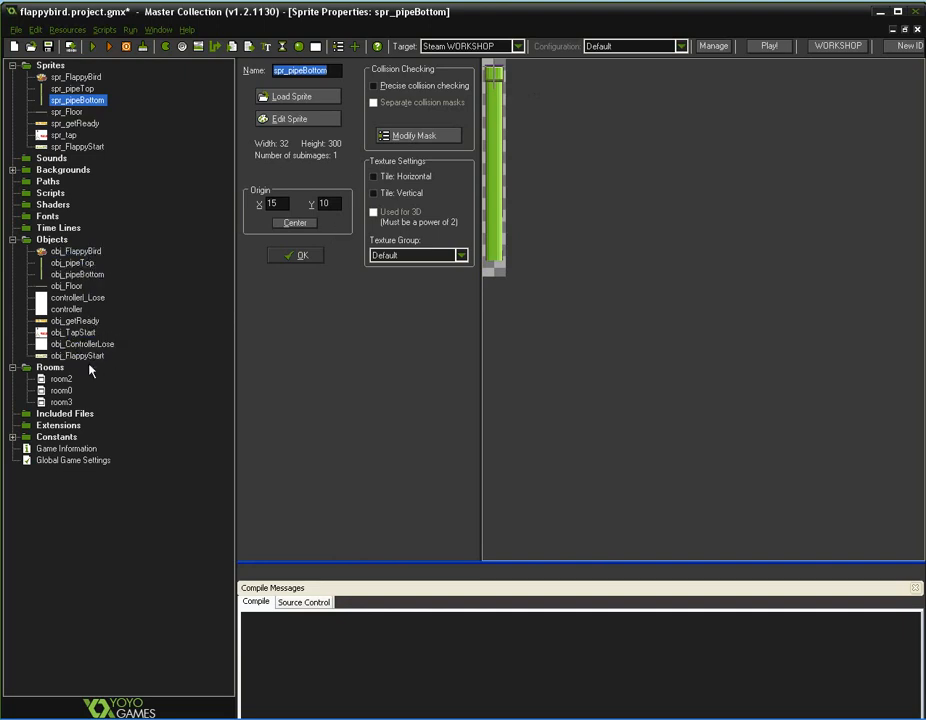
Confirm Alarm 0 creates obj_pipeTop and obj_pipeBottom at x room_width, y position∓spread.
double_click(66, 308)
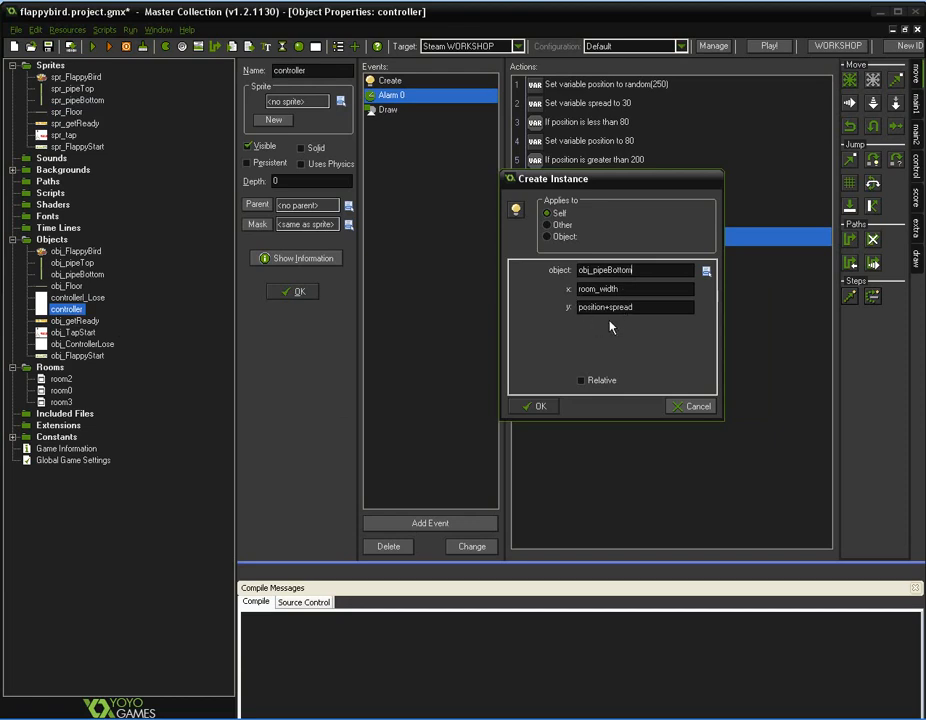
mouse_move(588, 360)
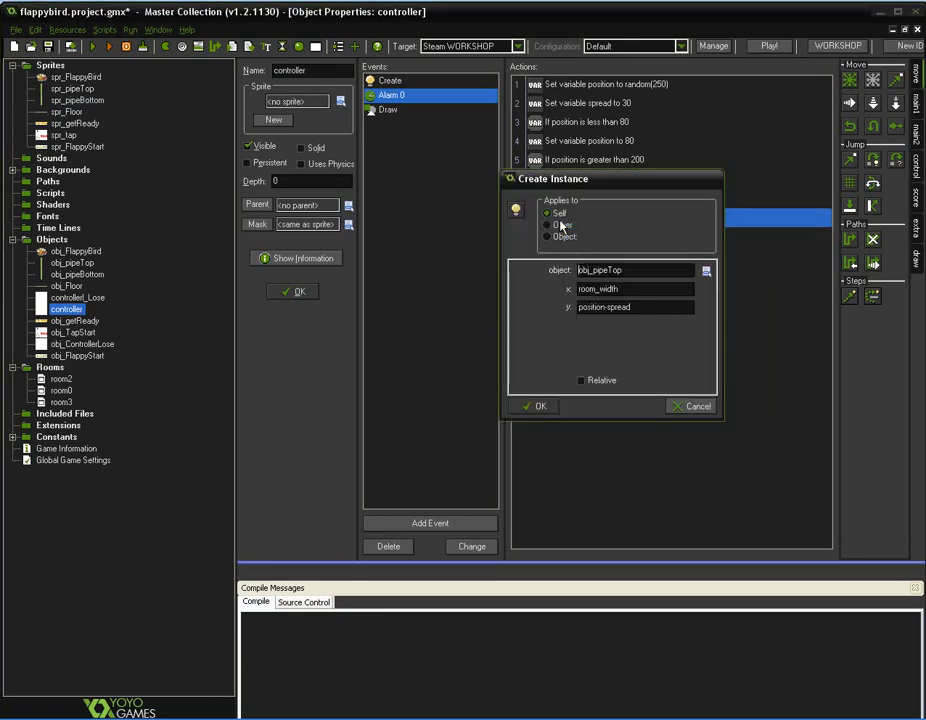
left_click(536, 406)
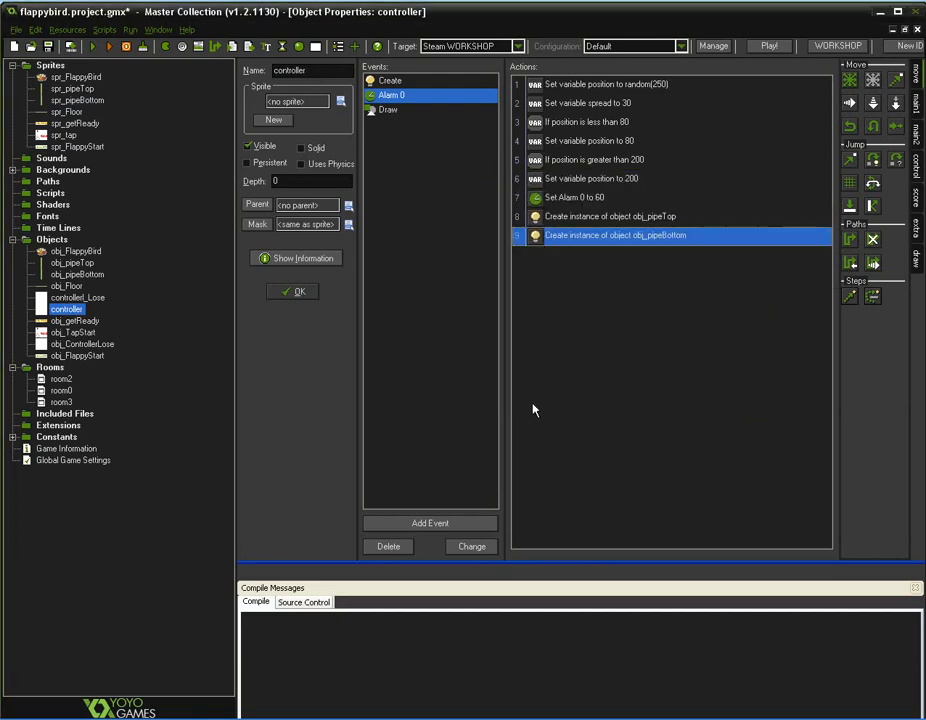
Confirm the controller's Draw event sets the color and draws the score at 50, 50.
left_click(388, 108)
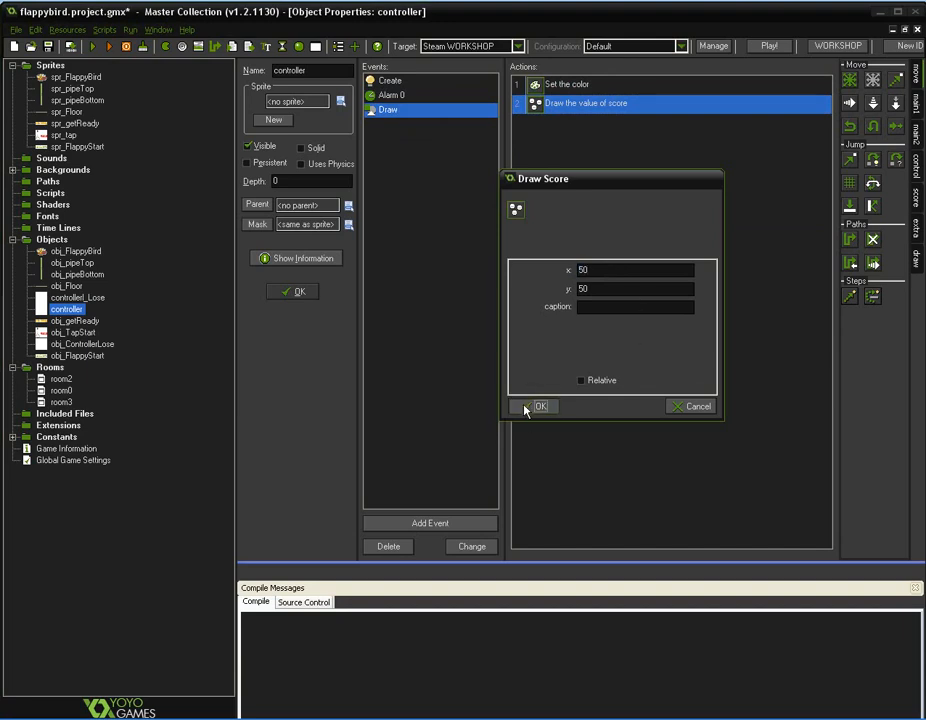
left_click(540, 406)
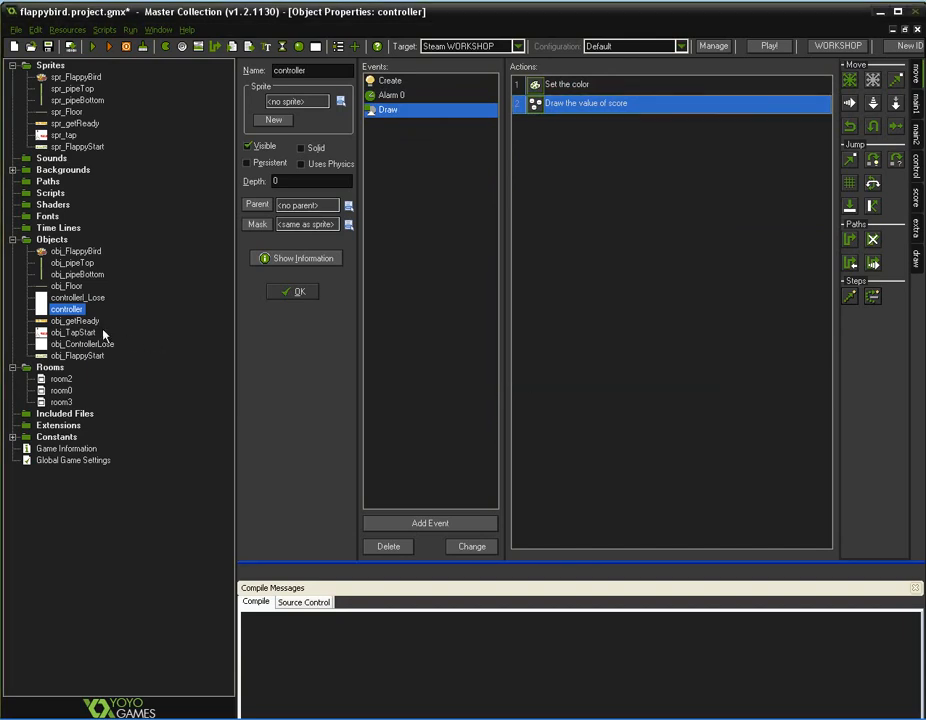
Look over obj_ControllerLose and obj_FlappyStart, then bring up room0 and room3.
left_click(74, 320)
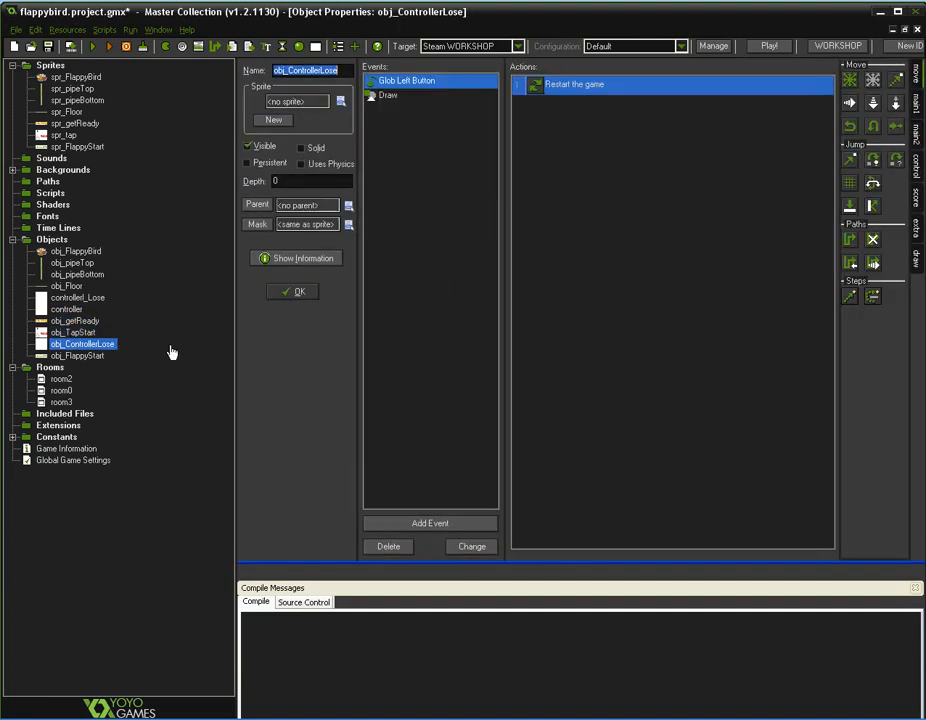
left_click(76, 356)
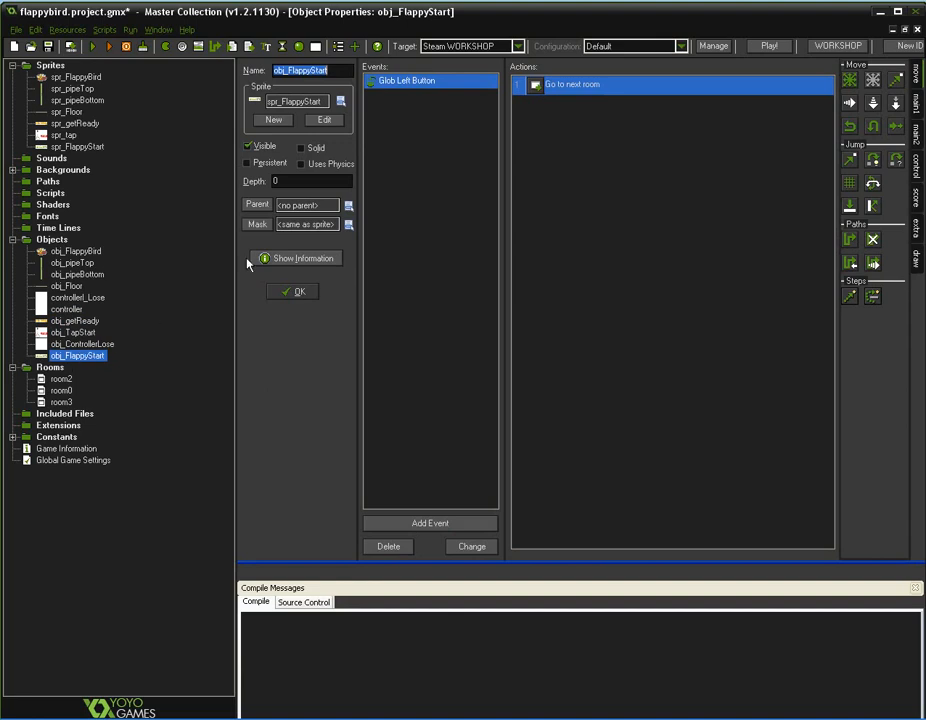
mouse_move(490, 184)
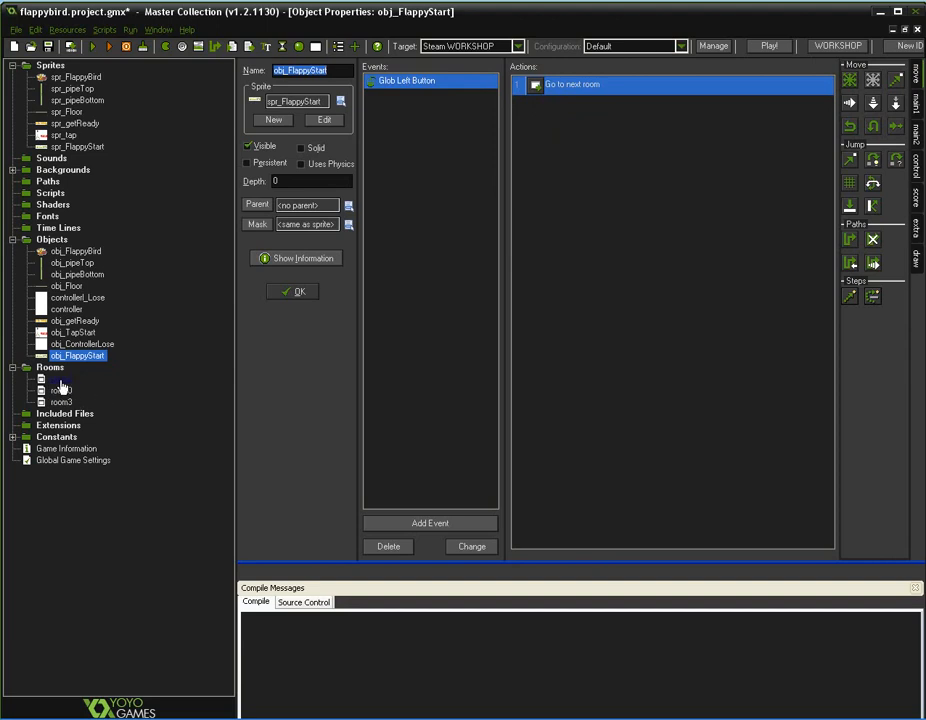
double_click(62, 380)
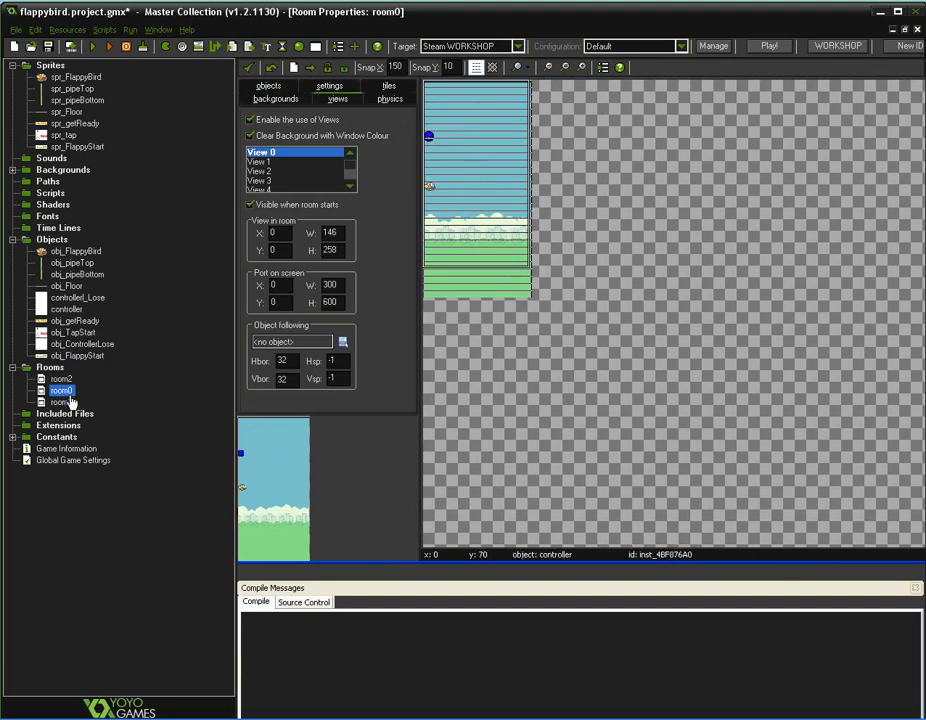
double_click(62, 402)
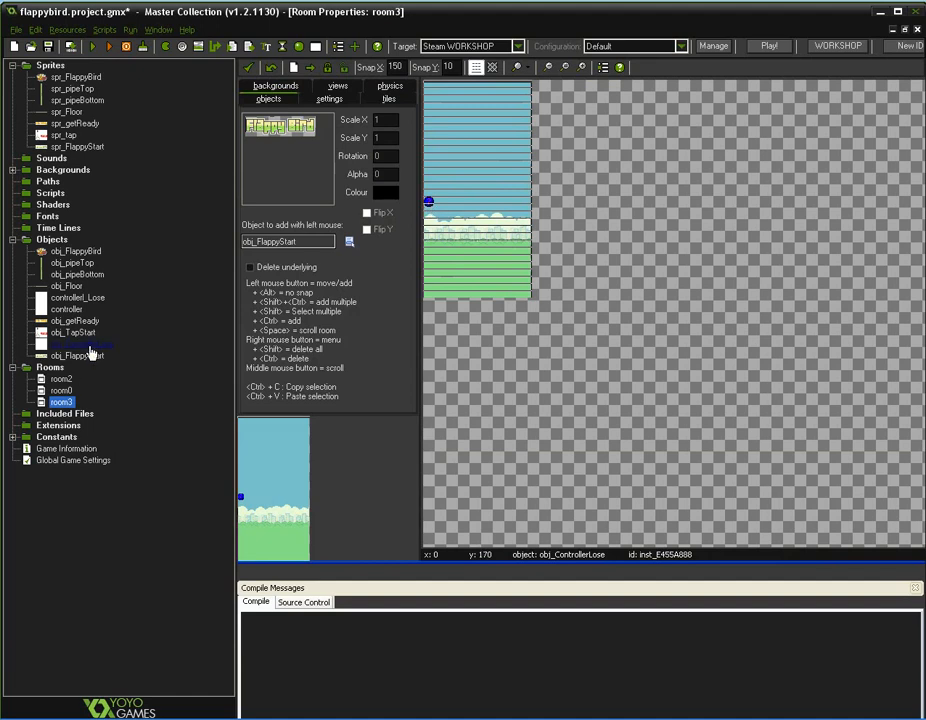
Add a Create event to obj_ControllerLose, then delete it, leaving Glob Left Button restarting the game.
double_click(82, 344)
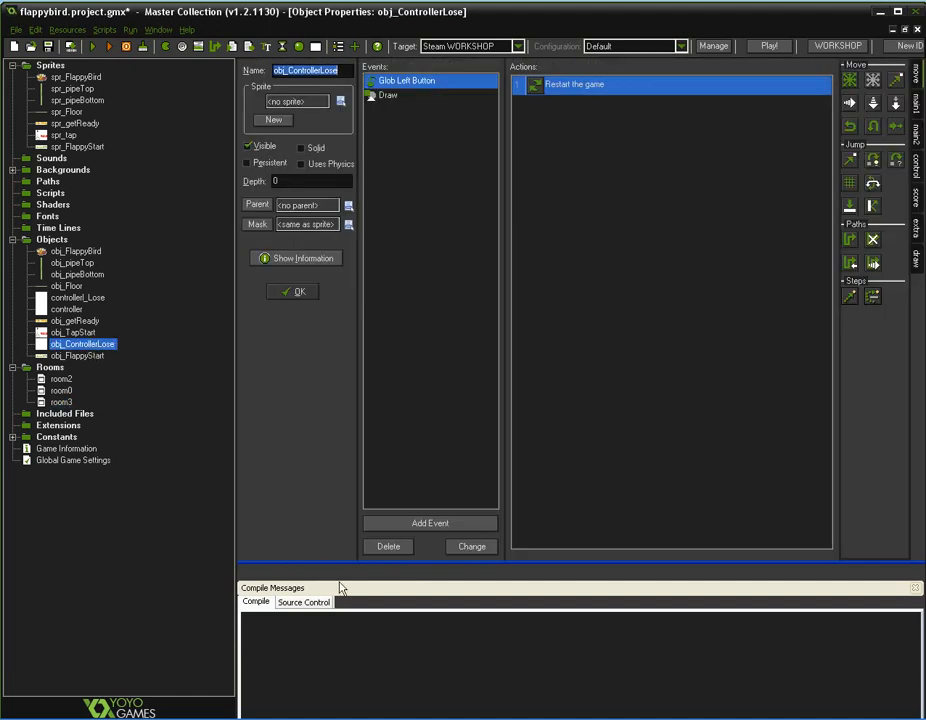
mouse_move(588, 104)
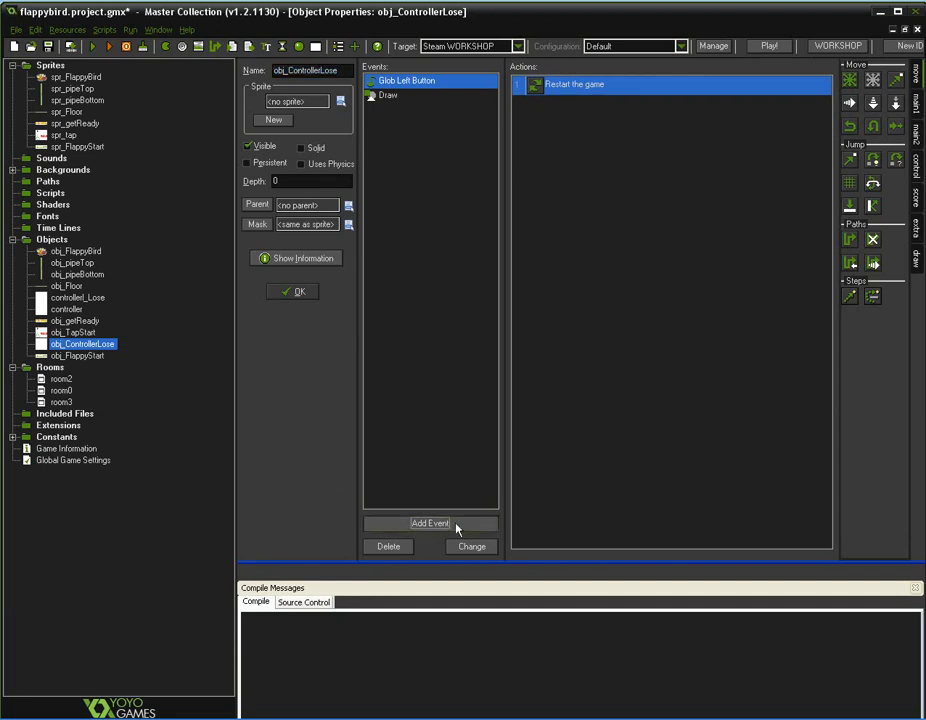
left_click(428, 524)
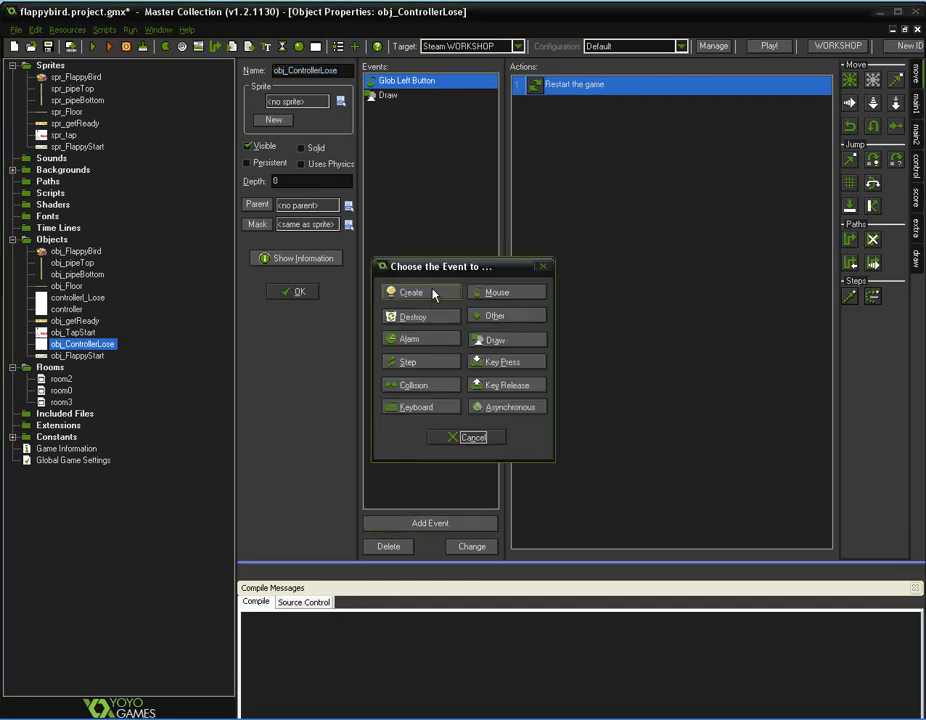
left_click(410, 292)
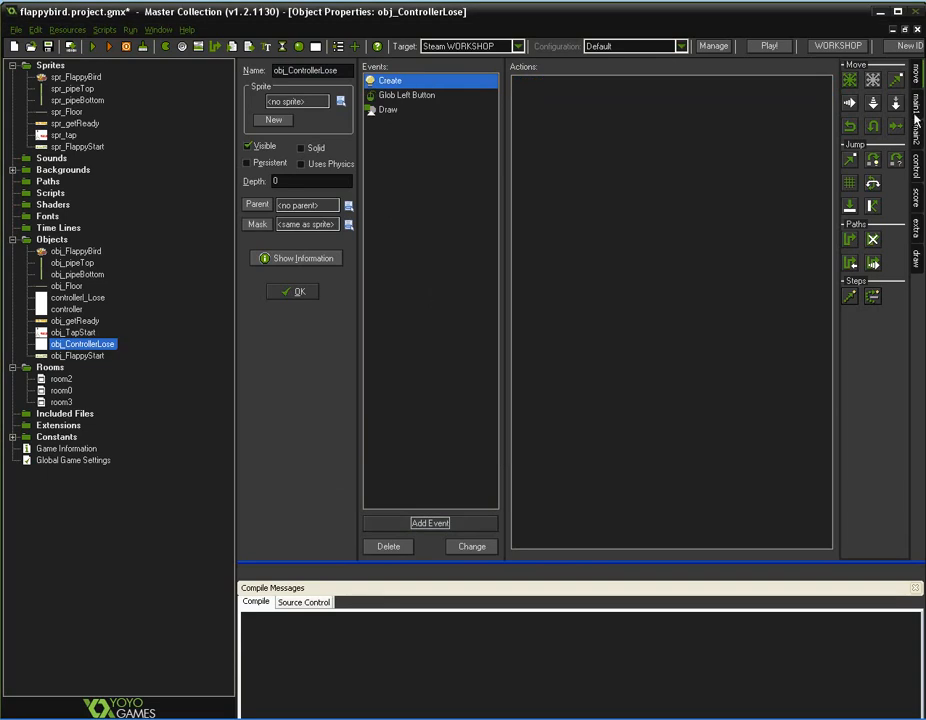
left_click(916, 102)
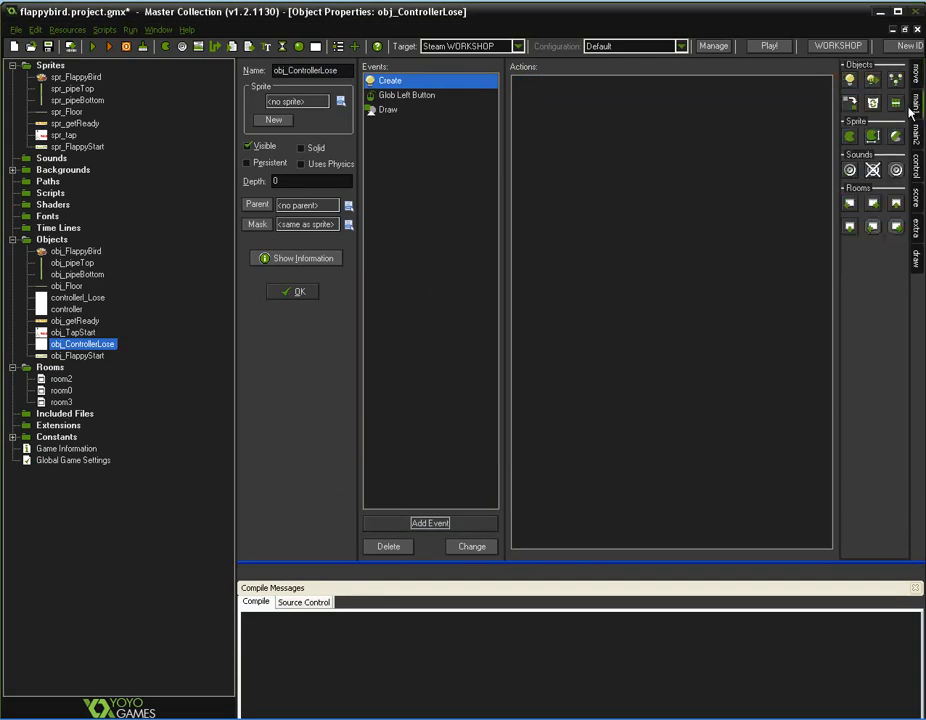
mouse_move(916, 136)
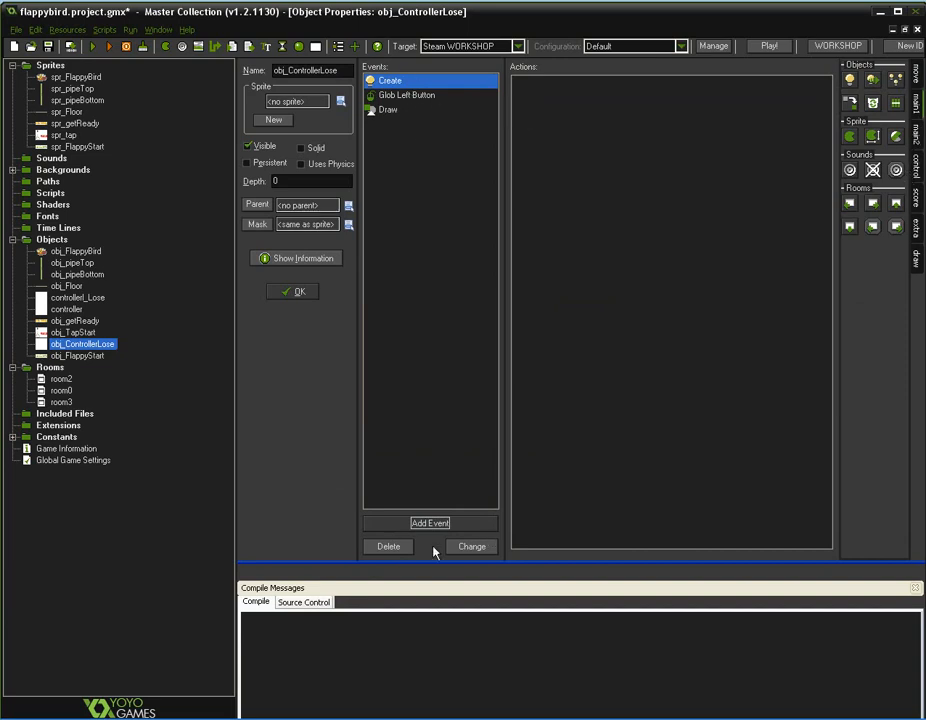
left_click(406, 94)
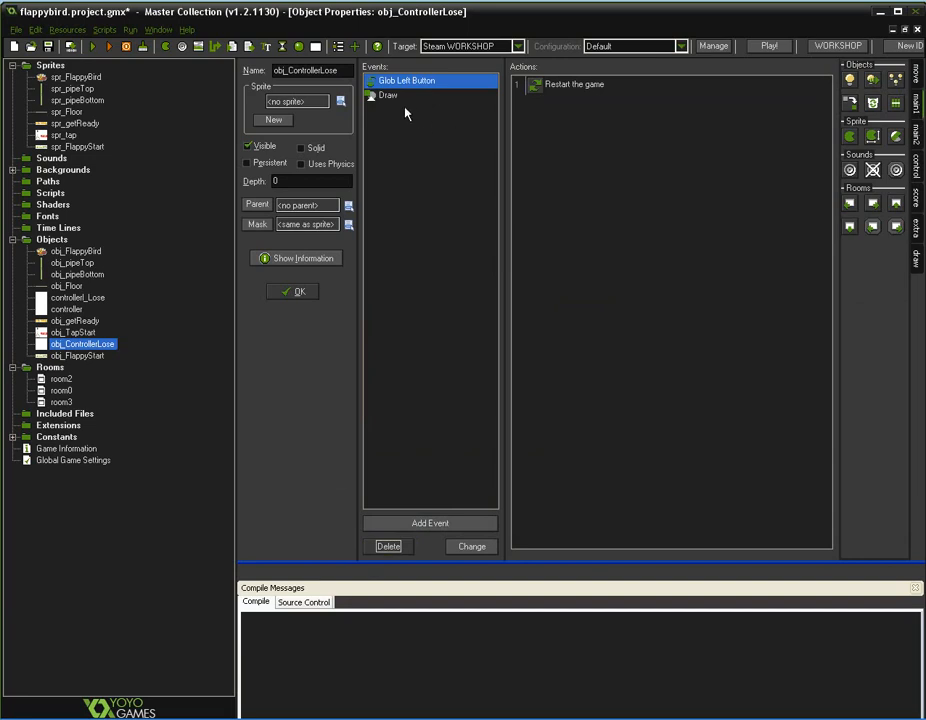
mouse_move(400, 92)
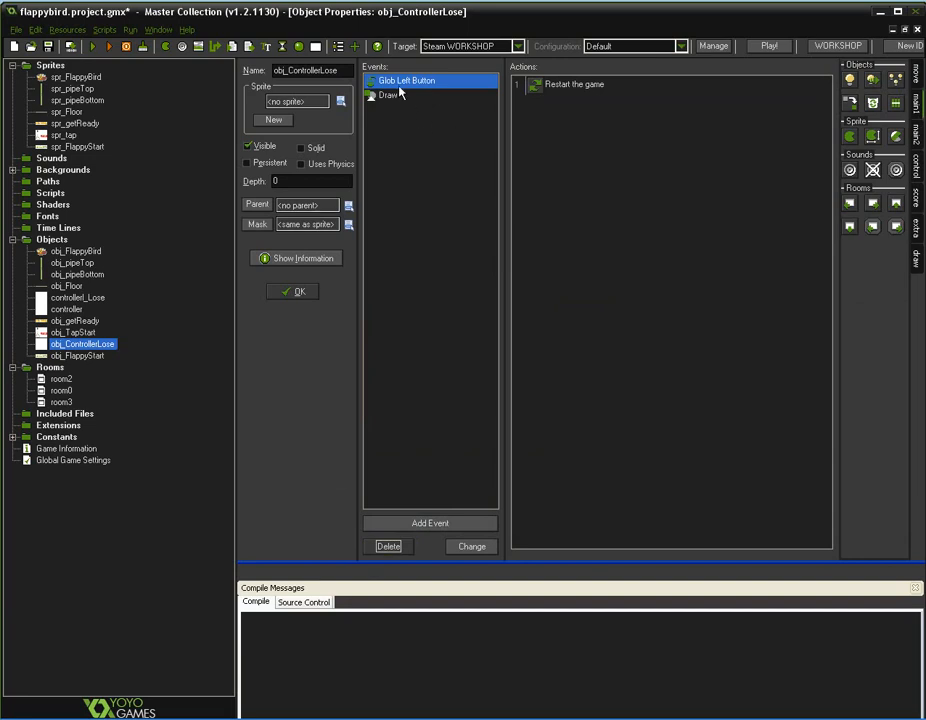
mouse_move(560, 106)
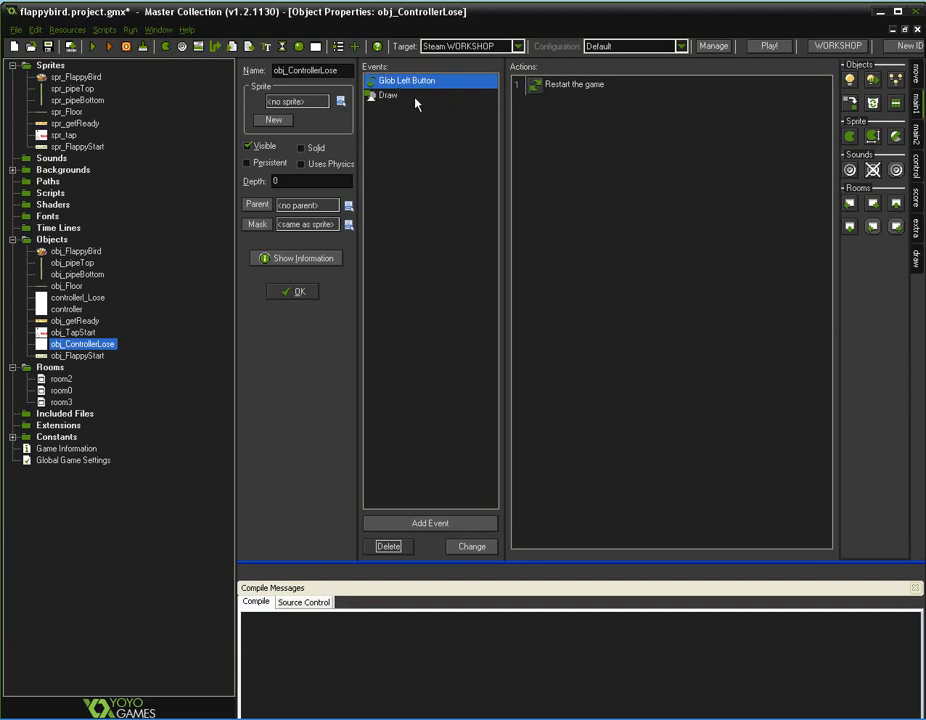
mouse_move(570, 104)
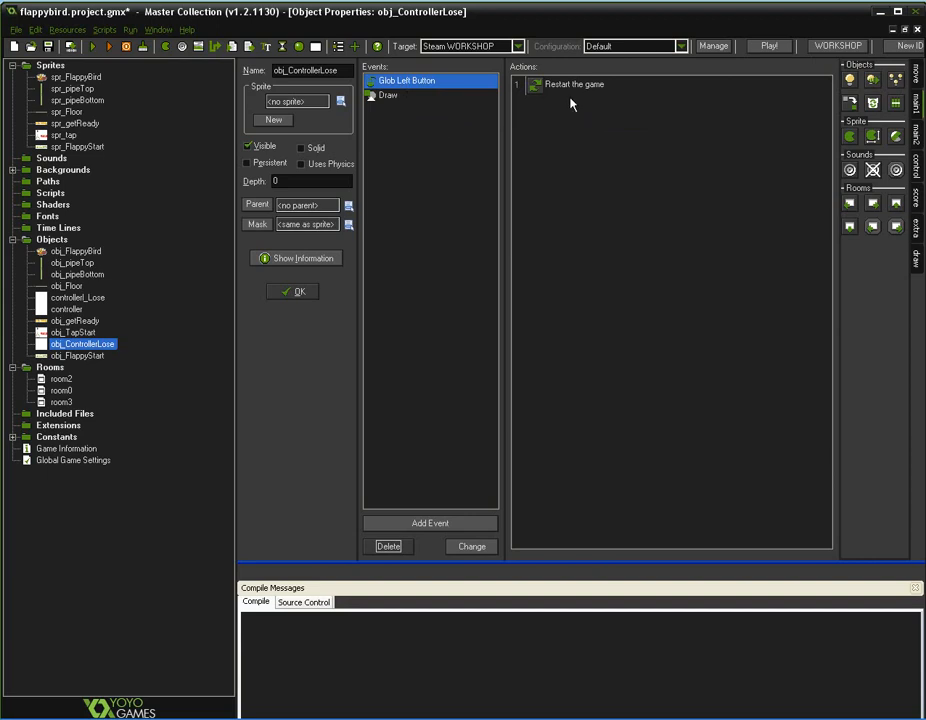
mouse_move(460, 218)
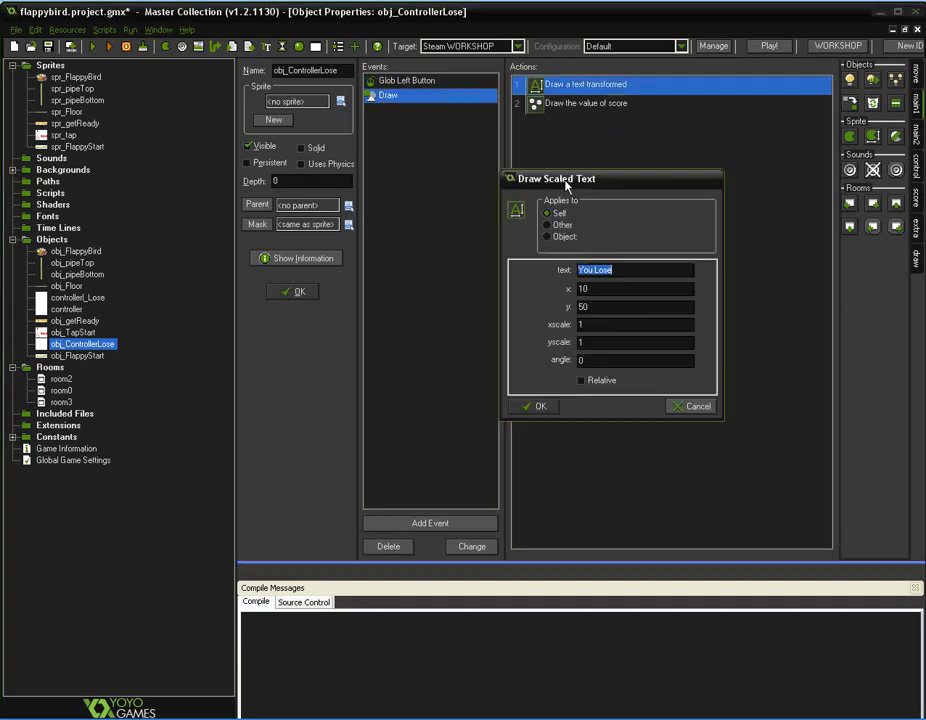
Confirm scaled text 'You Lose' at 10, 50 and score captioned 'Your Score:' at 10, 150.
left_click(614, 270)
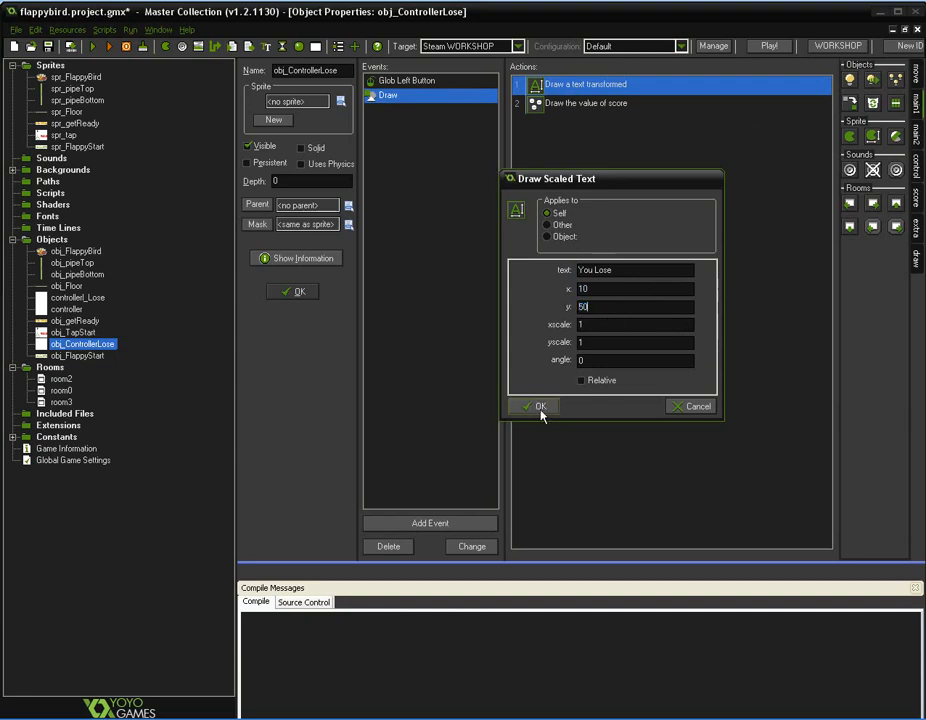
left_click(540, 406)
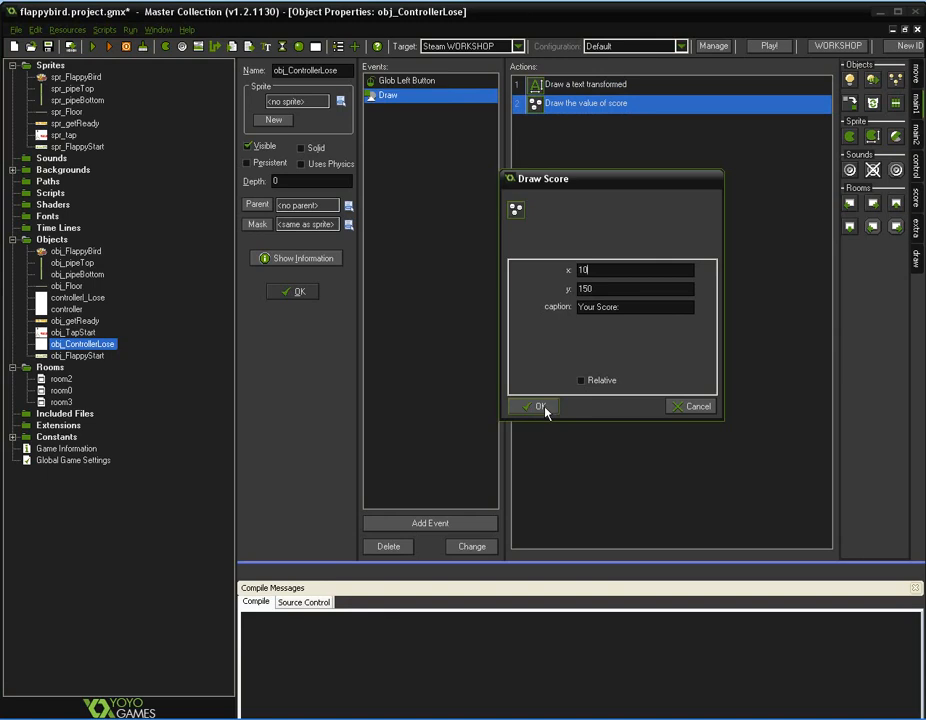
left_click(536, 406)
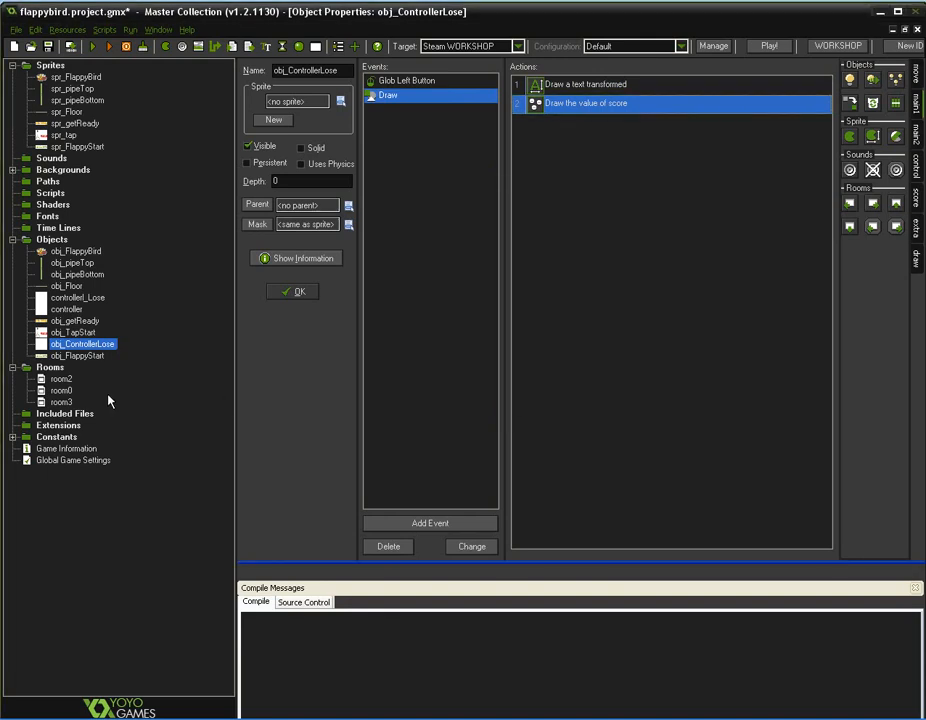
Run the game from Get Ready through to 'You Lose' with score 5, then close it.
left_click(78, 356)
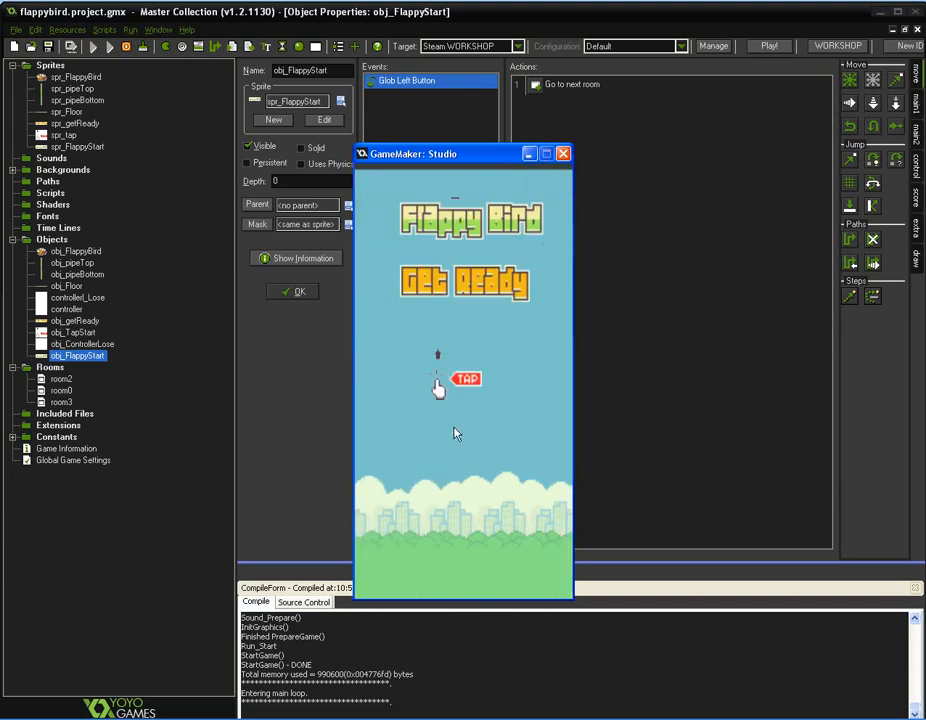
left_click(436, 390)
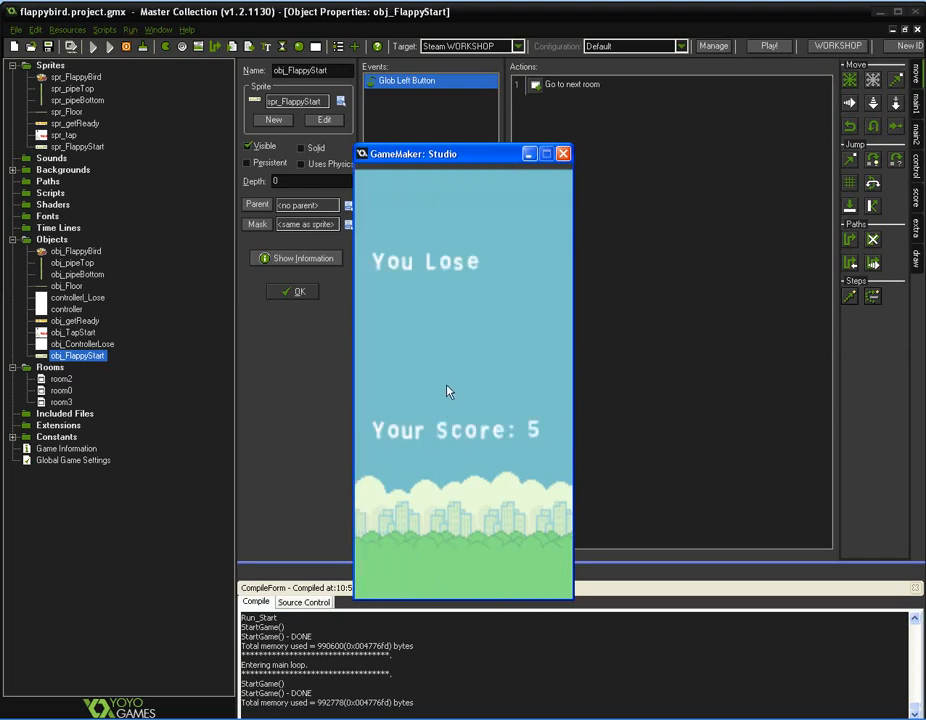
left_click(564, 152)
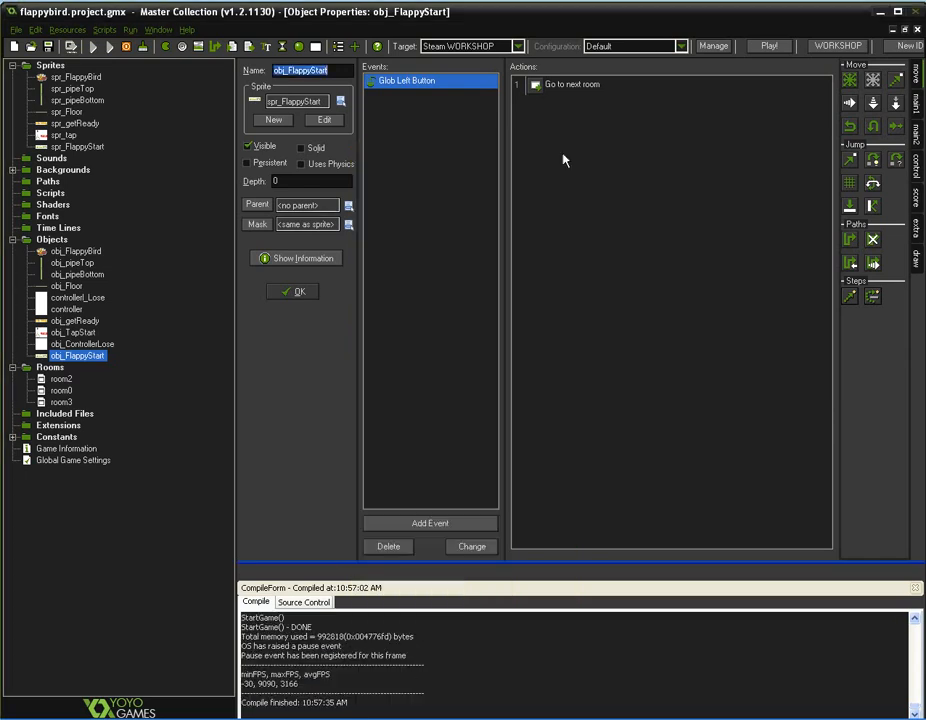
mouse_move(576, 238)
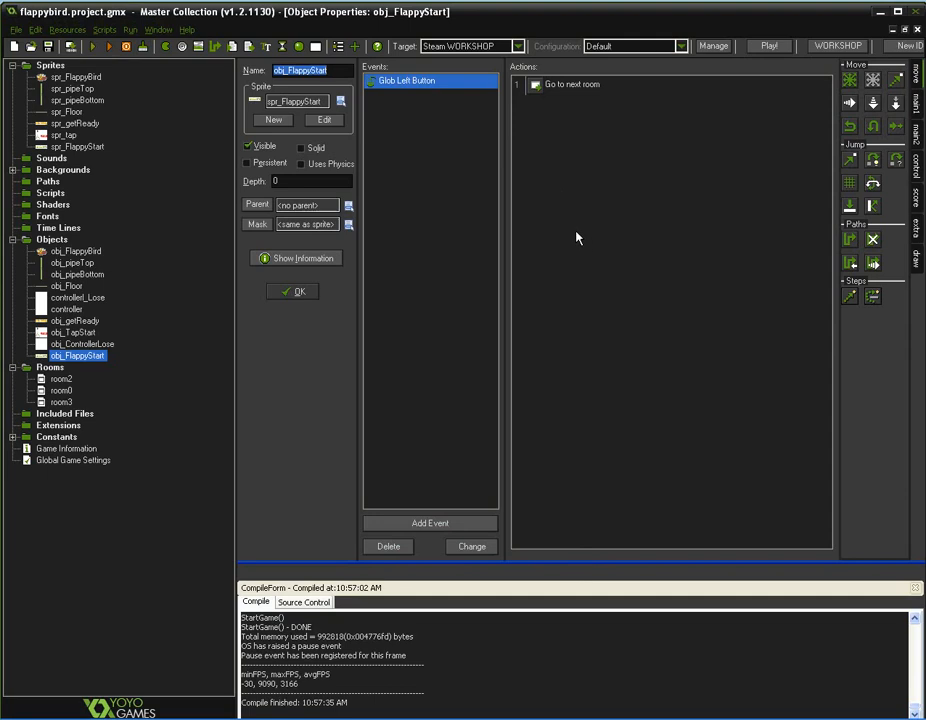